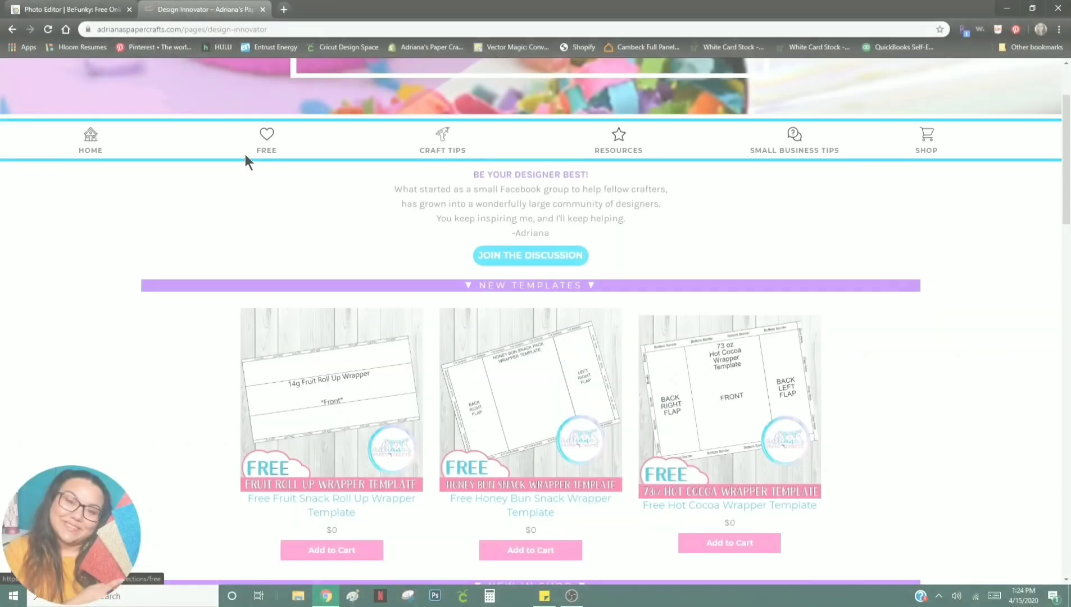
Step: Scroll the Design Innovators page and return to the adrianaspapercrafts.com home page
scroll("down", 3)
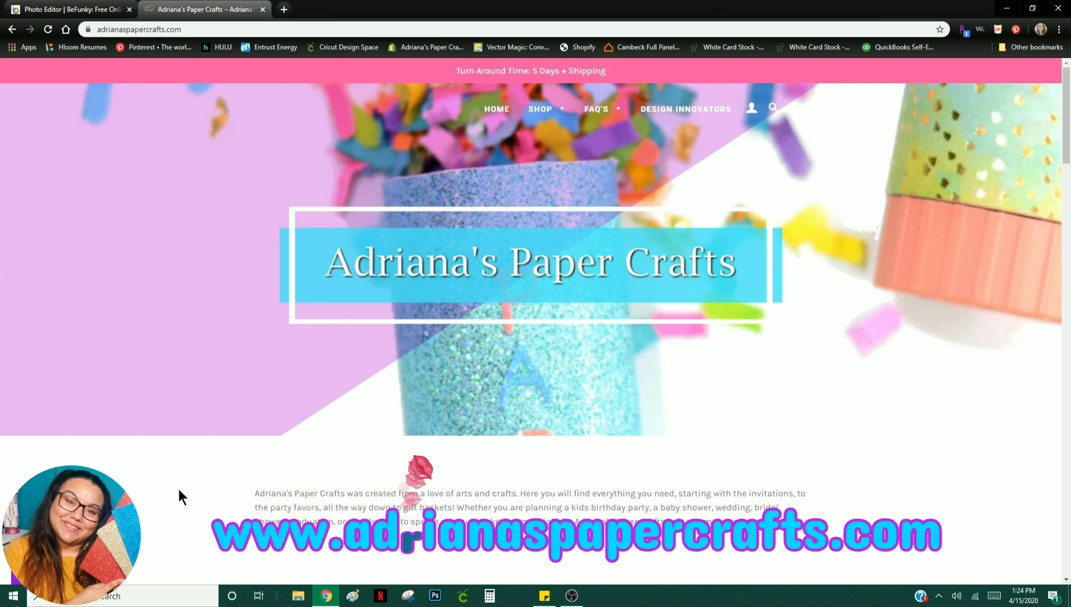
mouse_move(707, 104)
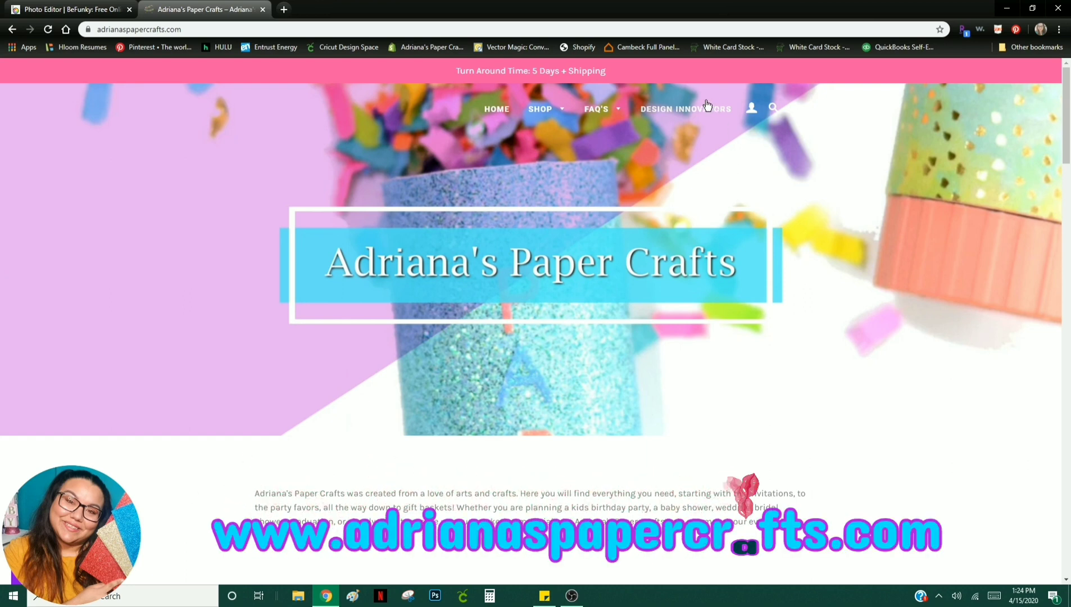
Step: Open the Design Innovators page and browse its free templates and shop packs
left_click(685, 108)
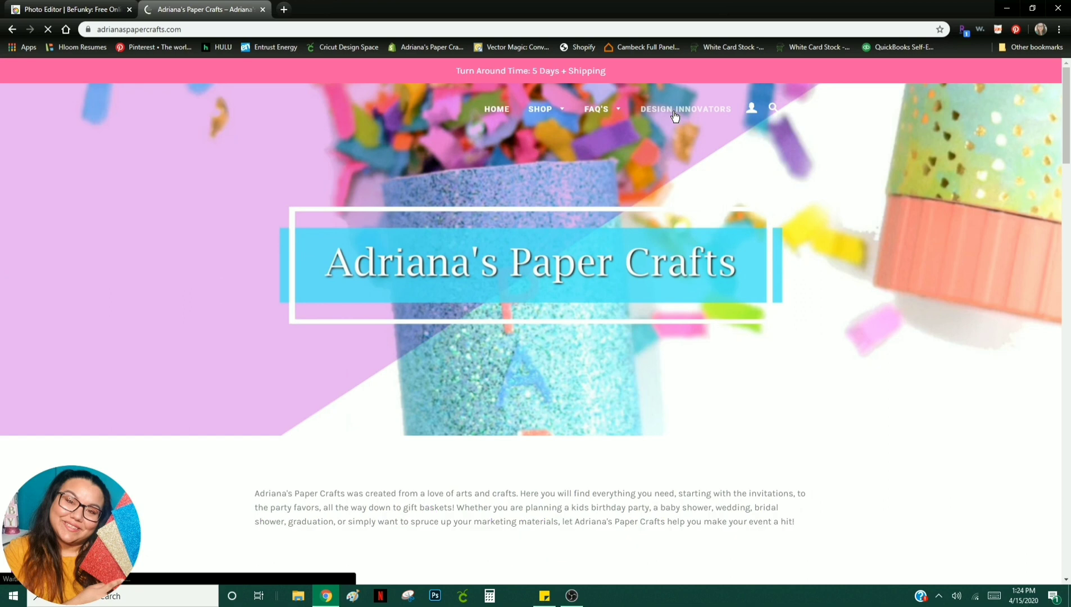
left_click(685, 109)
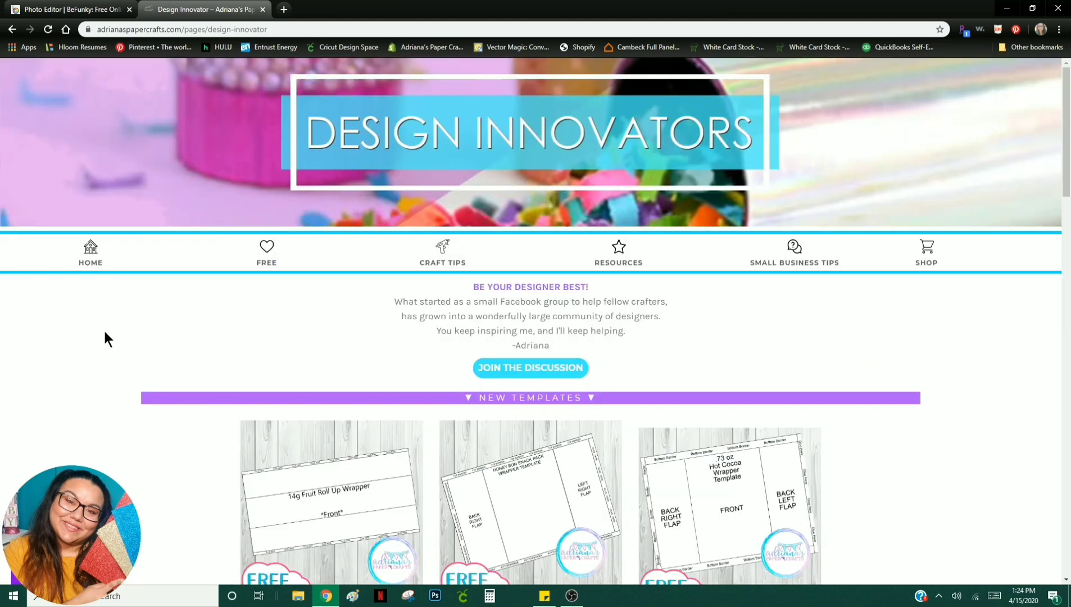
scroll("down", 3)
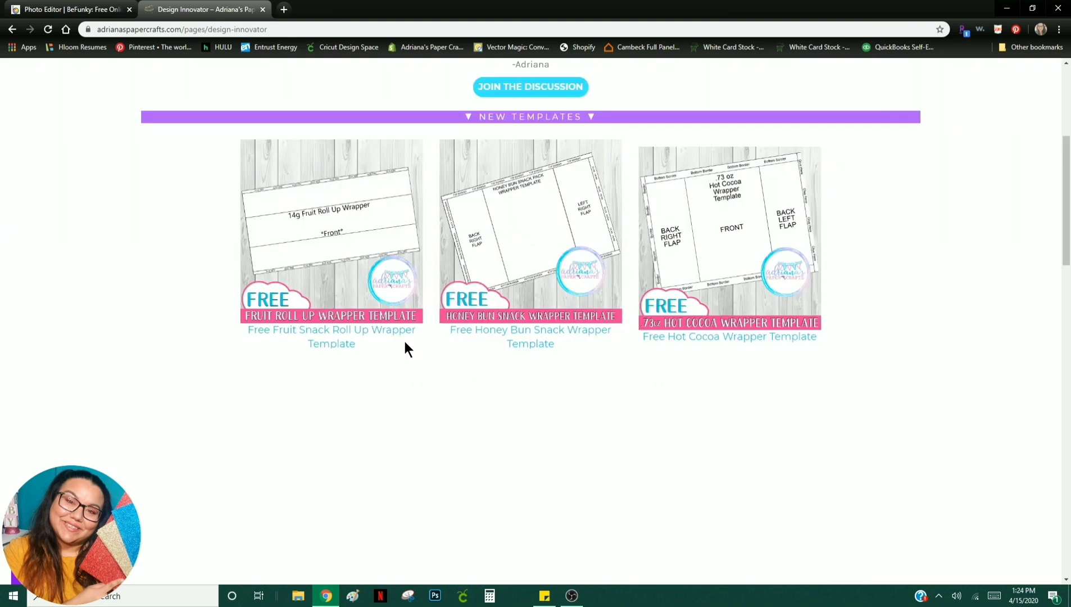
scroll("down", 3)
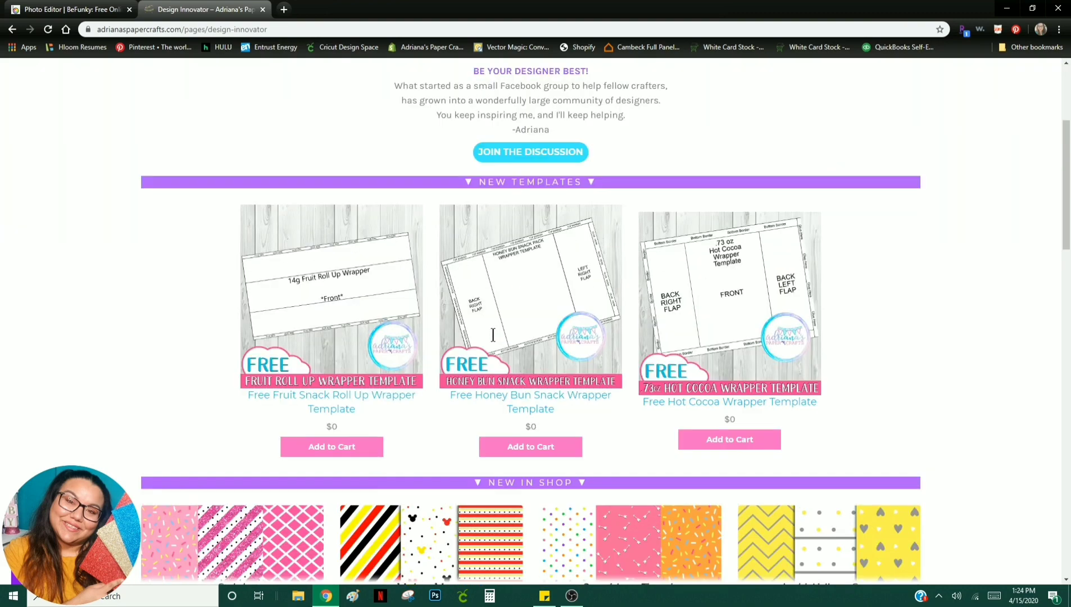
scroll("up", 3)
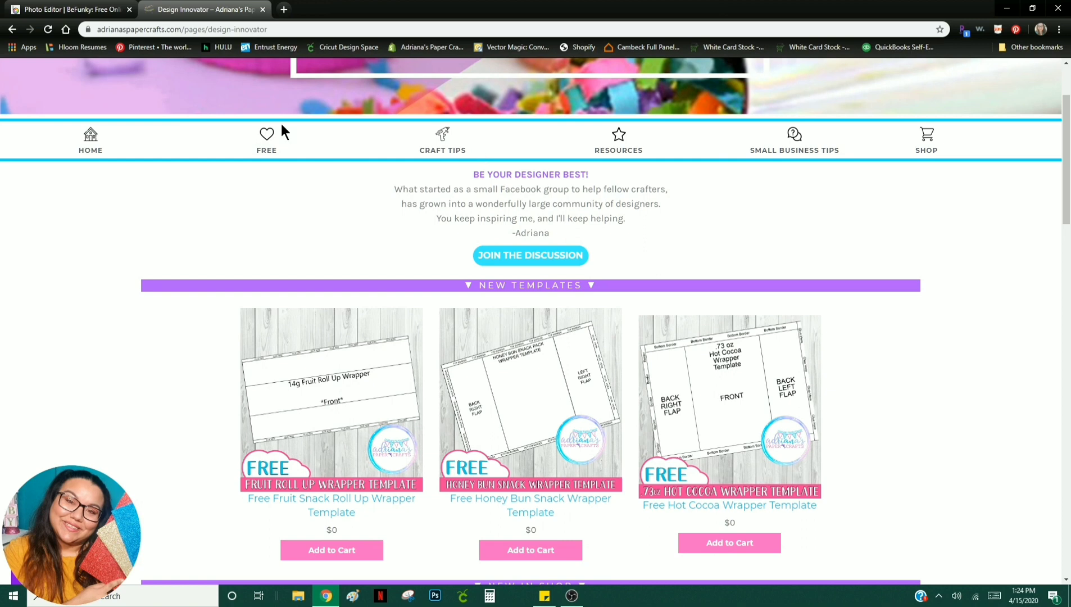
mouse_move(244, 197)
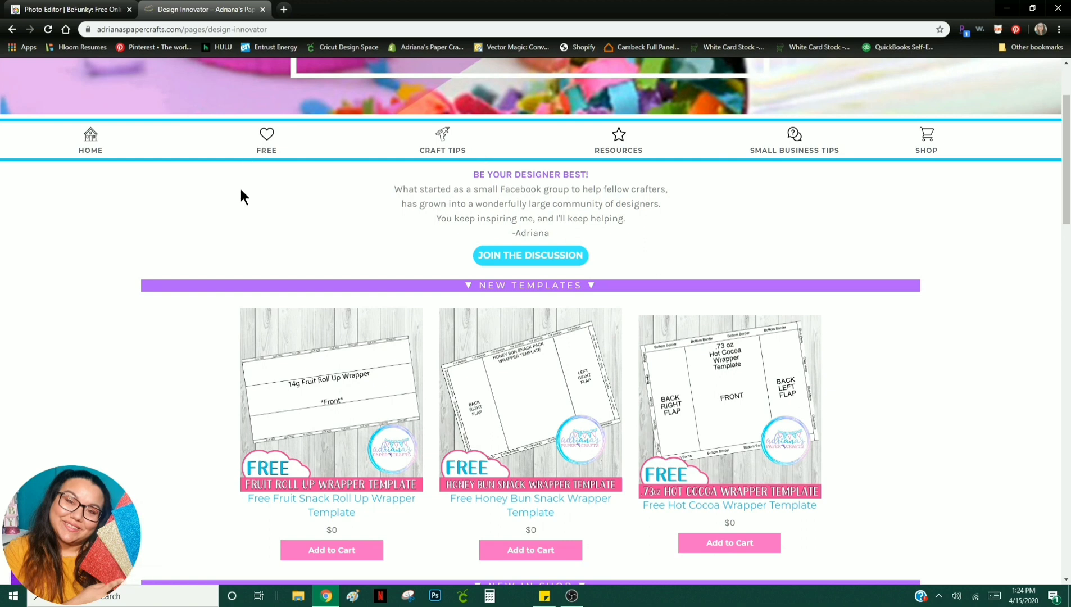
mouse_move(275, 194)
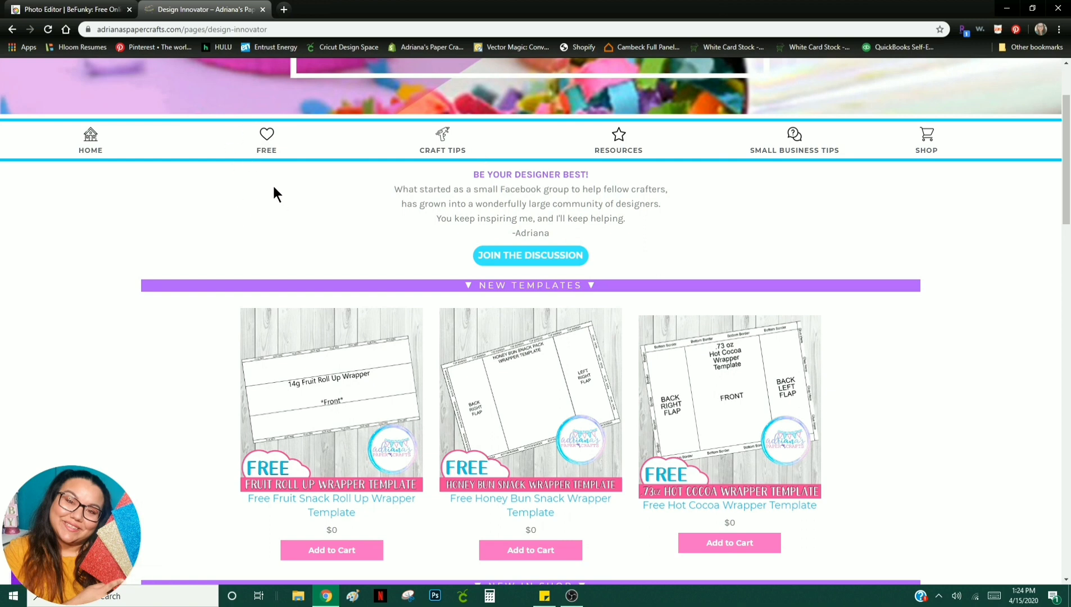
scroll("up", 3)
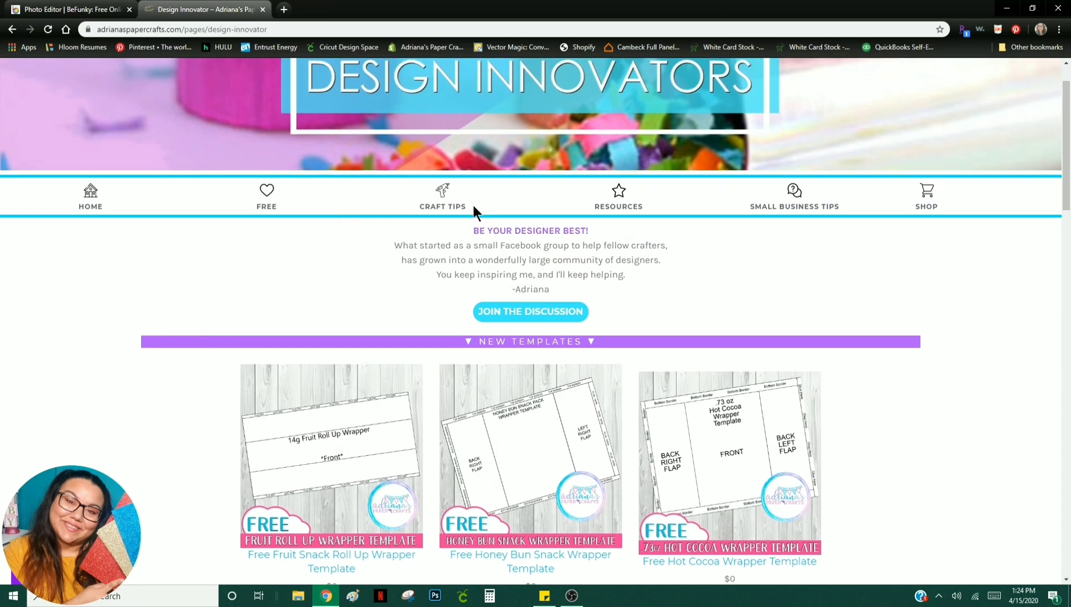
mouse_move(780, 239)
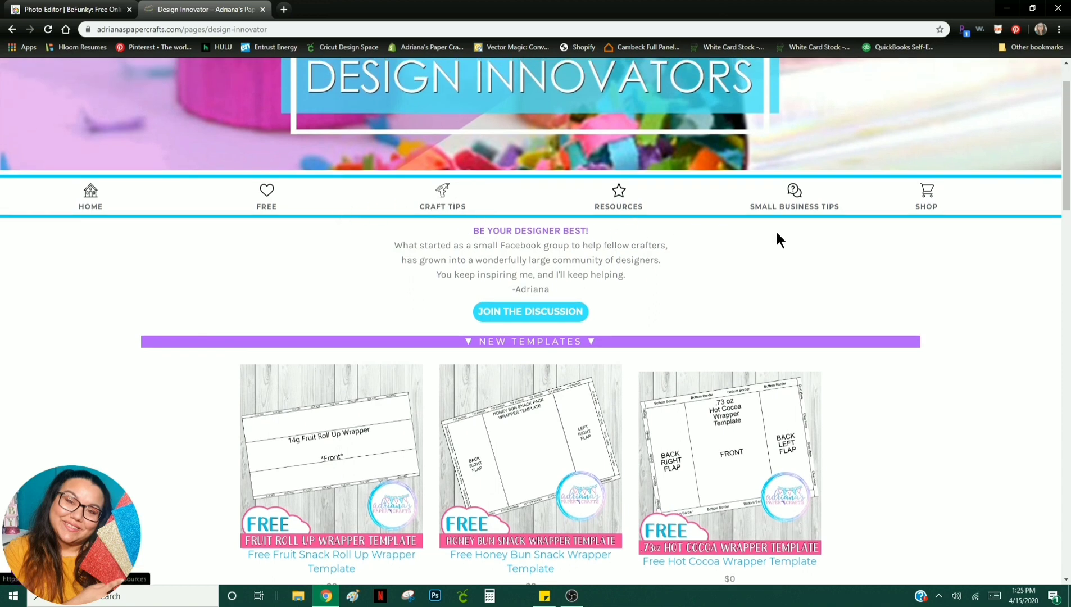
mouse_move(941, 218)
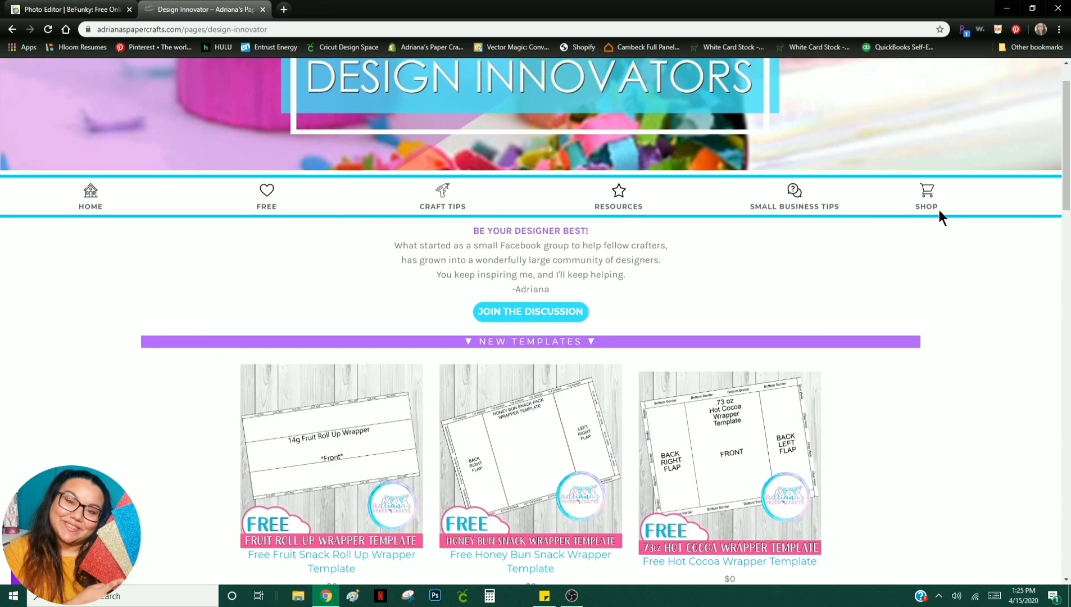
Step: Scroll on through resources, blog posts, tips and videos to the footer
scroll("down", 3)
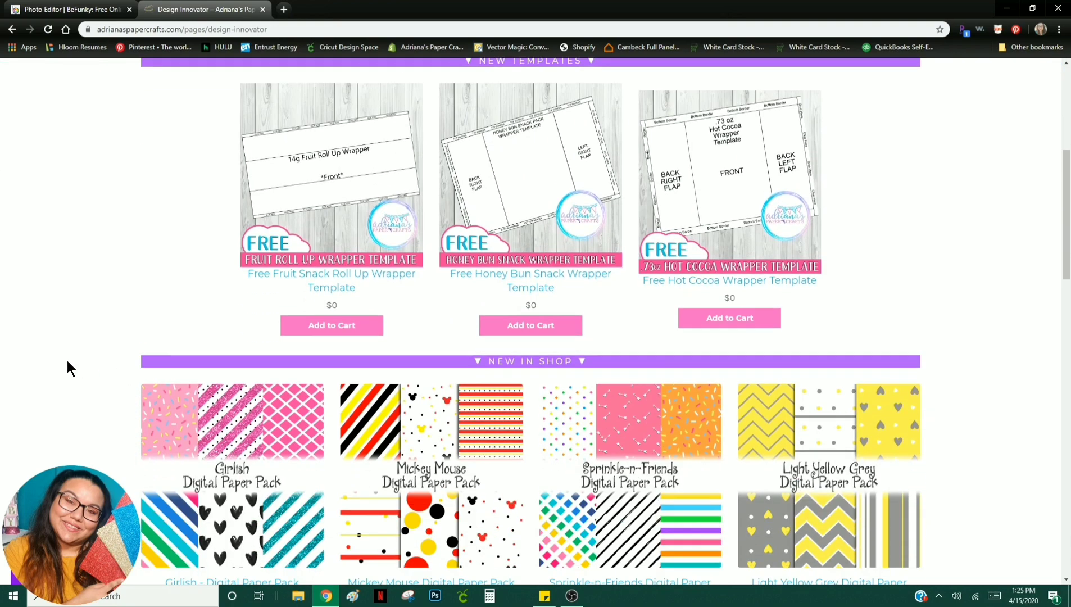
scroll("down", 3)
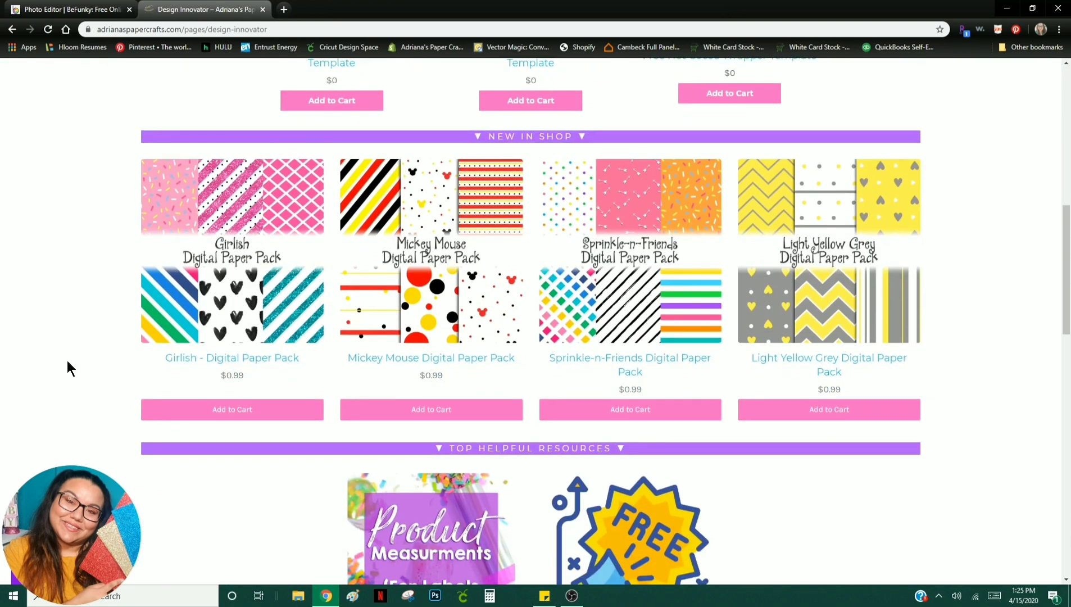
scroll("down", 3)
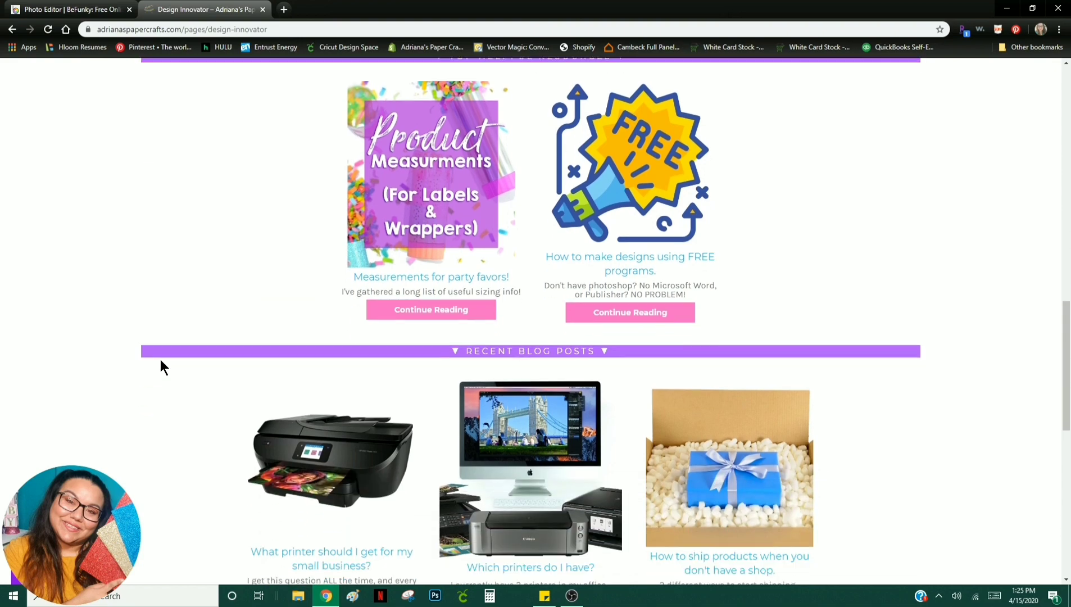
scroll("down", 3)
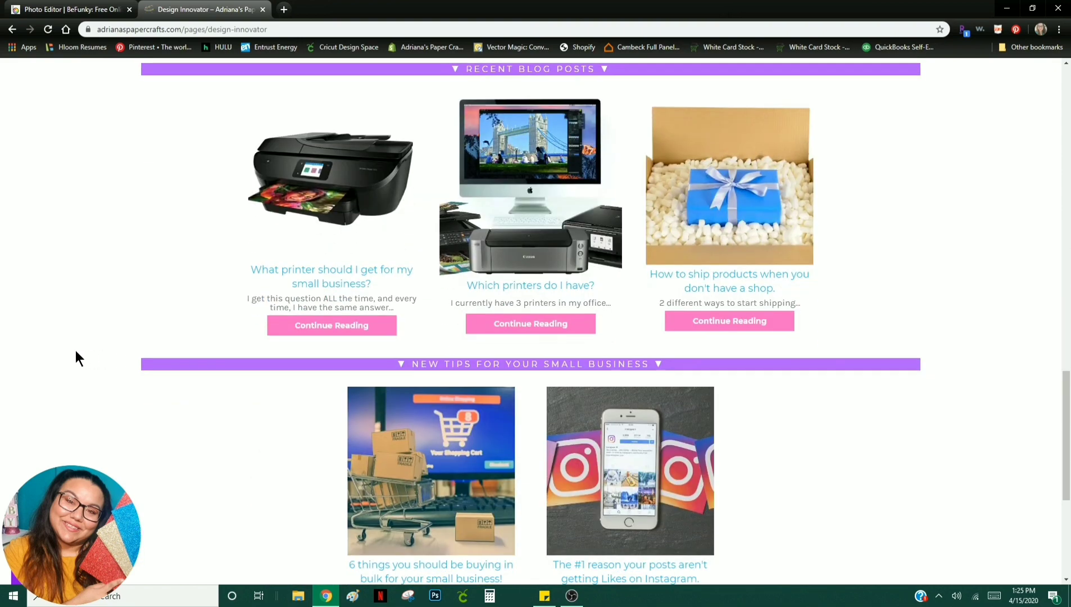
scroll("down", 3)
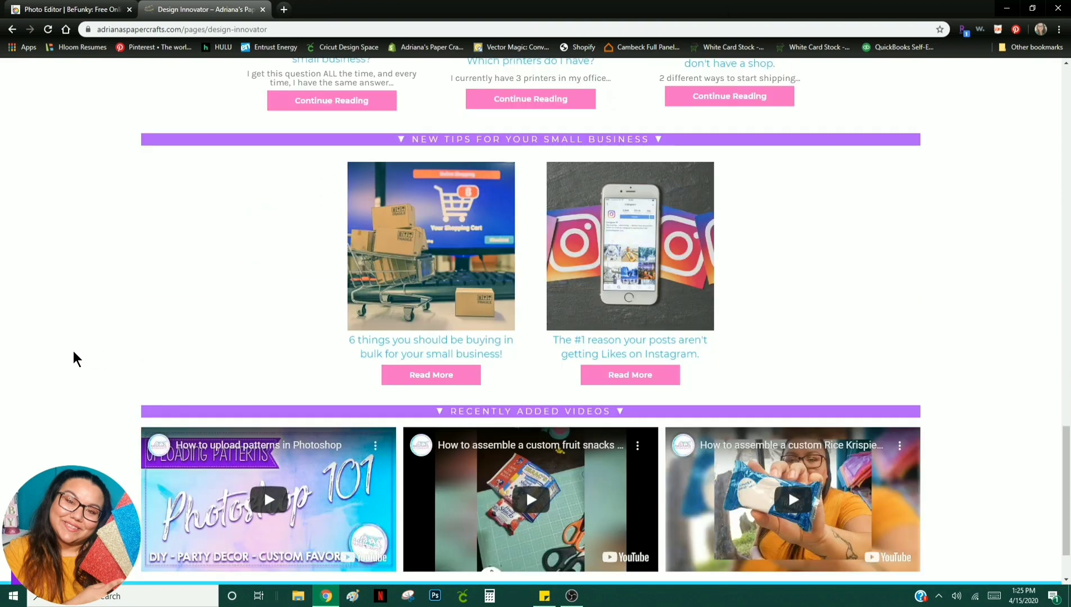
scroll("down", 3)
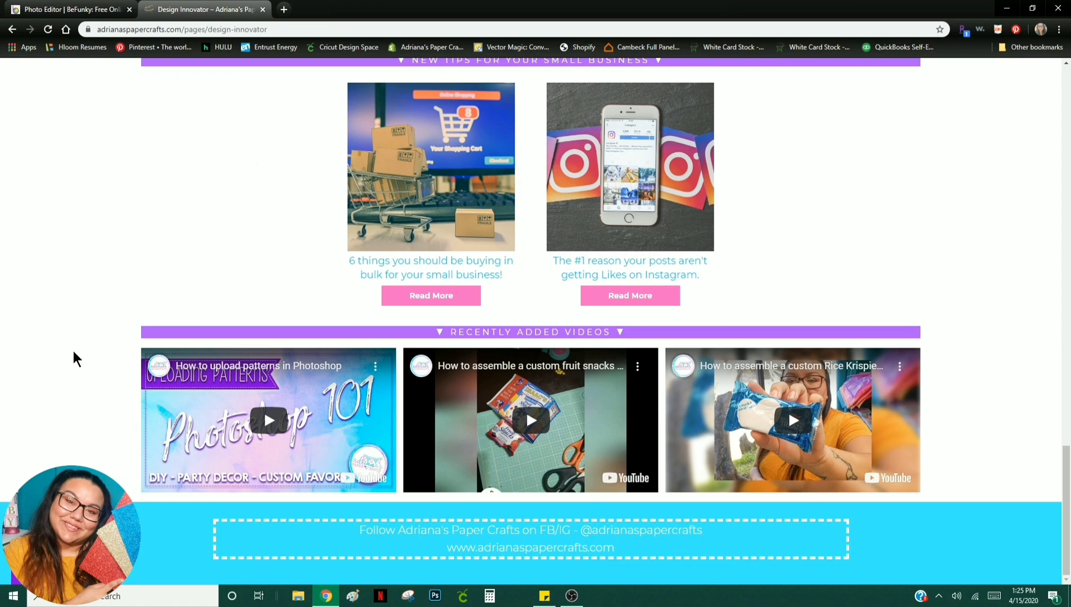
scroll("up", 3)
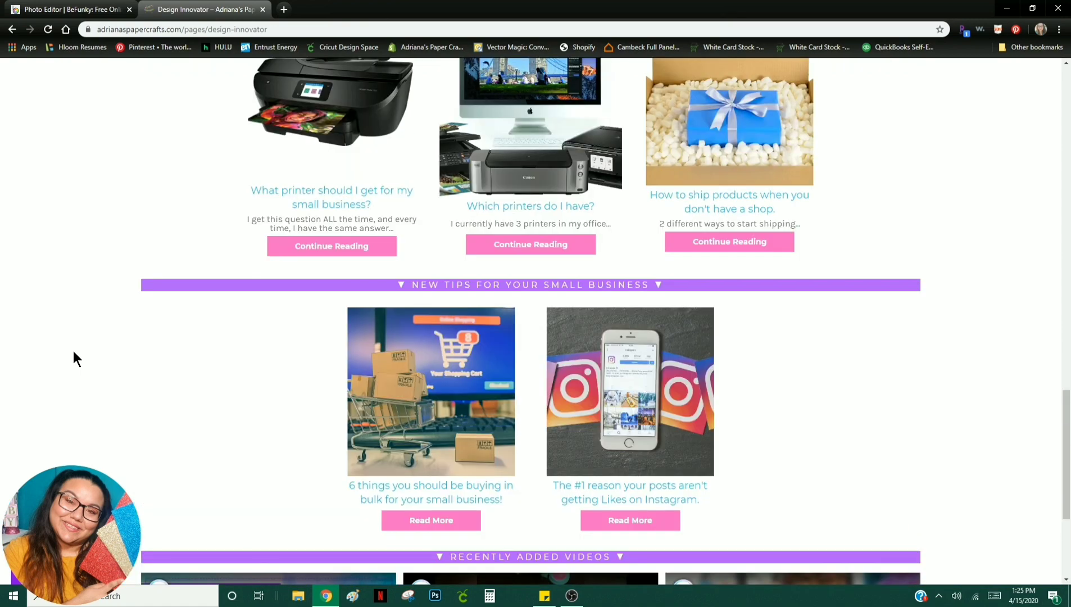
scroll("up", 3)
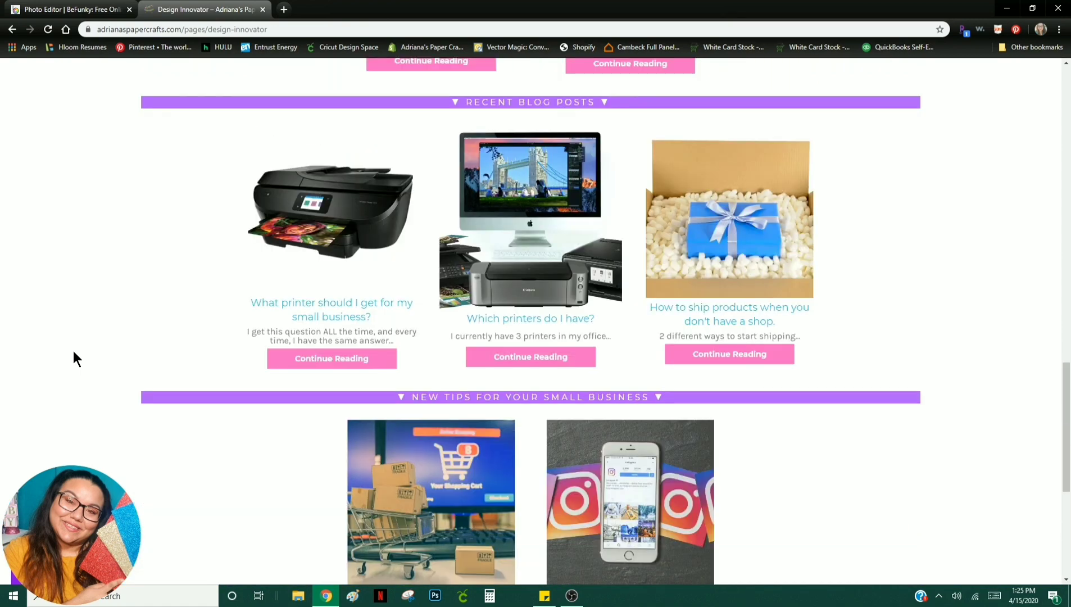
mouse_move(74, 405)
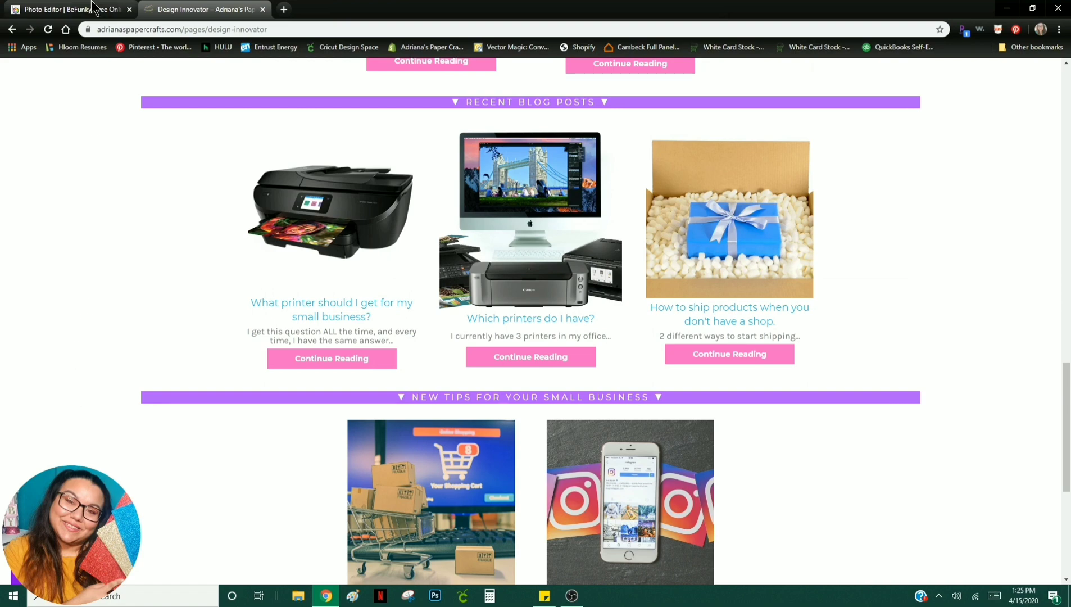
Step: Switch to the 'Photo Editor | BeFunky' browser tab showing BeFunky's home page
left_click(69, 9)
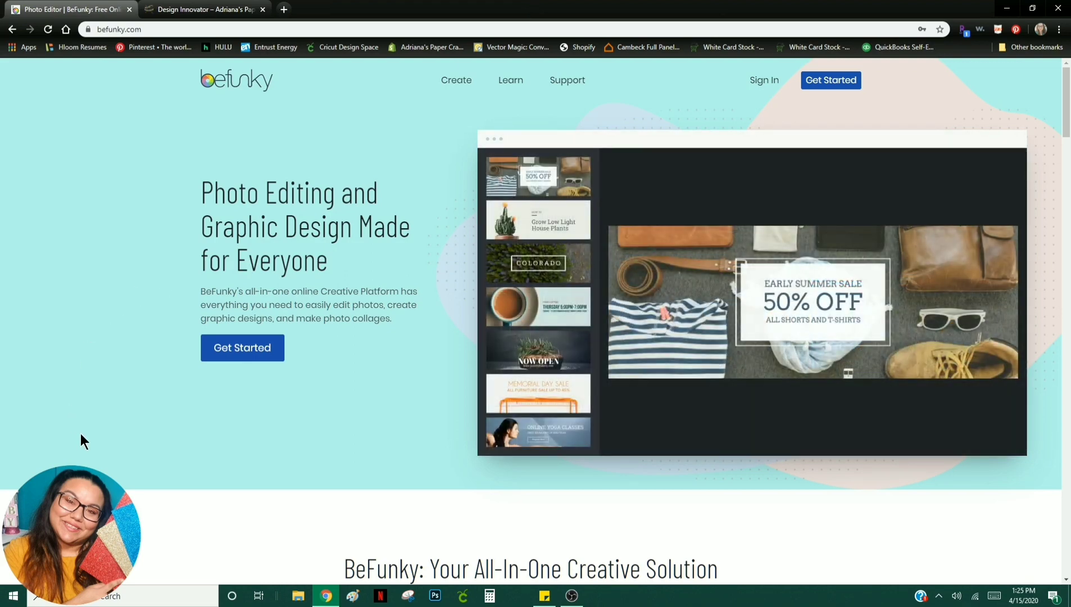
mouse_move(101, 438)
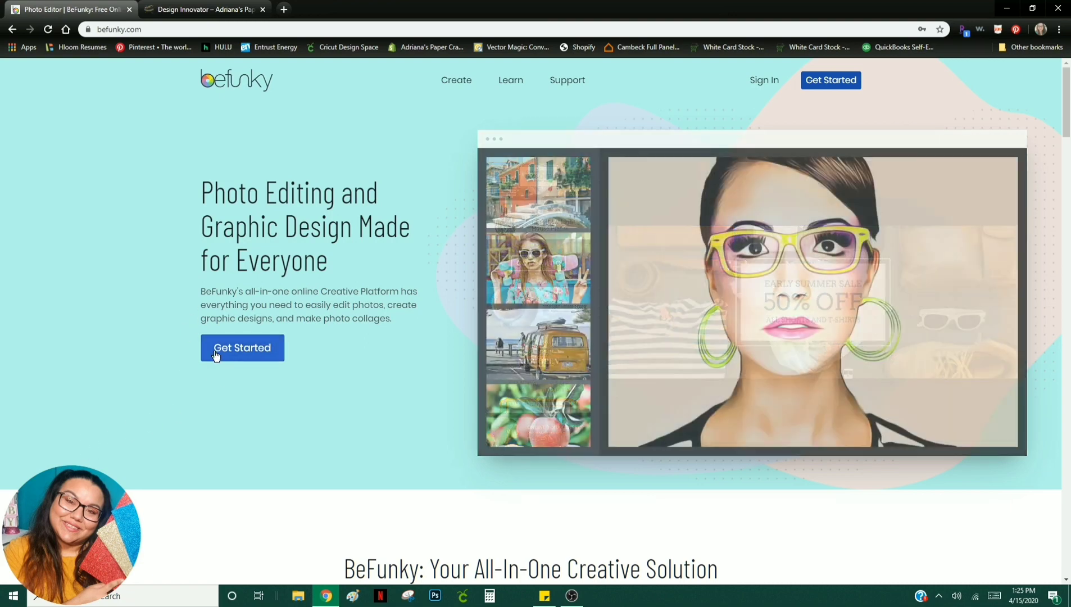
Step: Launch BeFunky's Graphic Designer through Get Started and Create a Design
left_click(241, 347)
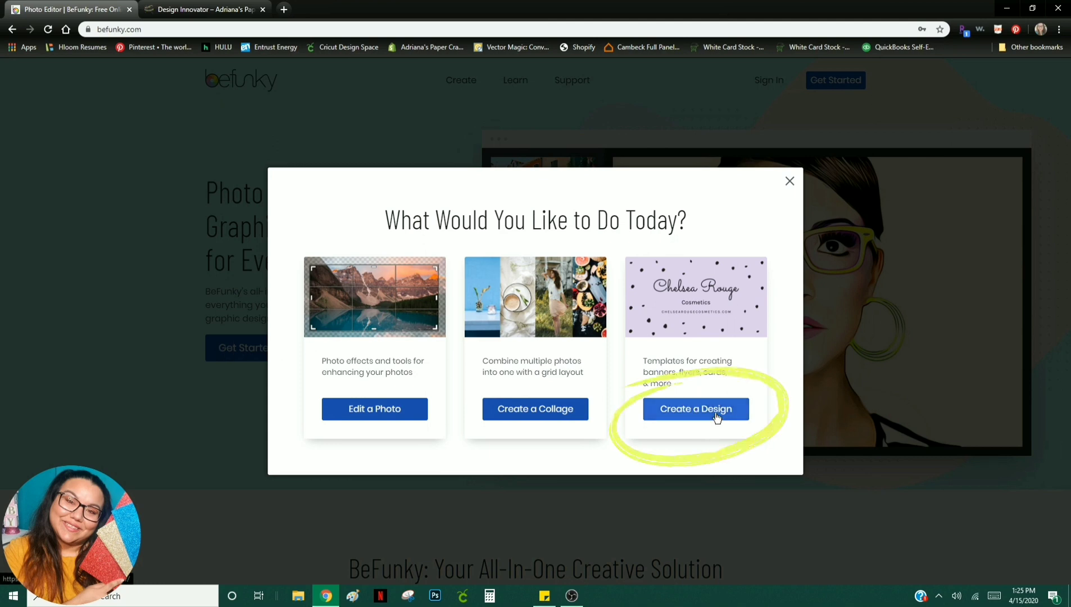
left_click(694, 408)
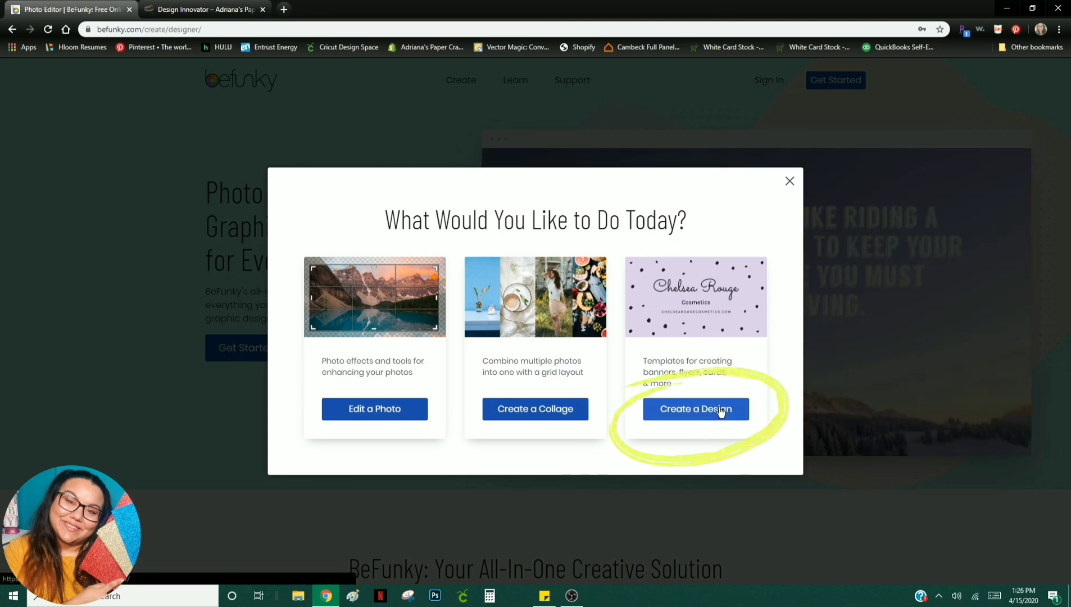
left_click(695, 408)
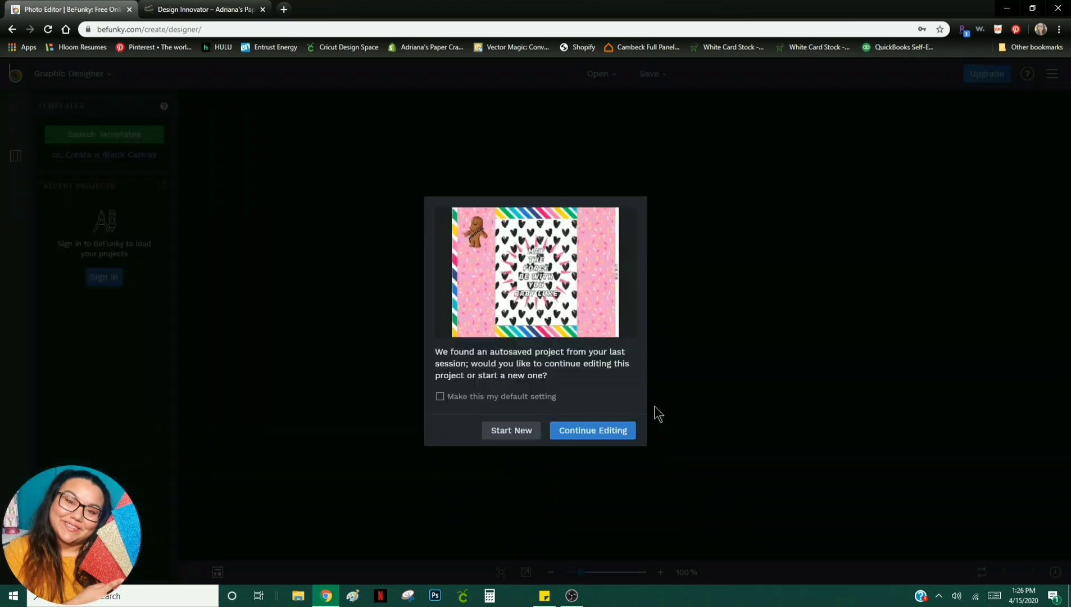
left_click(511, 430)
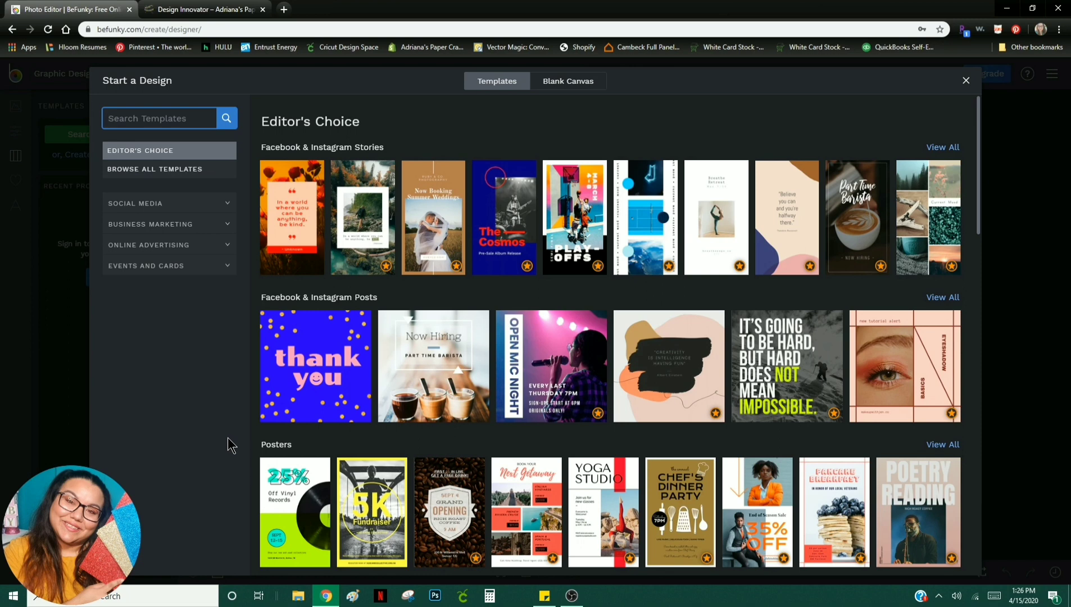
mouse_move(201, 448)
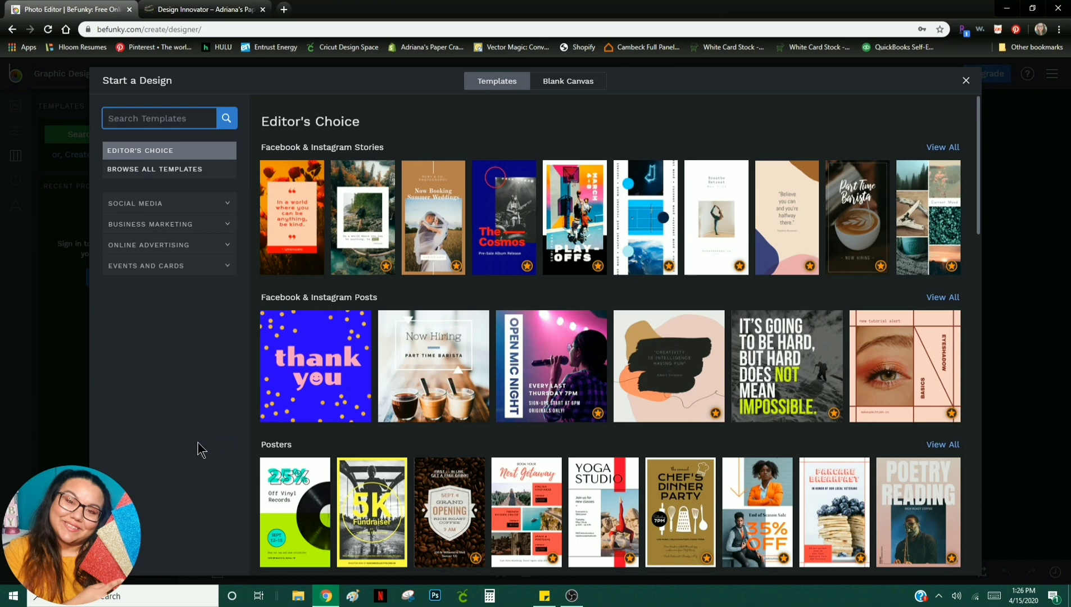
mouse_move(189, 460)
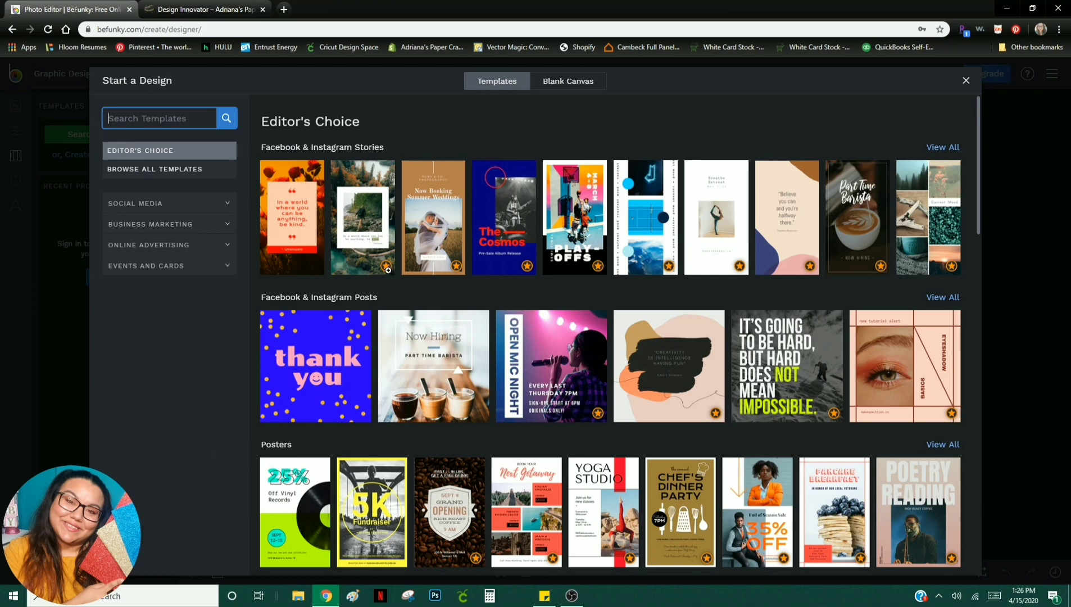
mouse_move(203, 462)
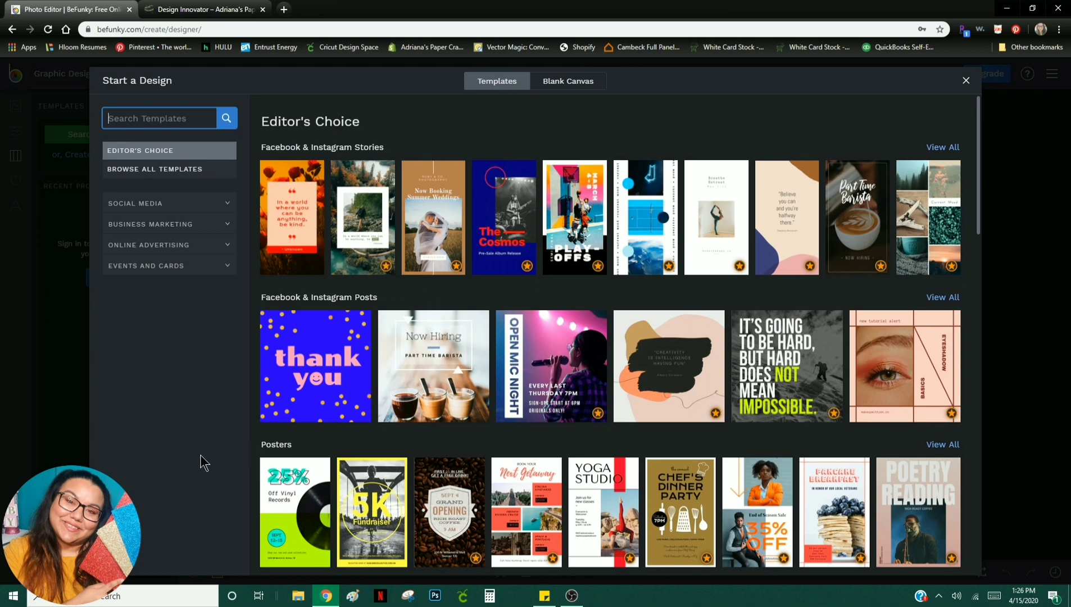
mouse_move(210, 459)
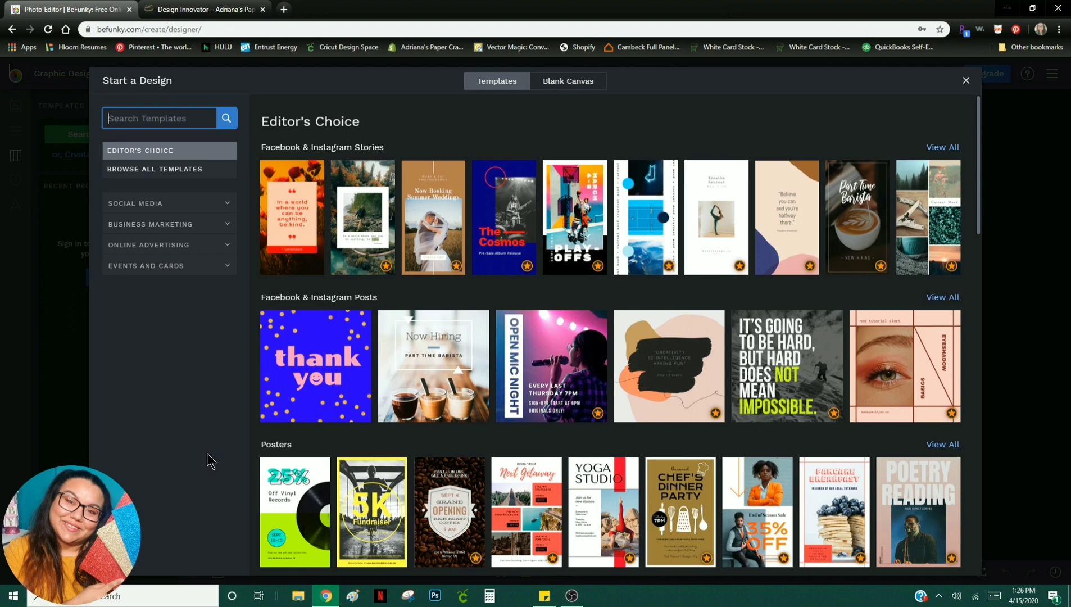
mouse_move(212, 436)
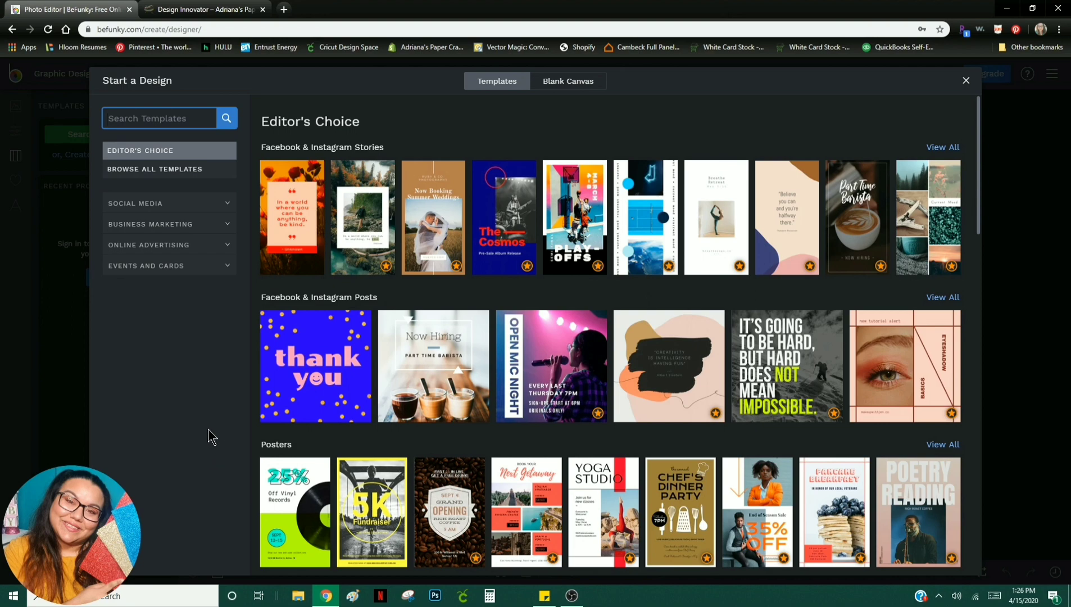
scroll("down", 3)
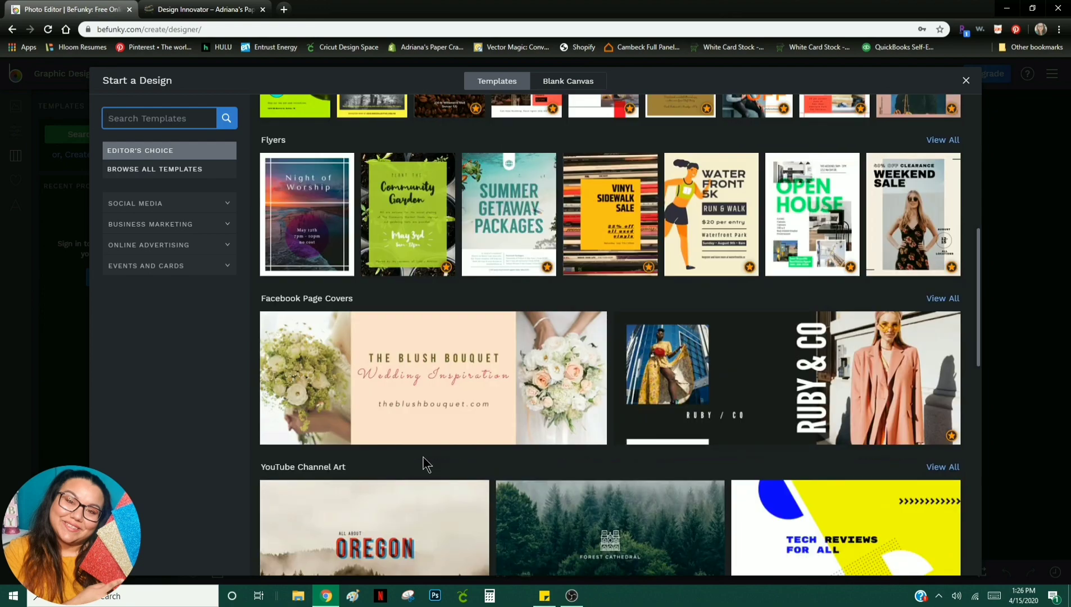
scroll("down", 3)
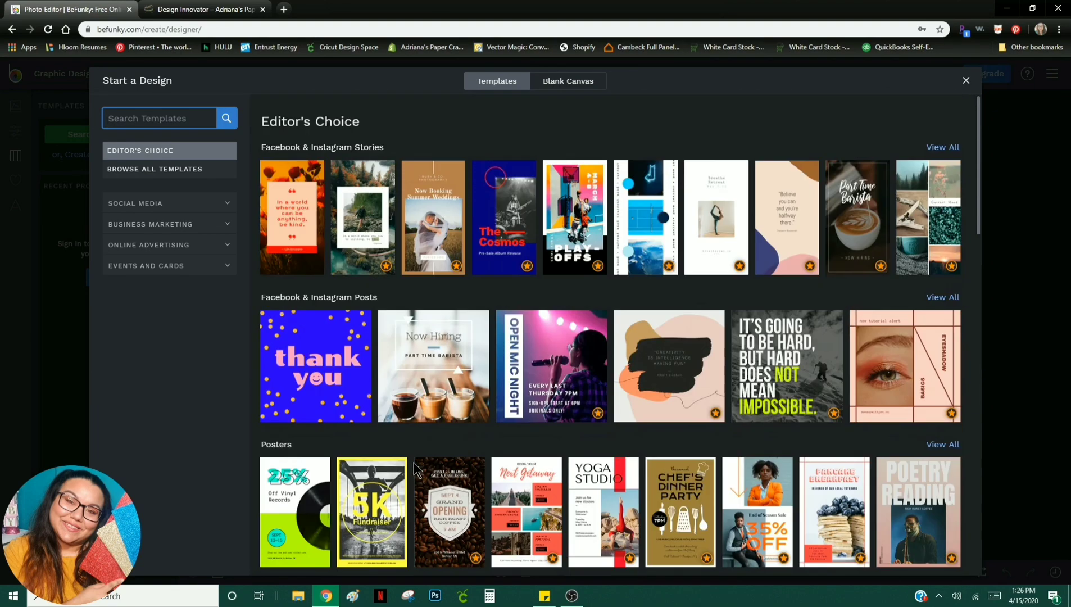
mouse_move(570, 150)
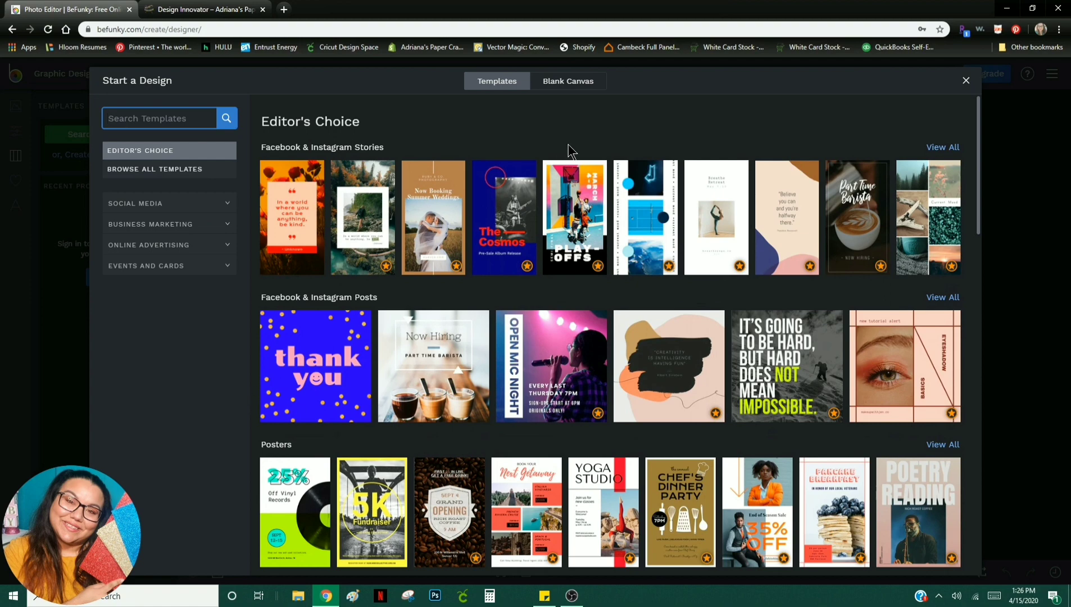
mouse_move(567, 81)
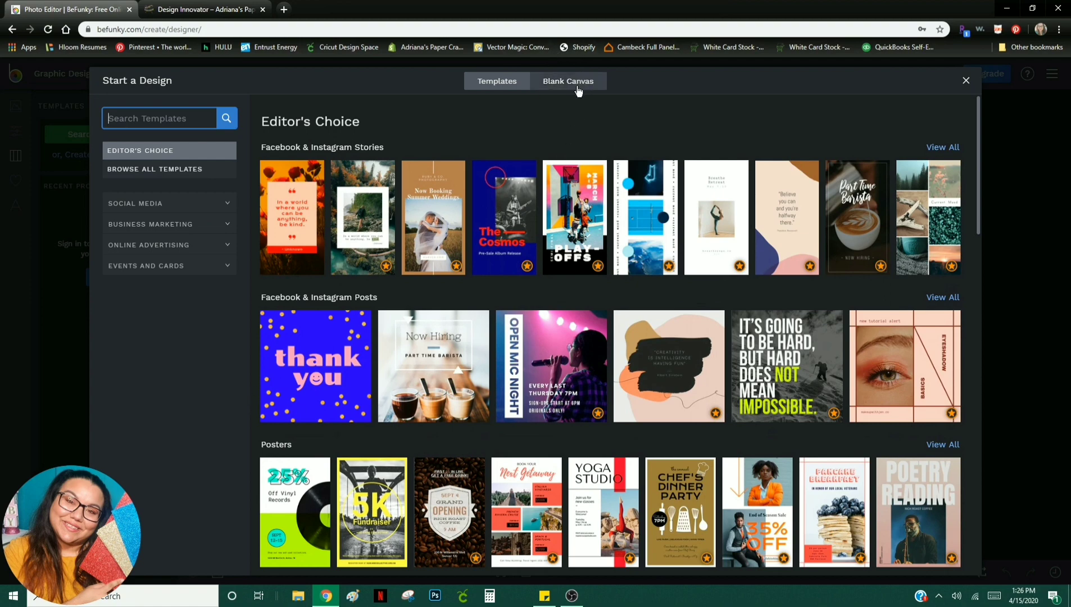
Step: Pick the Letter 8.5 × 11" print preset from the Blank Canvas presets
left_click(568, 80)
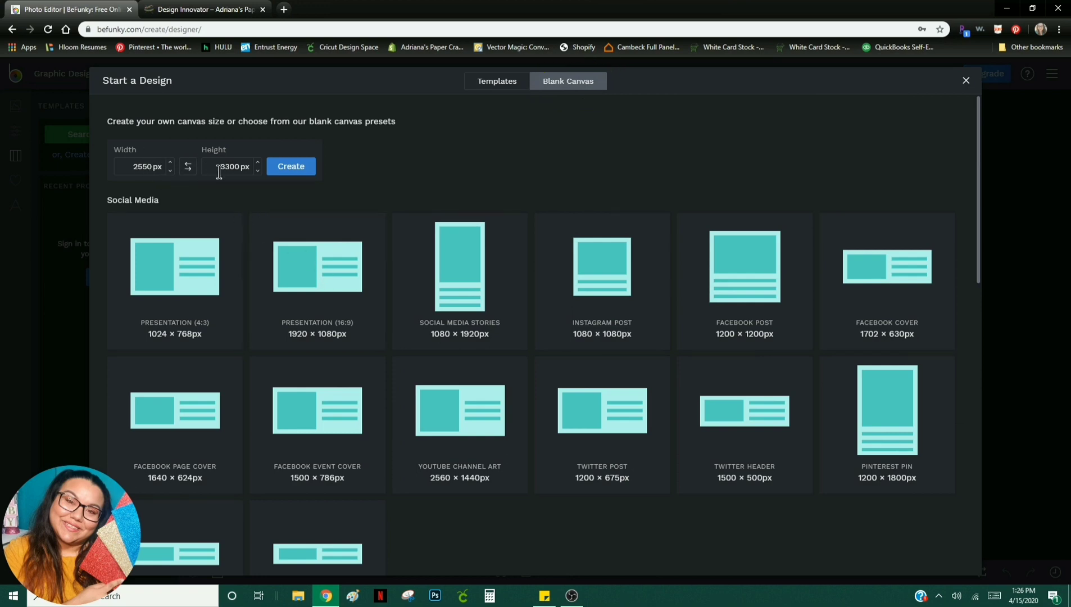
scroll("down", 3)
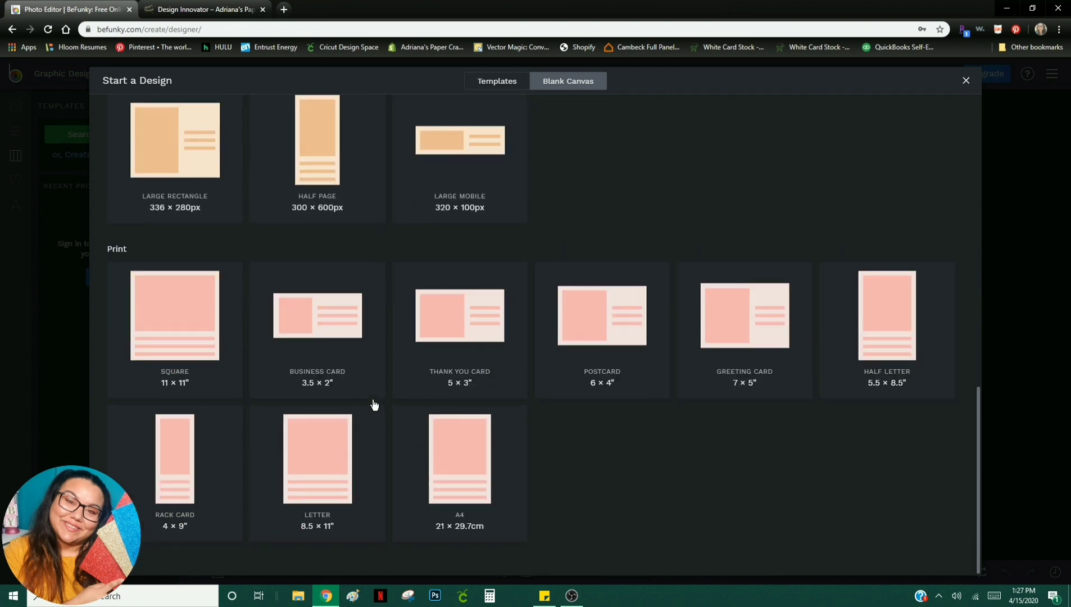
mouse_move(164, 269)
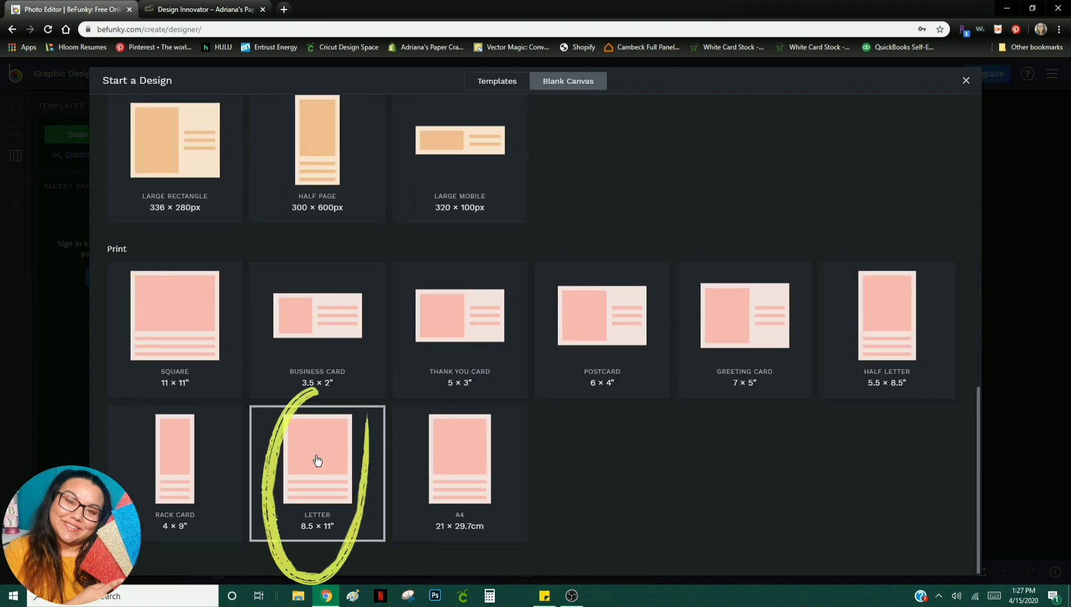
left_click(317, 458)
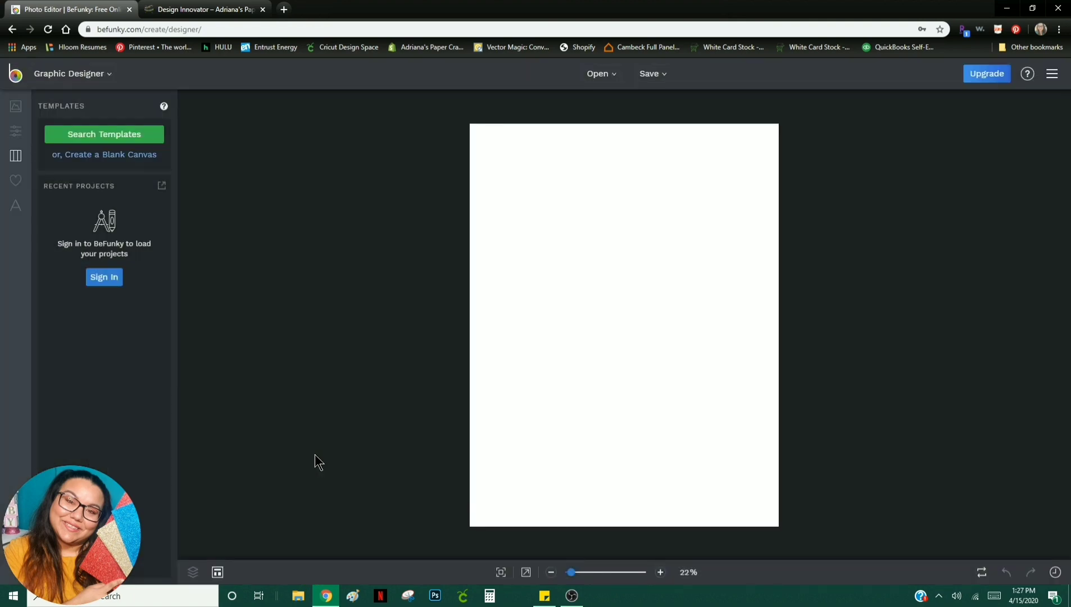
mouse_move(403, 347)
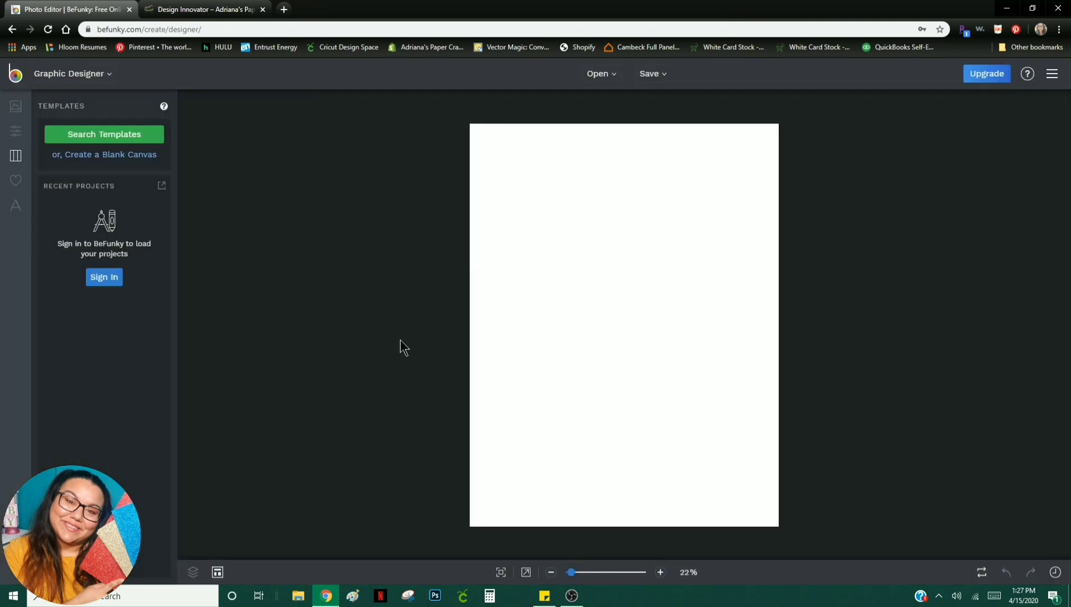
mouse_move(553, 236)
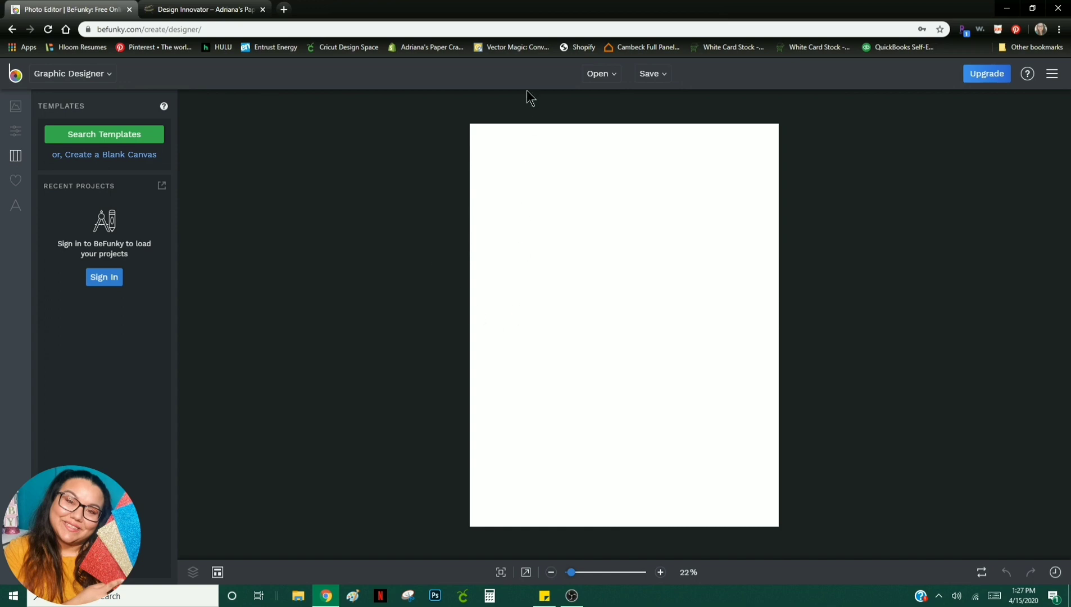
mouse_move(331, 261)
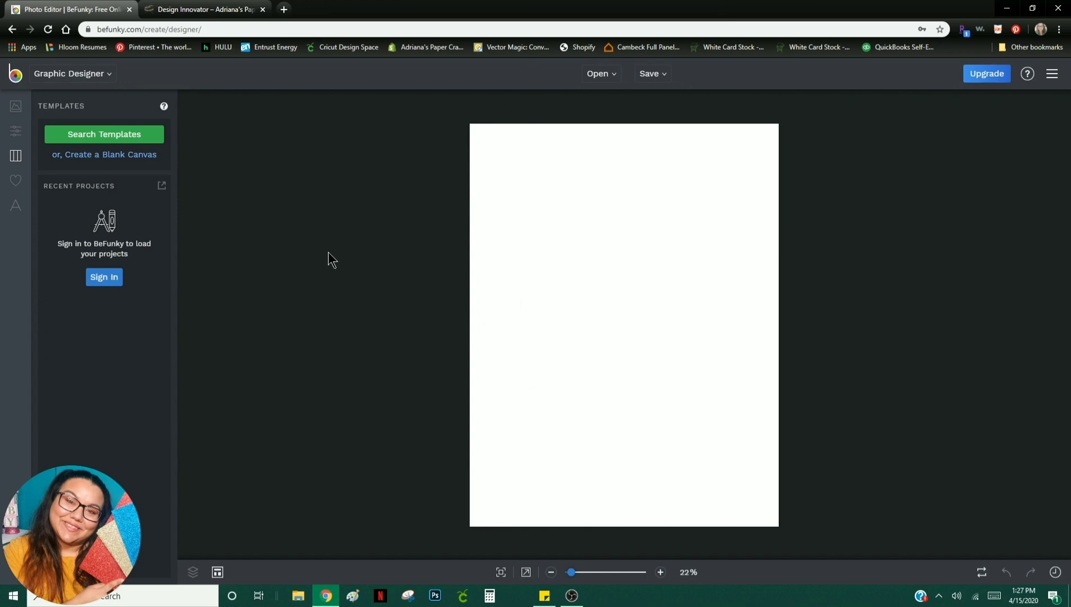
mouse_move(215, 240)
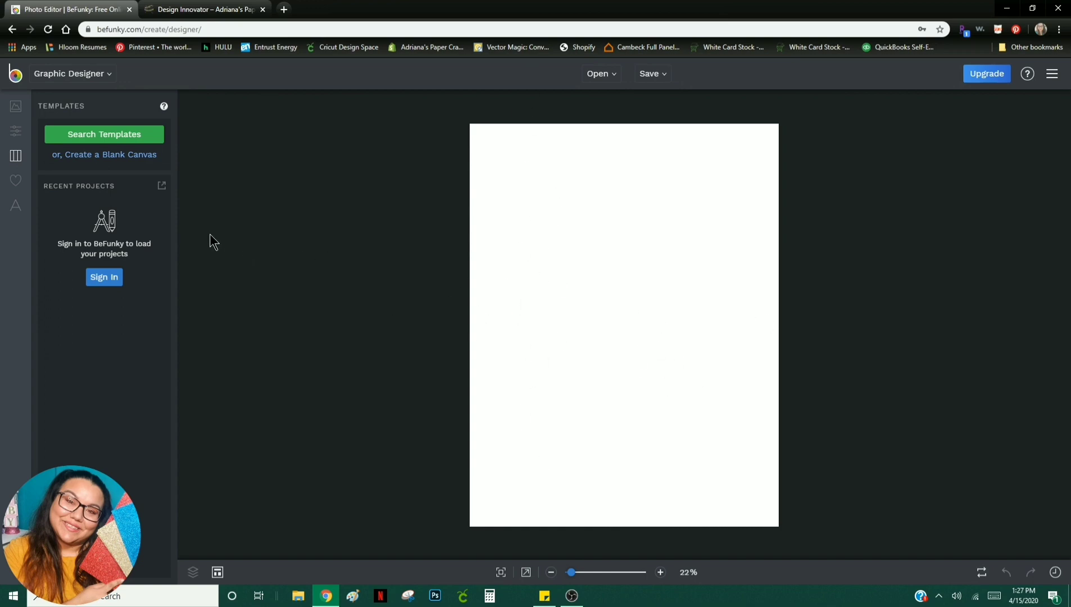
mouse_move(15, 131)
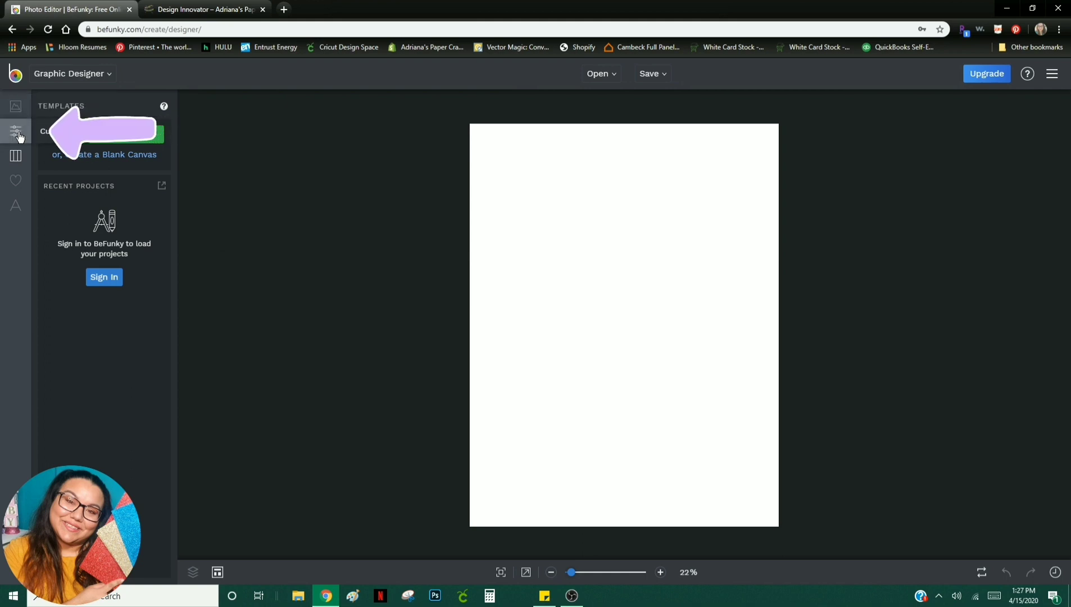
Step: Resize the canvas to landscape 3300 × 2550 px by swapping width and height
left_click(16, 131)
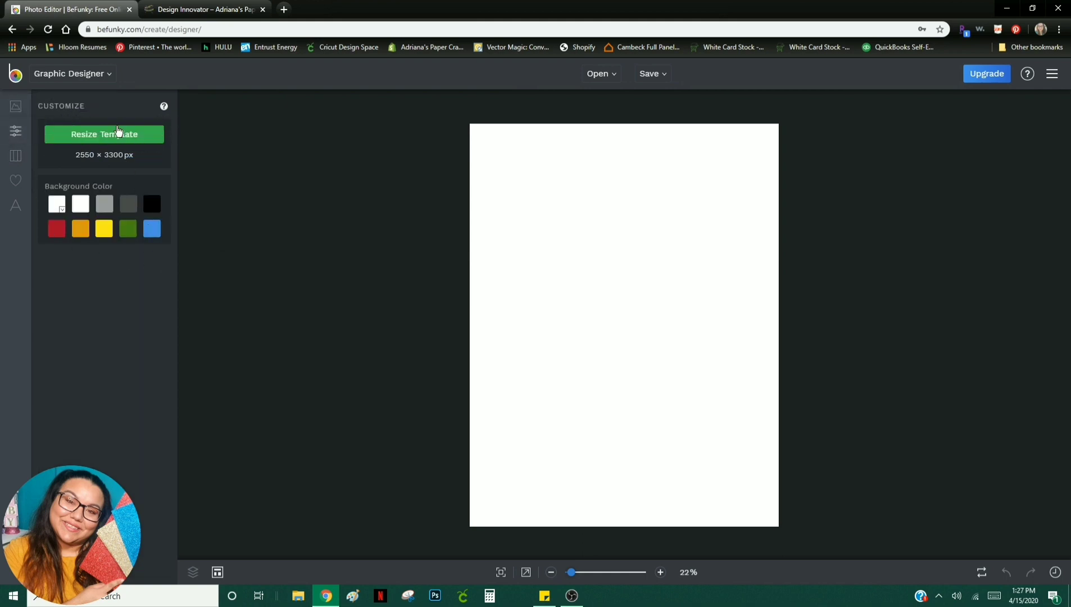
left_click(104, 134)
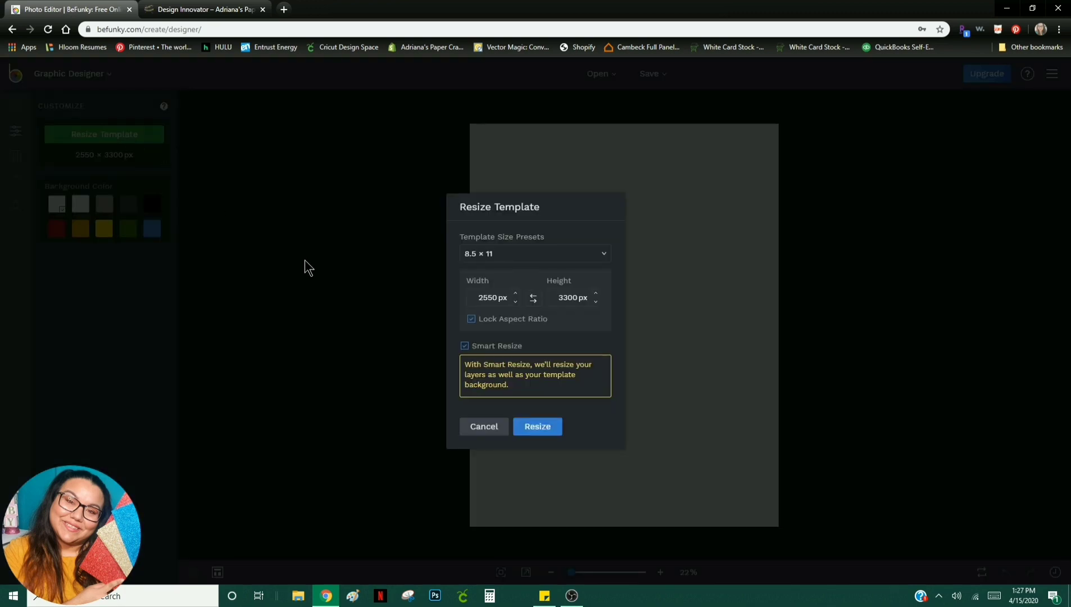
mouse_move(534, 301)
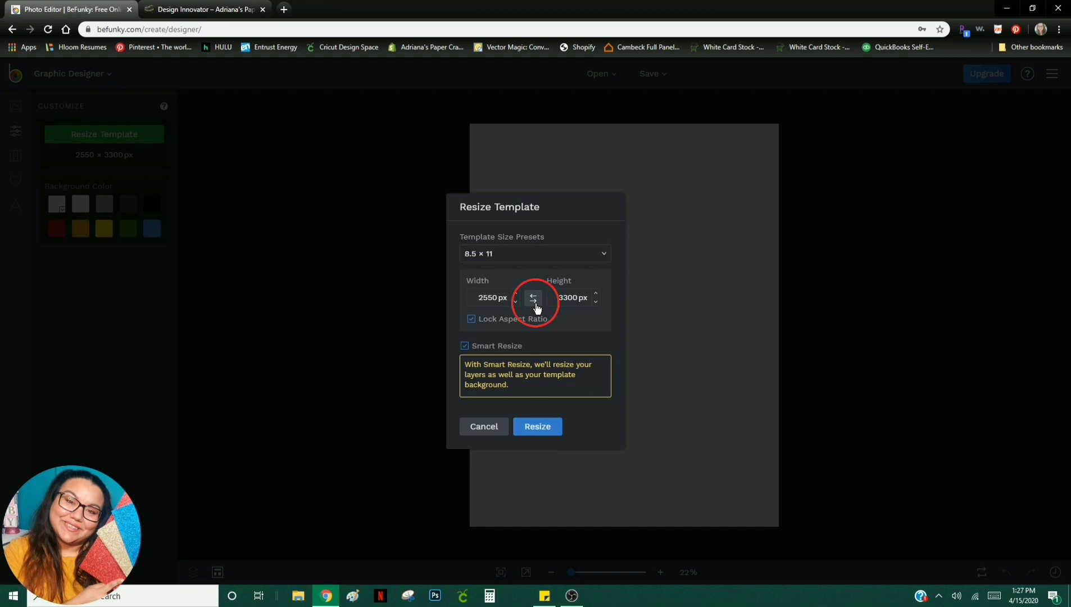
left_click(532, 297)
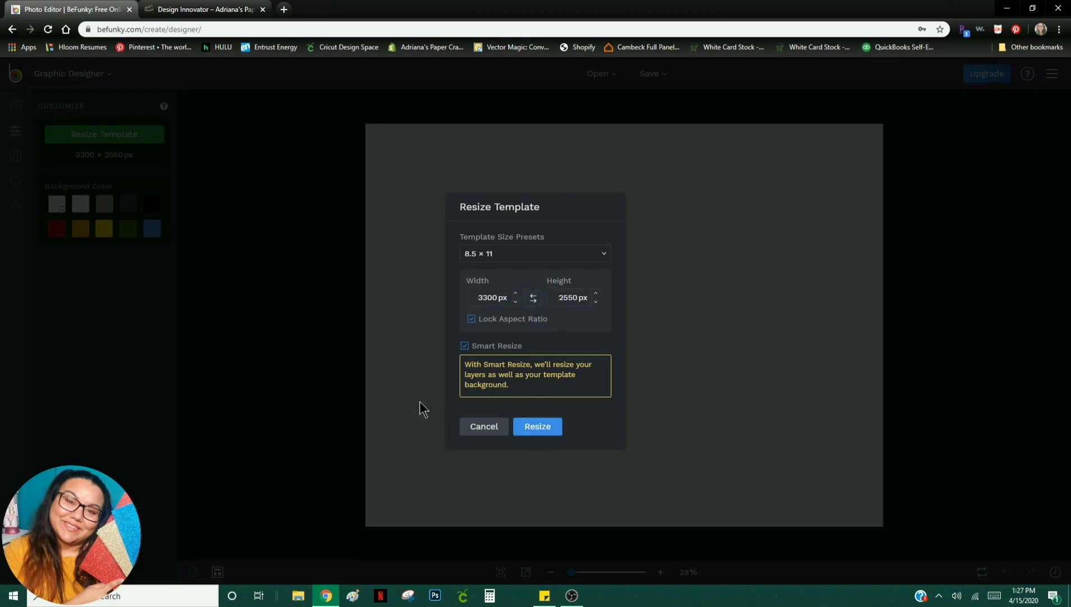
left_click(536, 427)
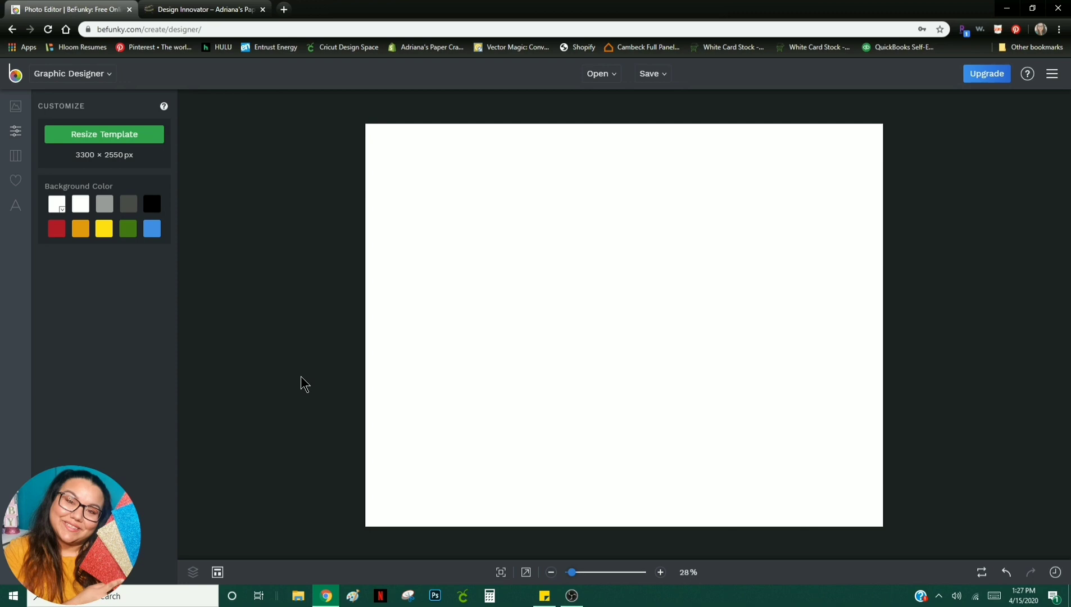
mouse_move(260, 285)
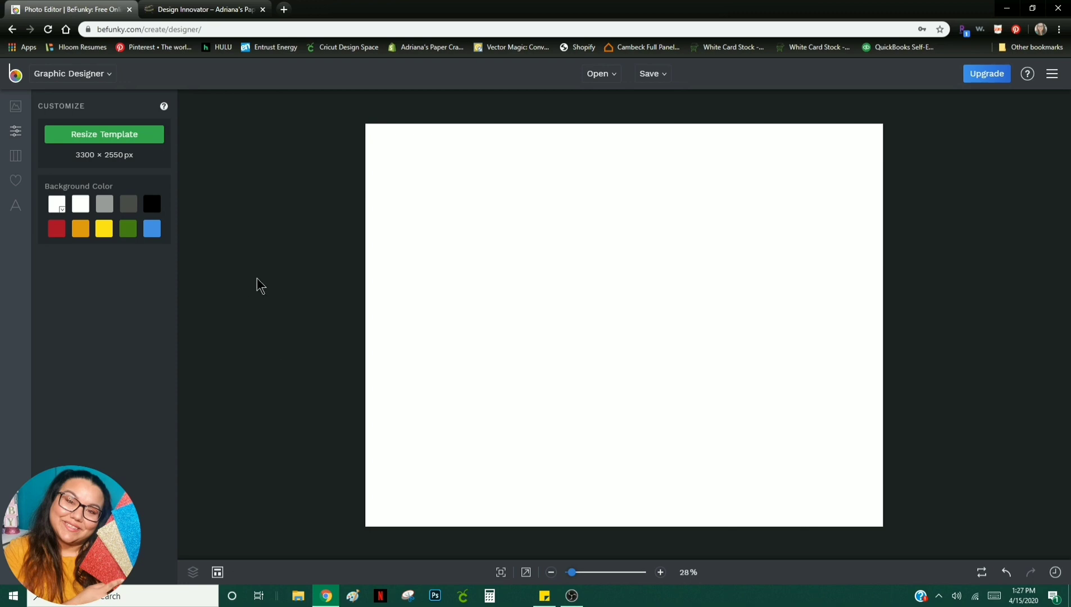
Step: Browse the Instagram Posts templates, then close the gallery back to the blank canvas
left_click(15, 131)
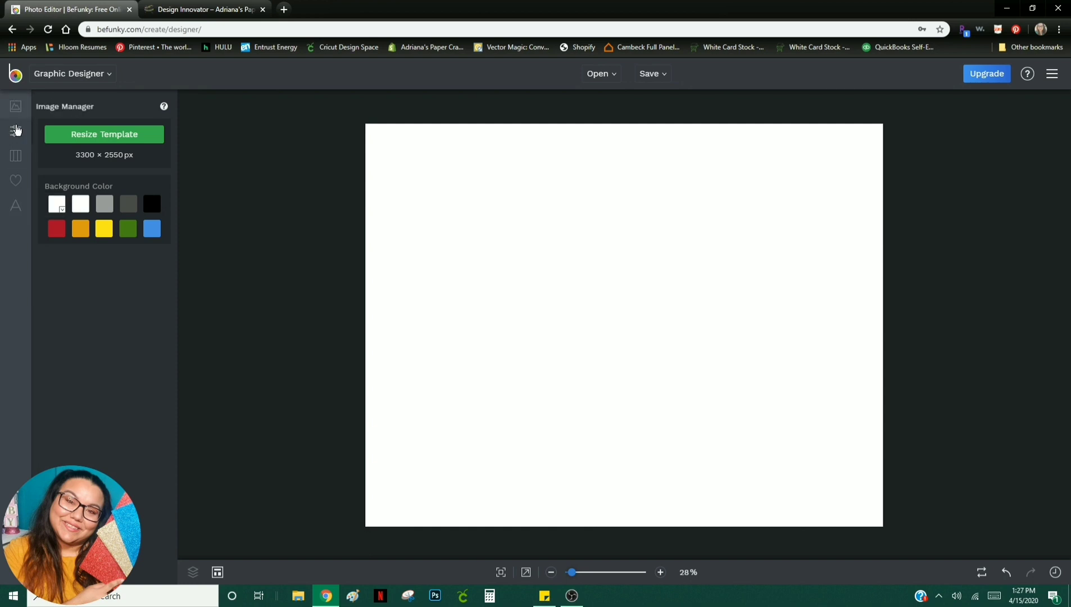
left_click(16, 106)
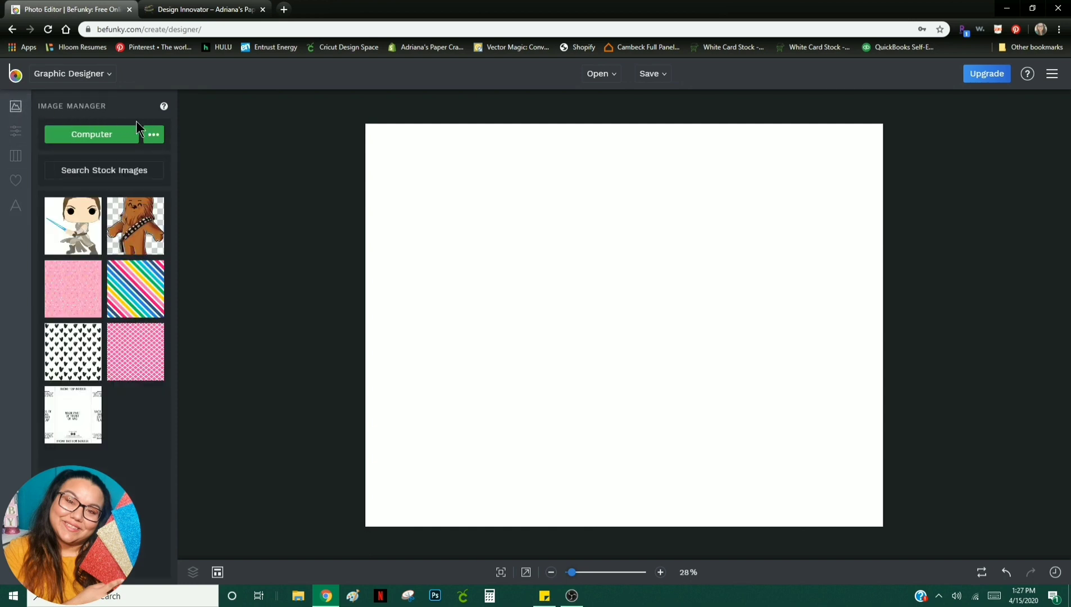
mouse_move(200, 147)
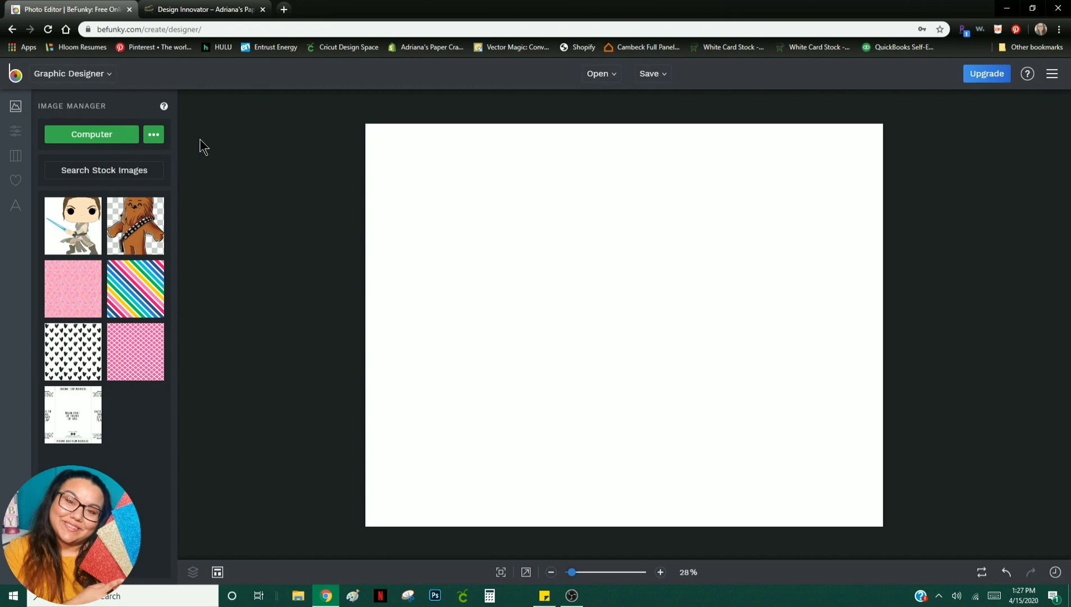
left_click(15, 130)
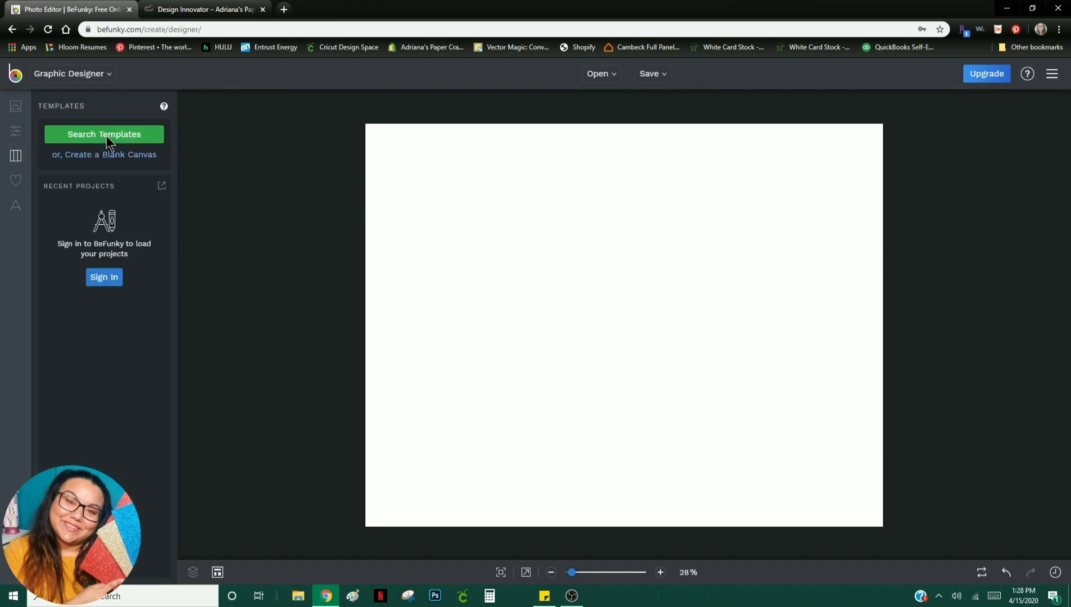
left_click(104, 133)
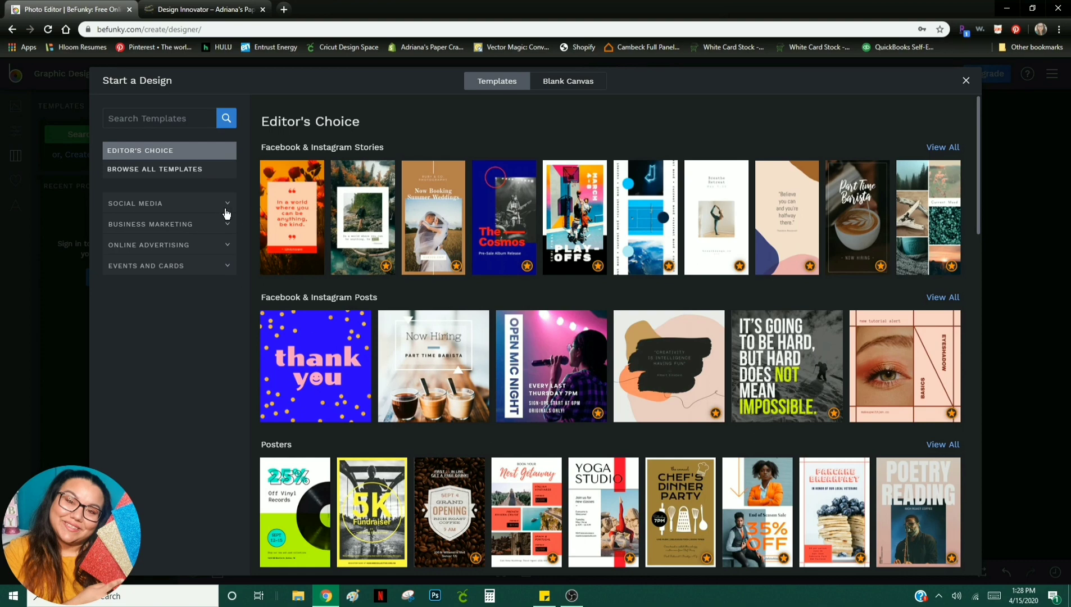
left_click(135, 203)
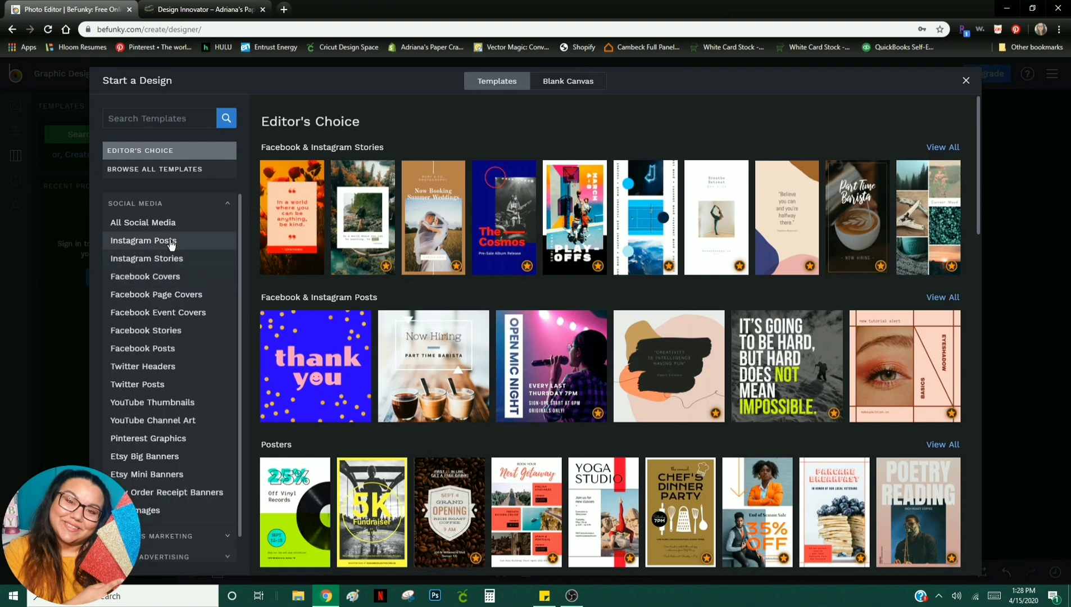
left_click(143, 241)
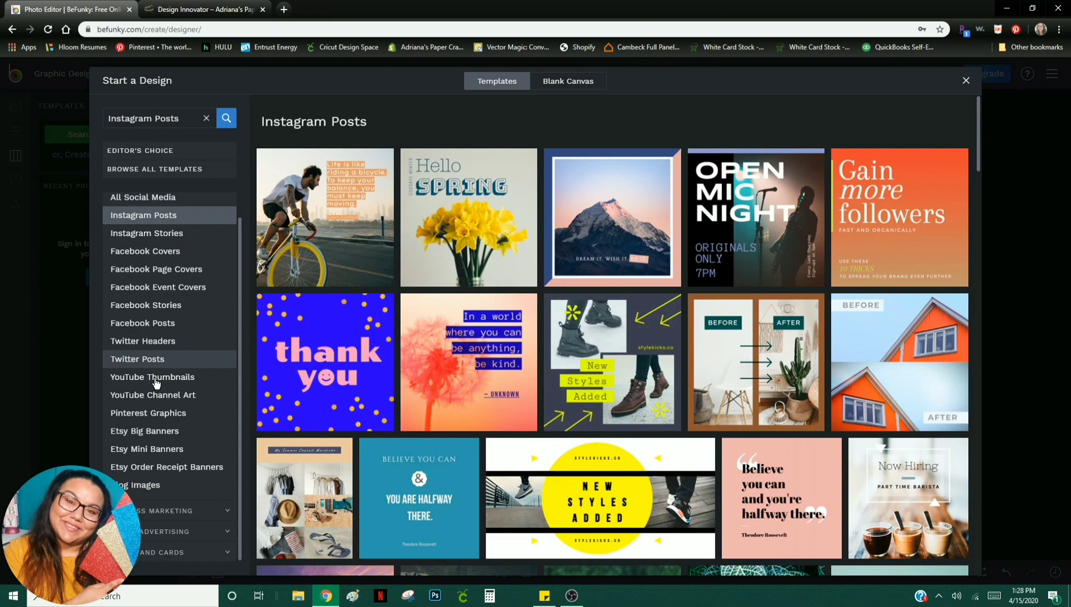
mouse_move(970, 85)
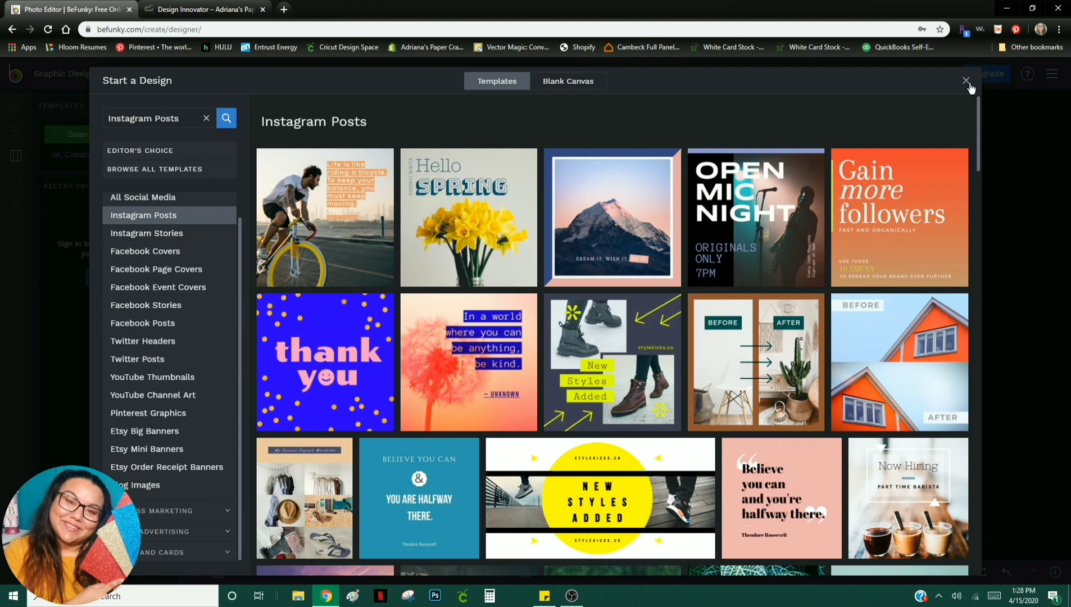
left_click(966, 82)
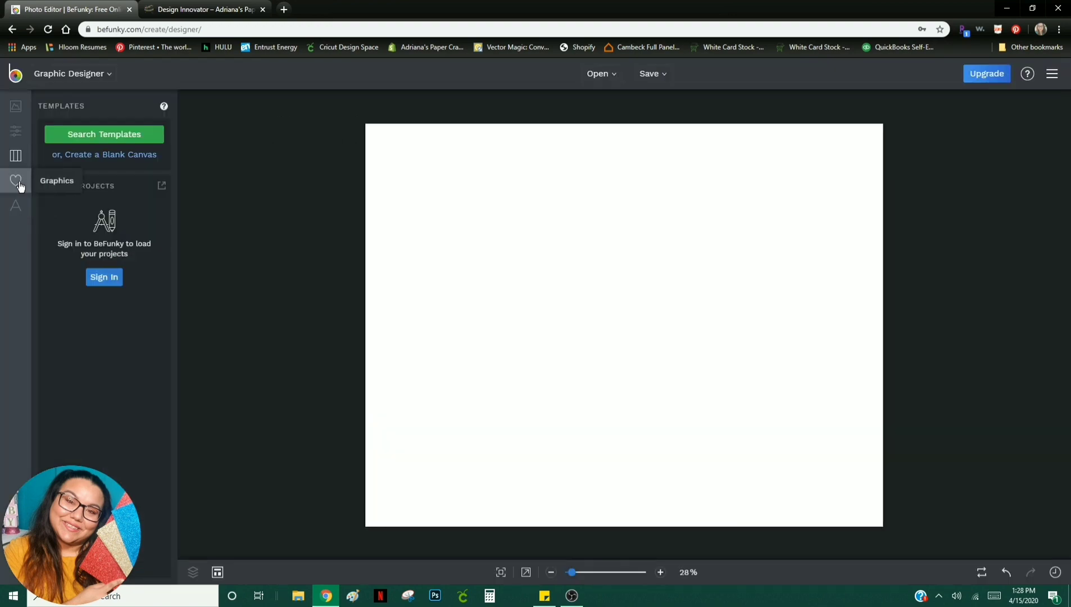
Step: Browse featured and Arrows graphics, then view Text options and the uploaded images
left_click(15, 181)
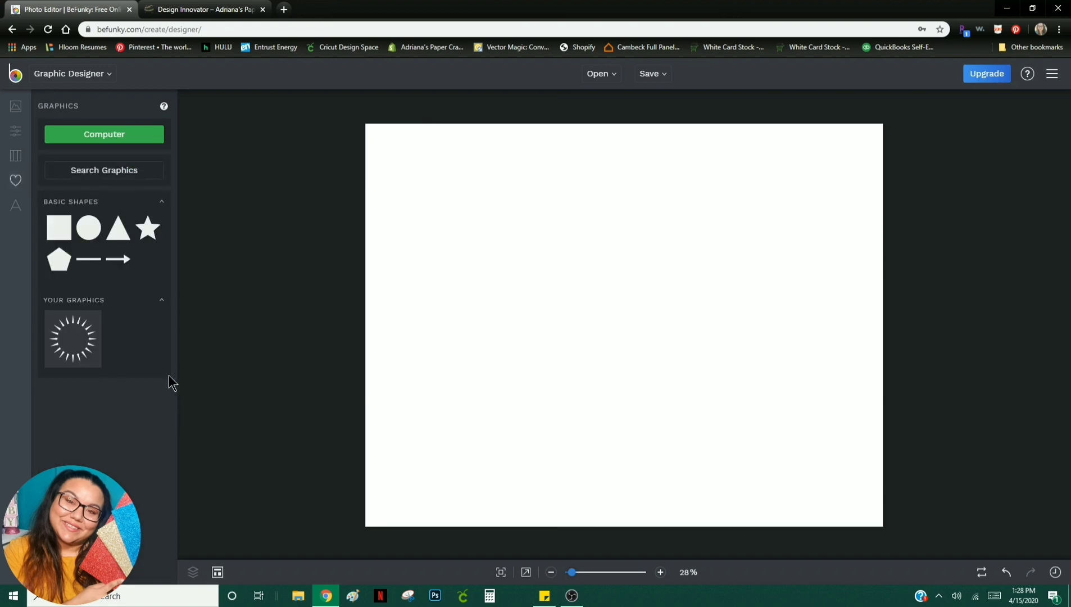
mouse_move(162, 226)
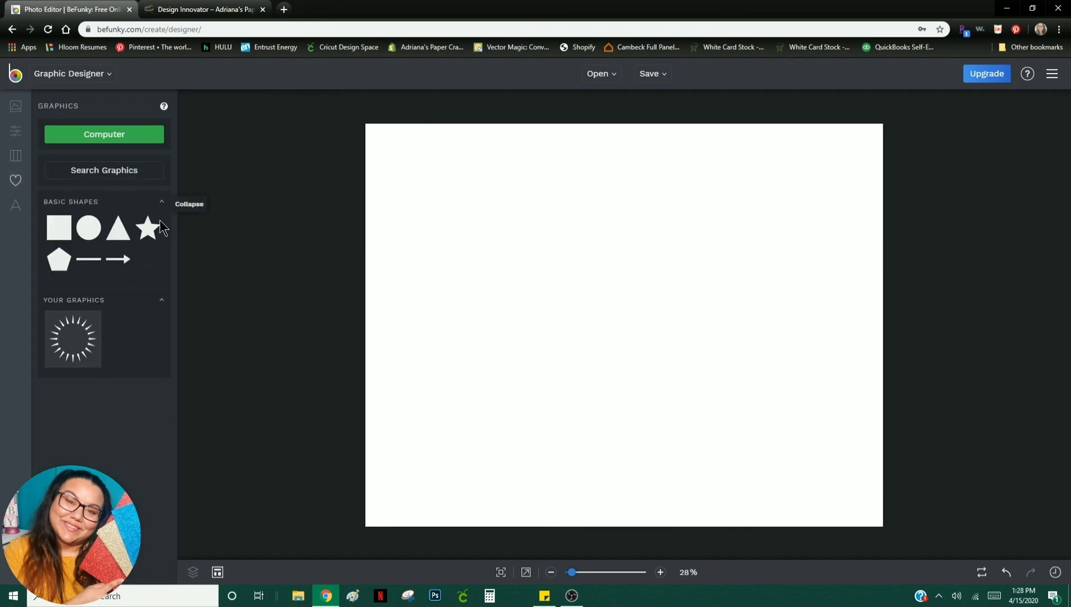
mouse_move(146, 364)
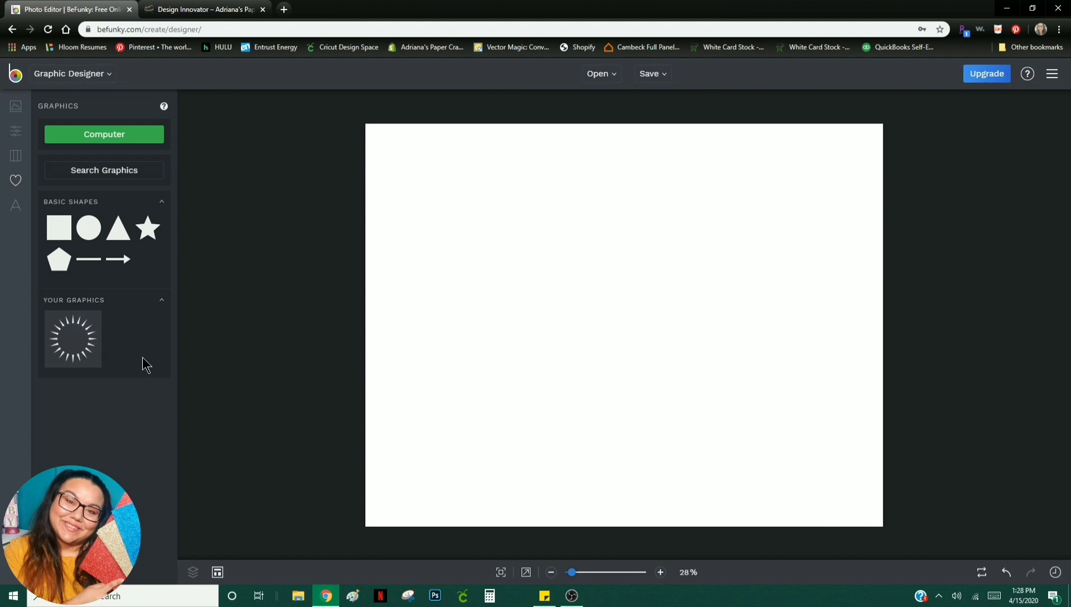
left_click(104, 170)
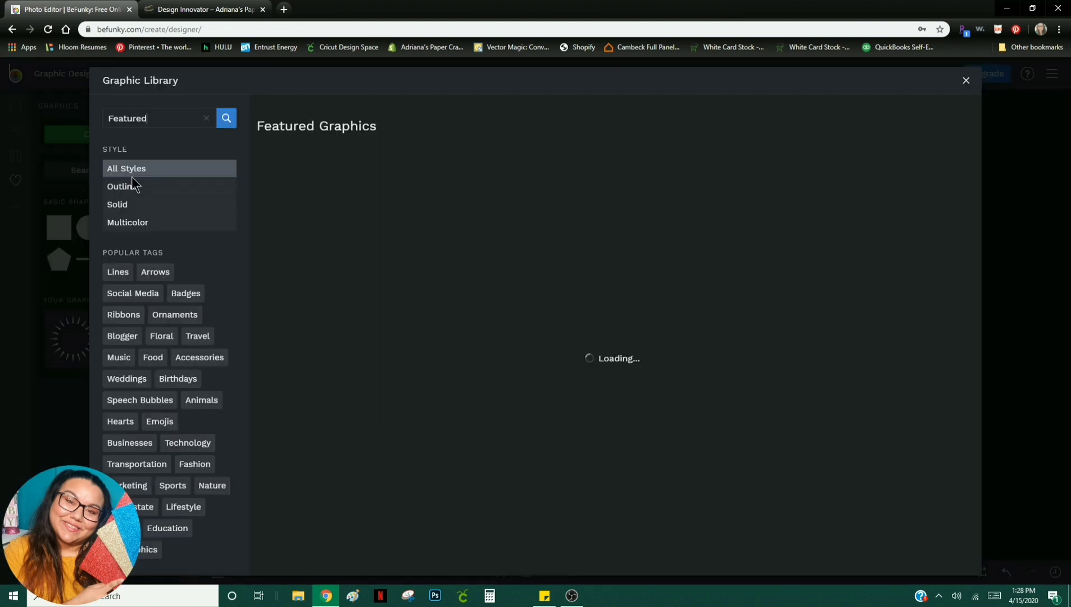
left_click(226, 117)
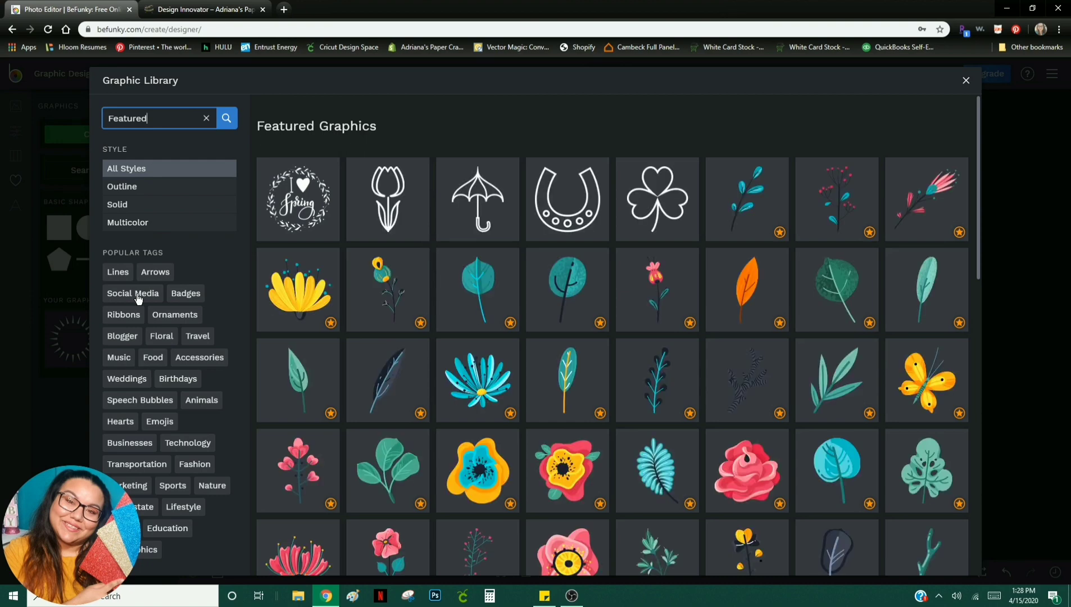
left_click(154, 272)
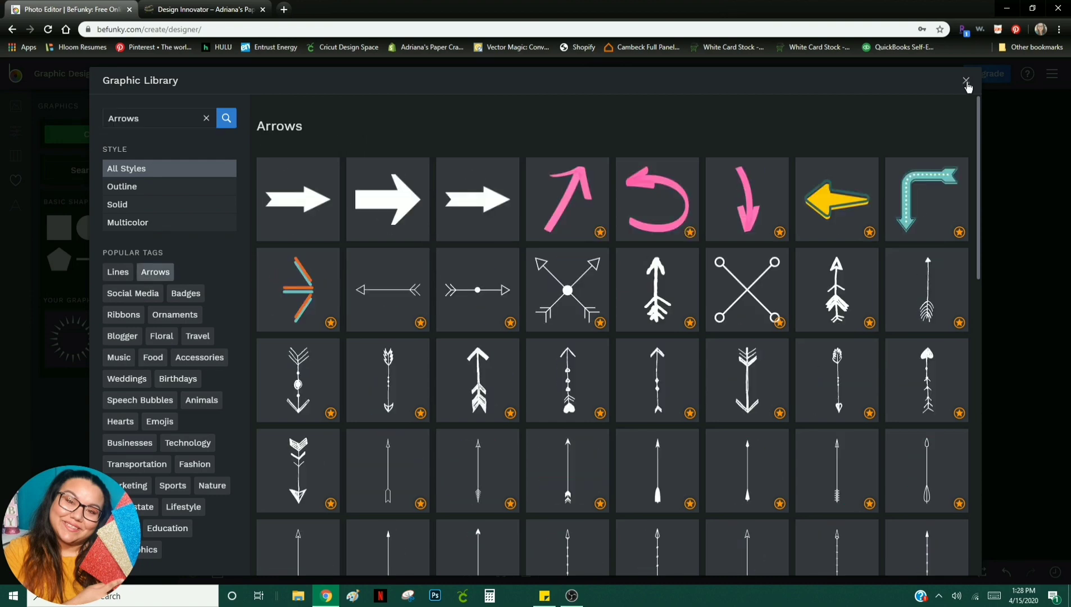
left_click(966, 81)
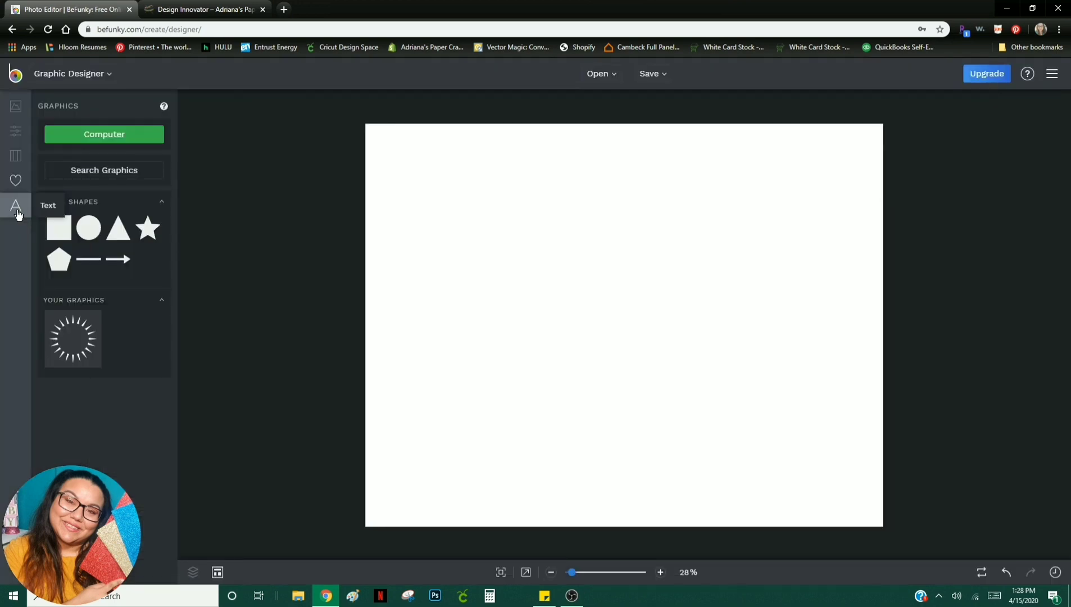
left_click(15, 205)
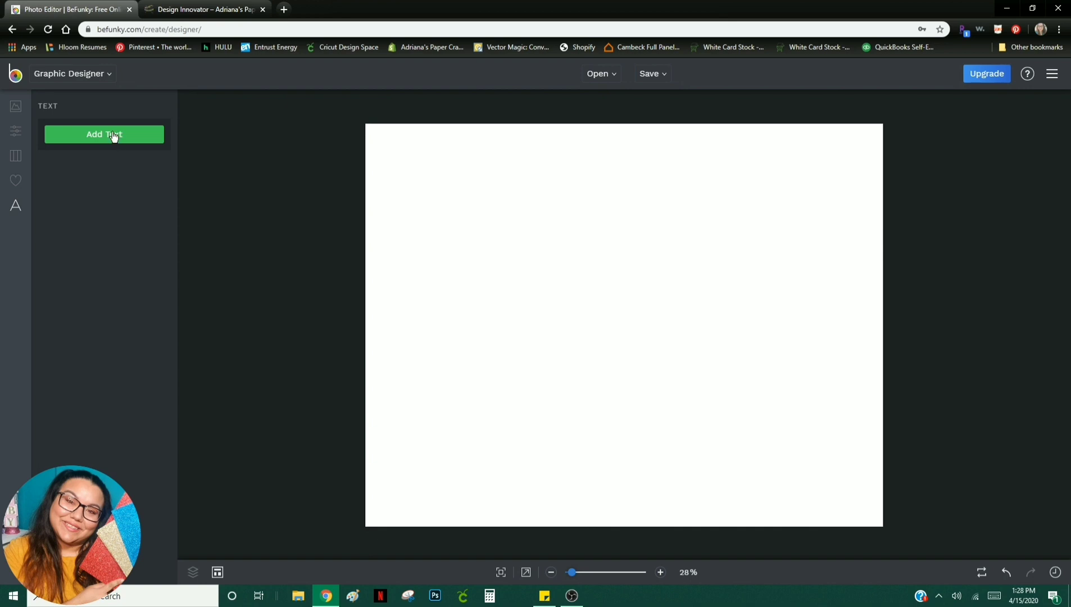
left_click(16, 106)
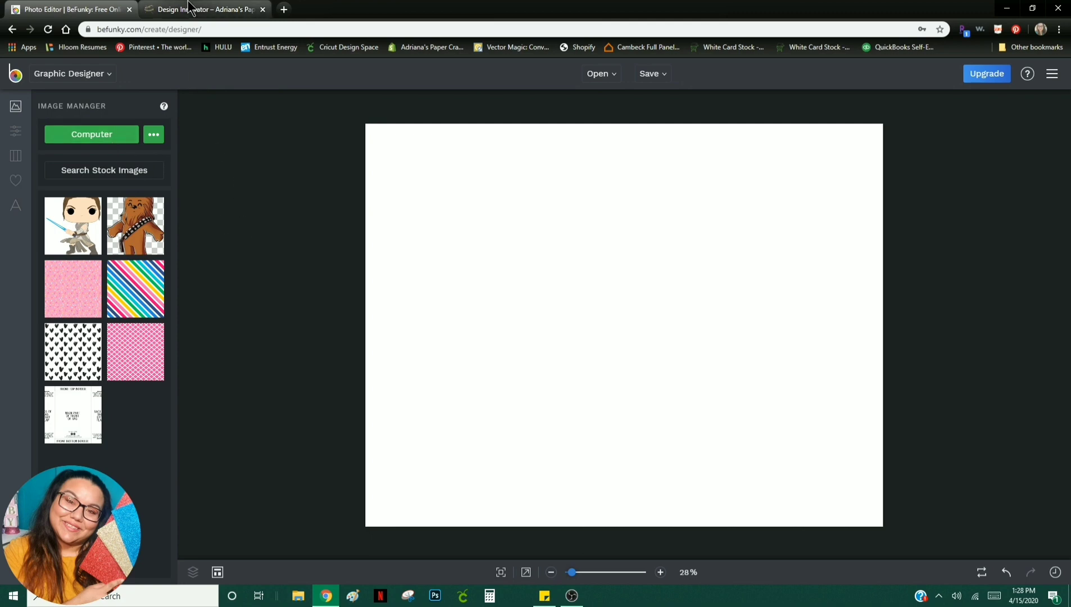
Step: Fetch the free bag wrapper template from Adriana's Paper Crafts into BeFunky's uploaded images
left_click(203, 9)
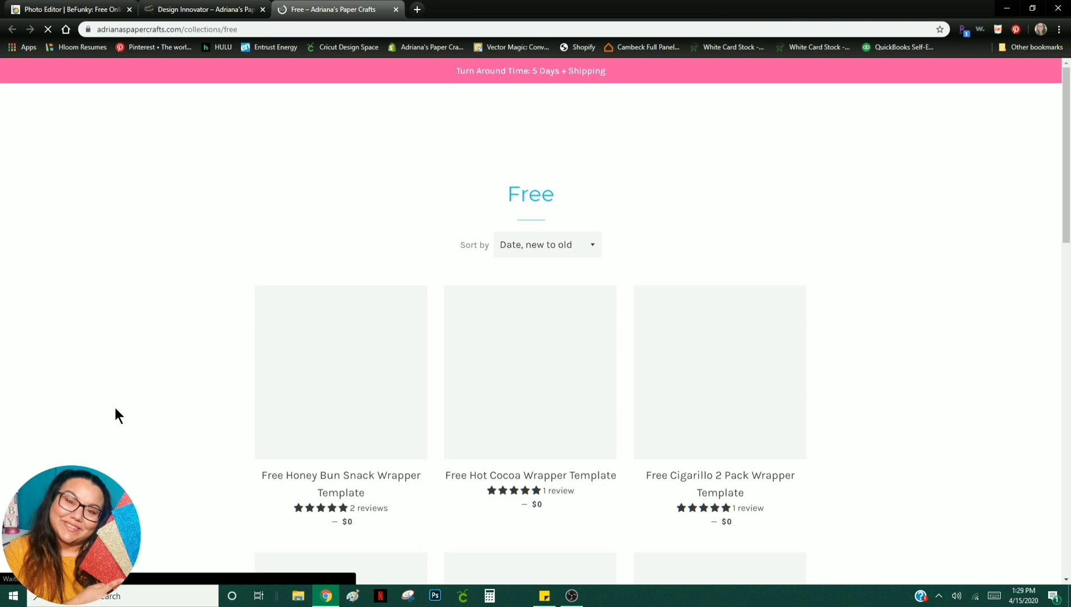
left_click(69, 9)
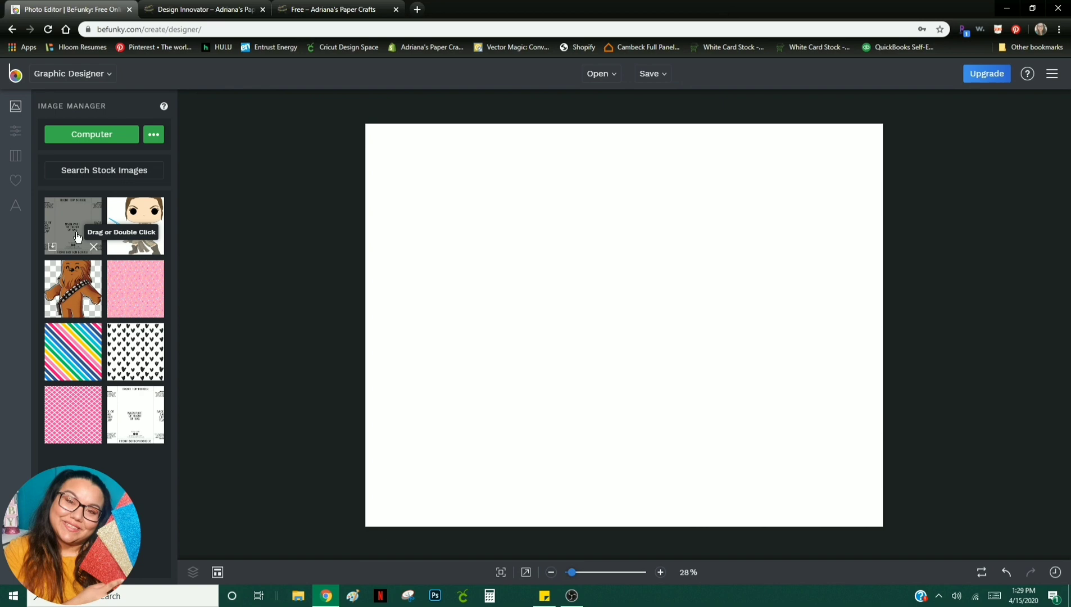
Step: Add the uploaded bag wrapper template to the canvas and enlarge it to cover the page
double_click(72, 225)
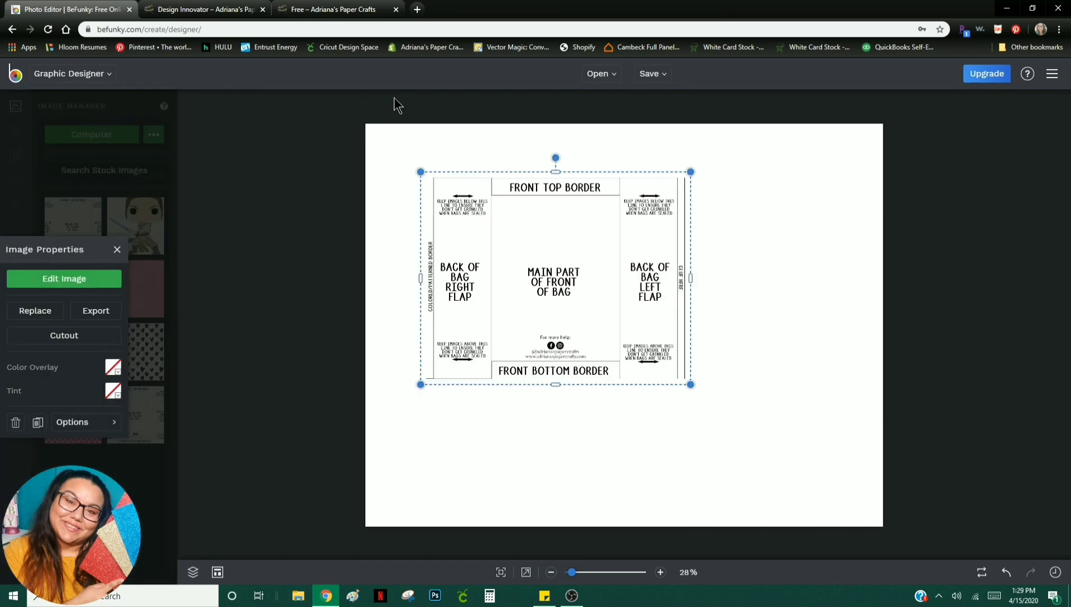
mouse_move(109, 446)
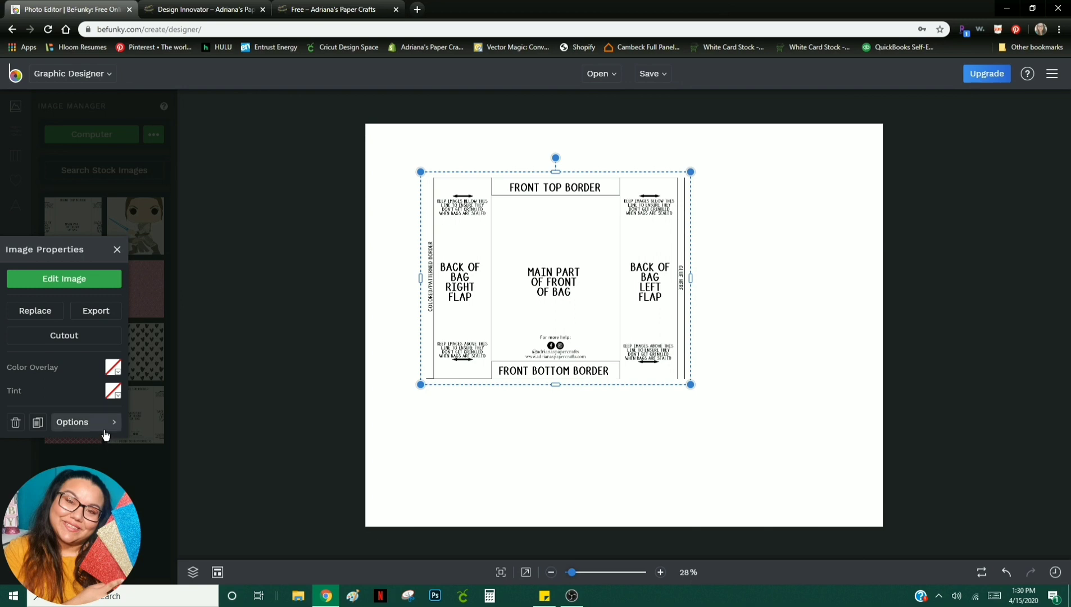
mouse_move(652, 264)
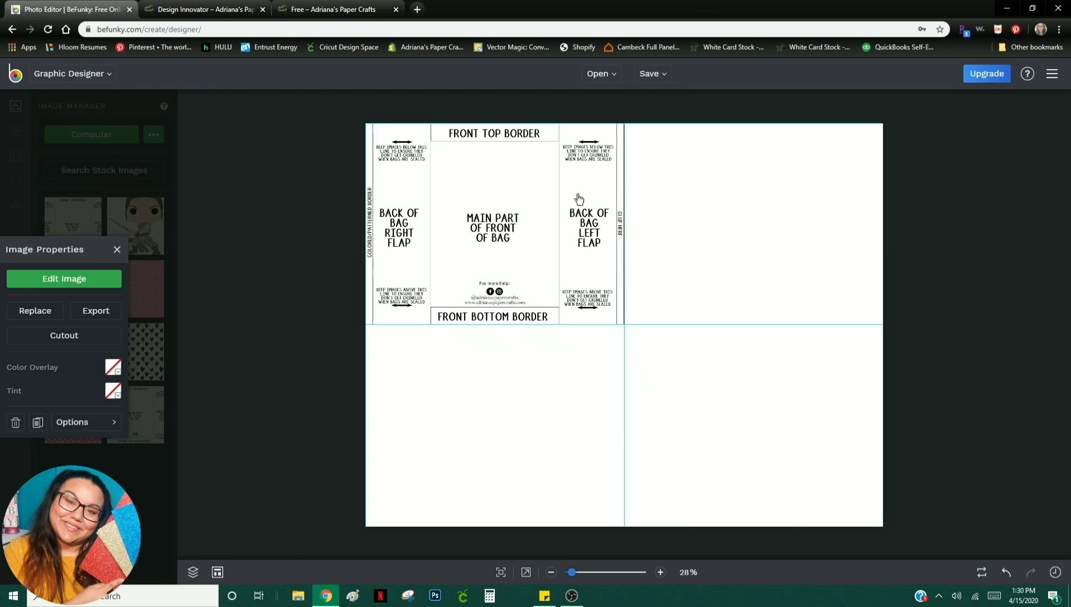
left_click(494, 224)
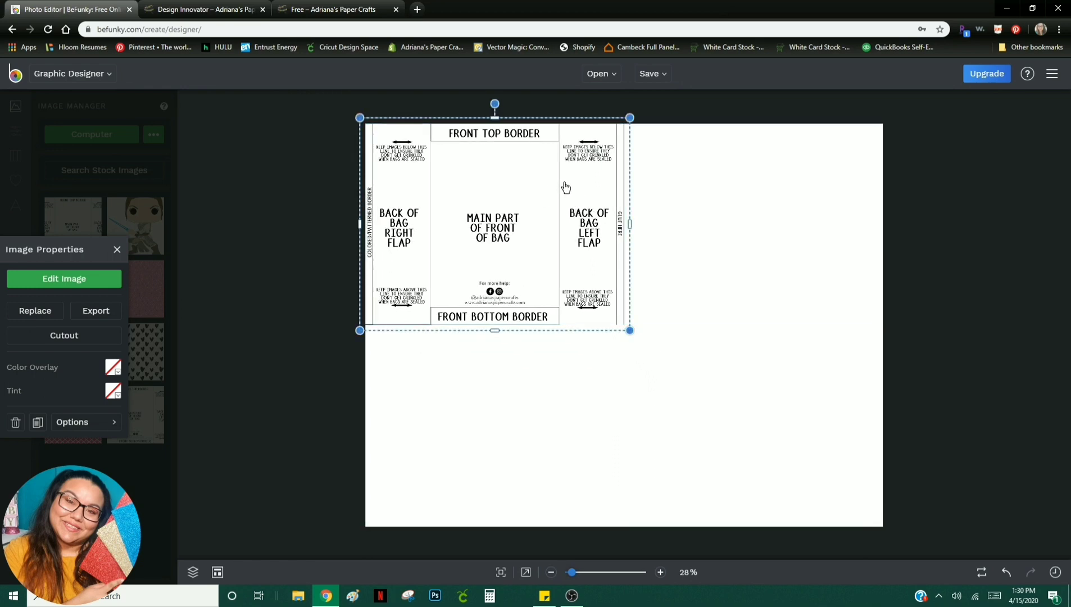
mouse_move(574, 186)
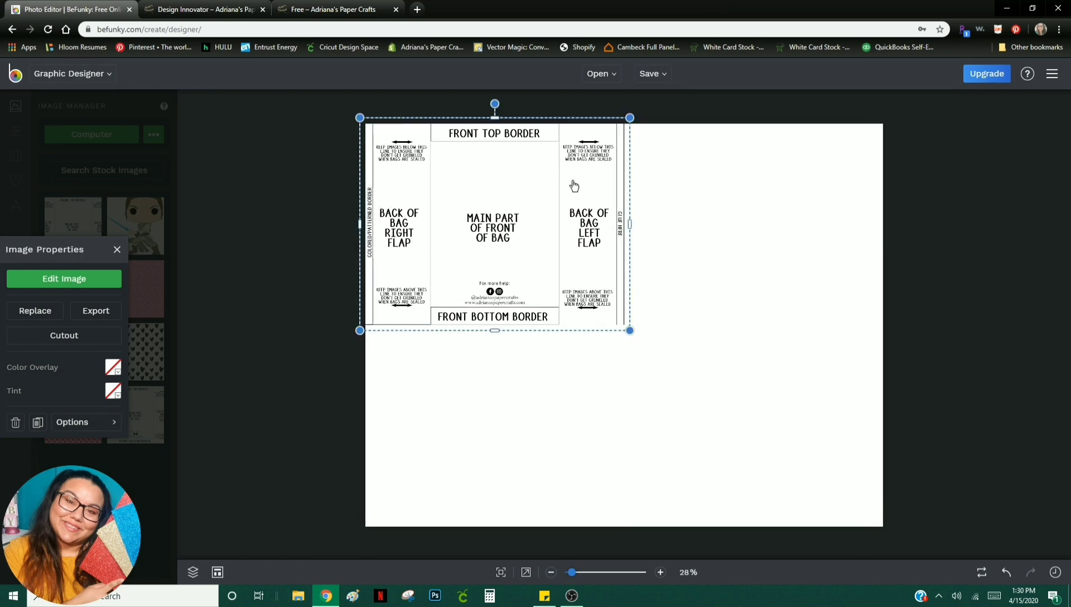
mouse_move(608, 202)
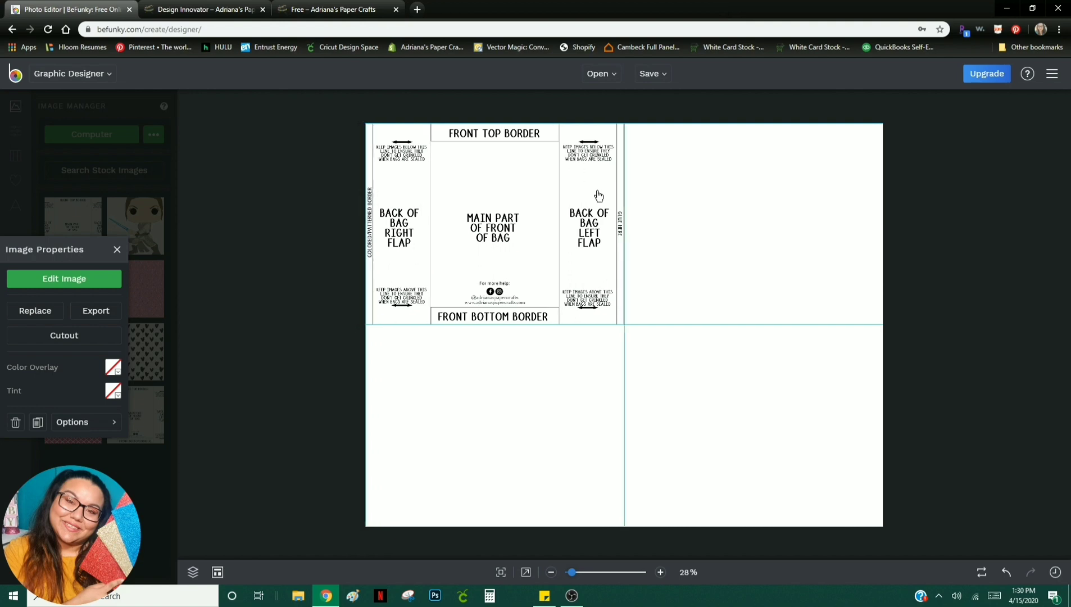
left_click(494, 224)
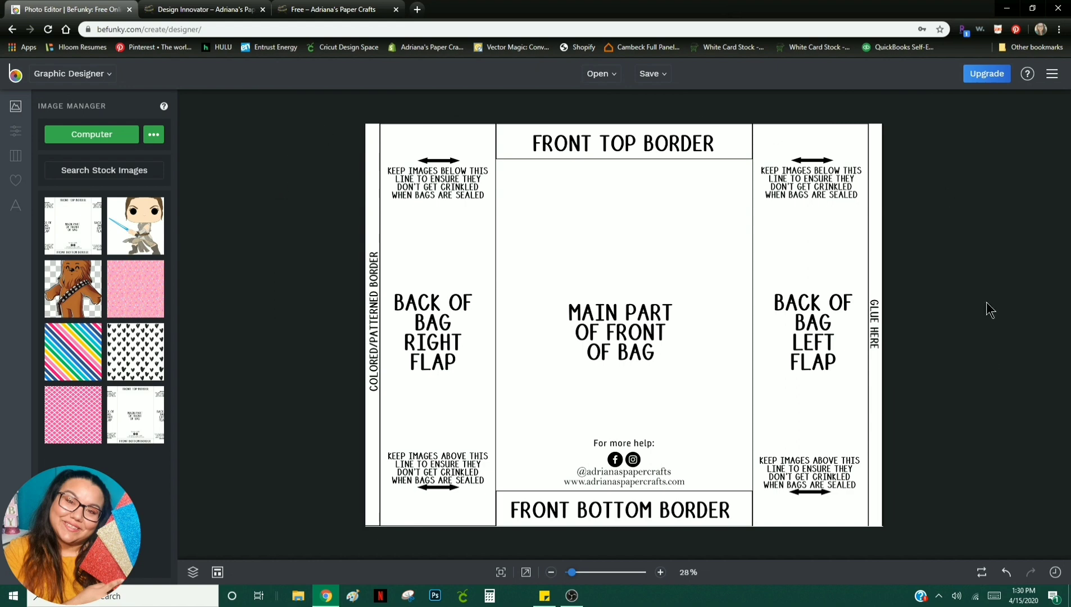
mouse_move(623, 248)
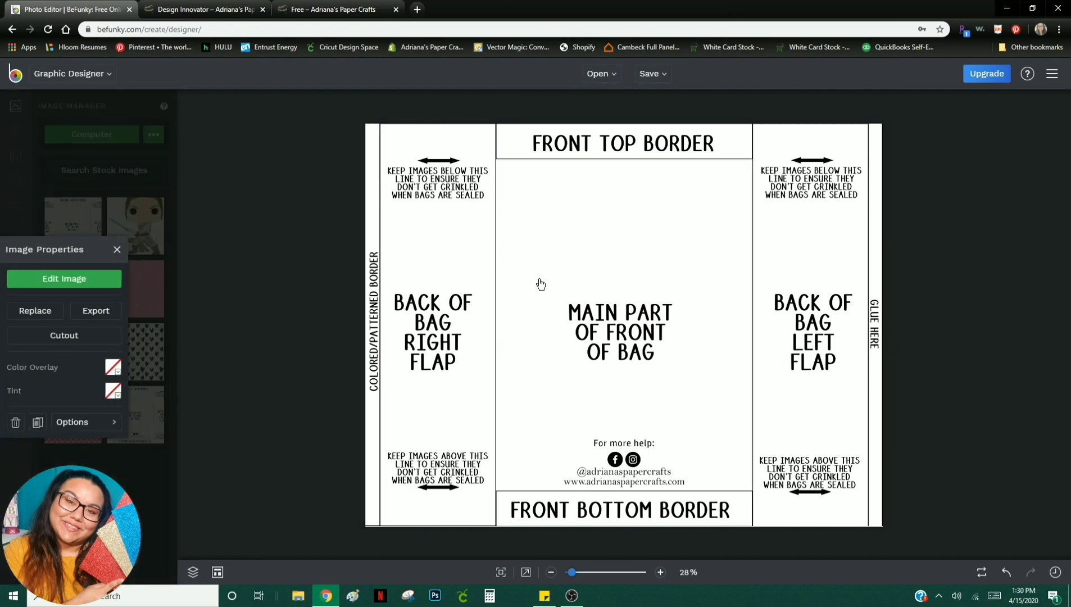
Step: Select the full-size chip bag template and turn off object snapping in the alignment settings
left_click(619, 325)
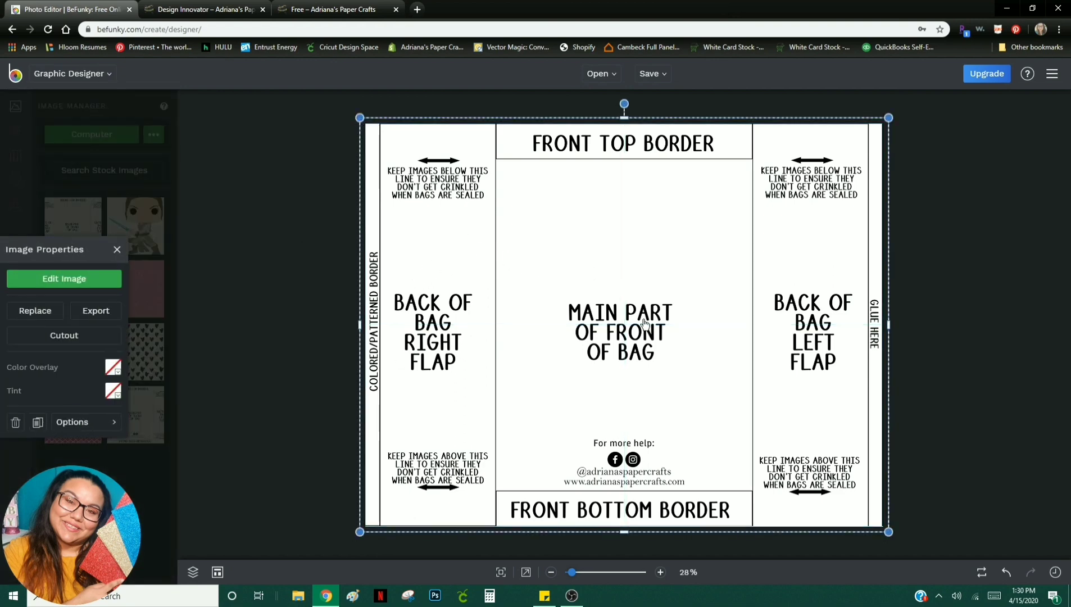
mouse_move(246, 529)
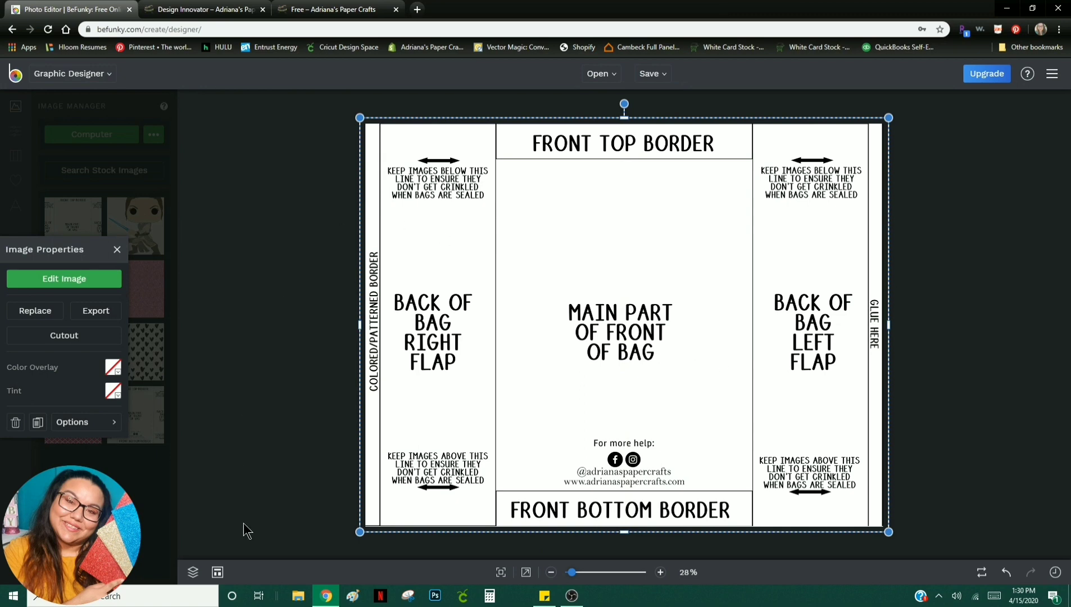
mouse_move(217, 572)
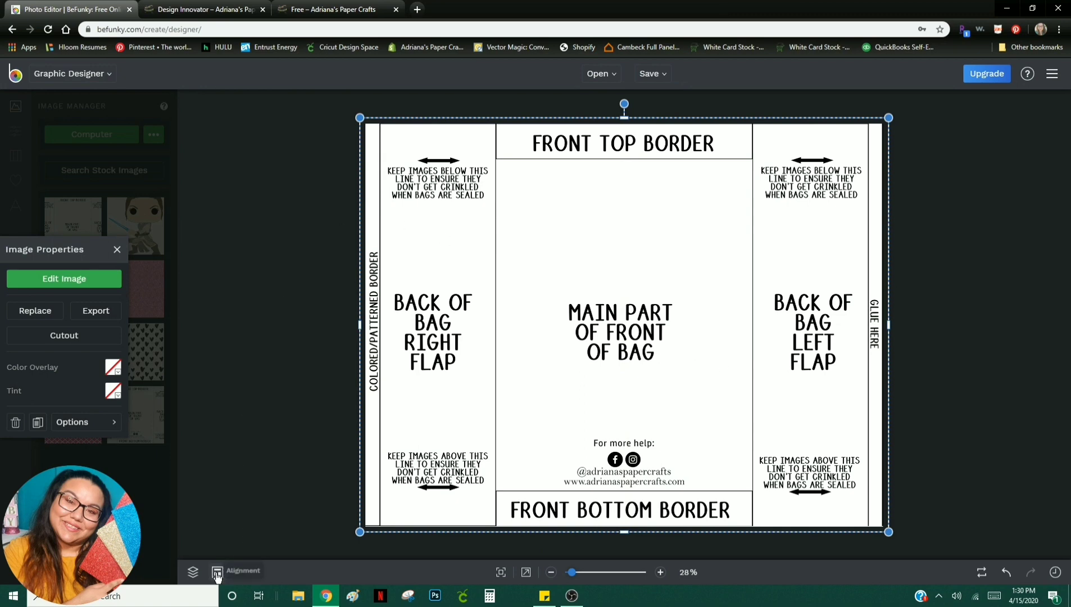
left_click(218, 572)
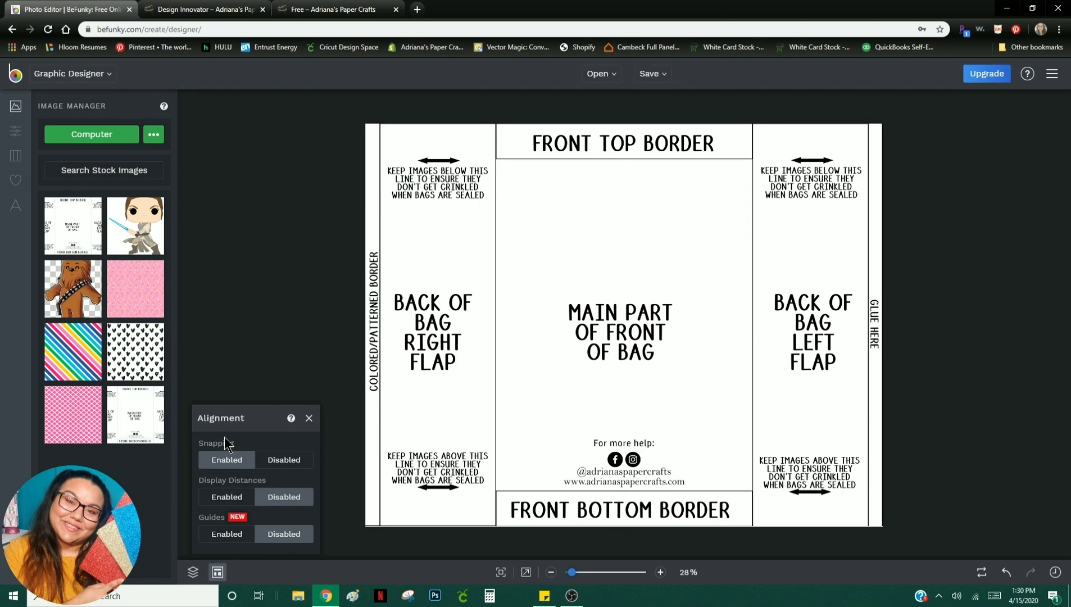
mouse_move(283, 460)
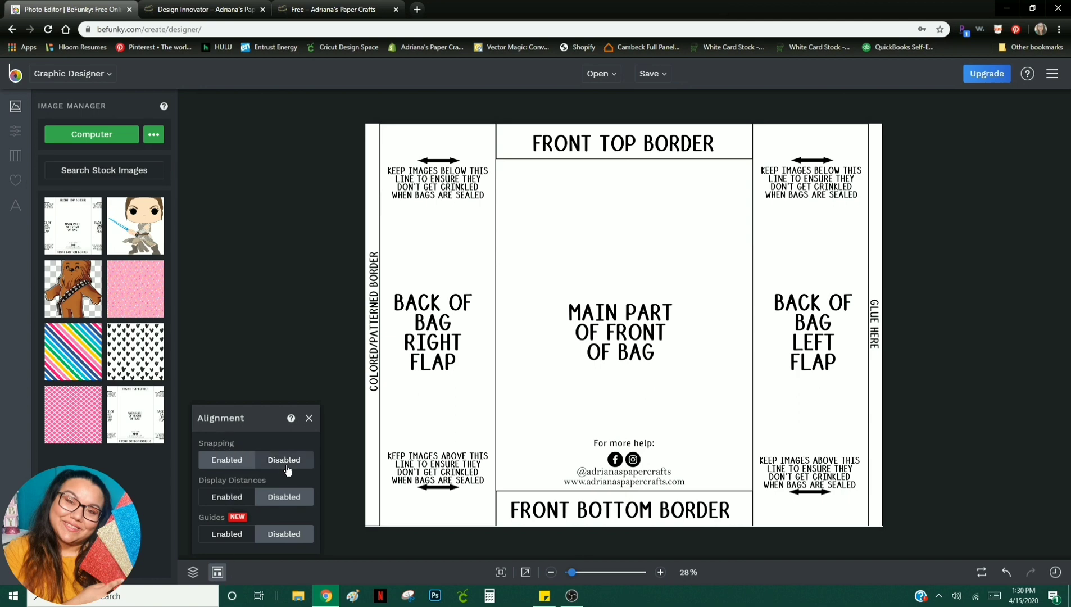
left_click(308, 417)
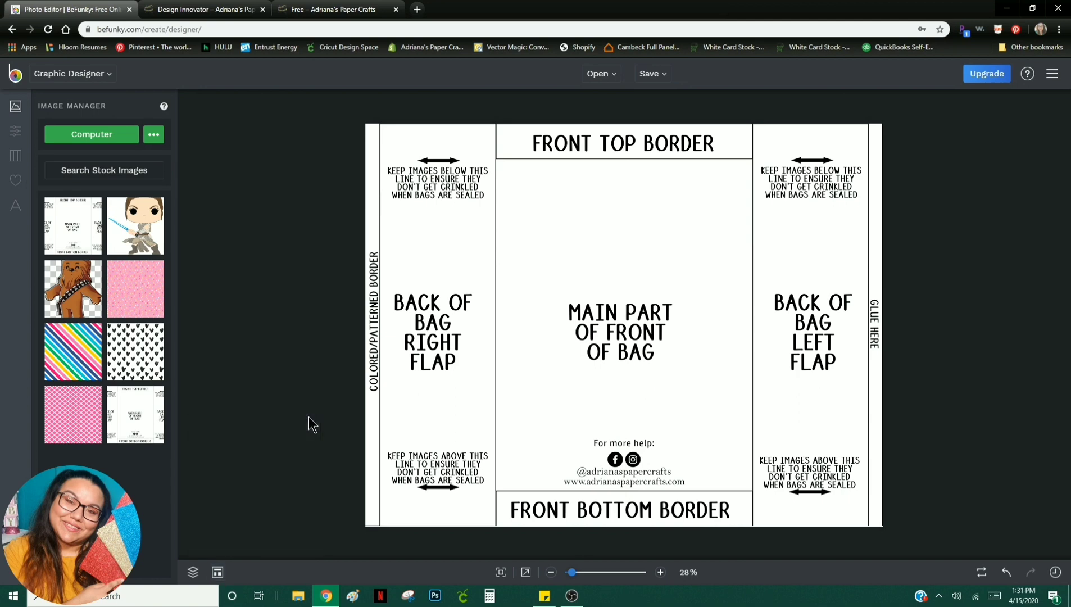
mouse_move(265, 291)
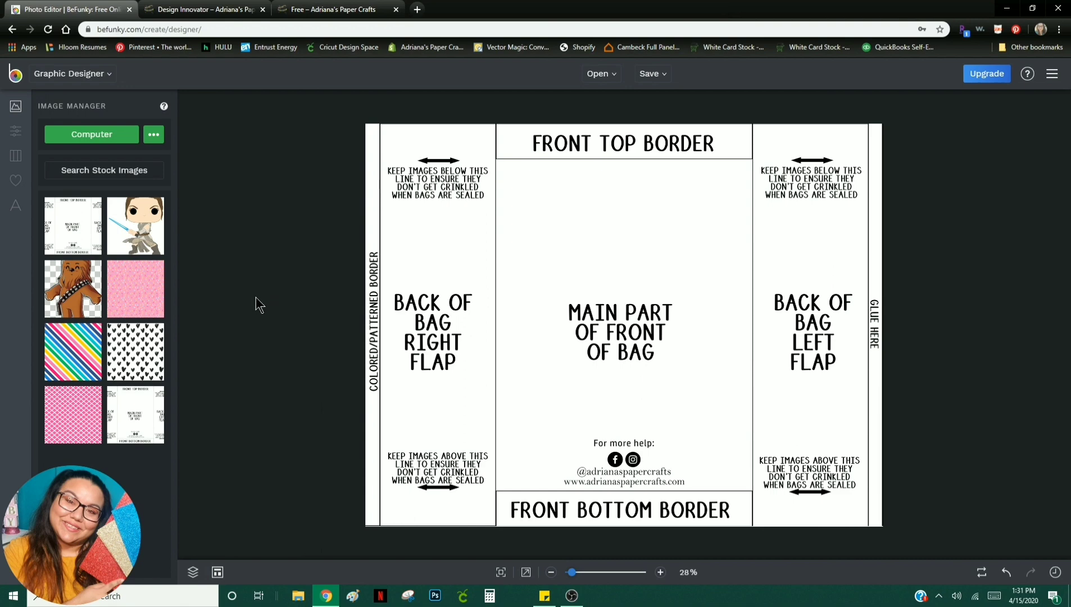
mouse_move(504, 183)
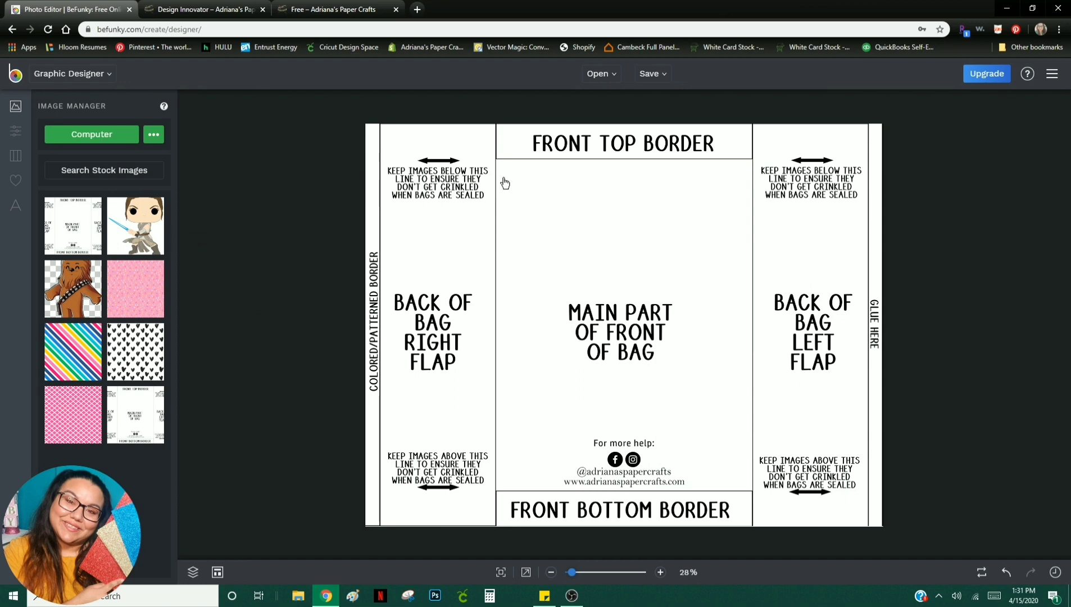
mouse_move(403, 136)
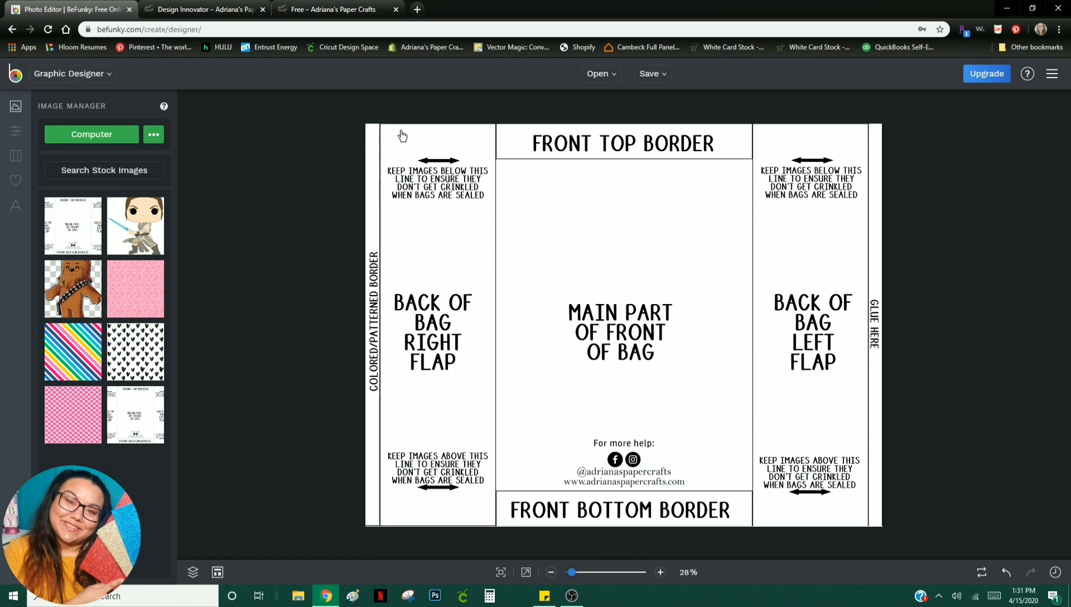
mouse_move(699, 351)
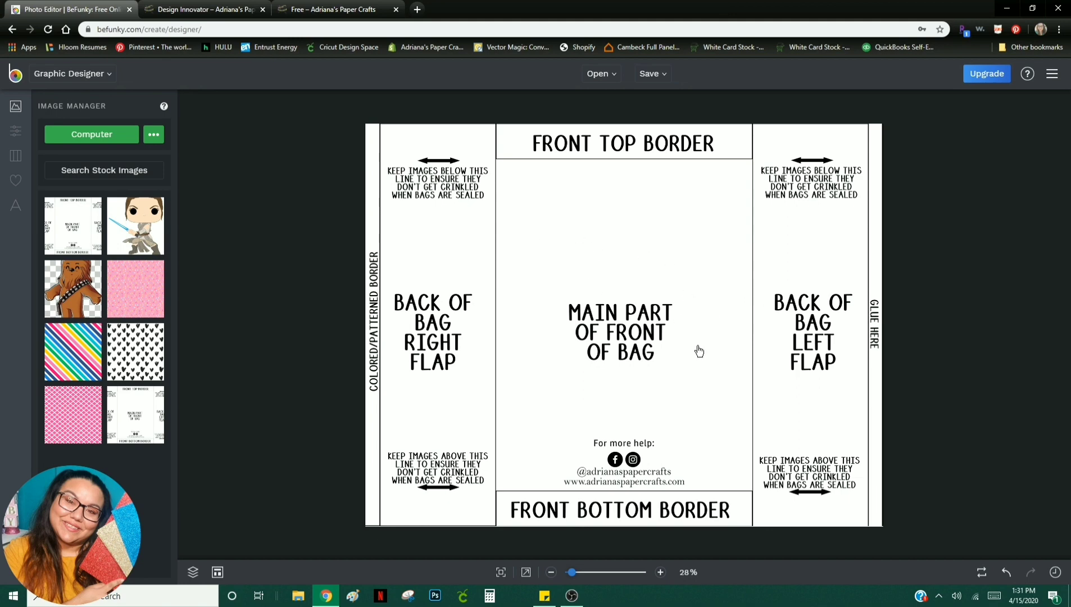
mouse_move(684, 145)
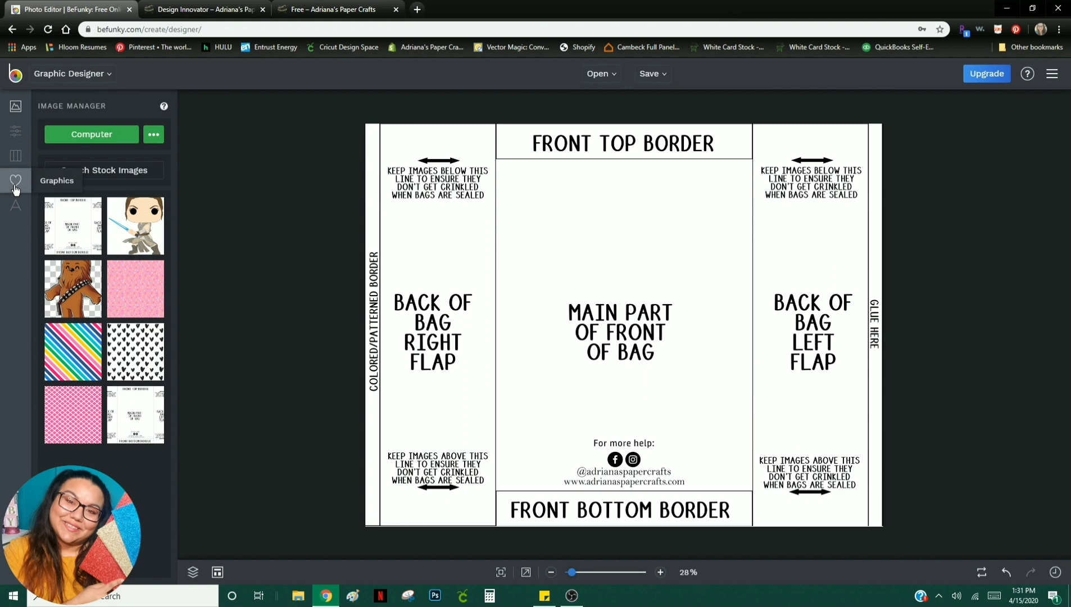
Step: Add a red-filled rectangle over the front panel and a green-filled copy over a side flap
left_click(15, 180)
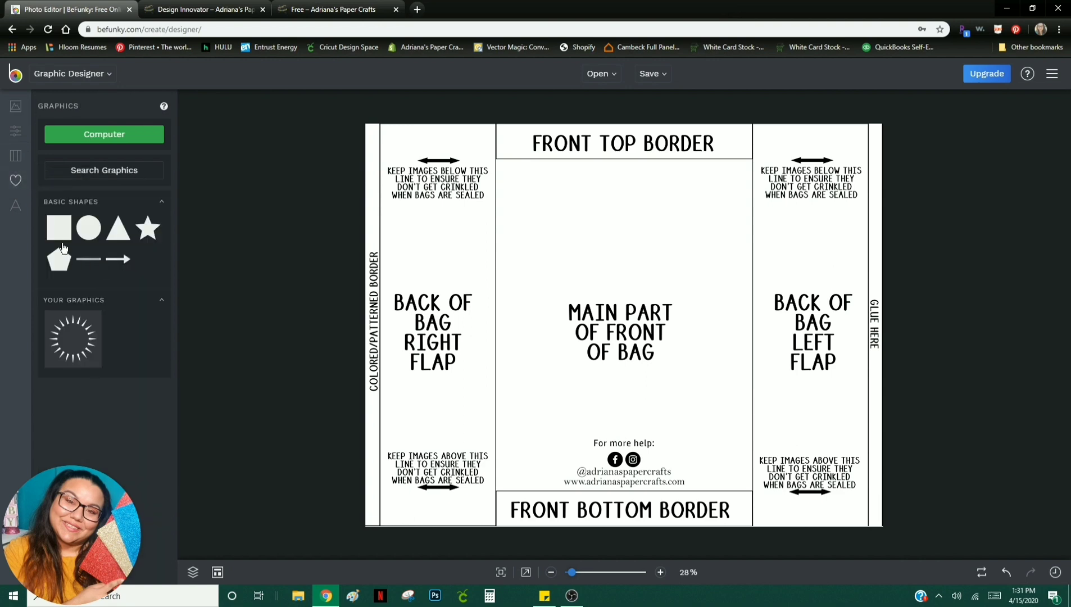
mouse_move(59, 227)
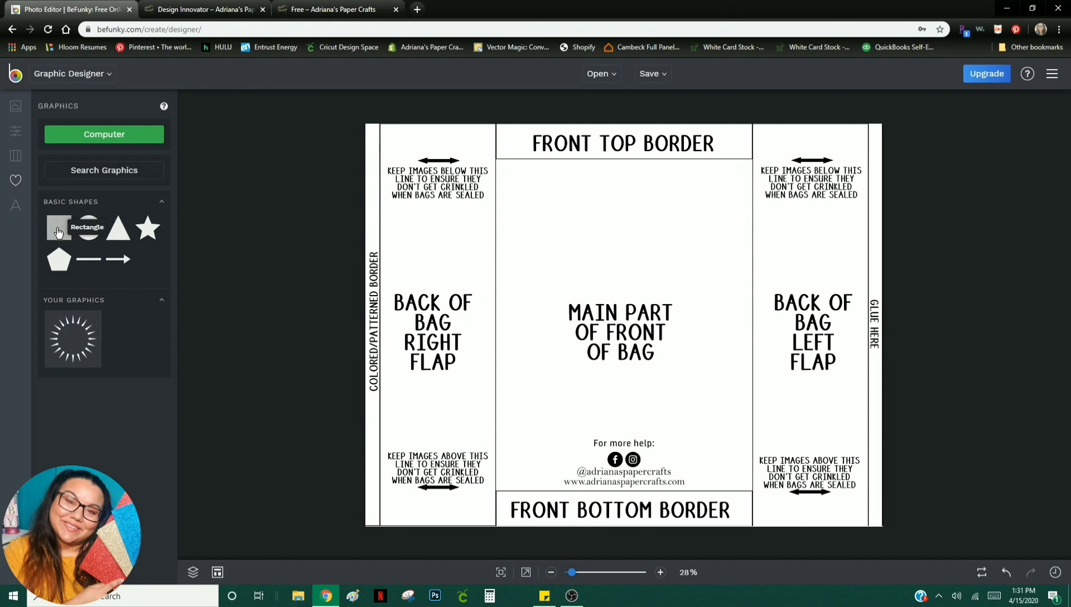
mouse_move(68, 232)
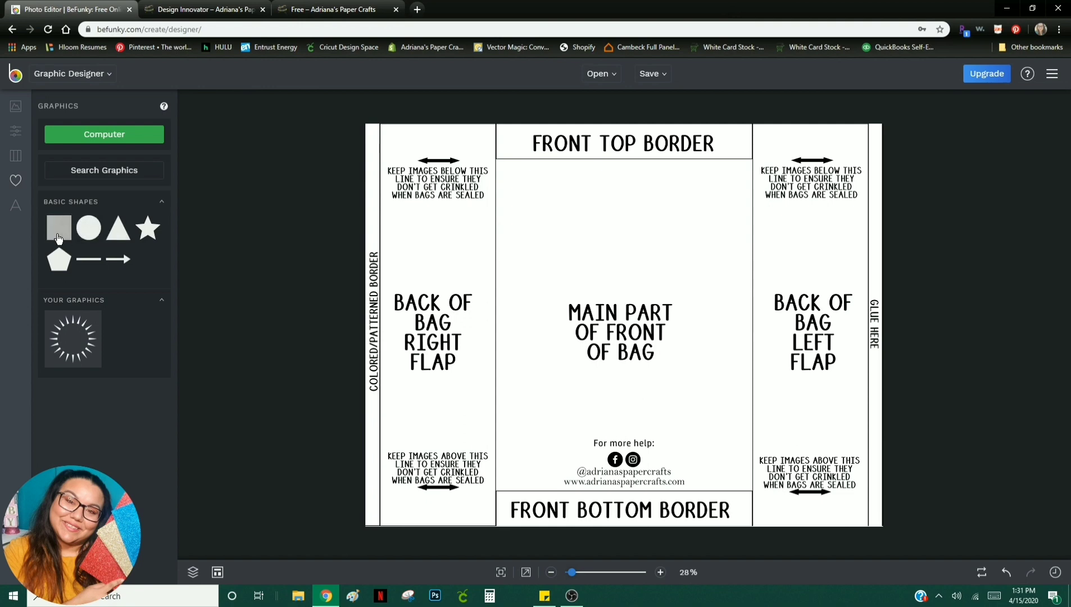
mouse_move(59, 228)
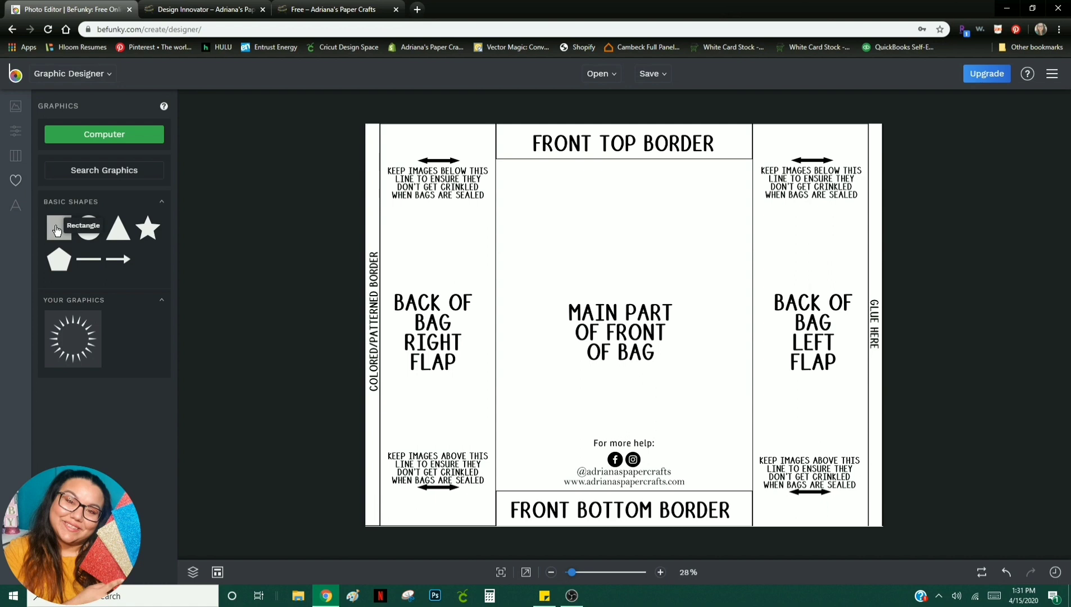
mouse_move(591, 253)
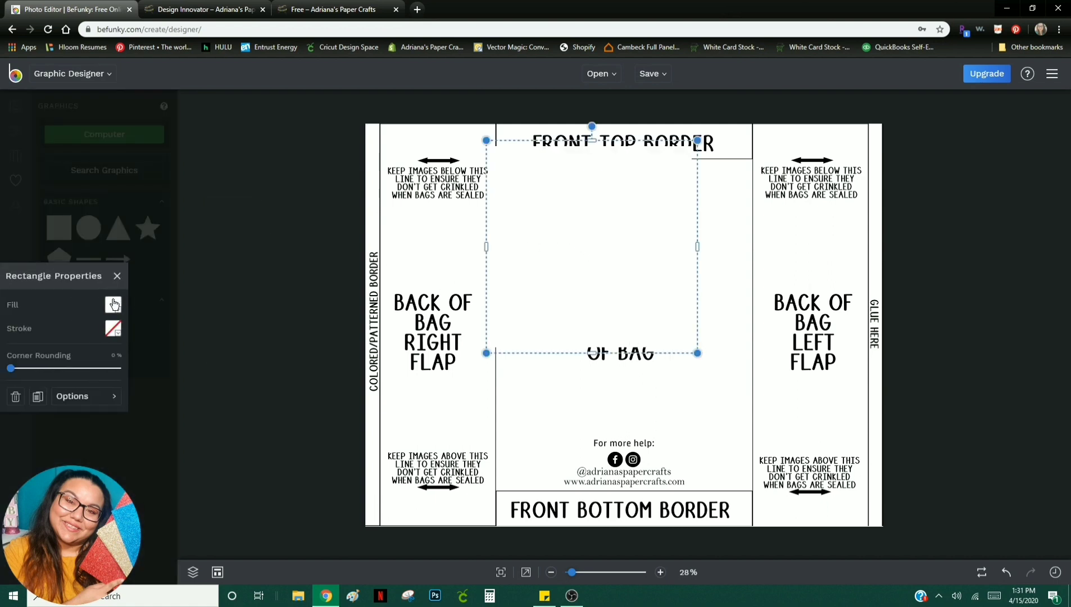
left_click(113, 304)
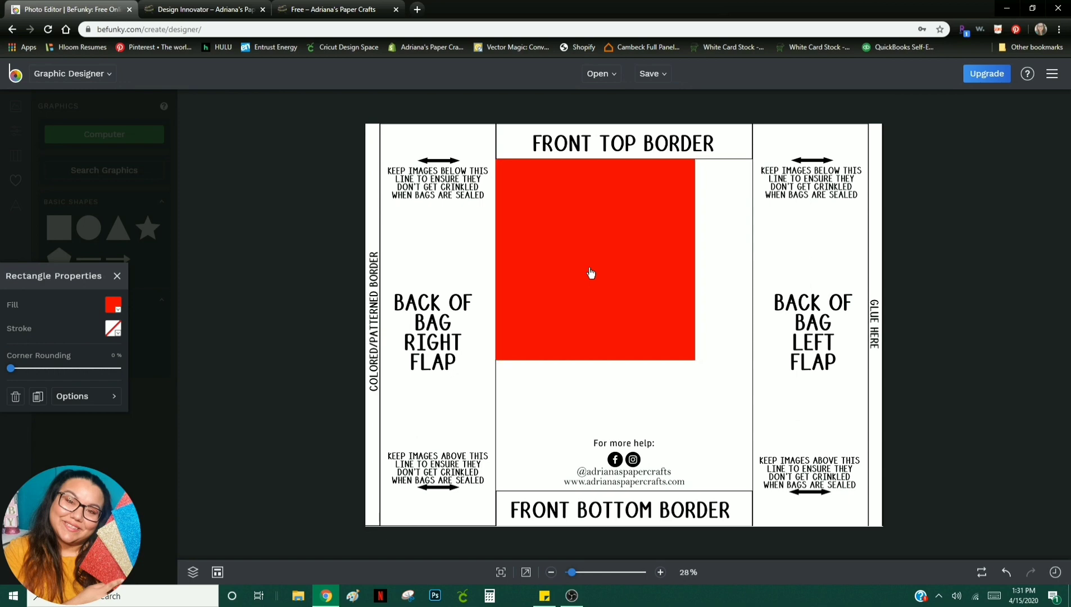
left_click(594, 272)
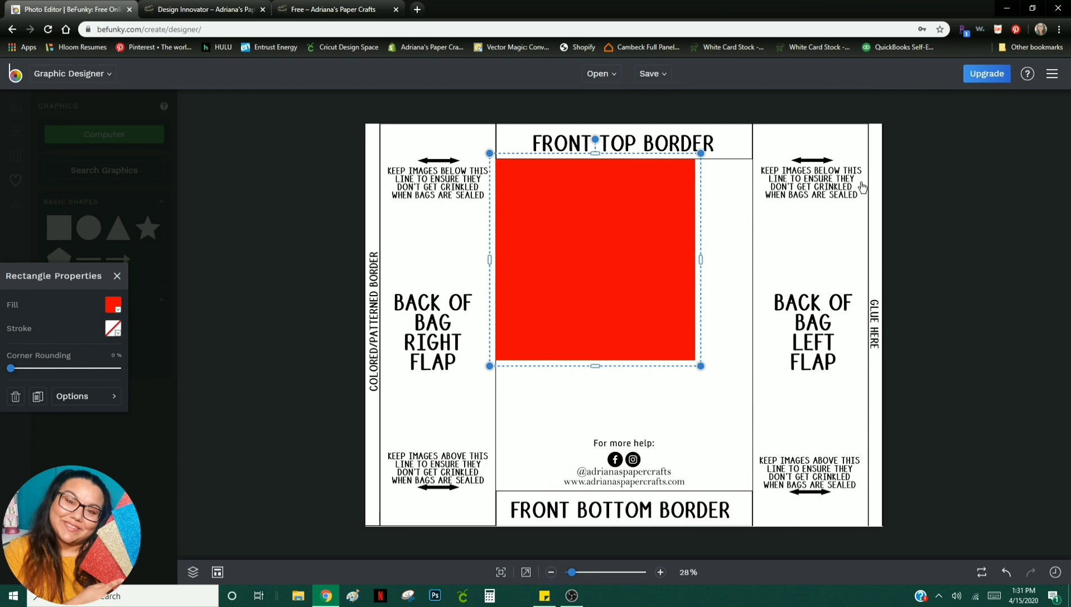
mouse_move(701, 259)
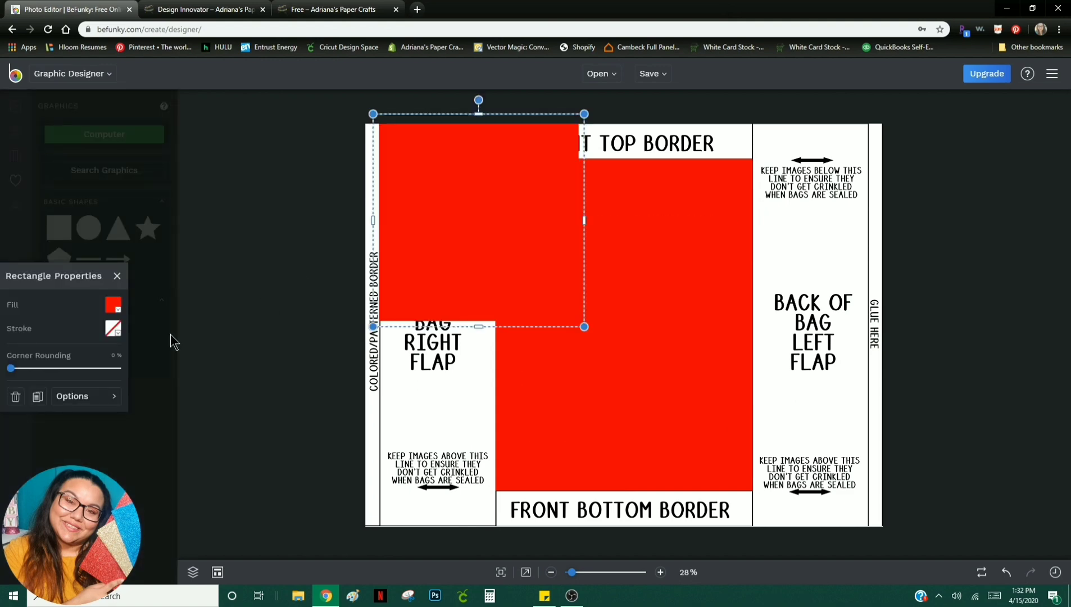
left_click(113, 305)
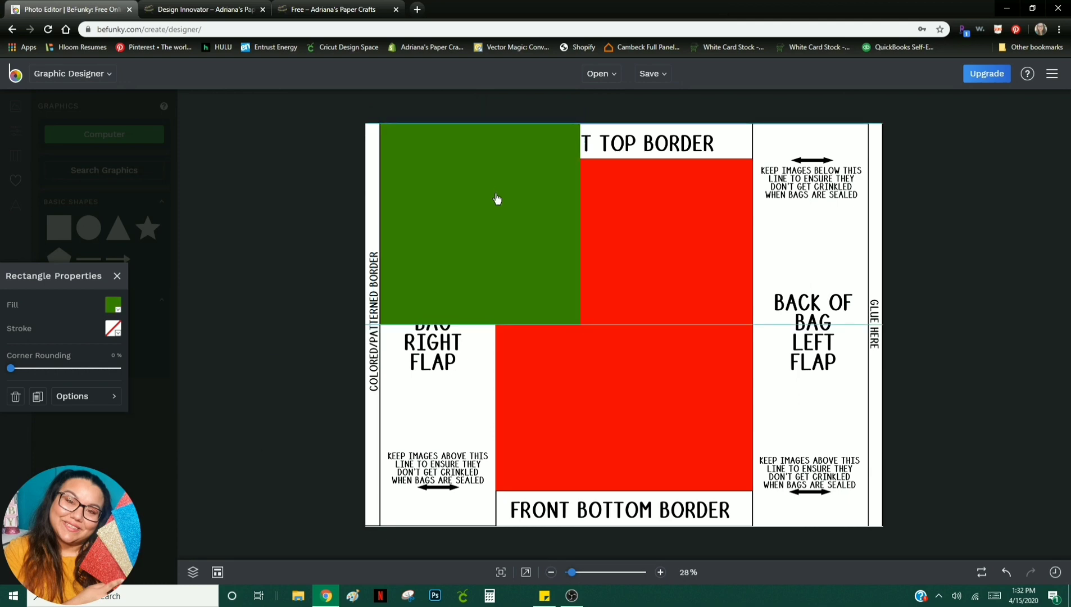
left_click(497, 198)
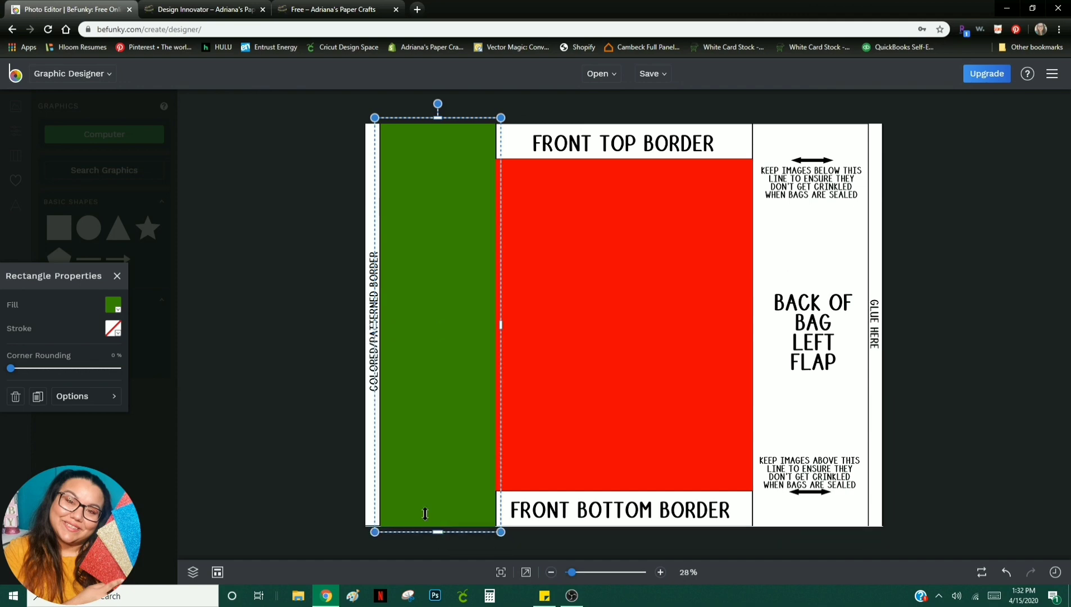
Step: Place the duplicated green strip over the back flap, then deselect it
left_click(451, 136)
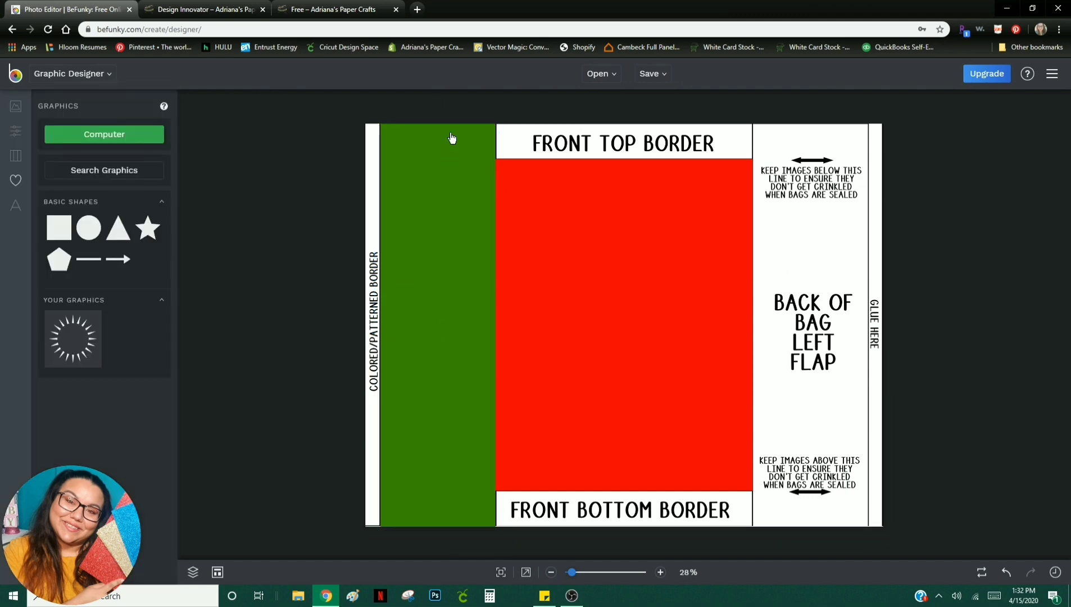
mouse_move(441, 222)
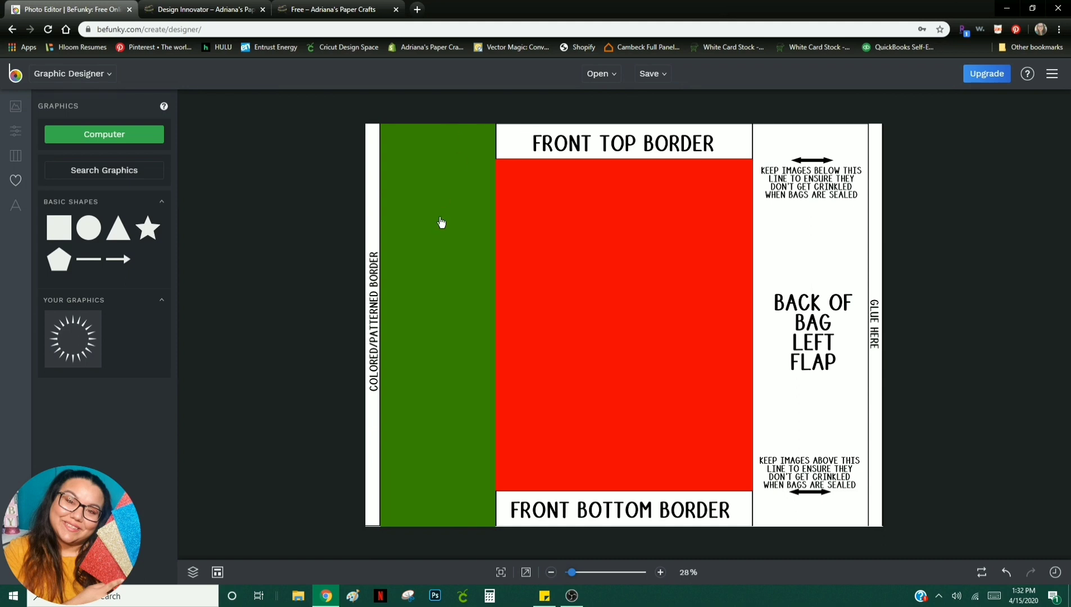
mouse_move(589, 513)
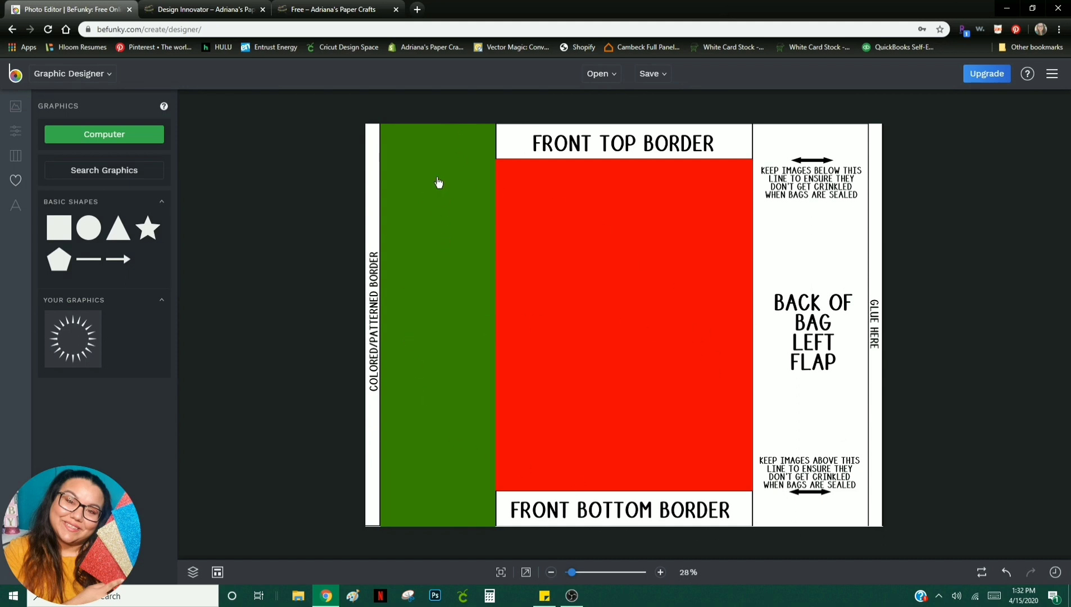
mouse_move(373, 246)
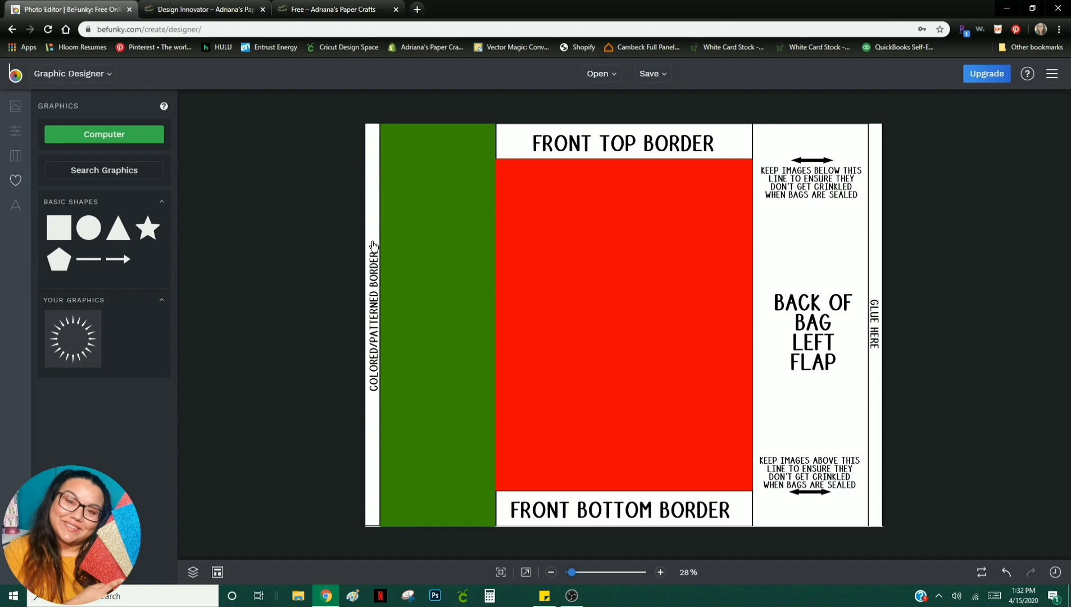
mouse_move(357, 255)
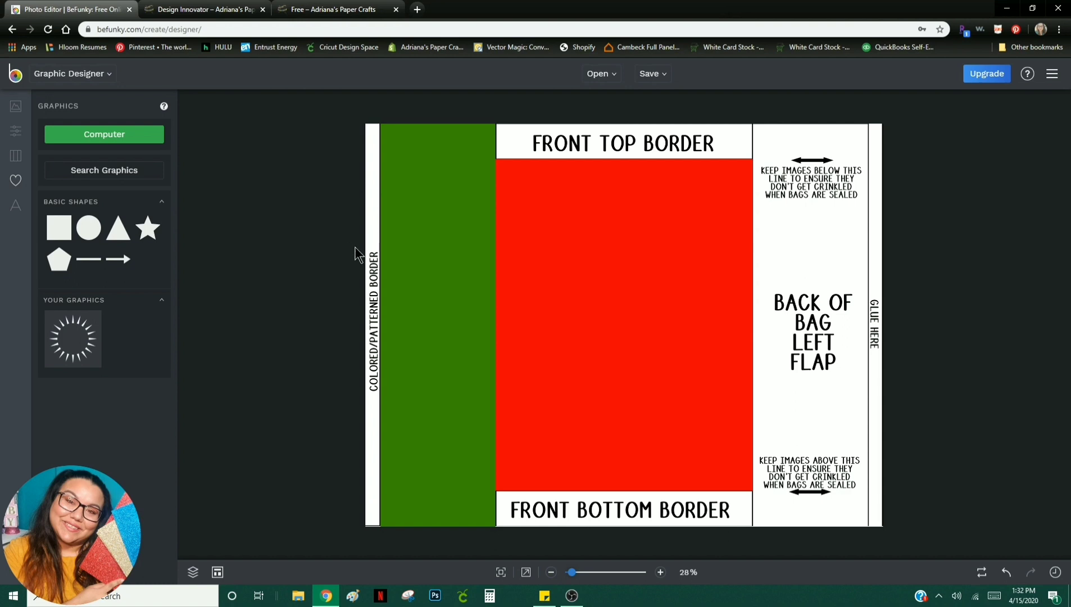
mouse_move(431, 238)
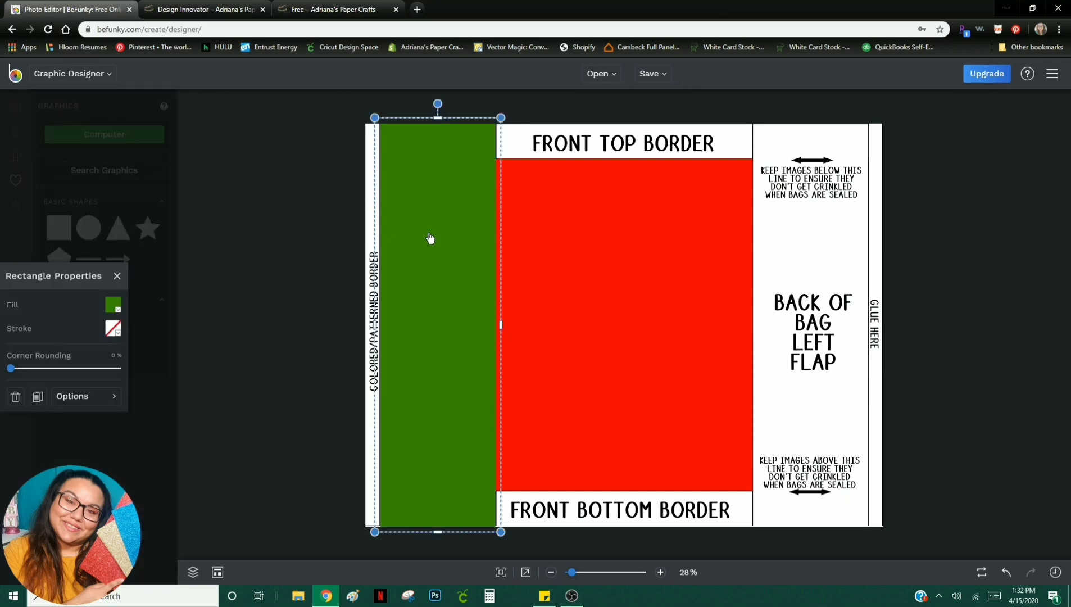
mouse_move(38, 398)
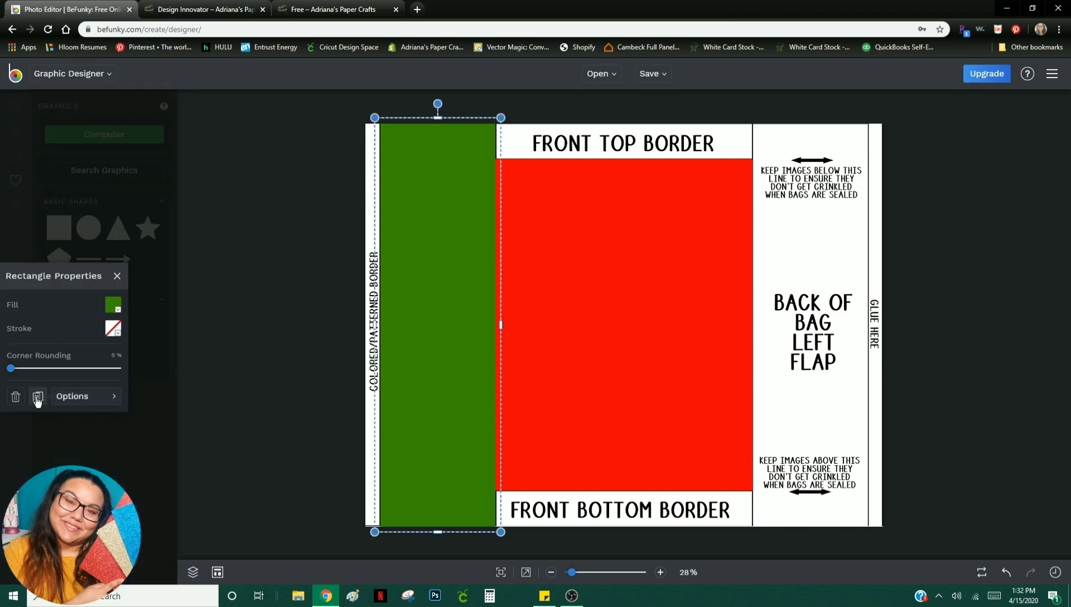
mouse_move(38, 396)
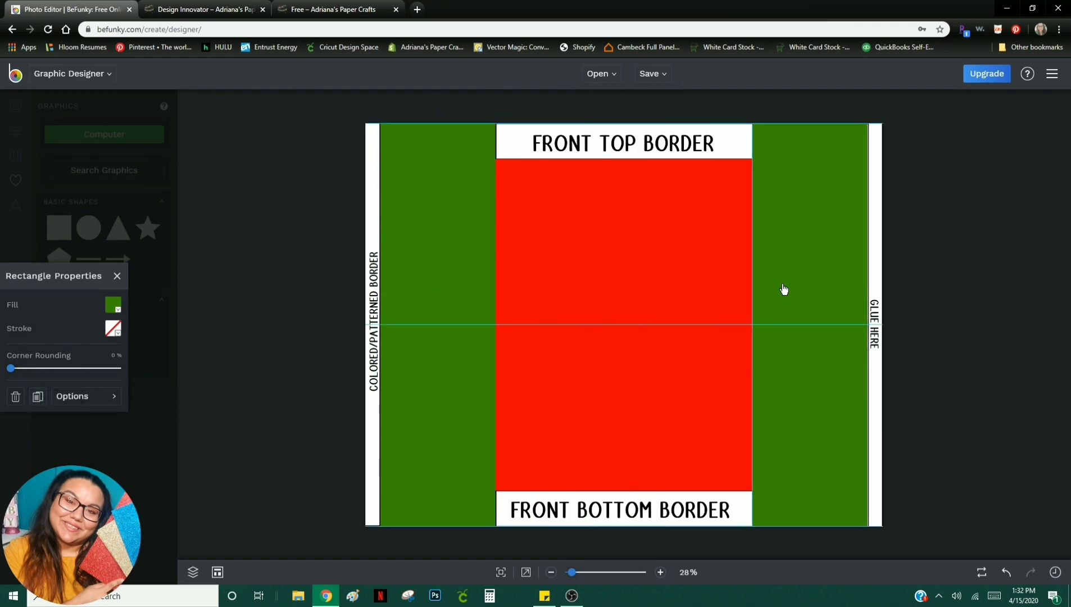
left_click(784, 288)
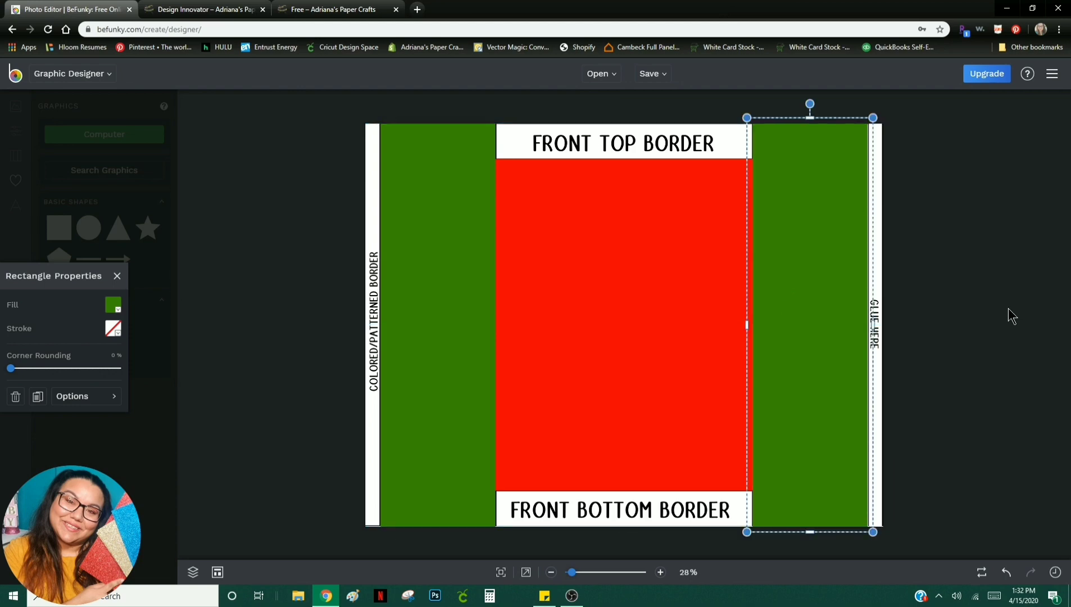
left_click(572, 140)
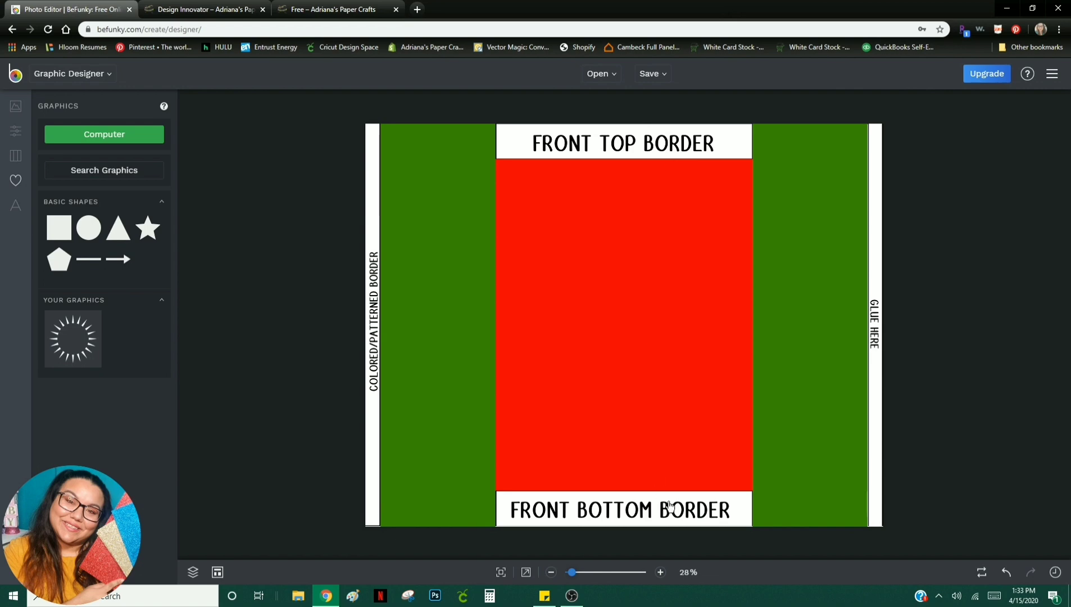
mouse_move(57, 227)
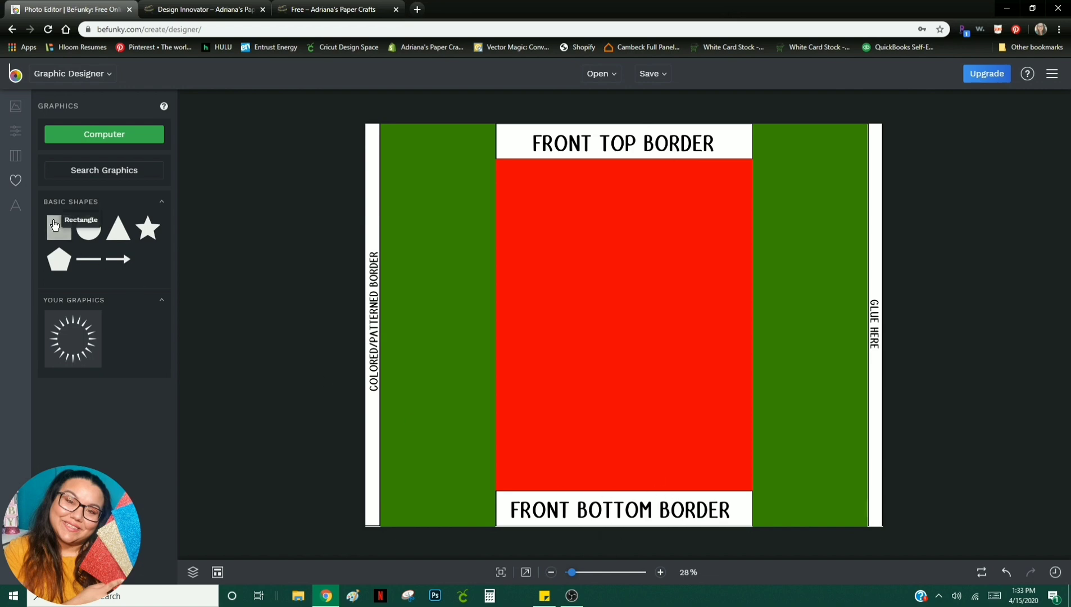
Step: Add a new rectangle from Basic Shapes for the blue border bands
left_click(57, 229)
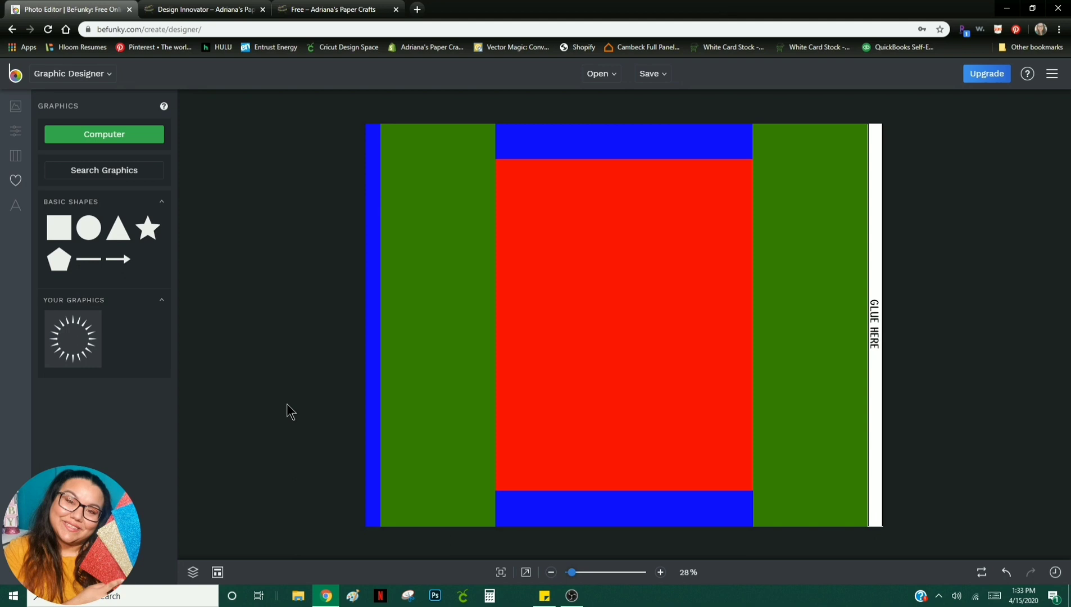
mouse_move(427, 290)
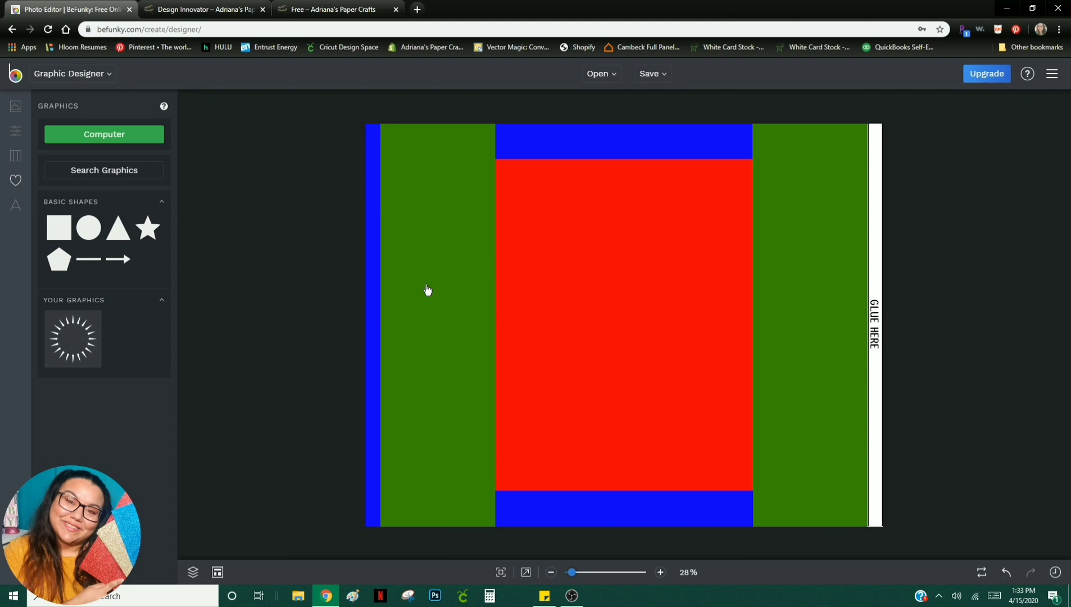
mouse_move(422, 308)
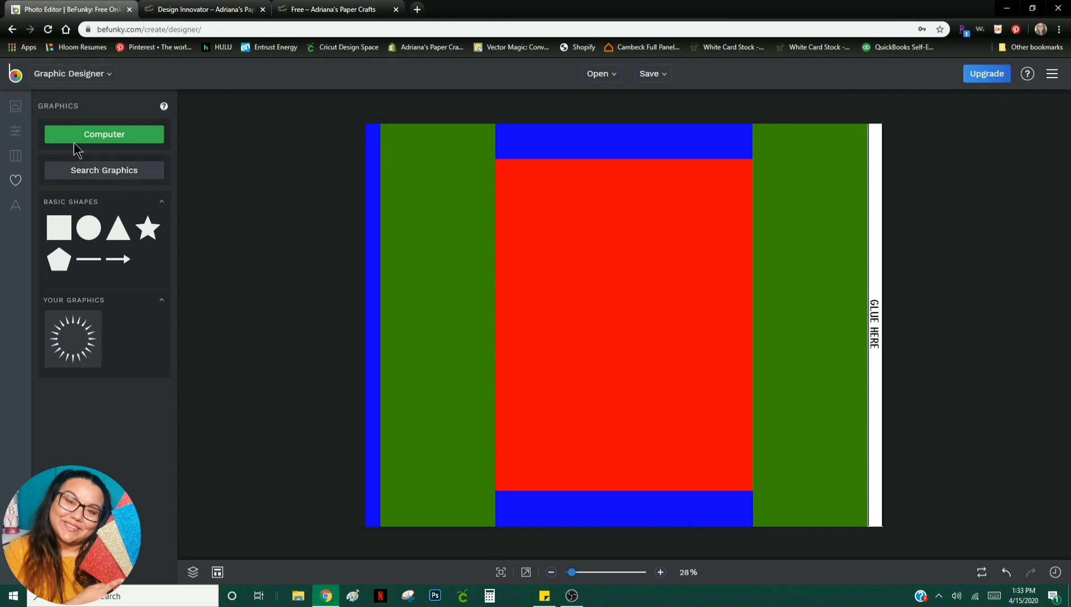
Step: Upload the first pattern from the Light Yellow Grey folder into the Image Manager
left_click(16, 106)
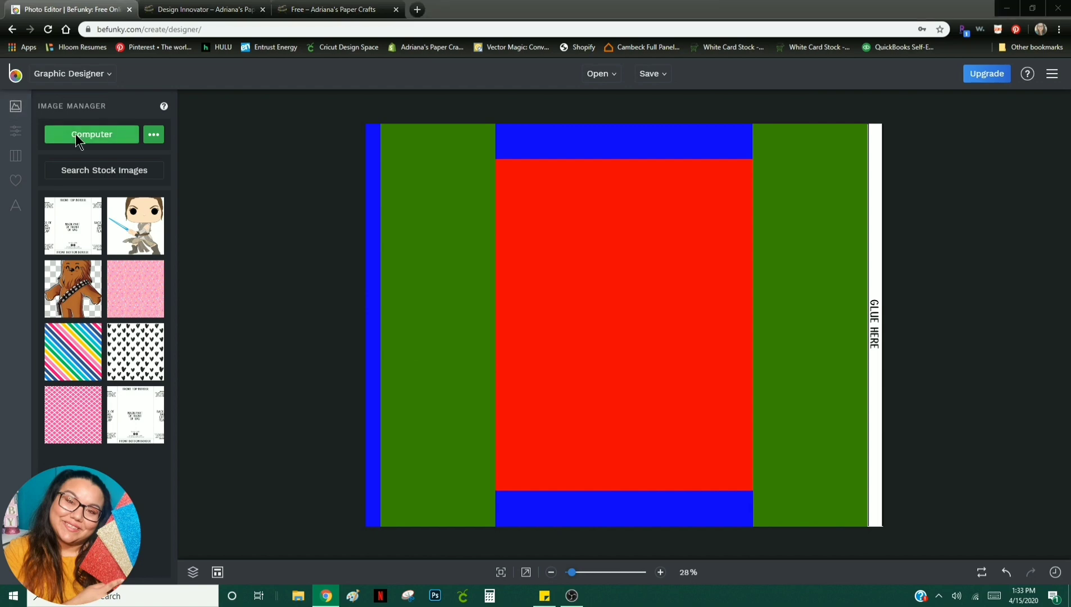
left_click(92, 134)
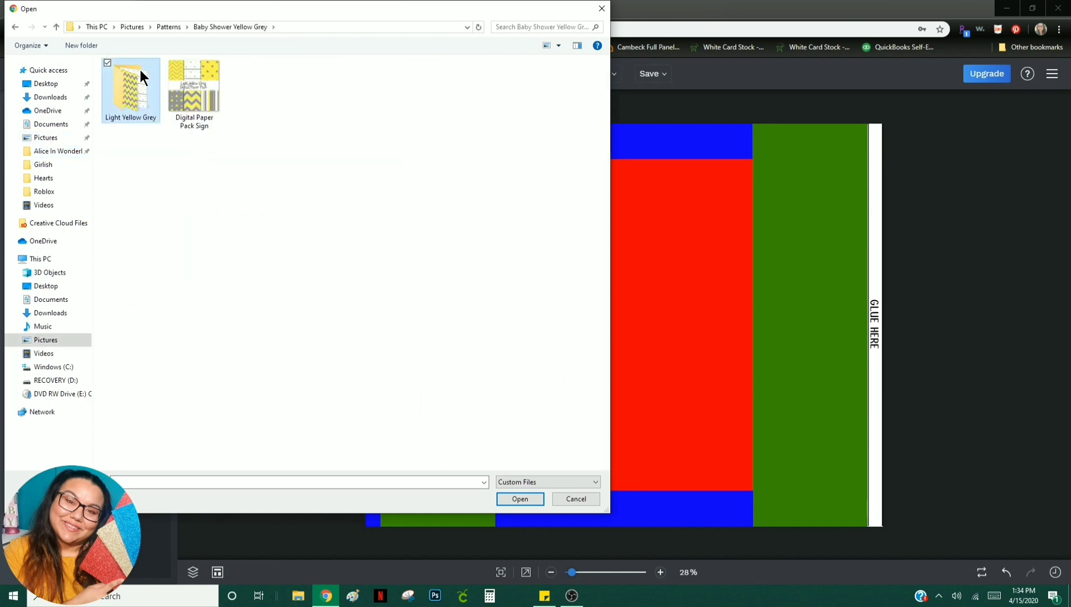
double_click(130, 88)
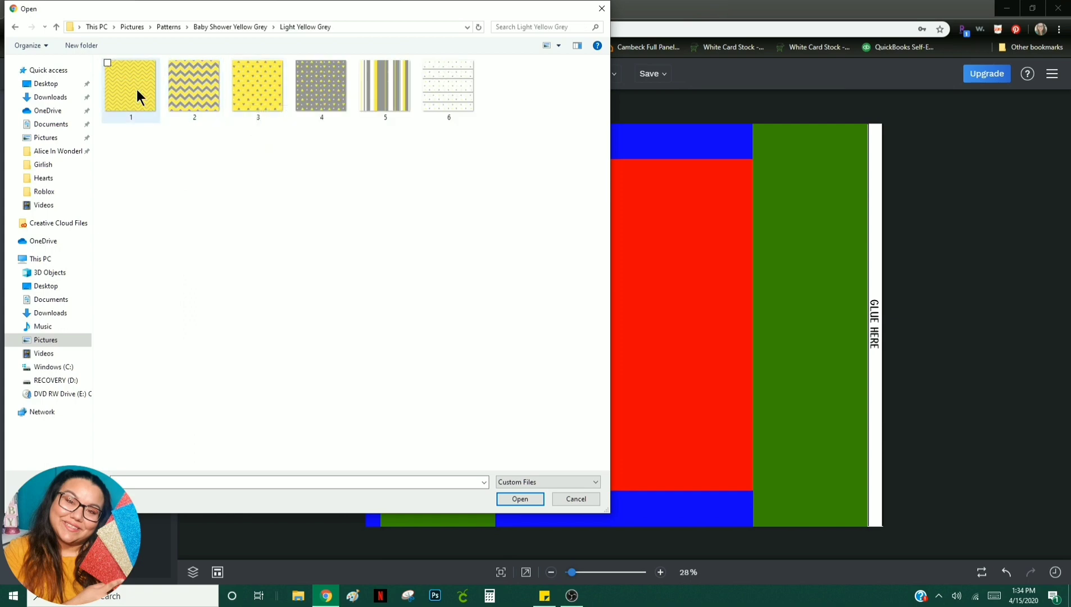
left_click(575, 499)
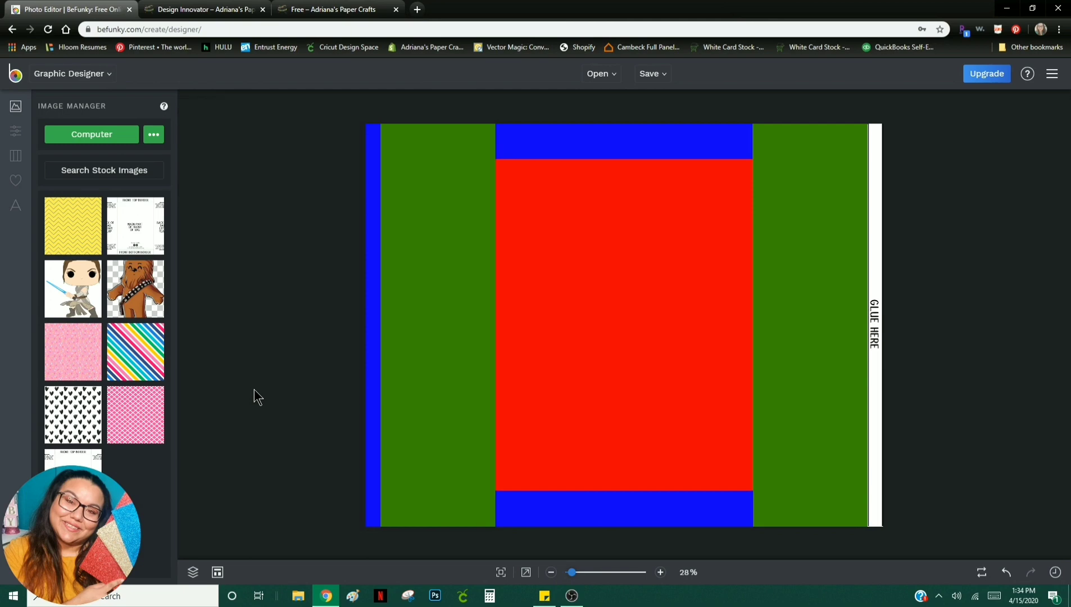
mouse_move(327, 283)
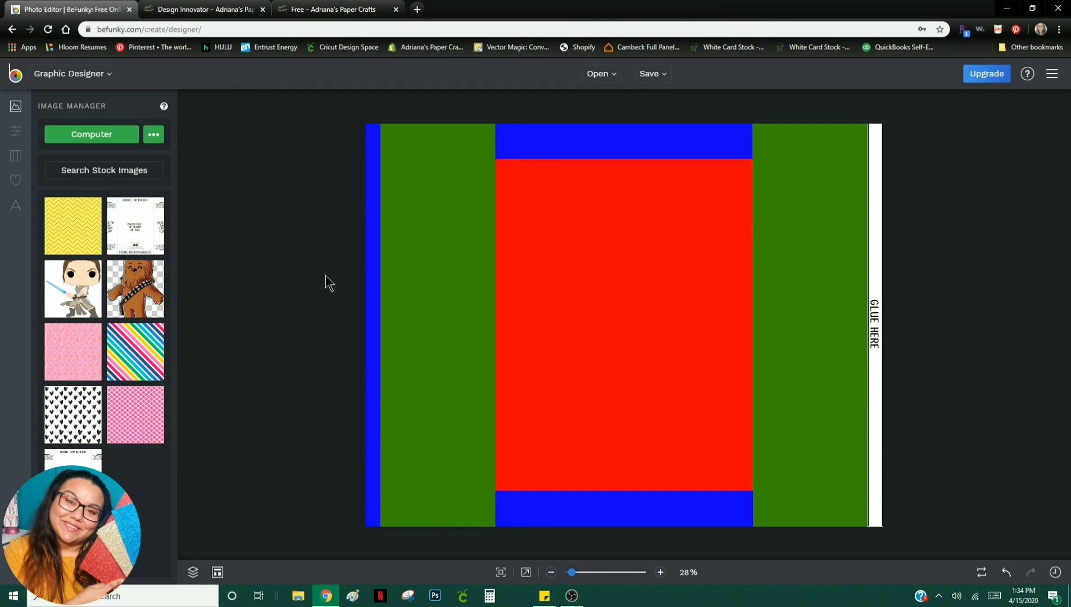
mouse_move(72, 226)
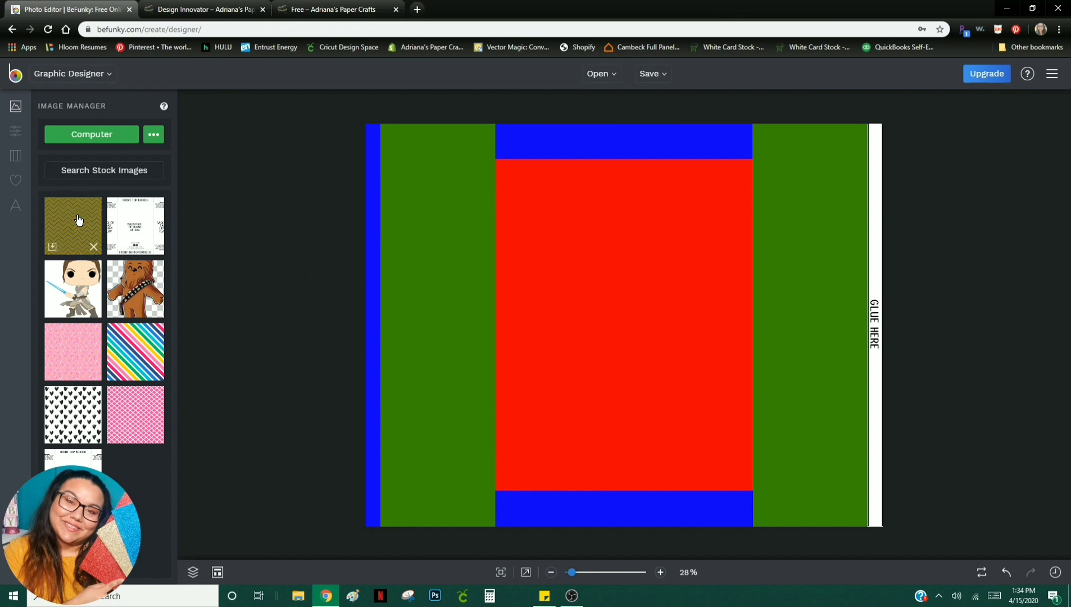
mouse_move(72, 222)
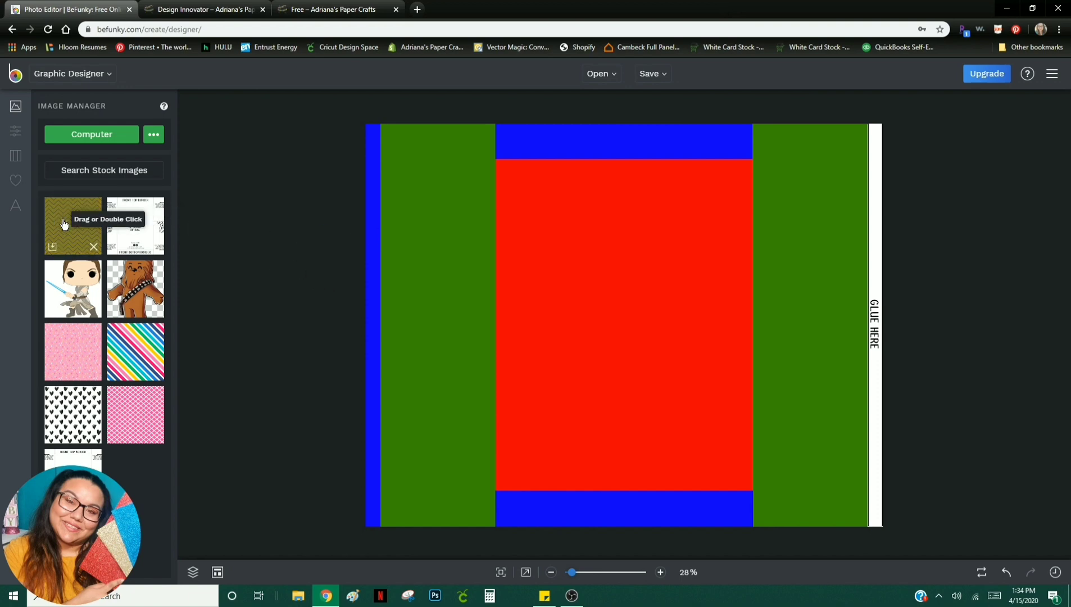
Step: Drag the yellow chevron pattern from the Image Manager onto the left green panel
left_click_drag(73, 225, 244, 222)
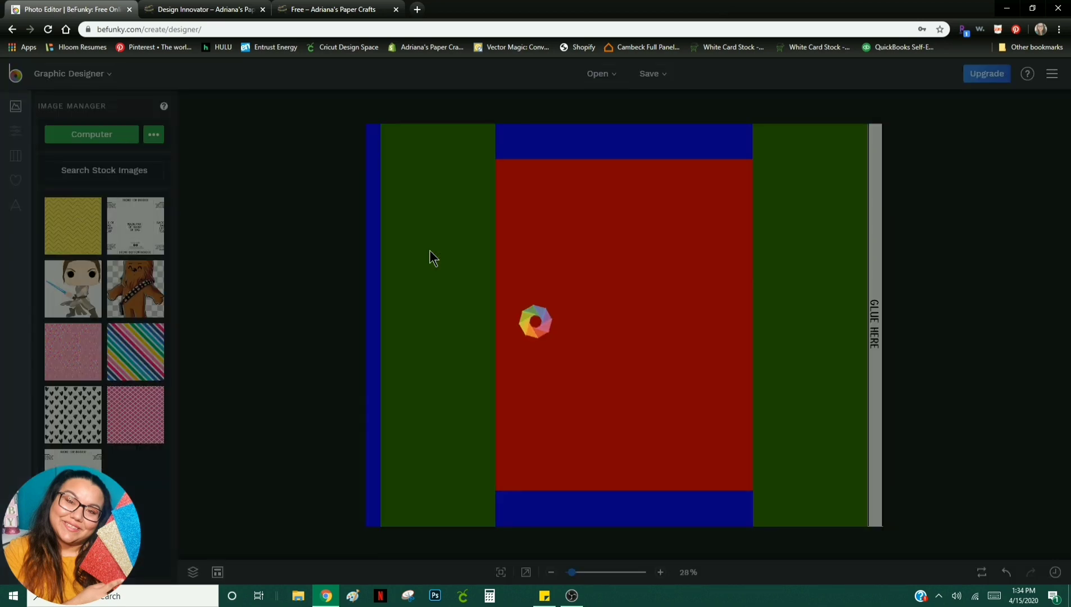
mouse_move(244, 242)
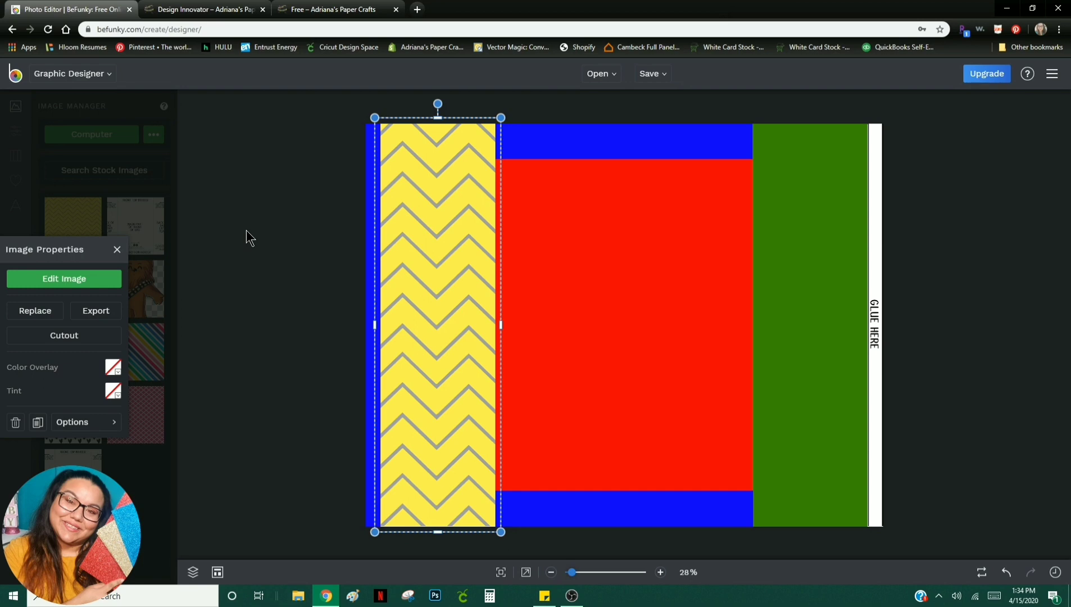
mouse_move(253, 250)
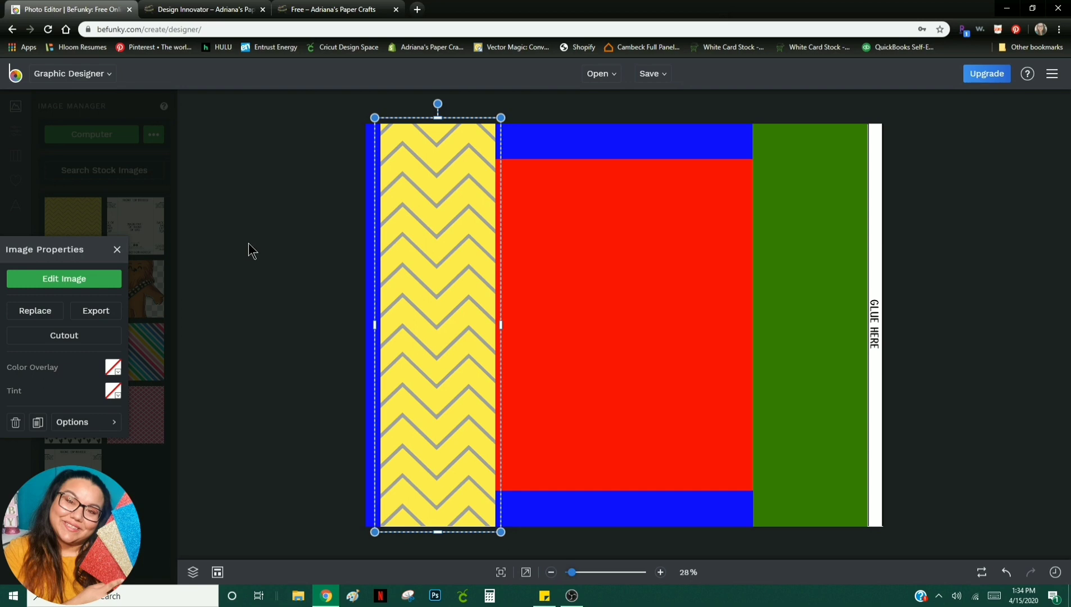
mouse_move(253, 247)
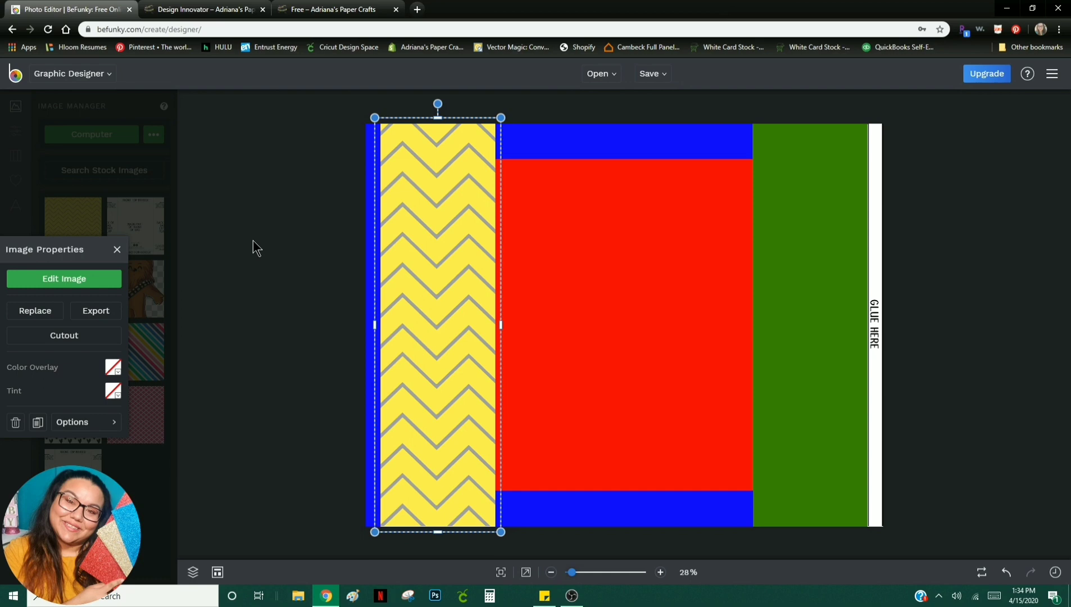
mouse_move(402, 280)
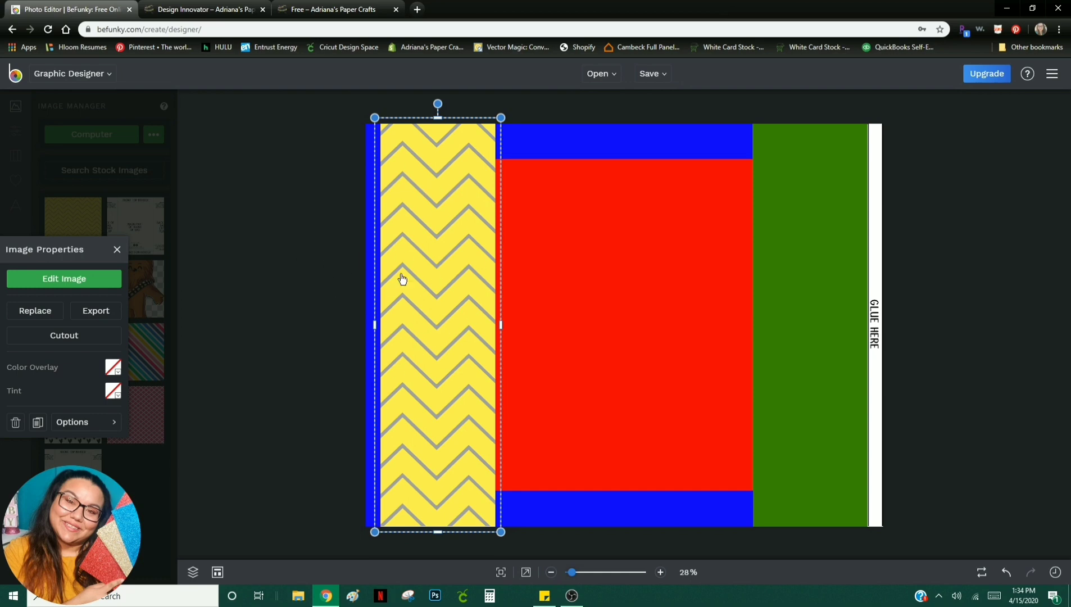
mouse_move(378, 301)
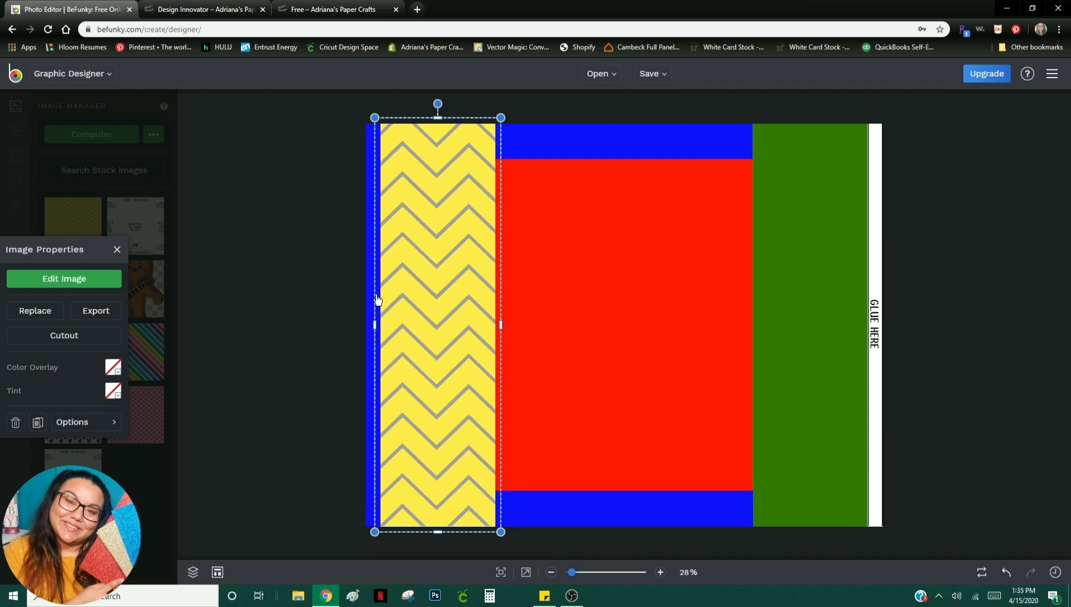
mouse_move(309, 289)
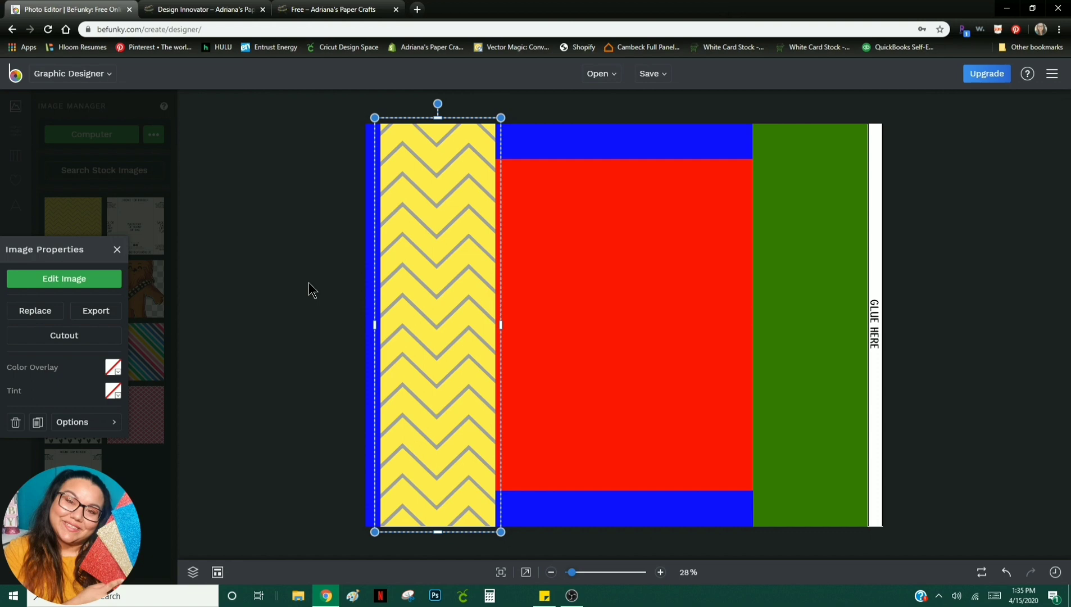
mouse_move(305, 292)
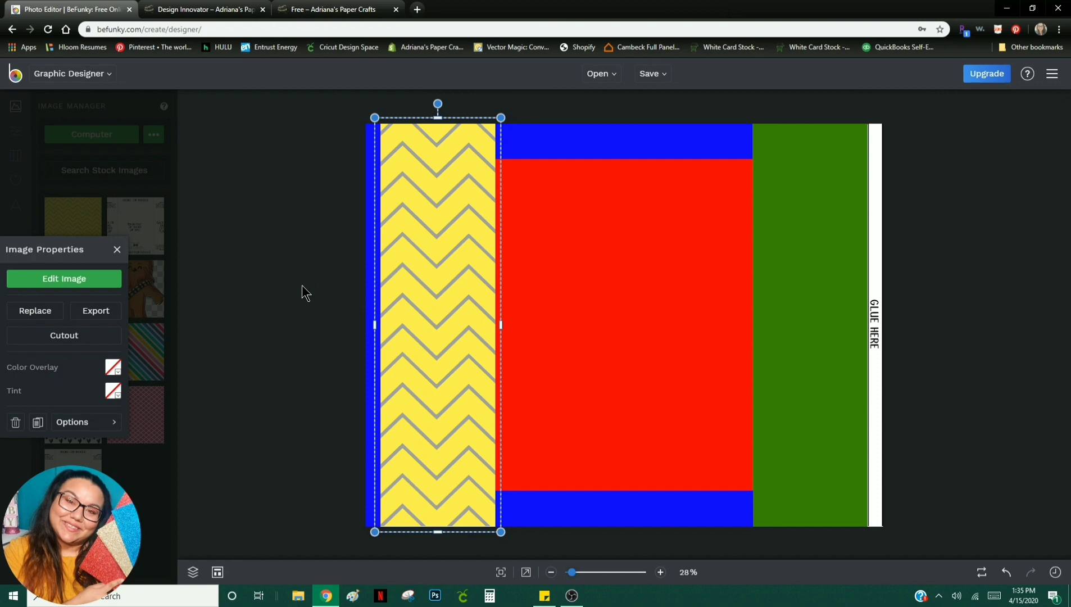
mouse_move(299, 291)
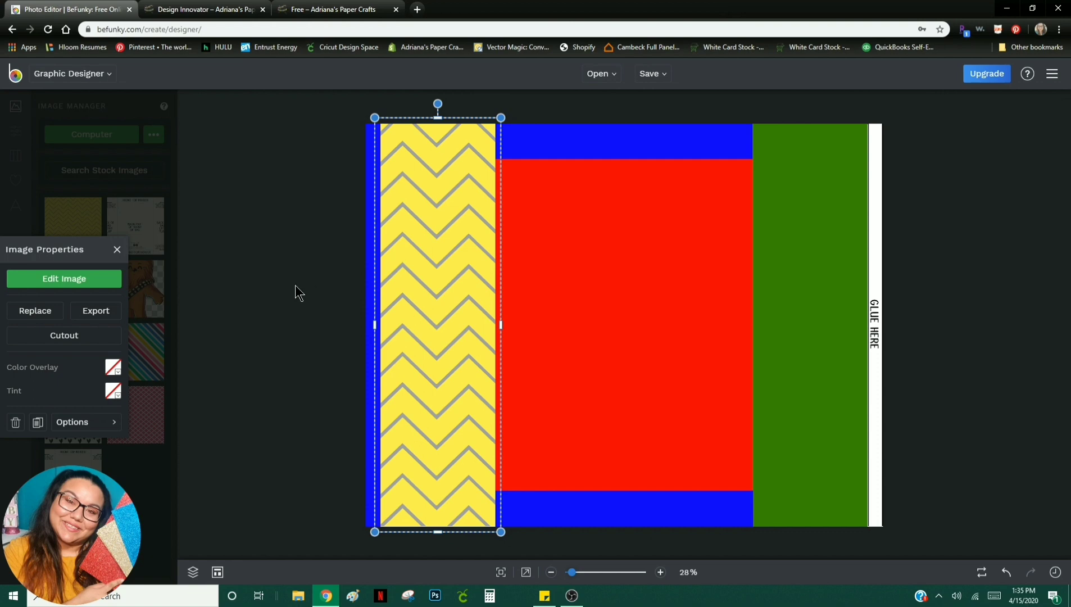
mouse_move(326, 262)
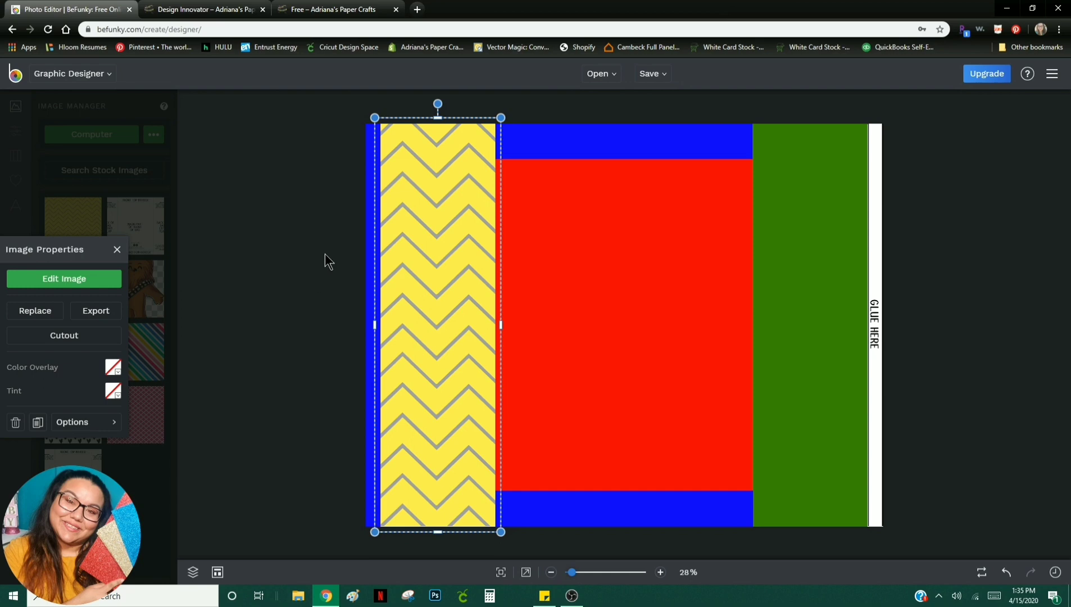
mouse_move(338, 269)
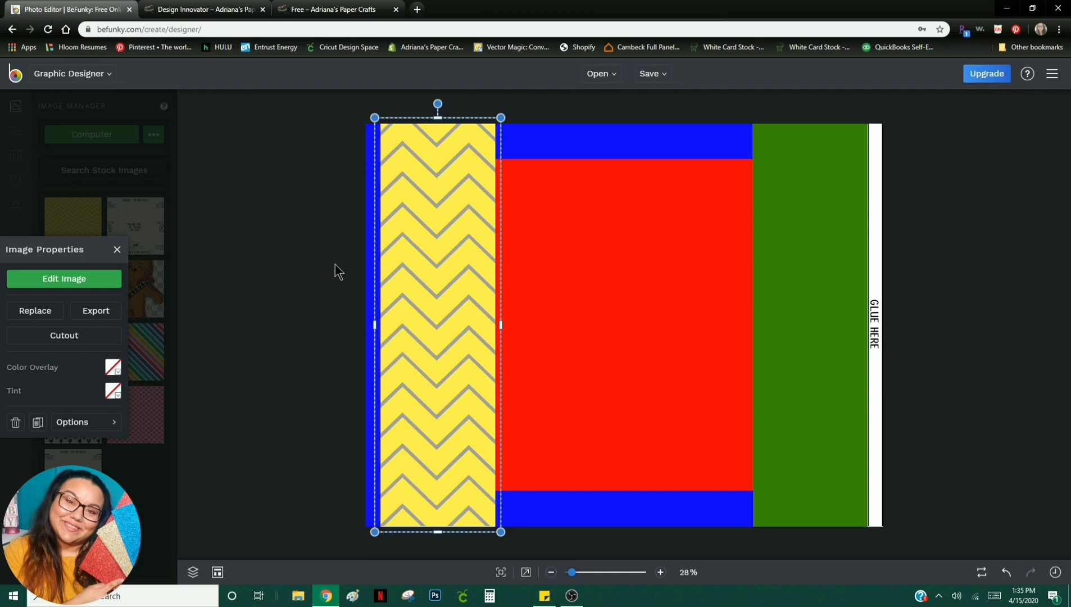
mouse_move(402, 224)
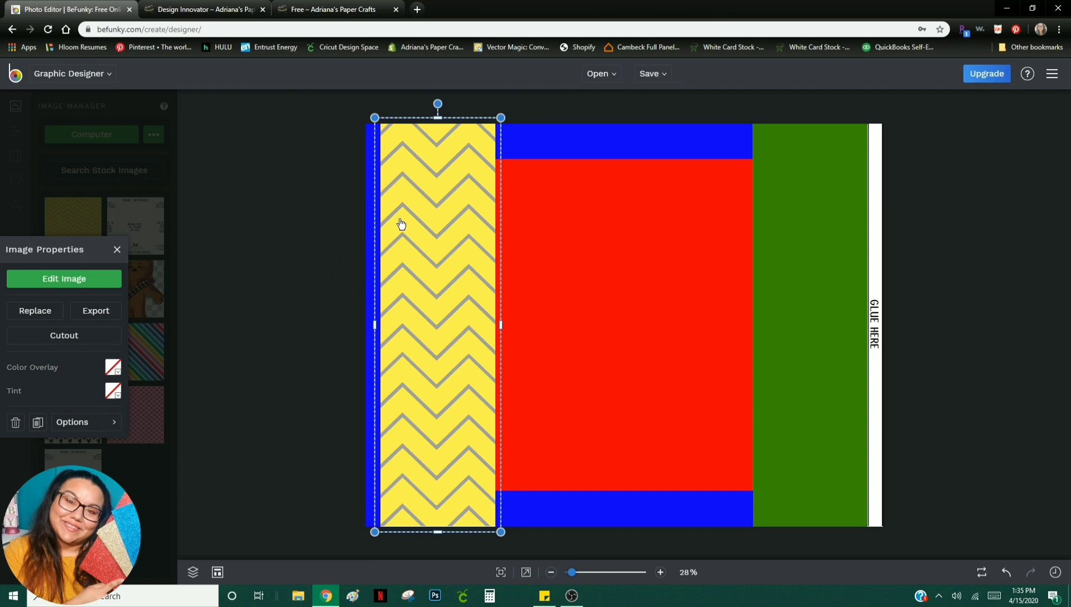
mouse_move(307, 268)
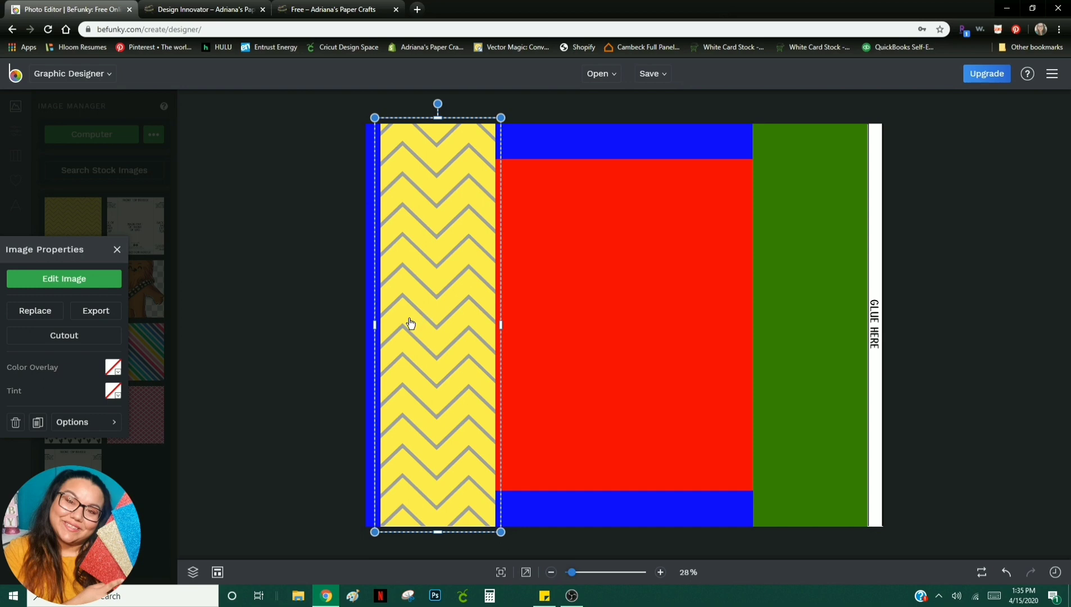
mouse_move(287, 273)
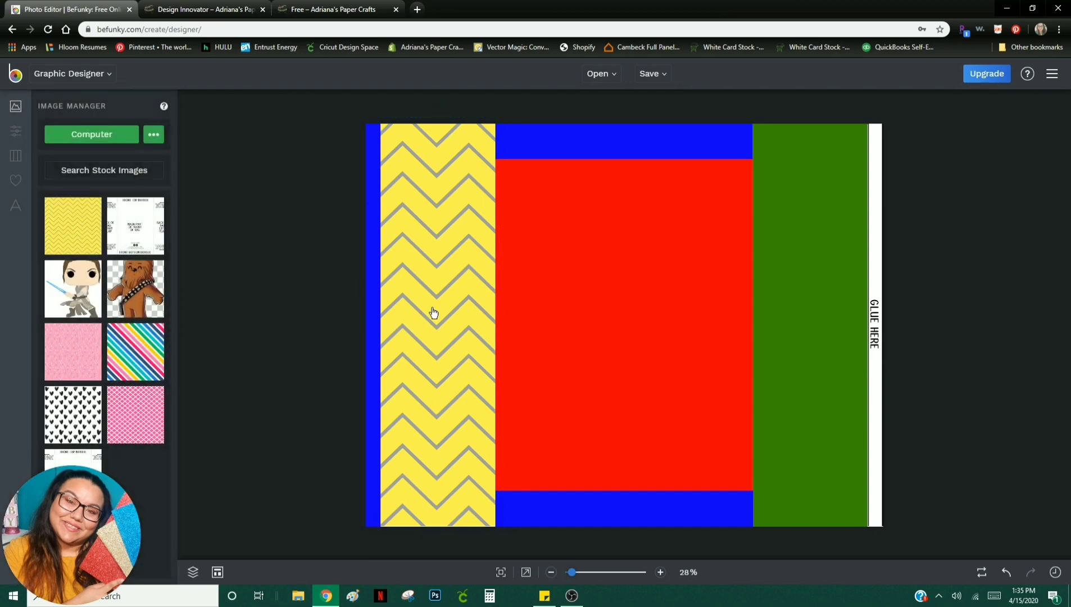
Step: Select the chevron pattern panel and duplicate it for the right flap
left_click(437, 314)
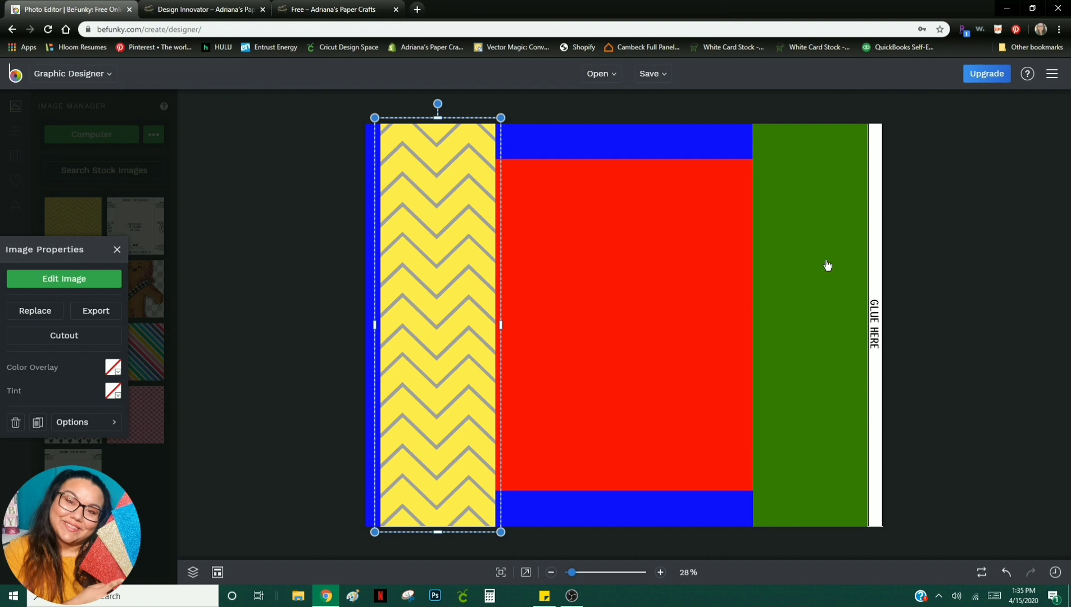
mouse_move(38, 422)
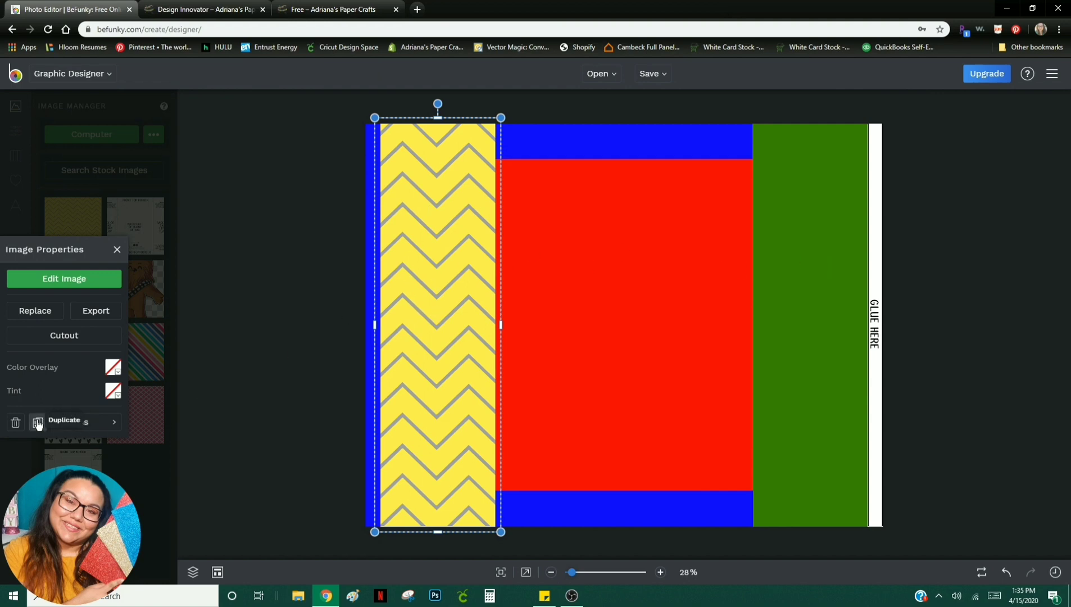
left_click(64, 420)
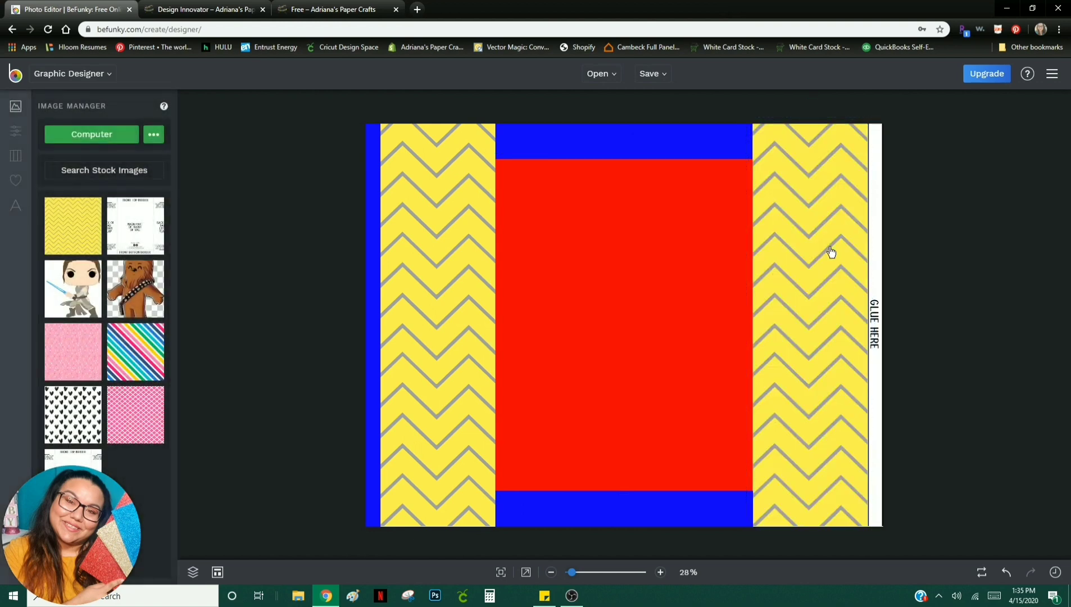
mouse_move(828, 324)
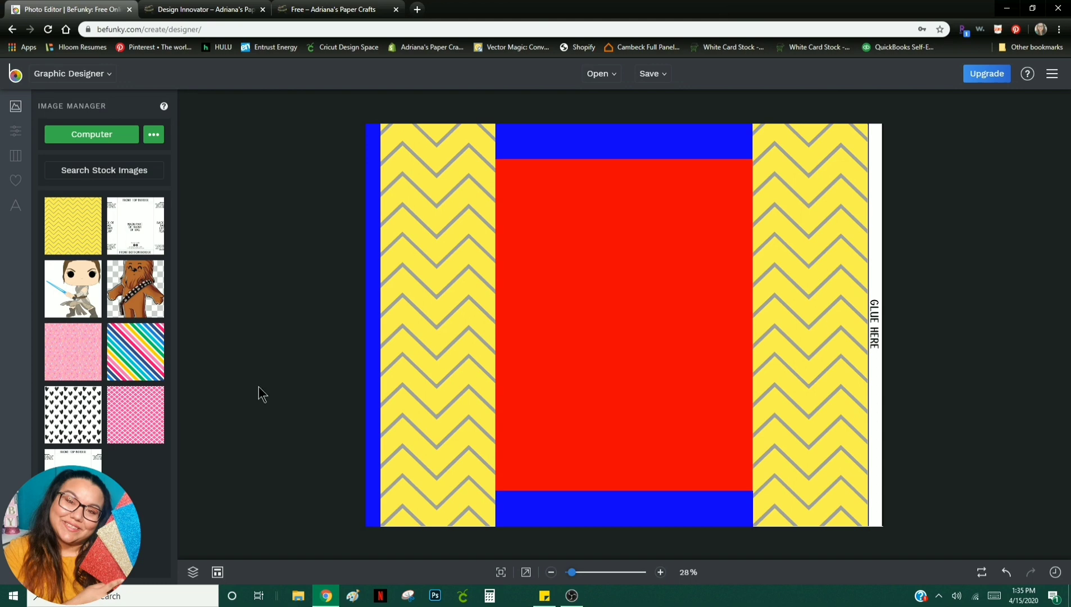
mouse_move(602, 298)
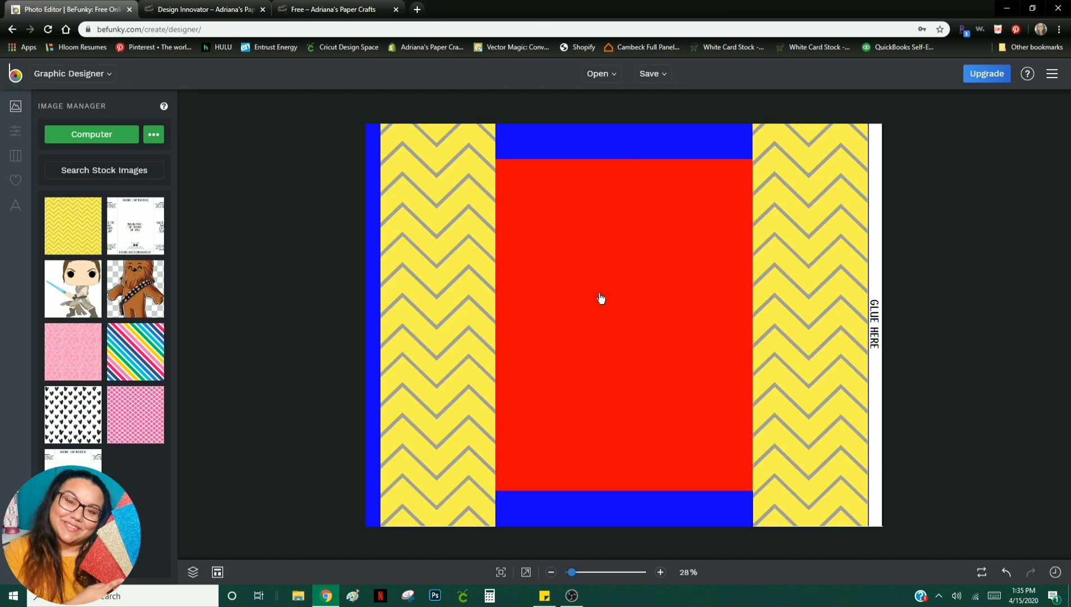
mouse_move(618, 536)
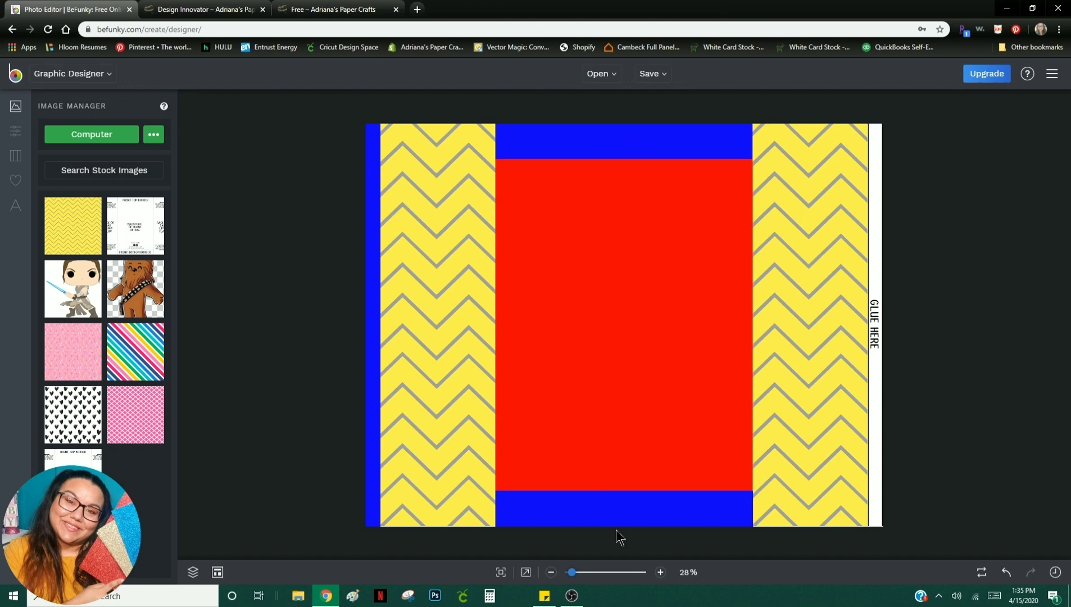
mouse_move(278, 294)
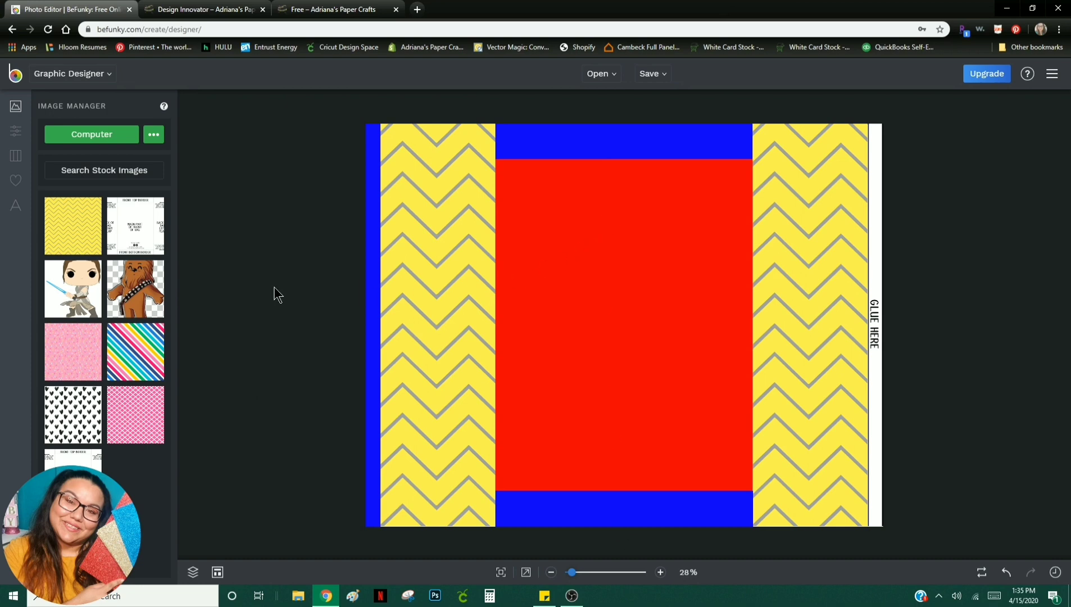
mouse_move(225, 278)
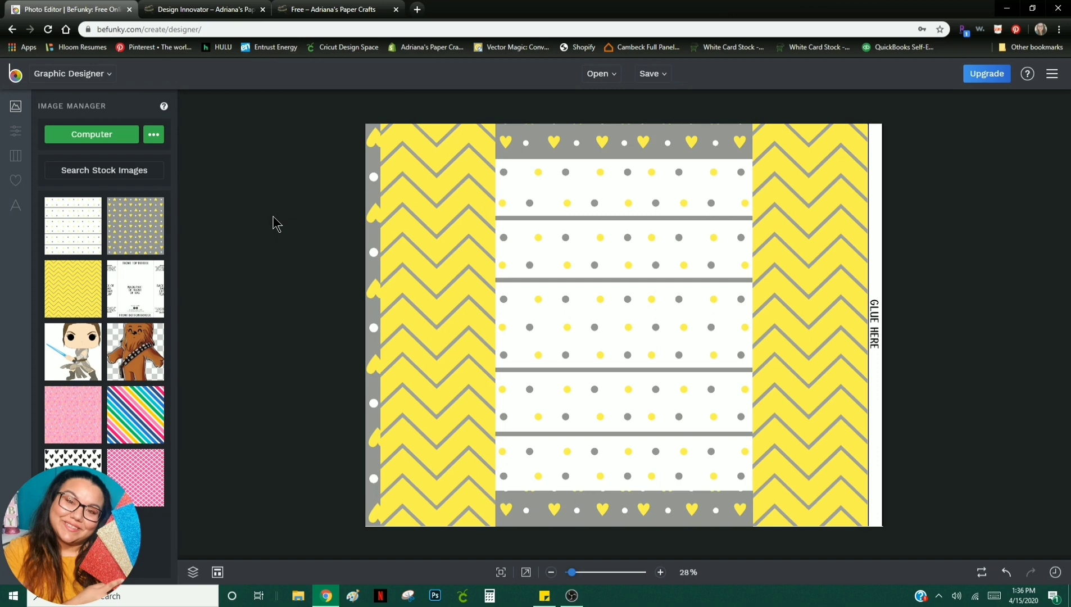
mouse_move(285, 207)
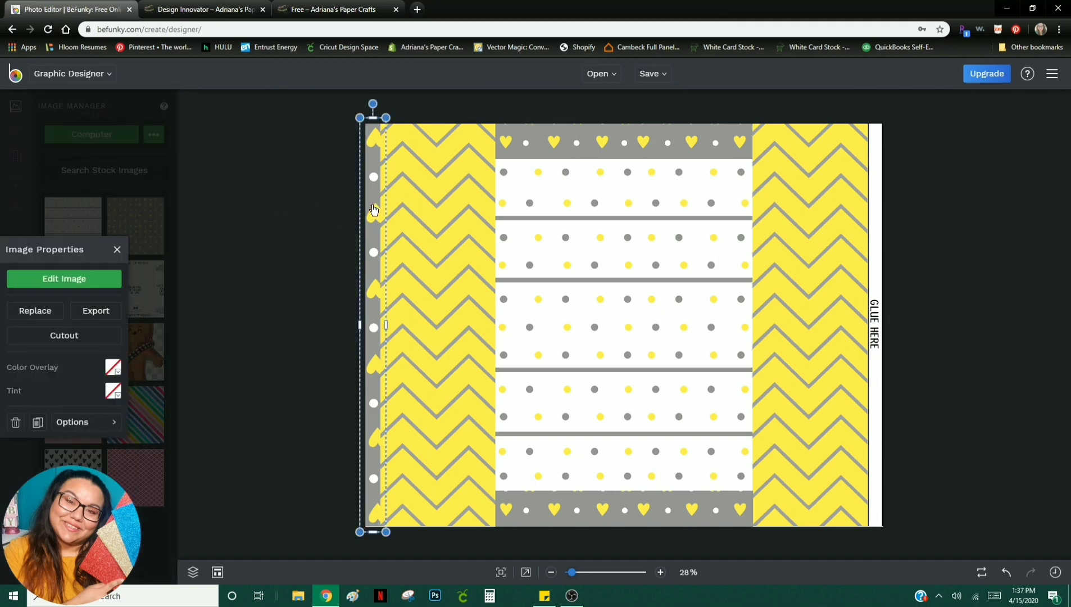
Step: Select the narrow grey heart strip along the left edge of the bag
left_click(308, 249)
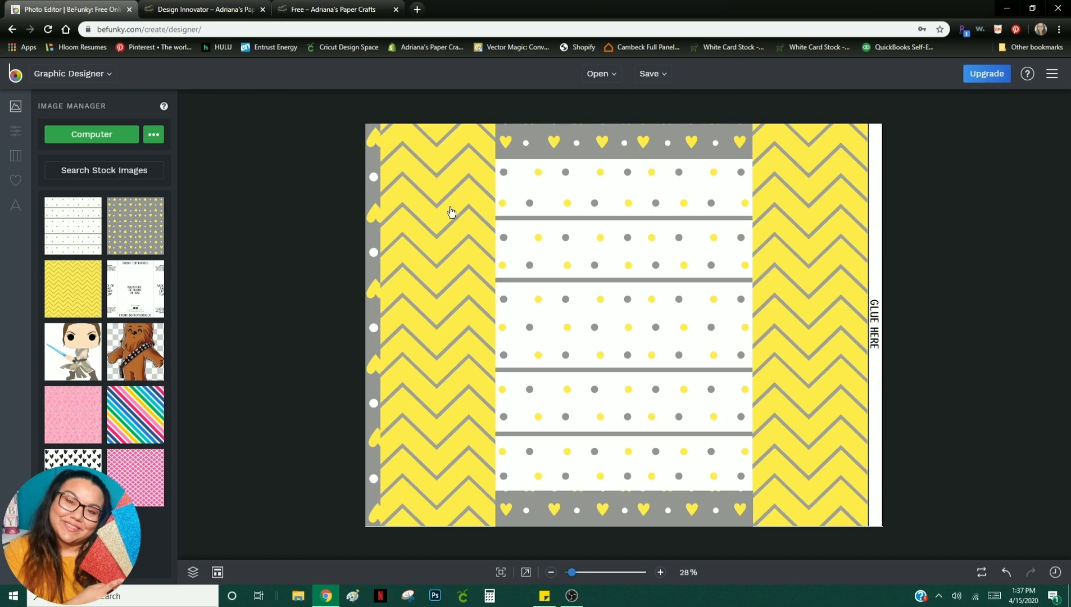
mouse_move(431, 166)
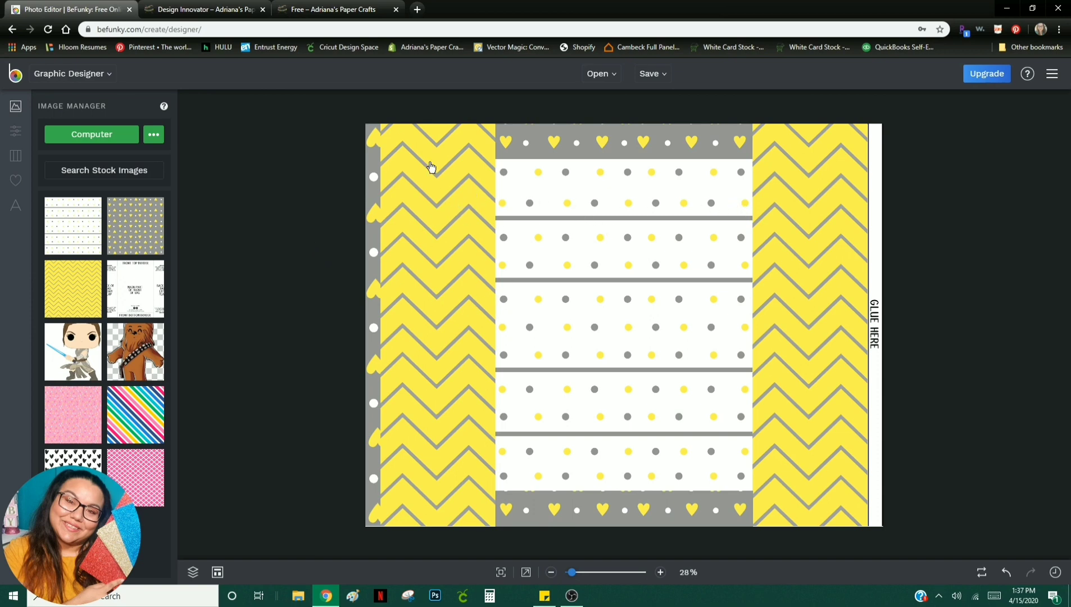
mouse_move(449, 449)
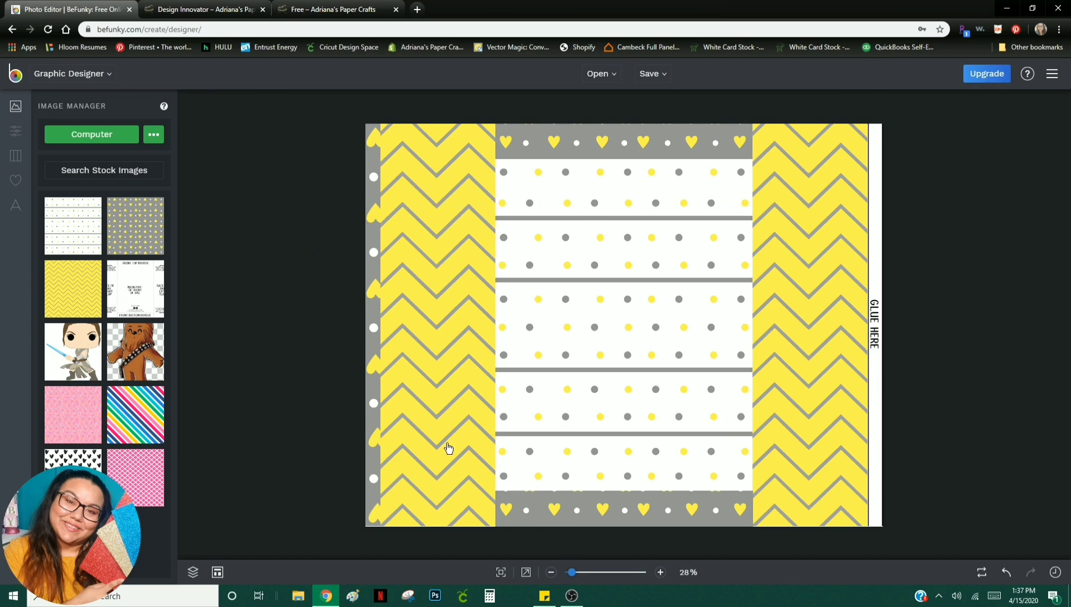
mouse_move(435, 472)
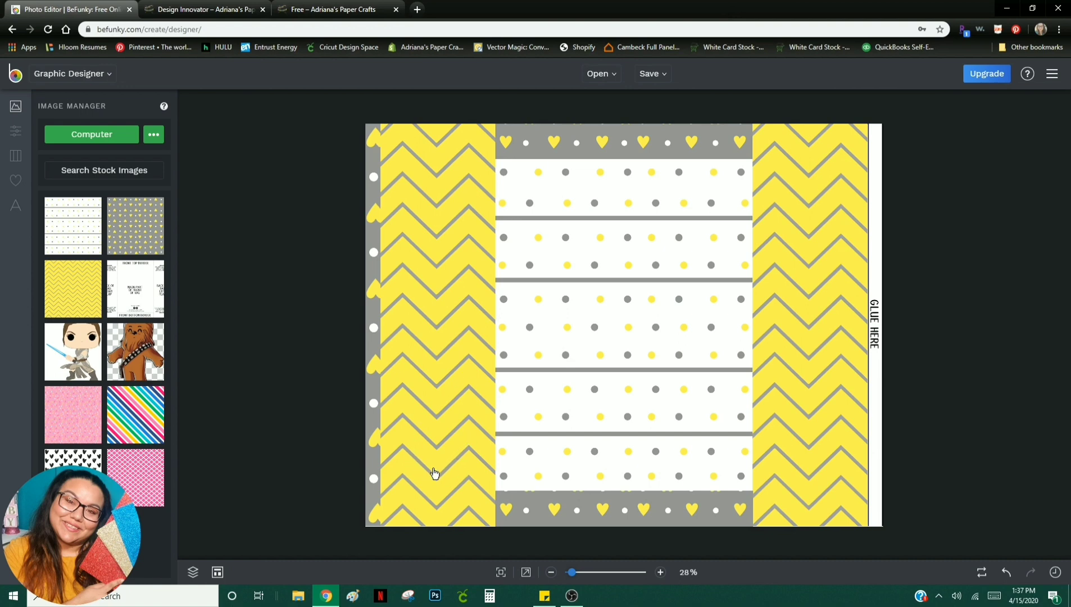
mouse_move(735, 192)
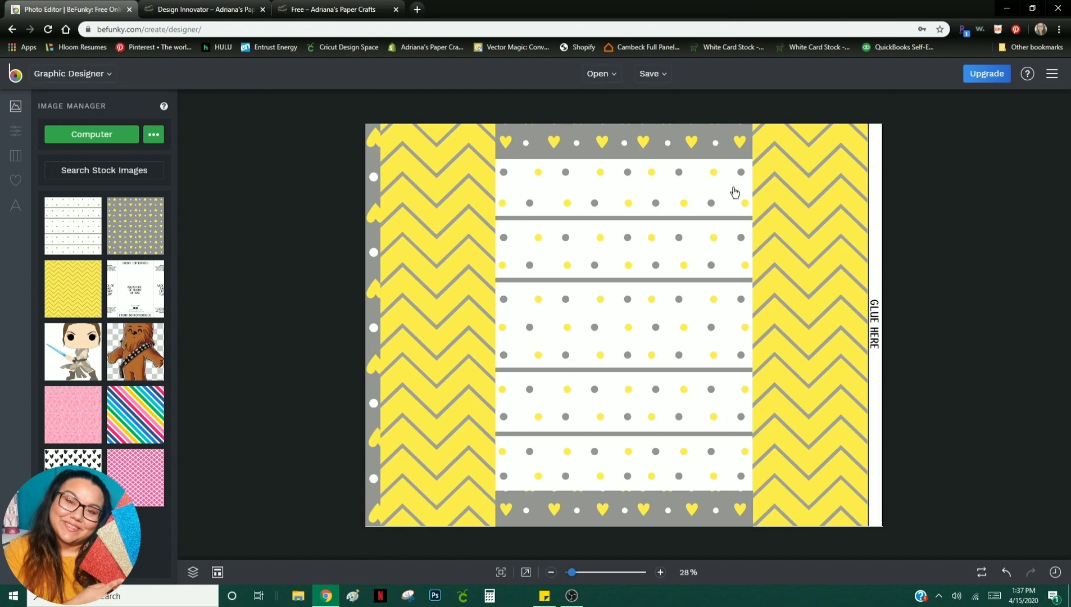
mouse_move(629, 325)
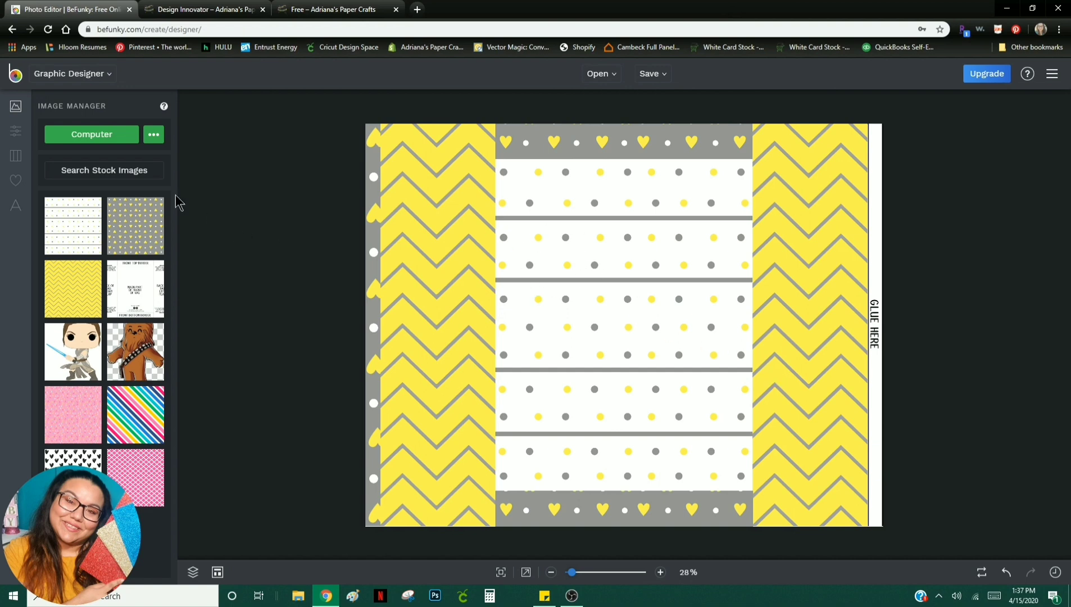
mouse_move(330, 183)
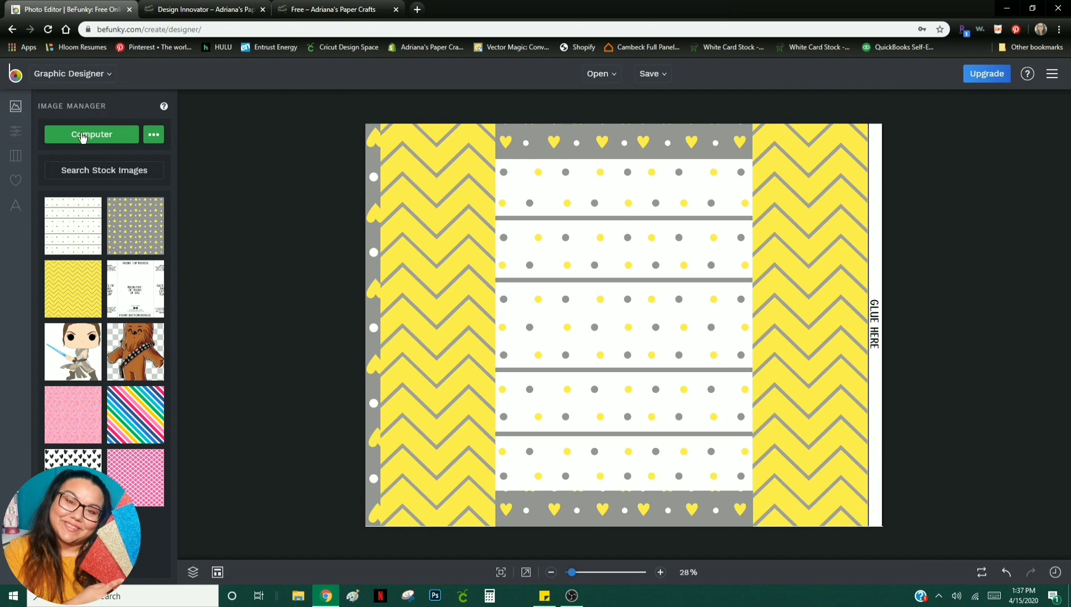
Step: Browse Floral graphics in the Graphic Library, then close it without adding anything
left_click(16, 180)
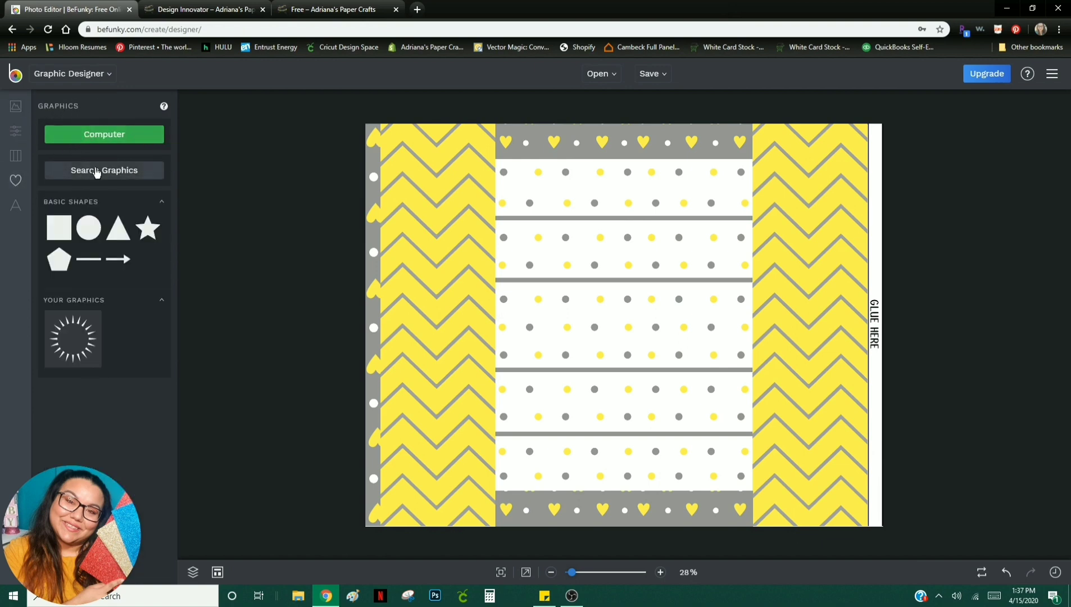
left_click(104, 170)
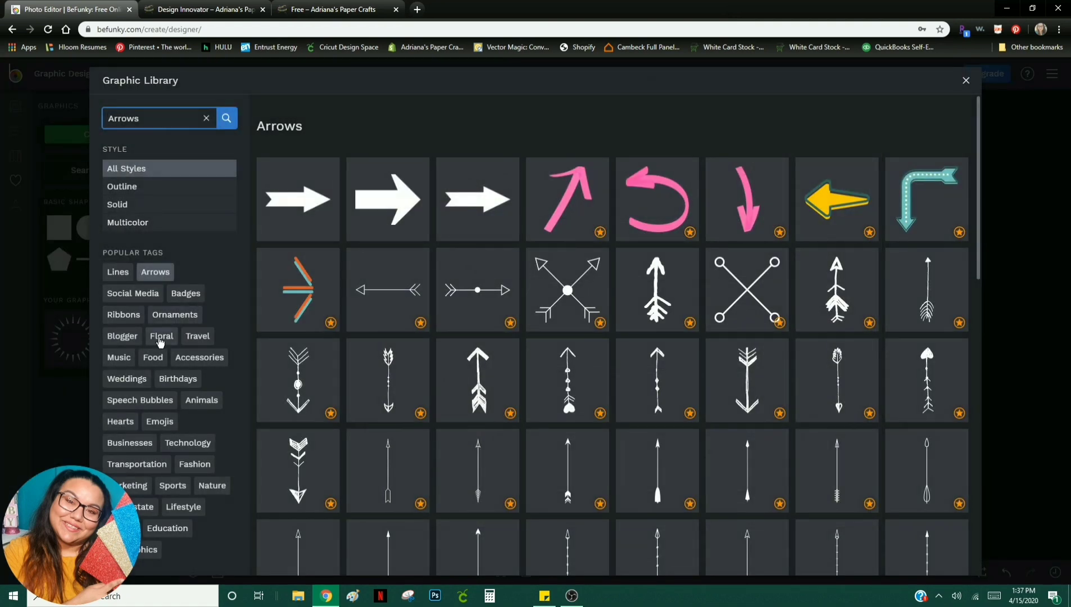
left_click(161, 335)
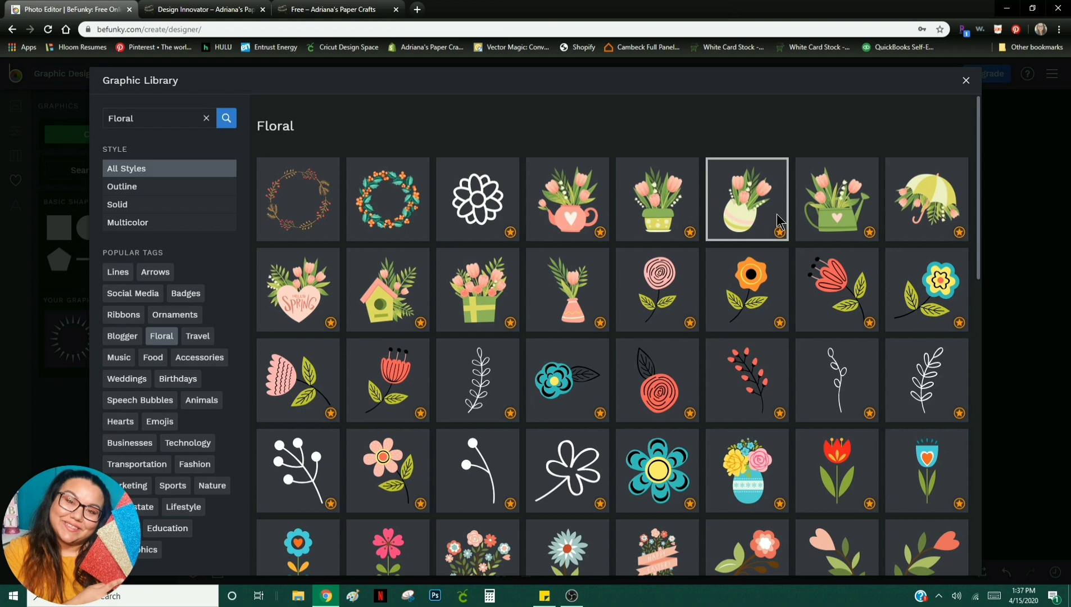
left_click(965, 80)
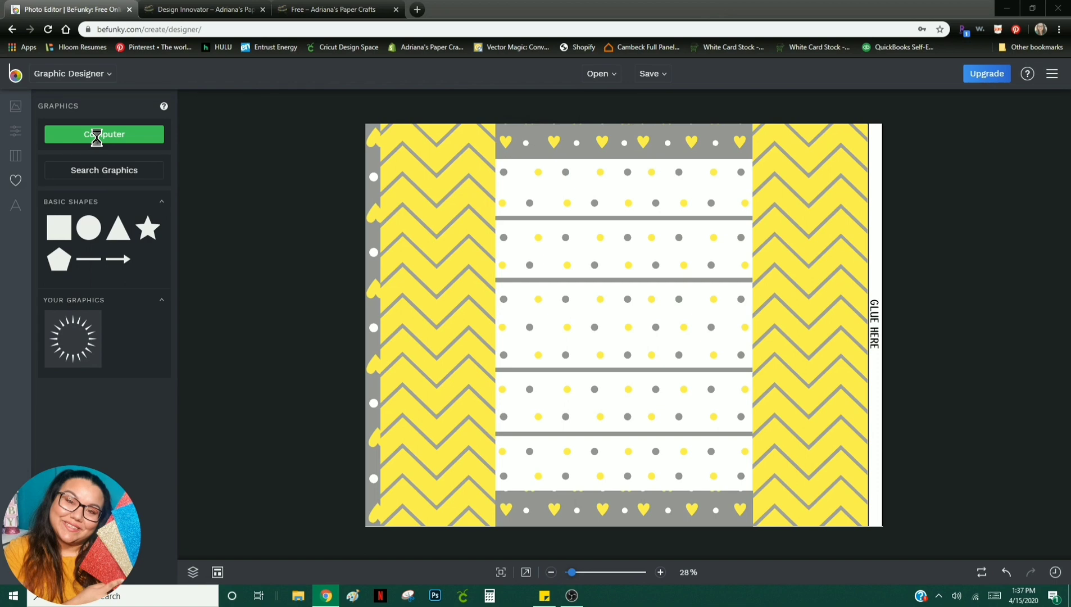
Step: Browse the computer's CRAFTS4SALE folder and upload the 'cute one' elephant picture
left_click(103, 134)
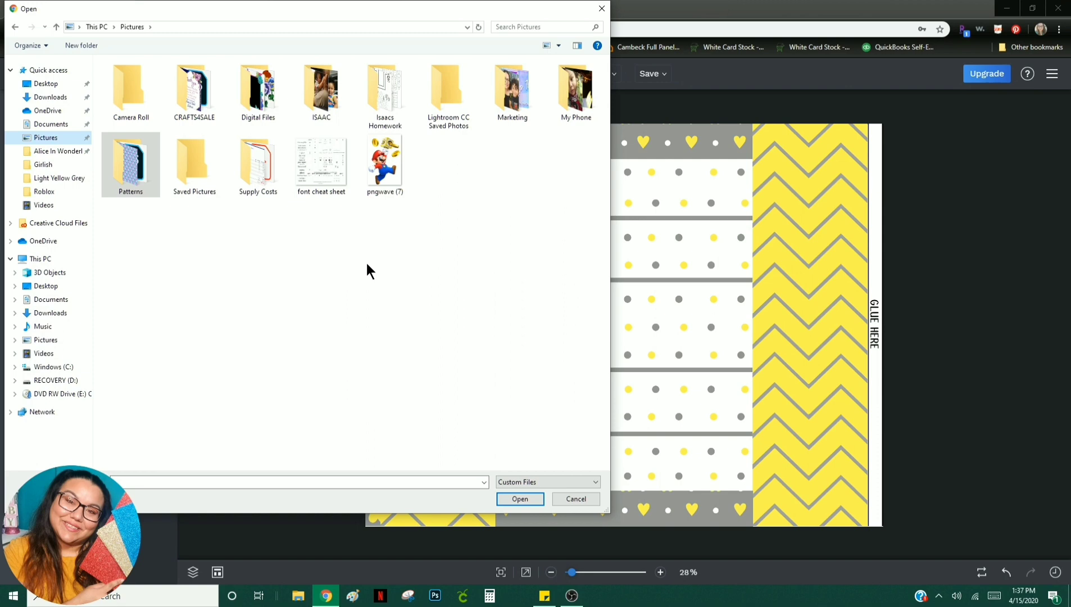
double_click(194, 84)
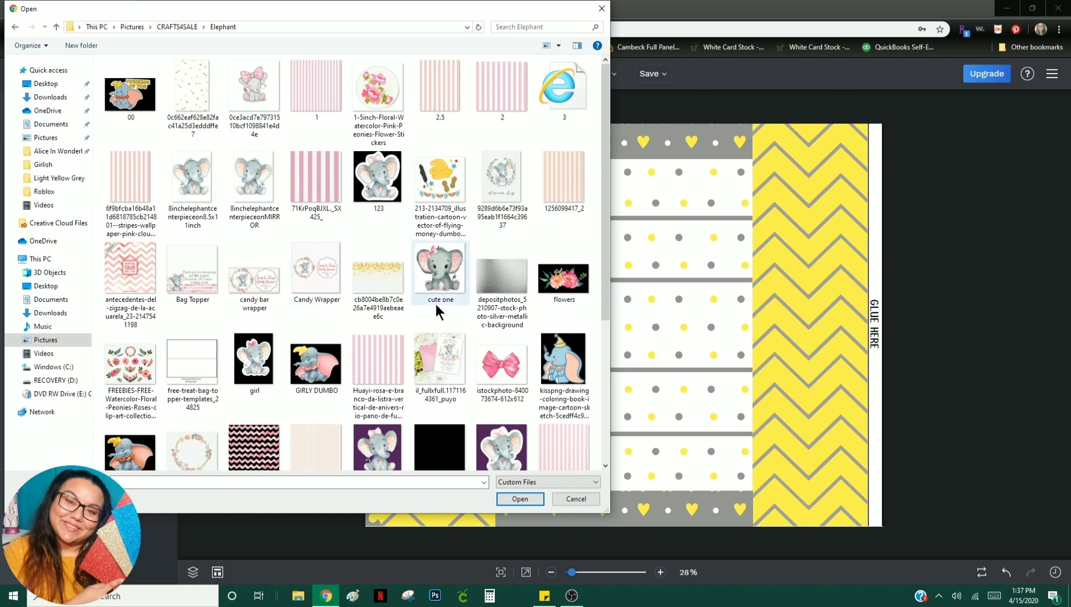
scroll("down", 3)
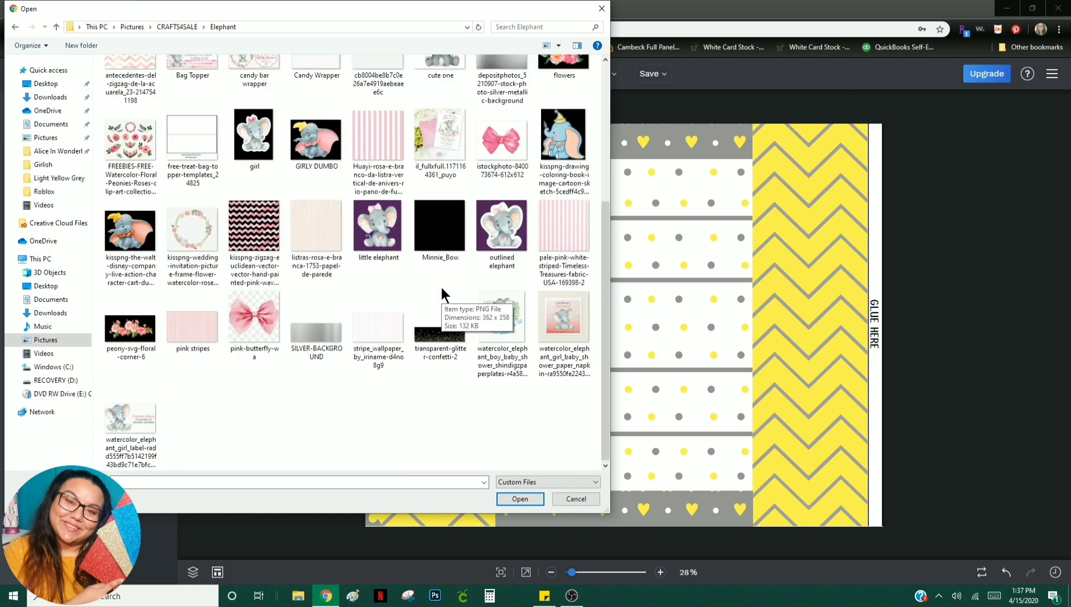
scroll("up", 3)
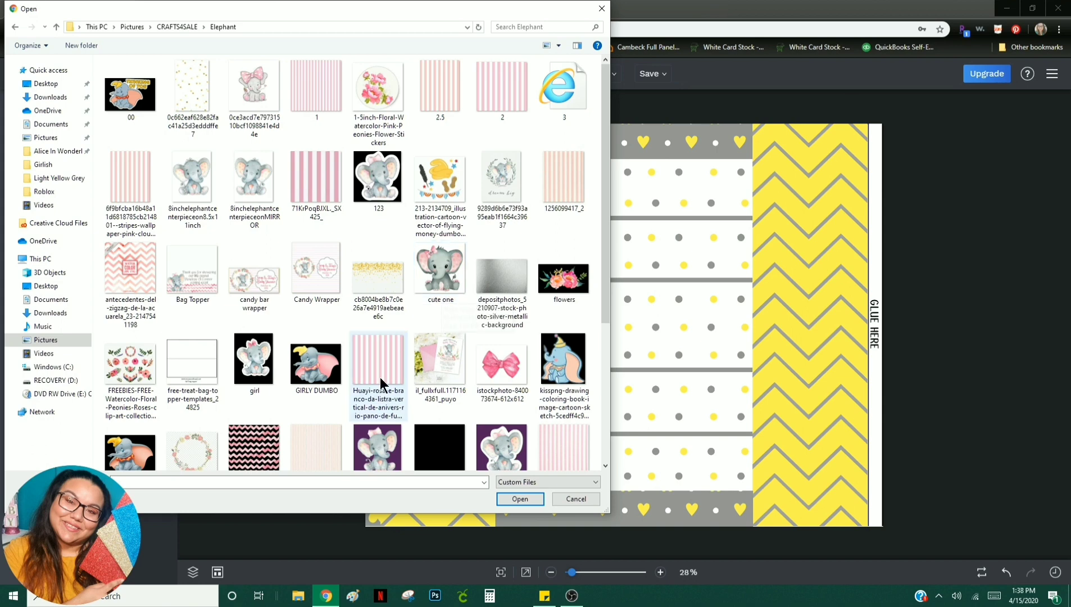
mouse_move(440, 266)
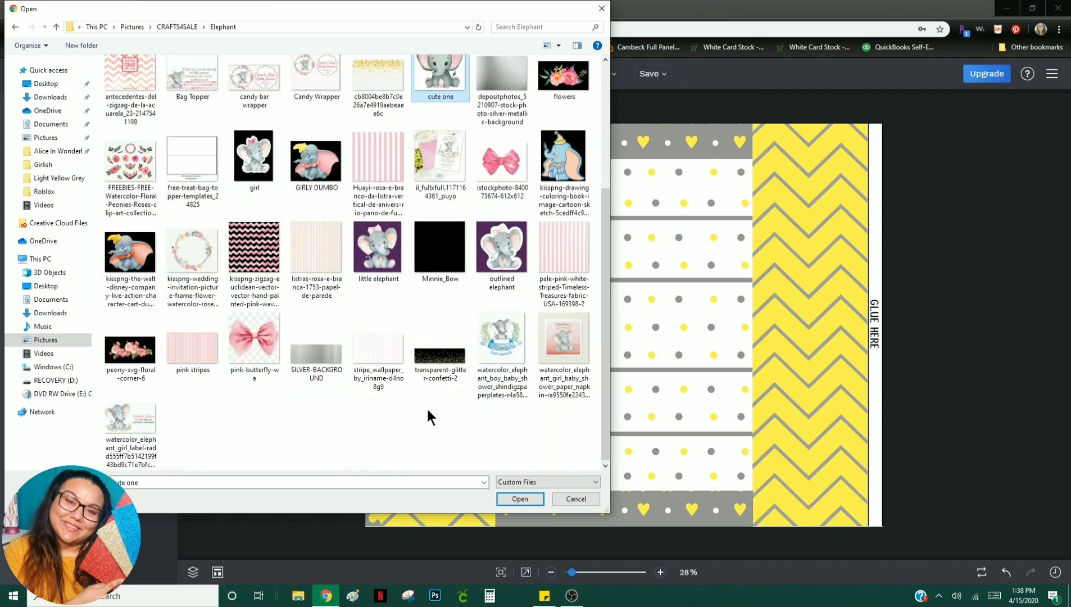
left_click(520, 499)
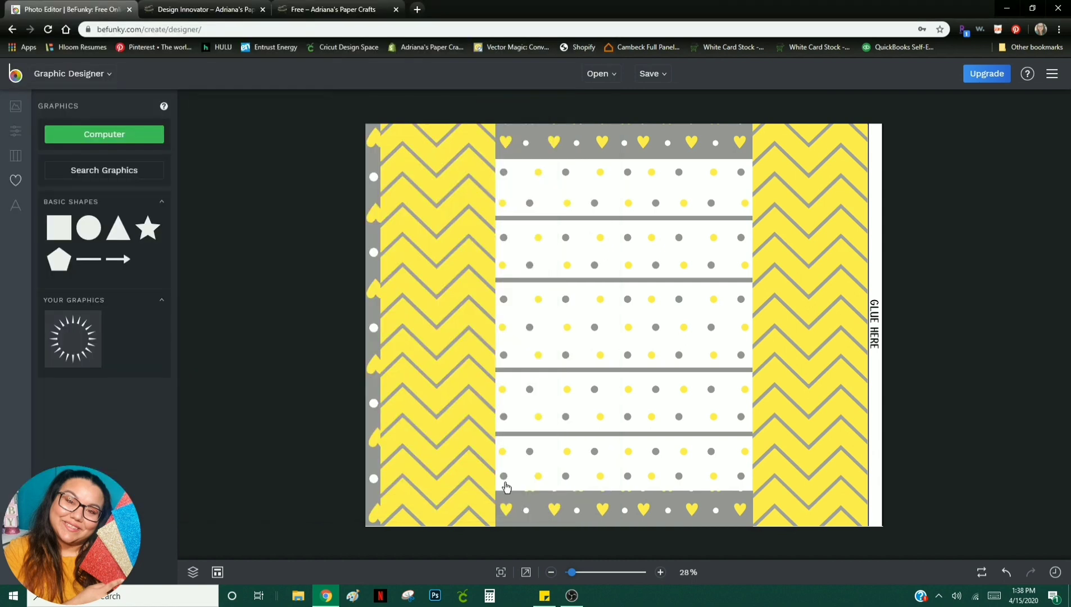
Step: Place the uploaded baby elephant image on the bag, enlarge it, and briefly open Crop Image
left_click(624, 325)
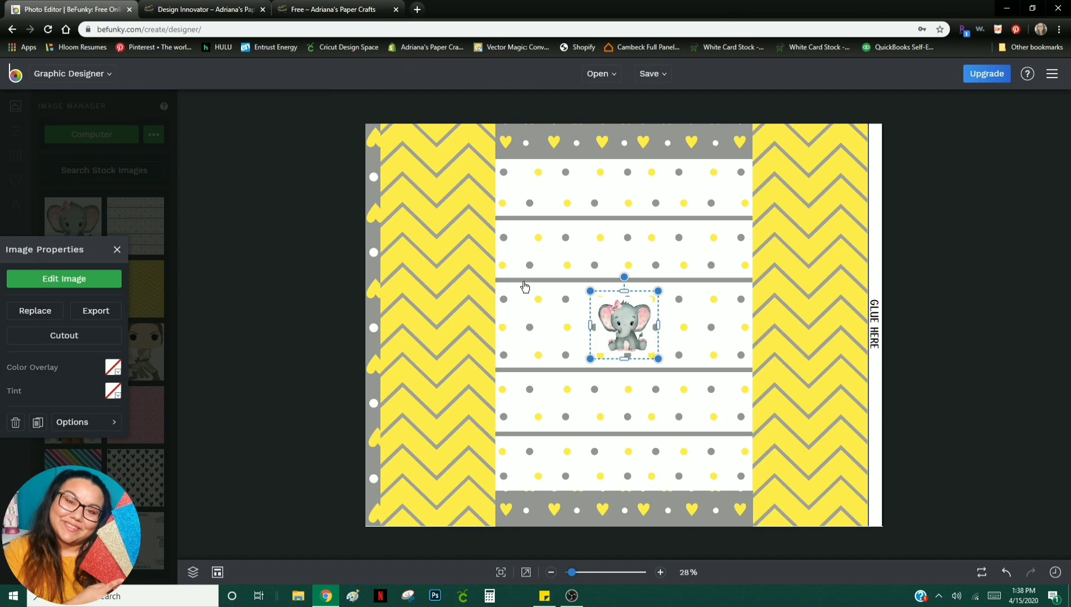
mouse_move(458, 265)
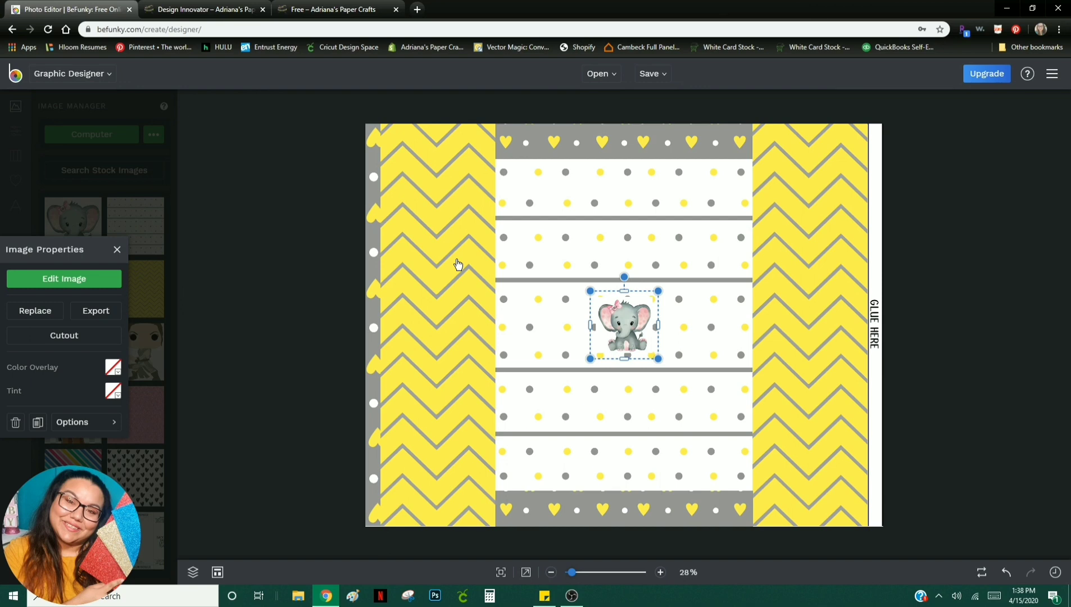
mouse_move(451, 258)
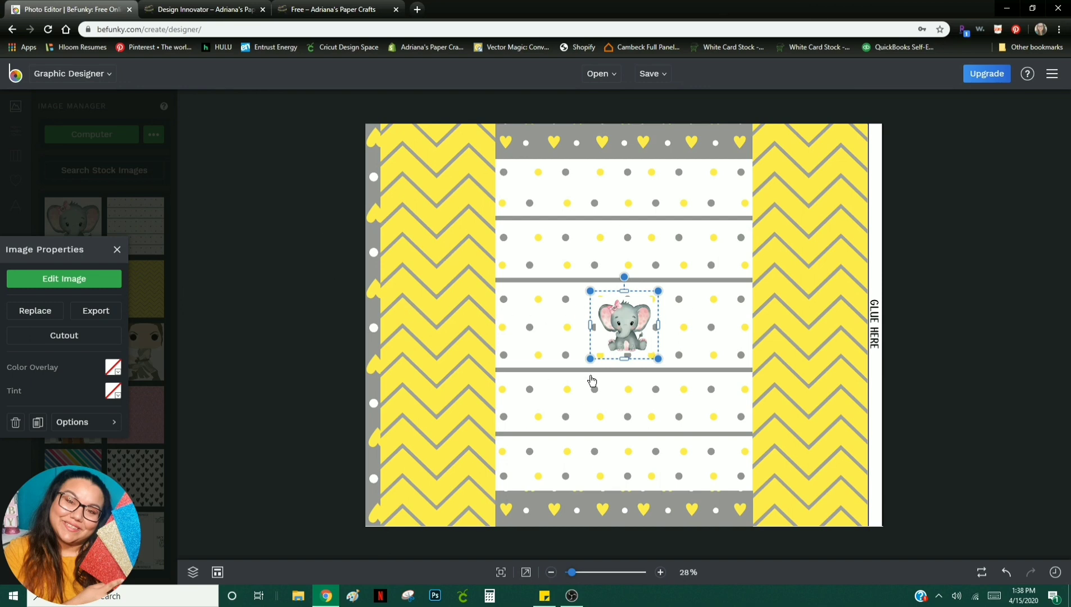
mouse_move(492, 287)
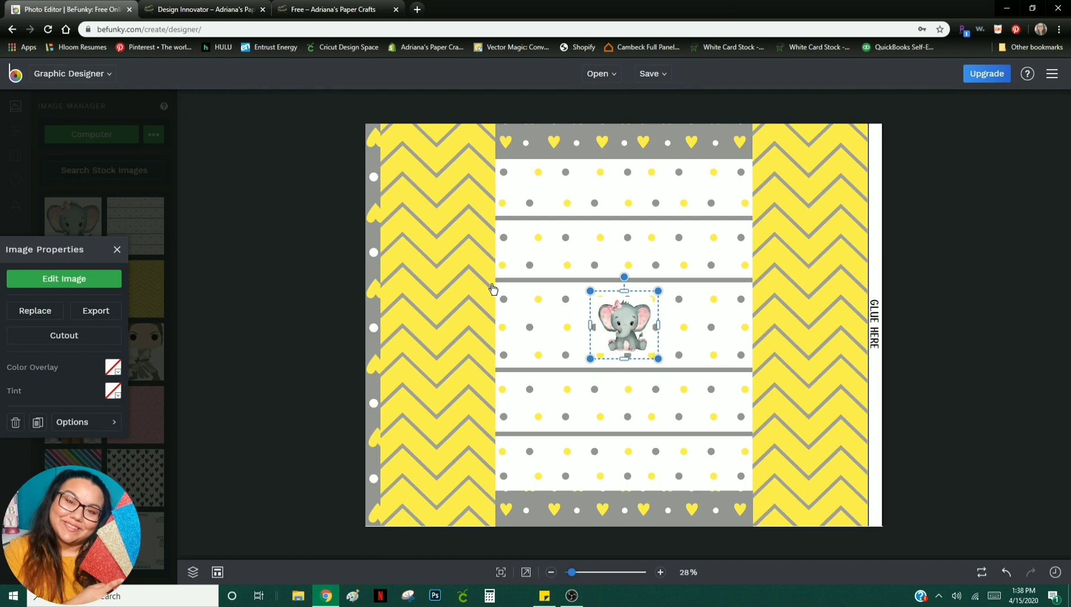
mouse_move(539, 325)
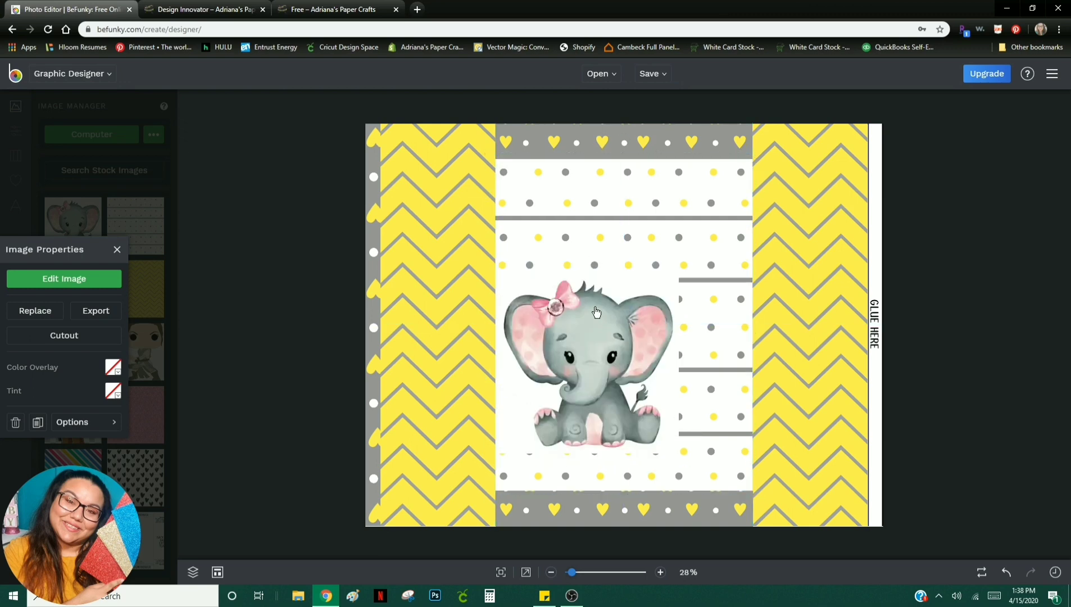
left_click(64, 278)
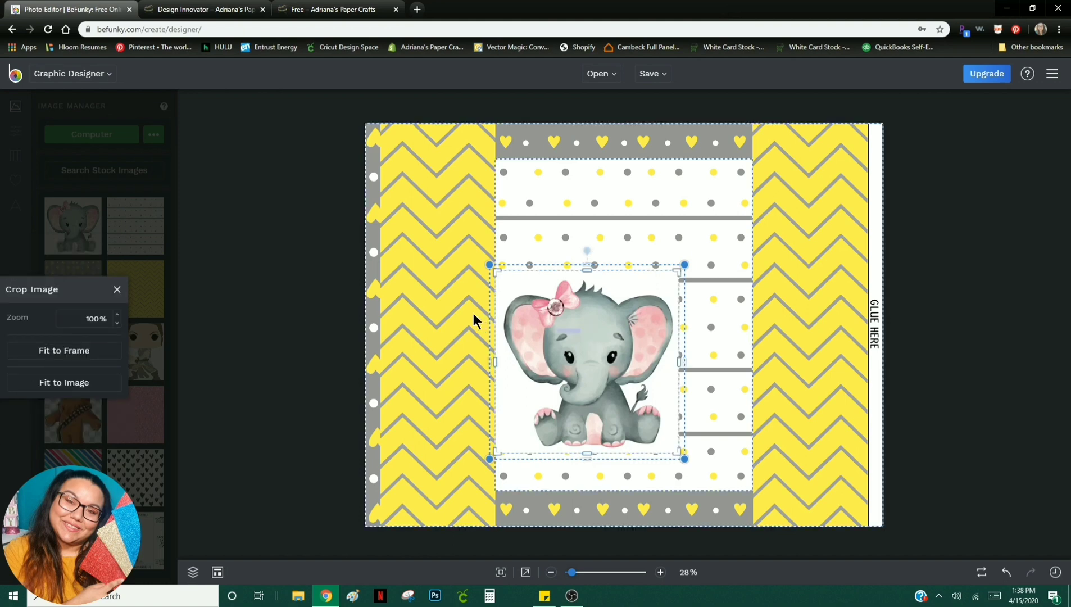
left_click(117, 289)
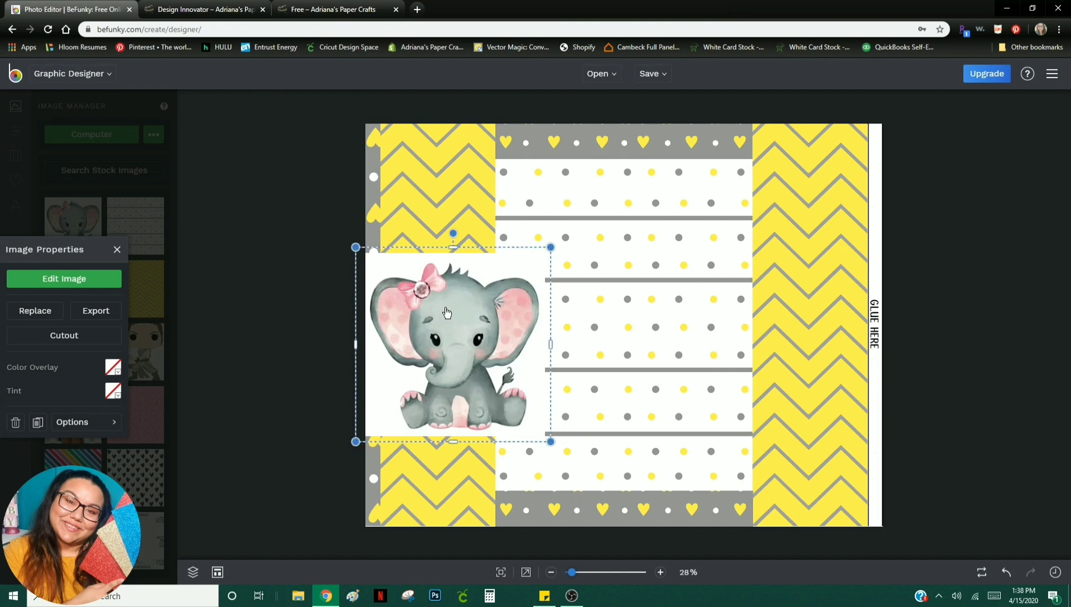
mouse_move(398, 398)
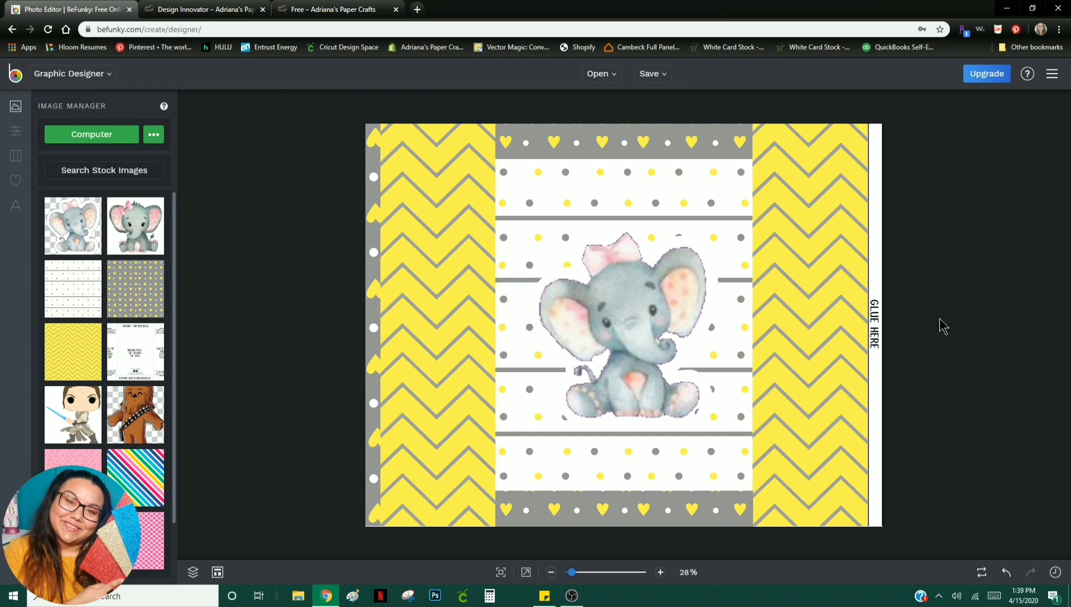
mouse_move(296, 246)
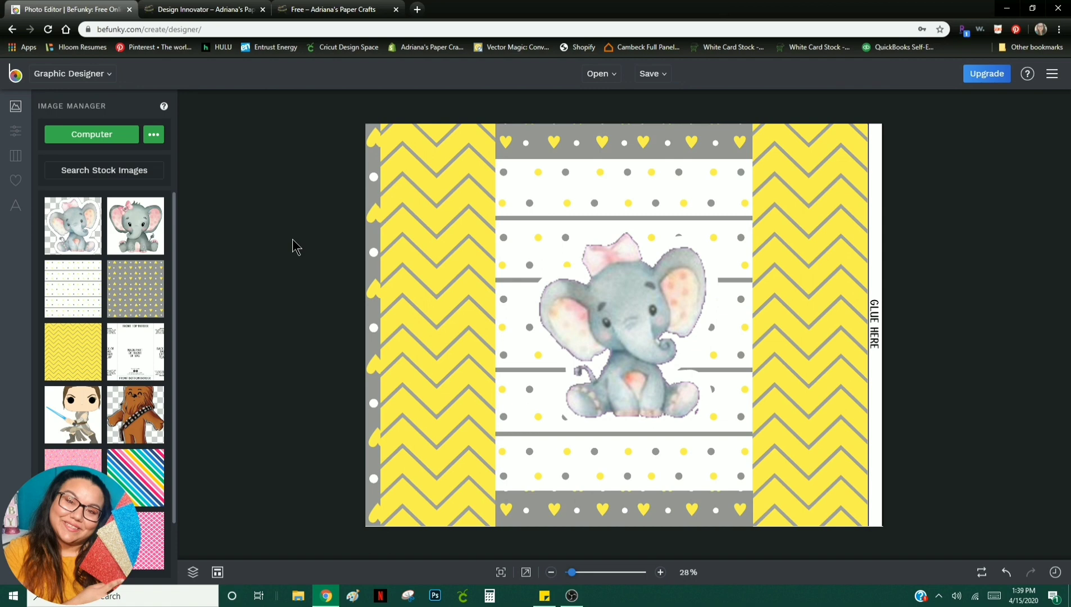
mouse_move(635, 298)
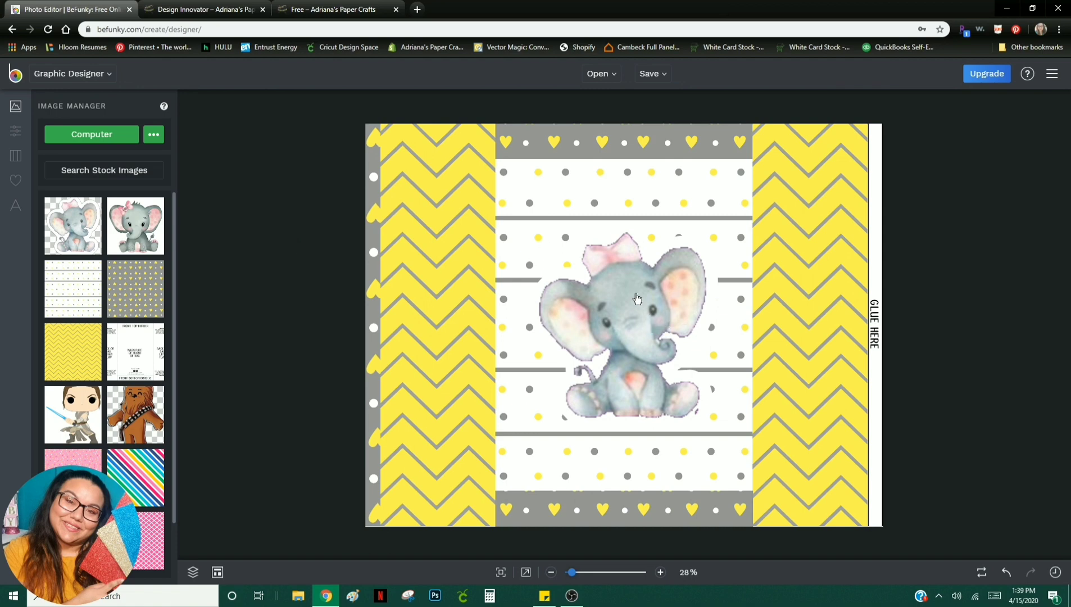
mouse_move(638, 328)
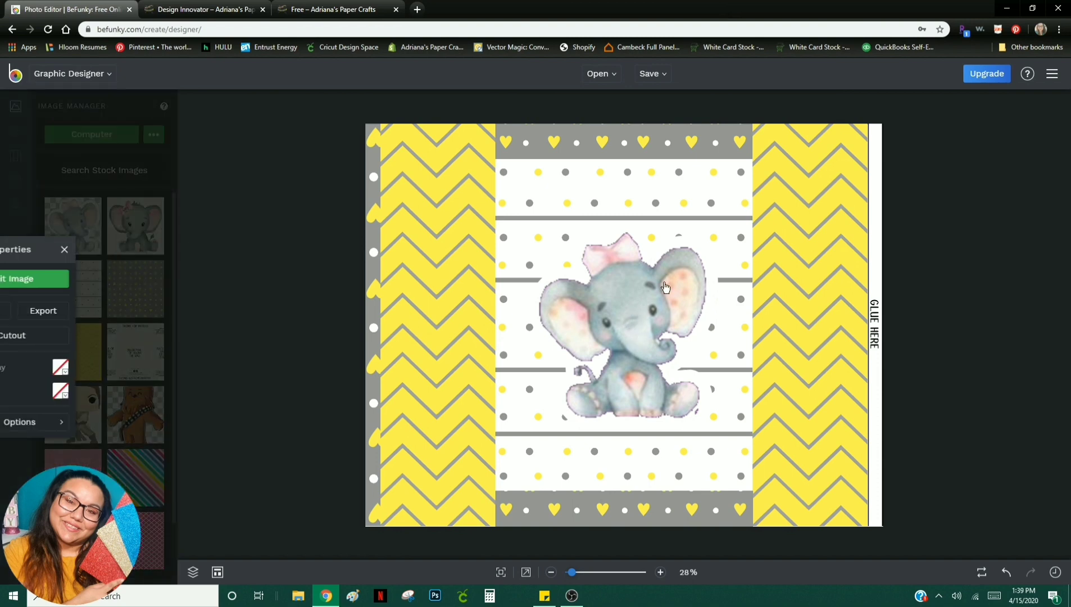
Step: Select the background-free elephant cutout, now smaller and centred on the polka-dot front panel
left_click(621, 321)
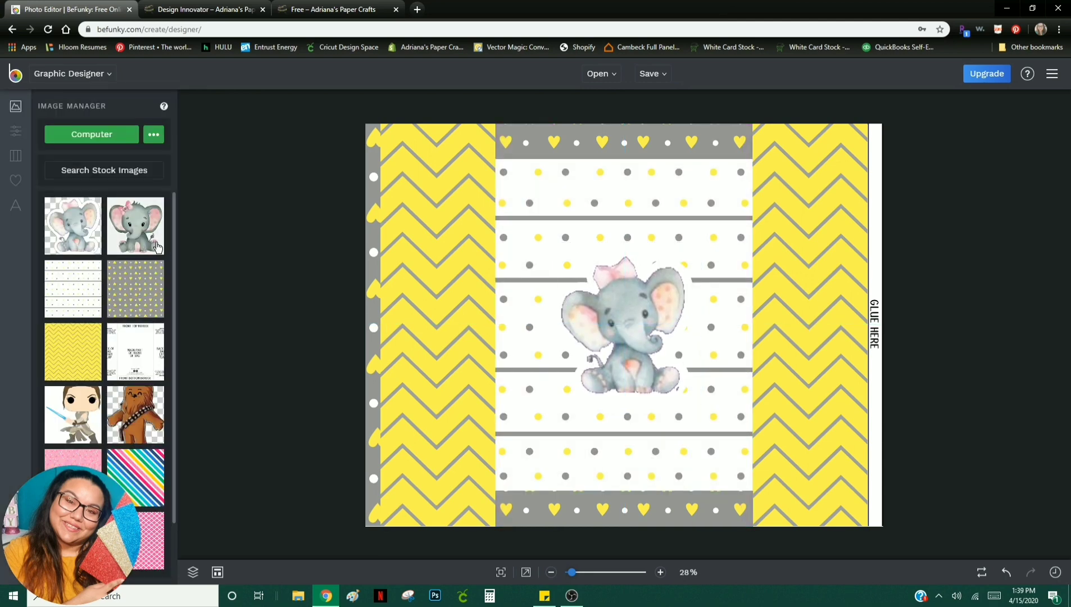
mouse_move(15, 206)
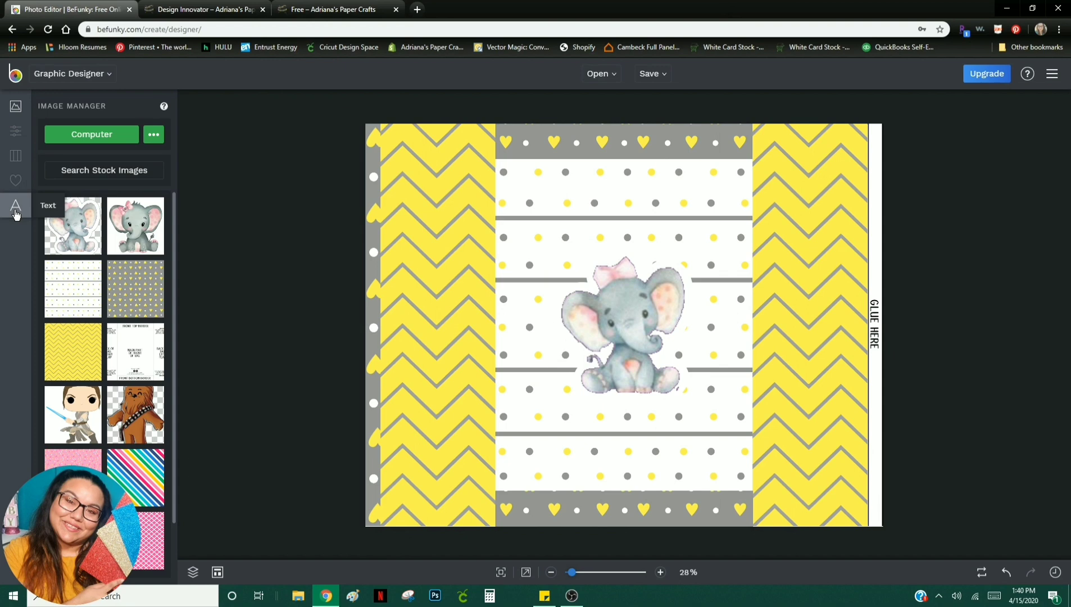
Step: Add a 'WELCOME BABY GIRL' text box and center-align its text
left_click(15, 207)
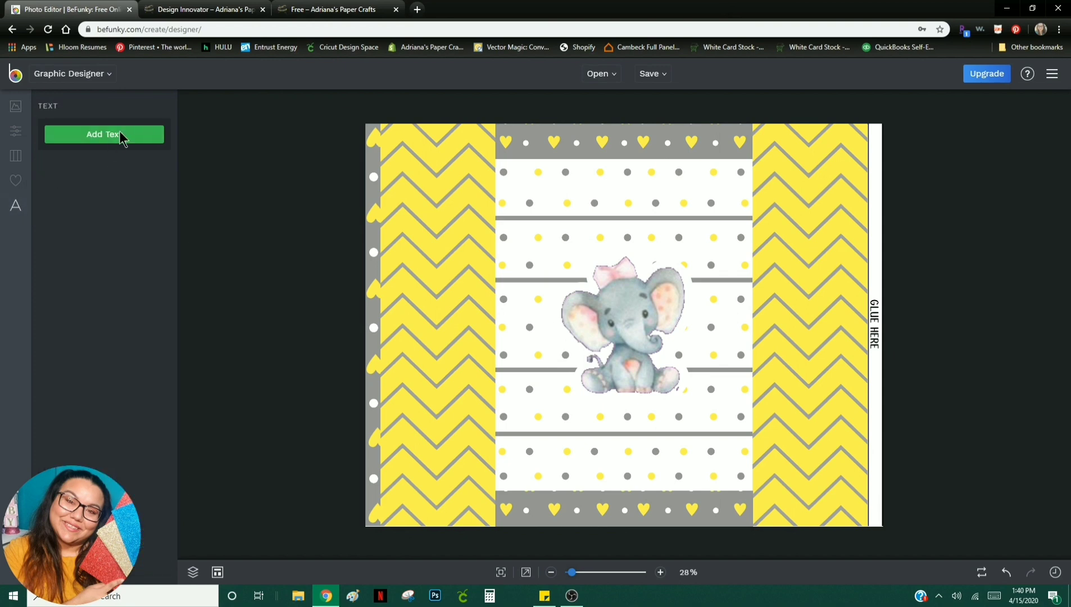
left_click(104, 134)
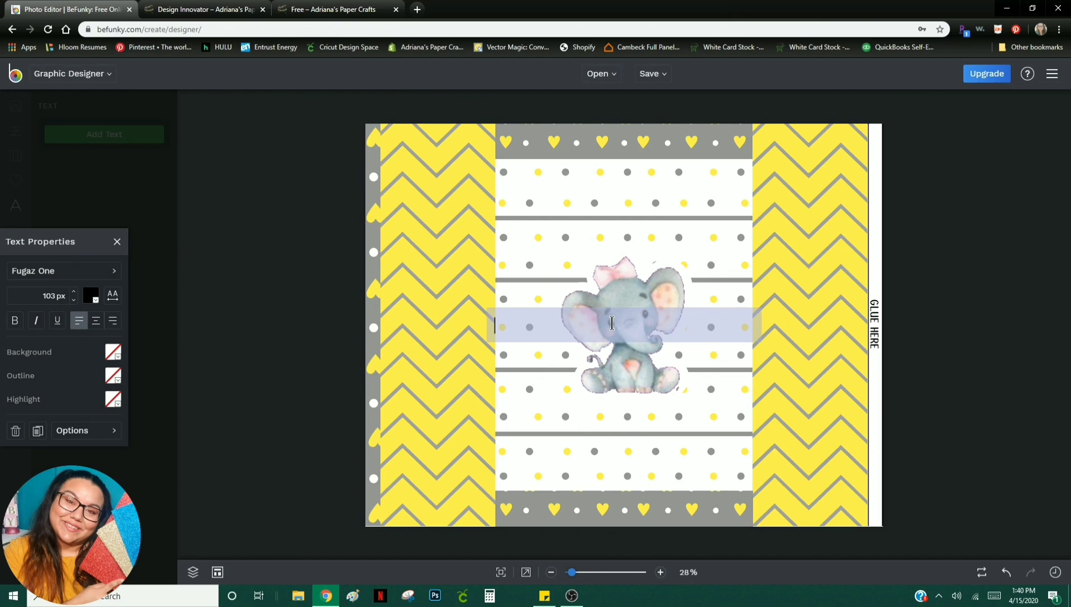
type("WELCOME BABY GIR")
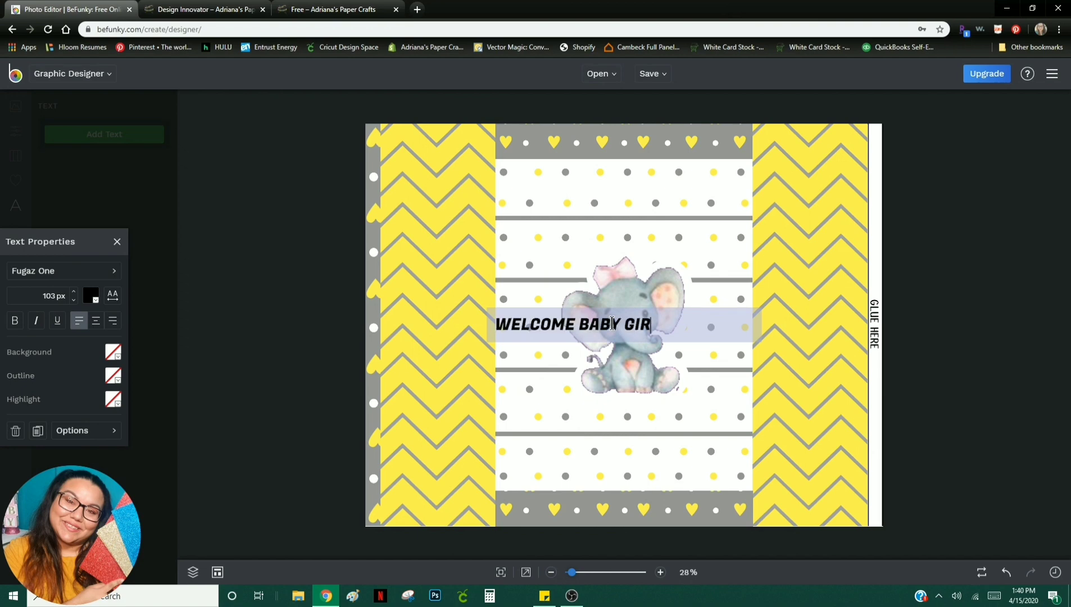
type("L")
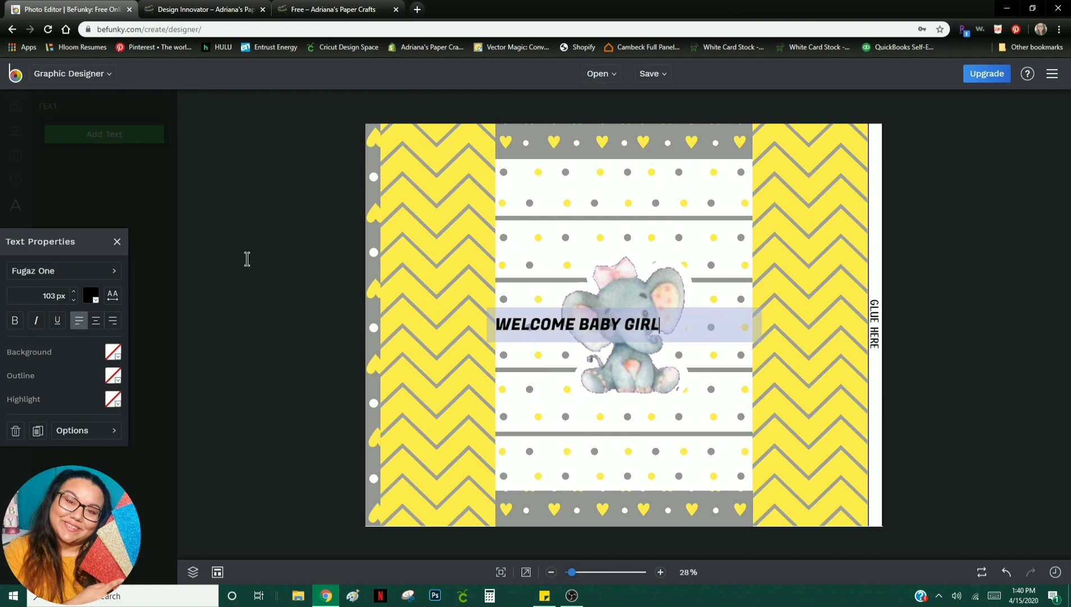
left_click(578, 323)
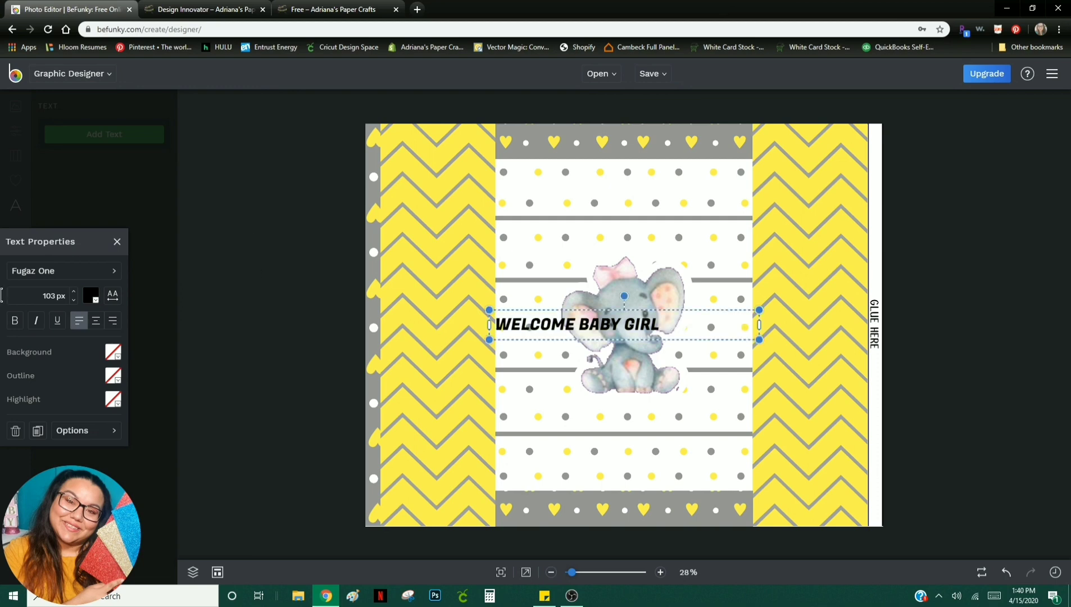
mouse_move(491, 318)
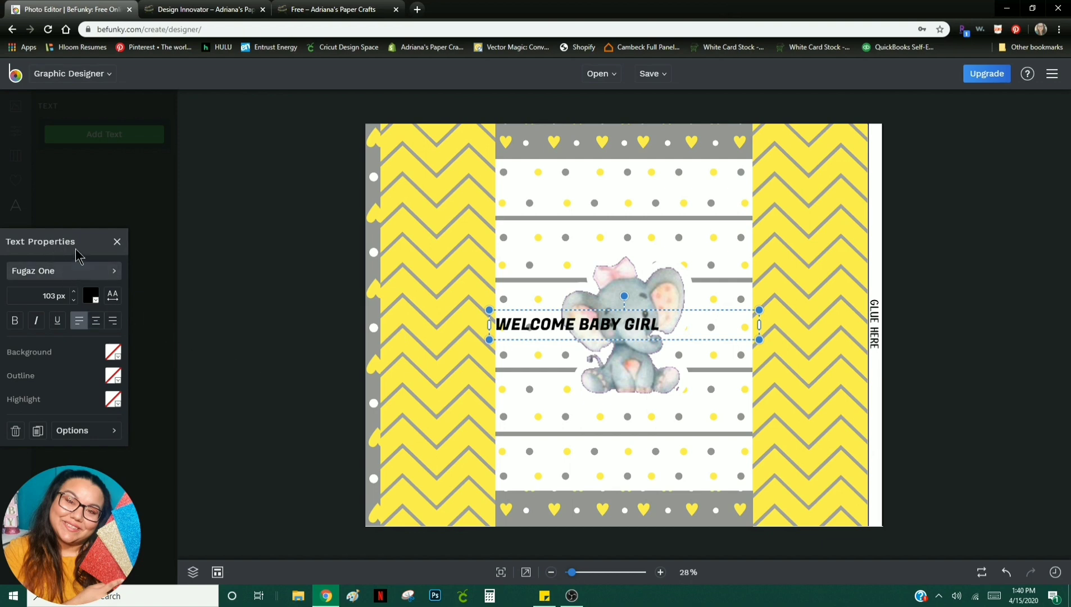
left_click(95, 320)
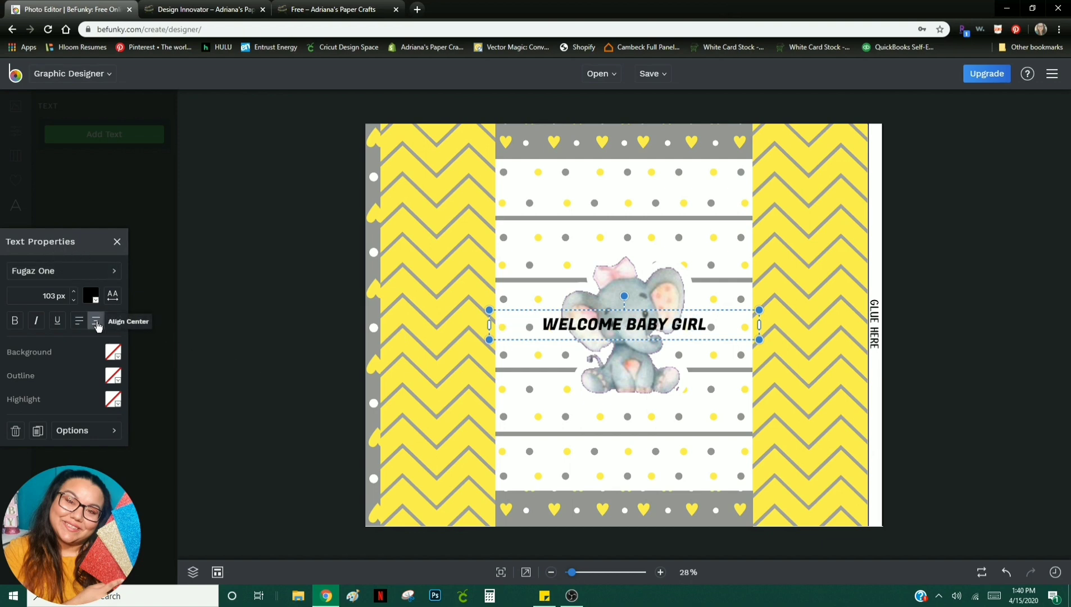
mouse_move(130, 319)
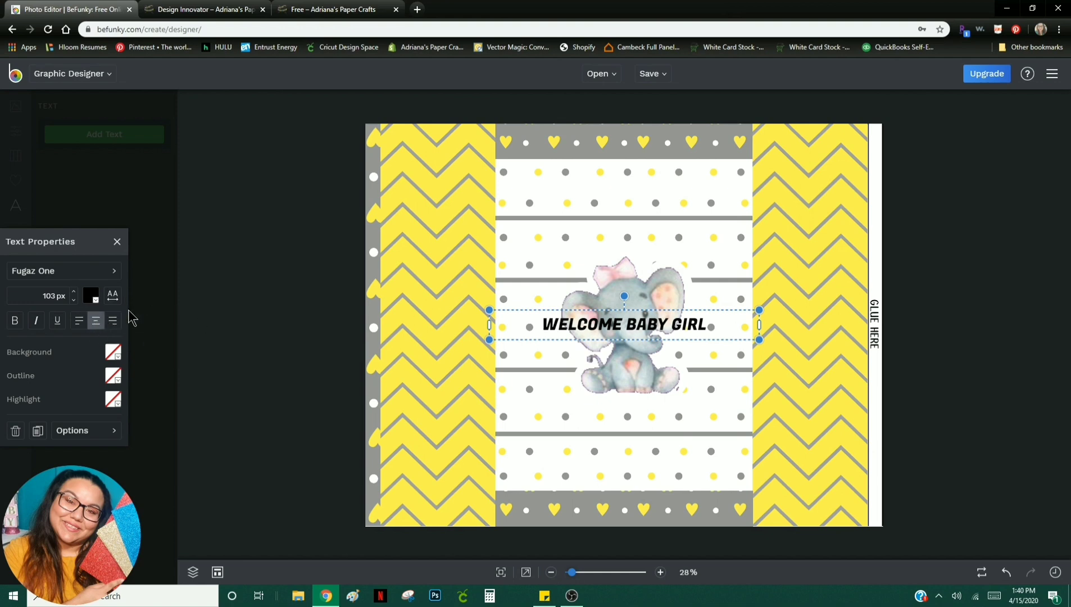
left_click(90, 294)
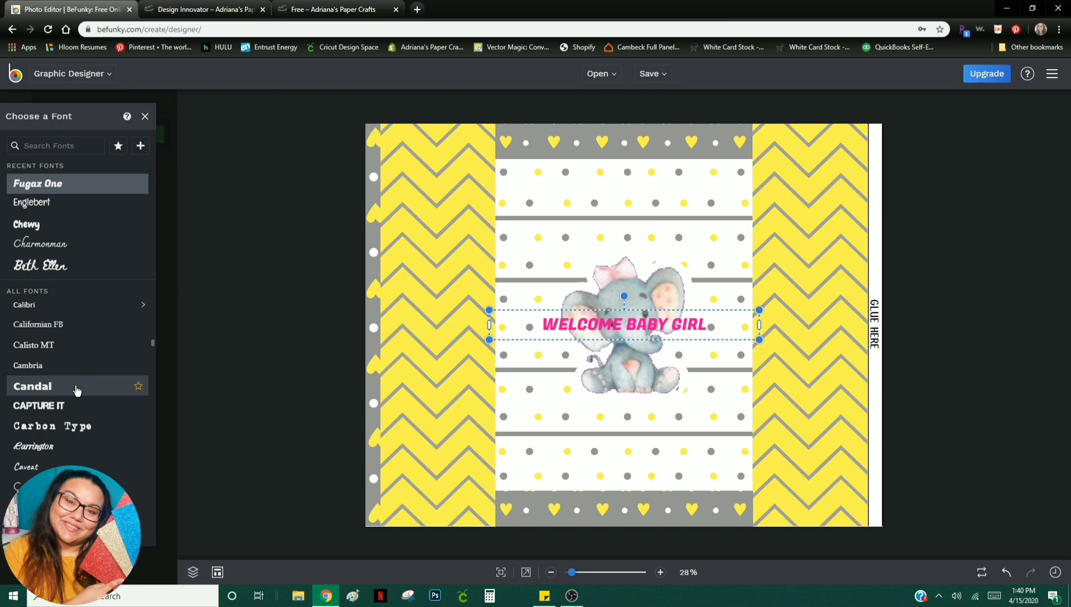
Step: Try Chango and Lily Script One on the caption, then settle on Poppins
scroll("down", 3)
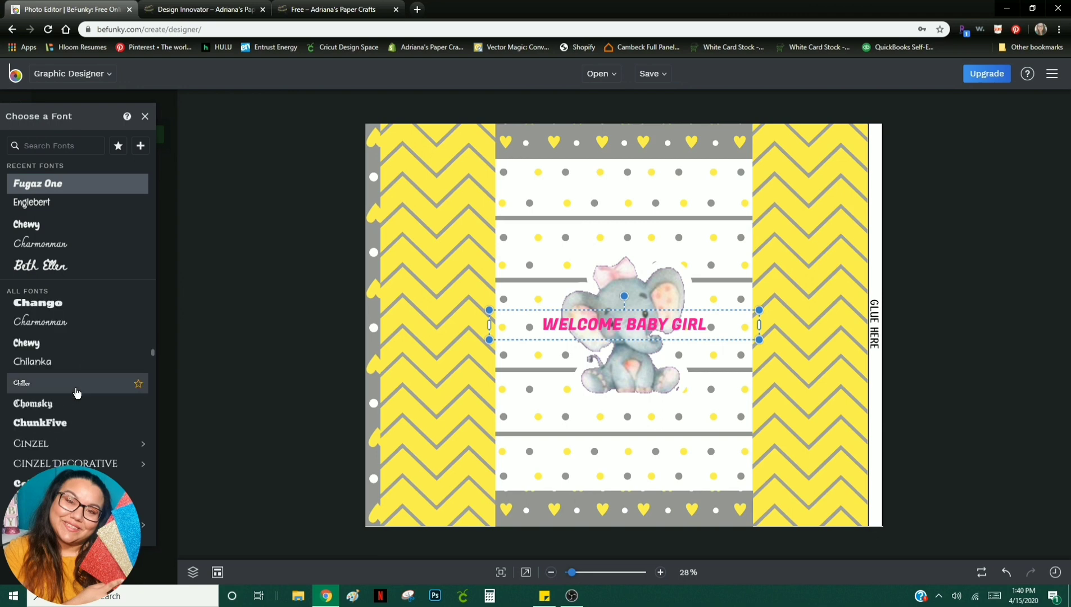
mouse_move(85, 380)
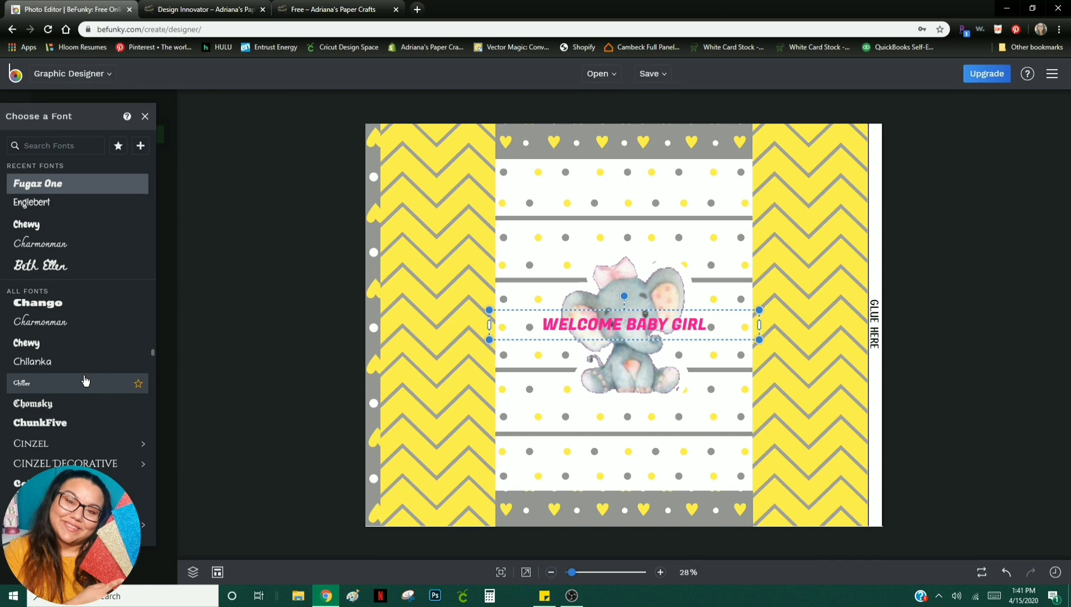
left_click(37, 303)
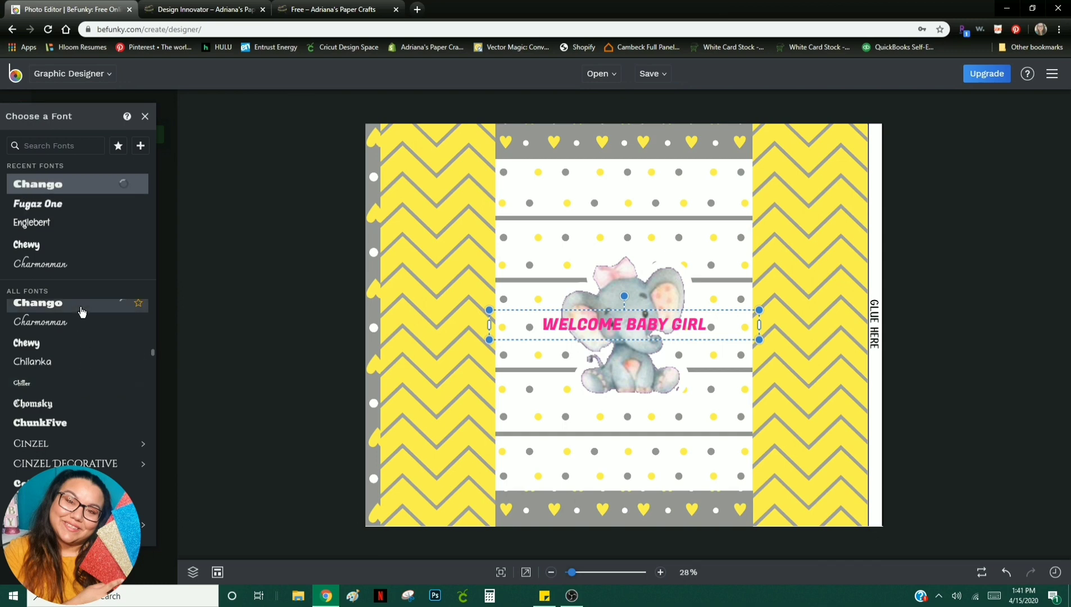
scroll("down", 3)
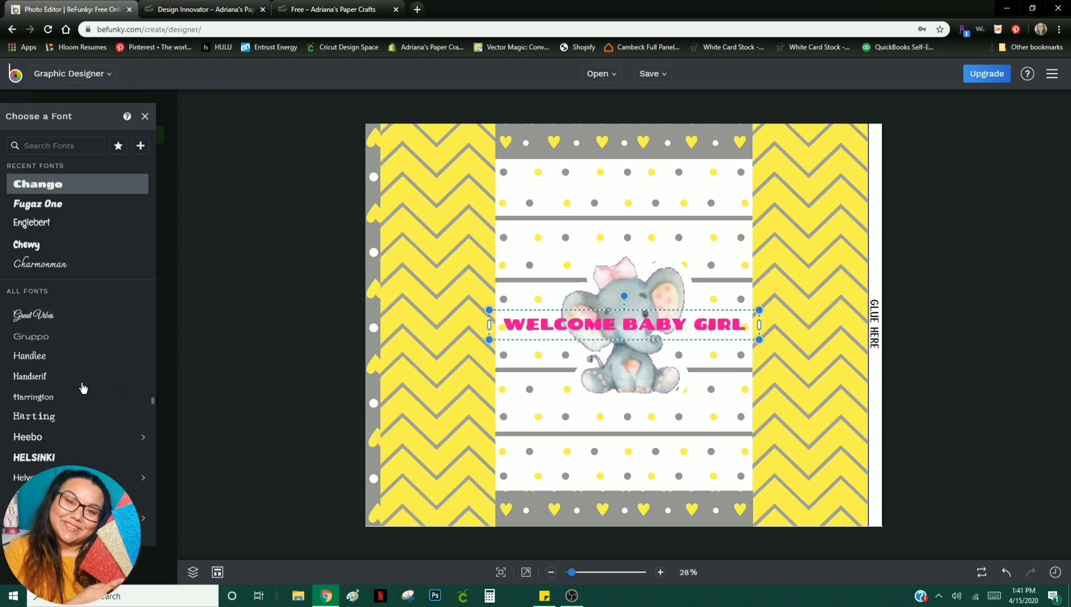
scroll("down", 3)
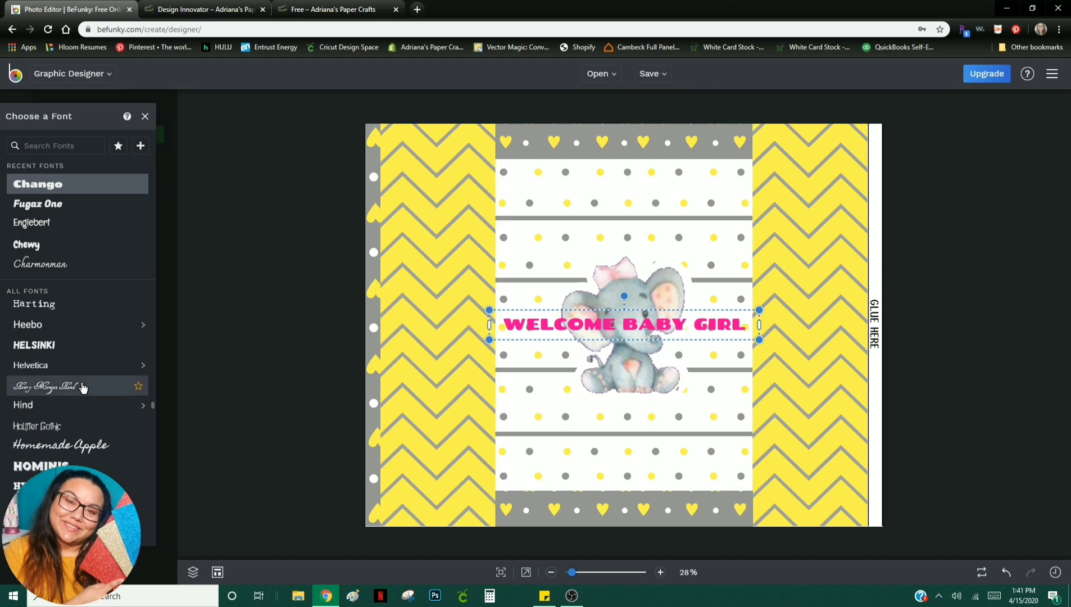
scroll("down", 3)
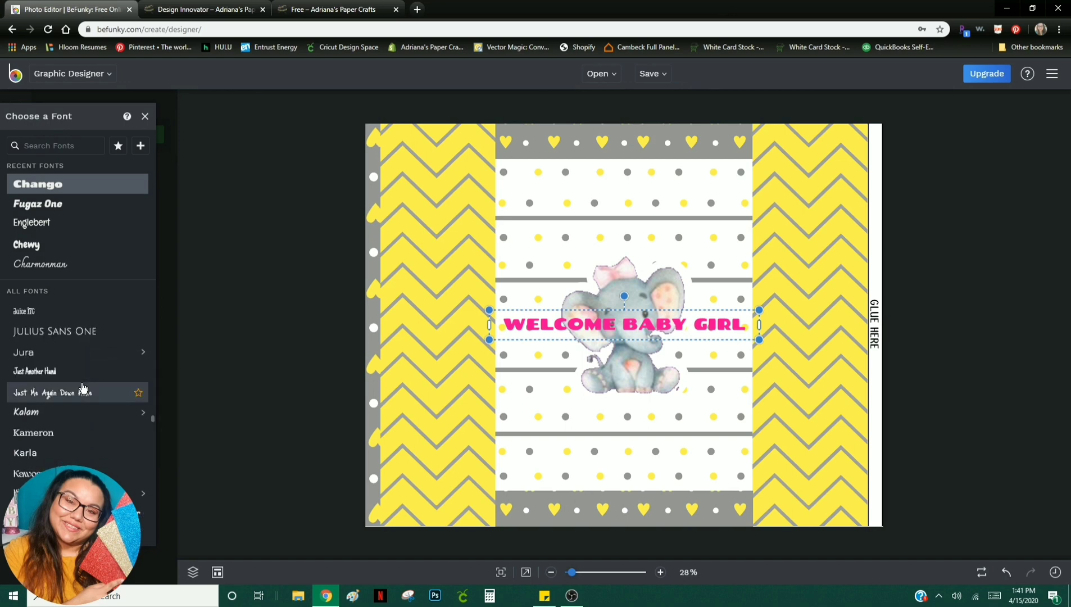
scroll("down", 3)
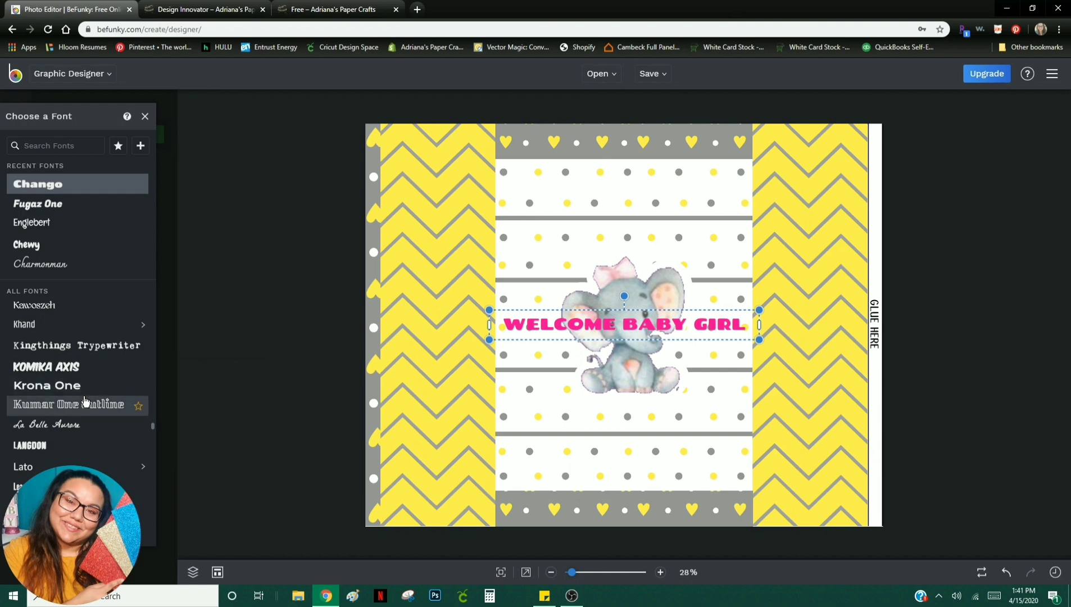
scroll("down", 3)
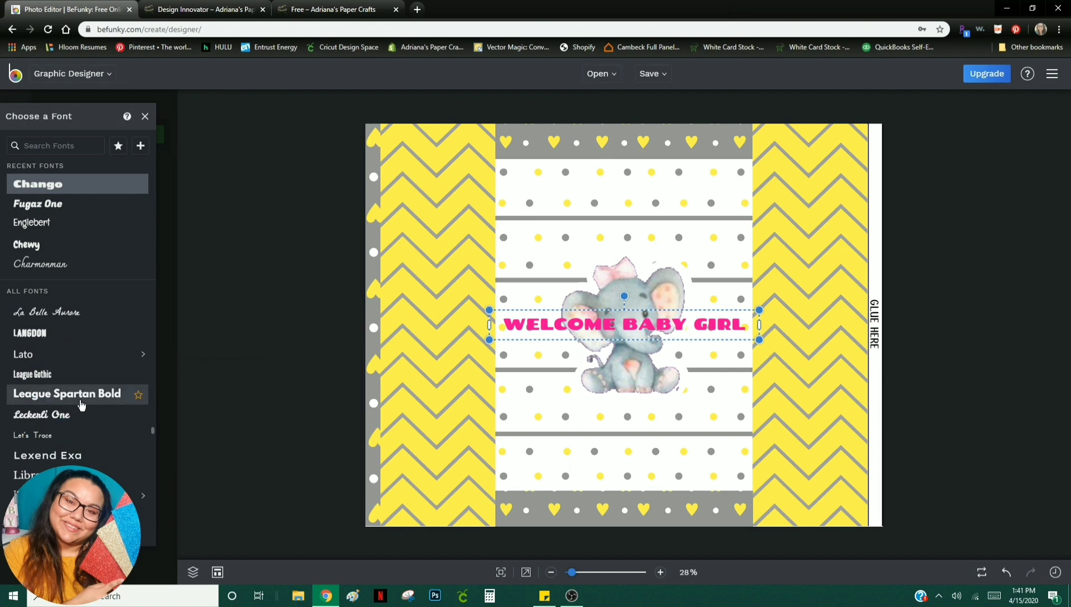
scroll("down", 3)
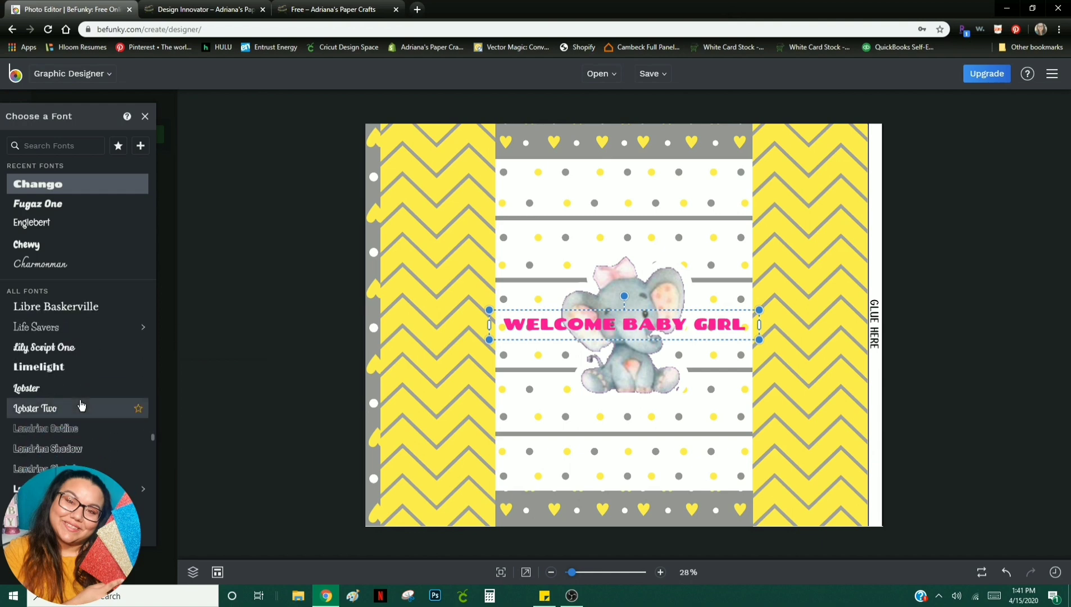
scroll("up", 3)
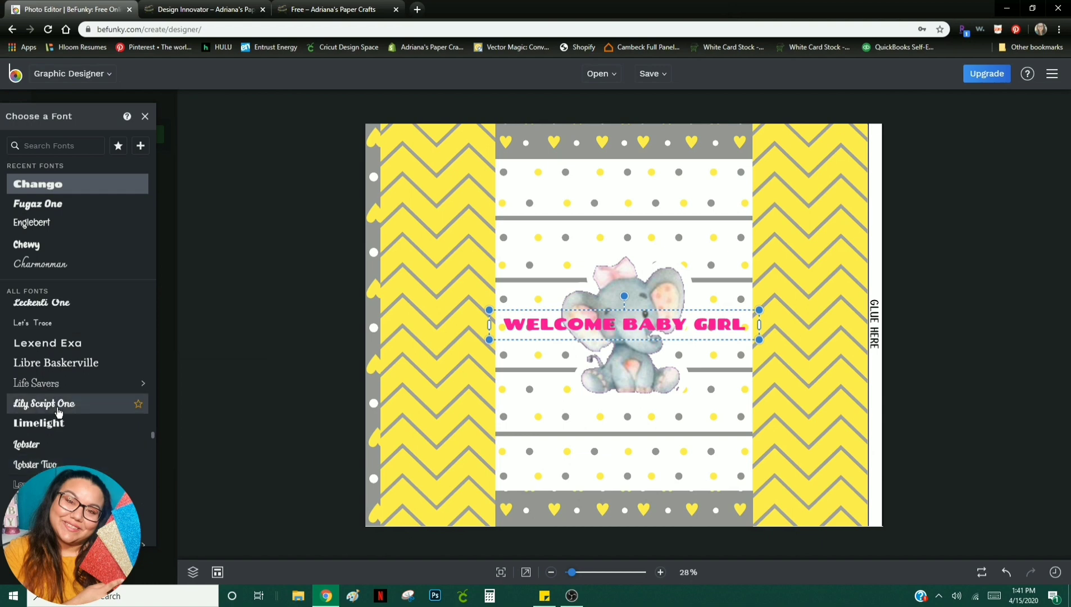
left_click(44, 404)
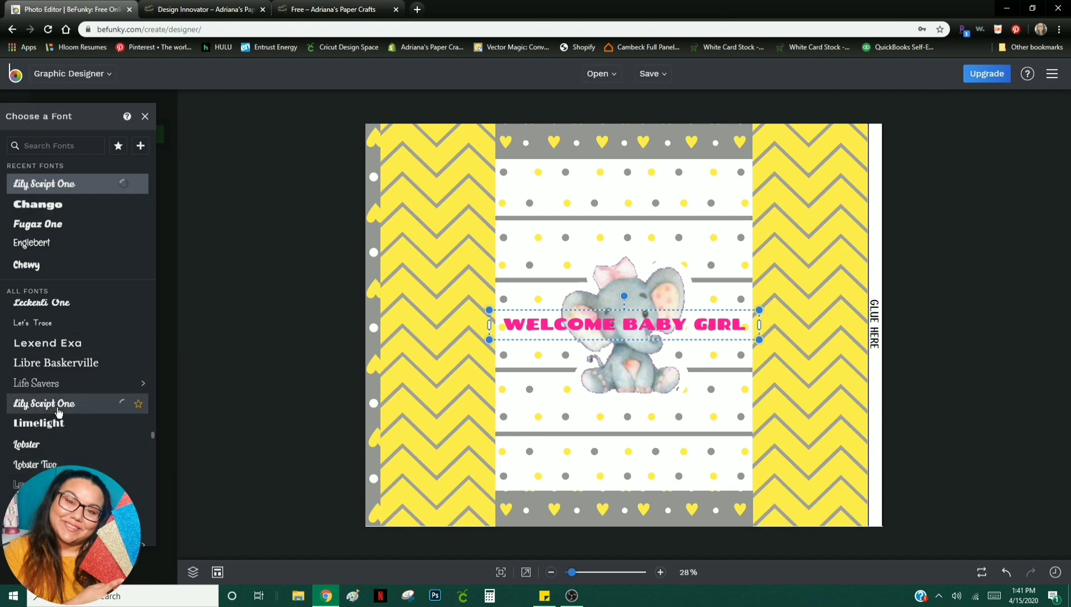
left_click(44, 404)
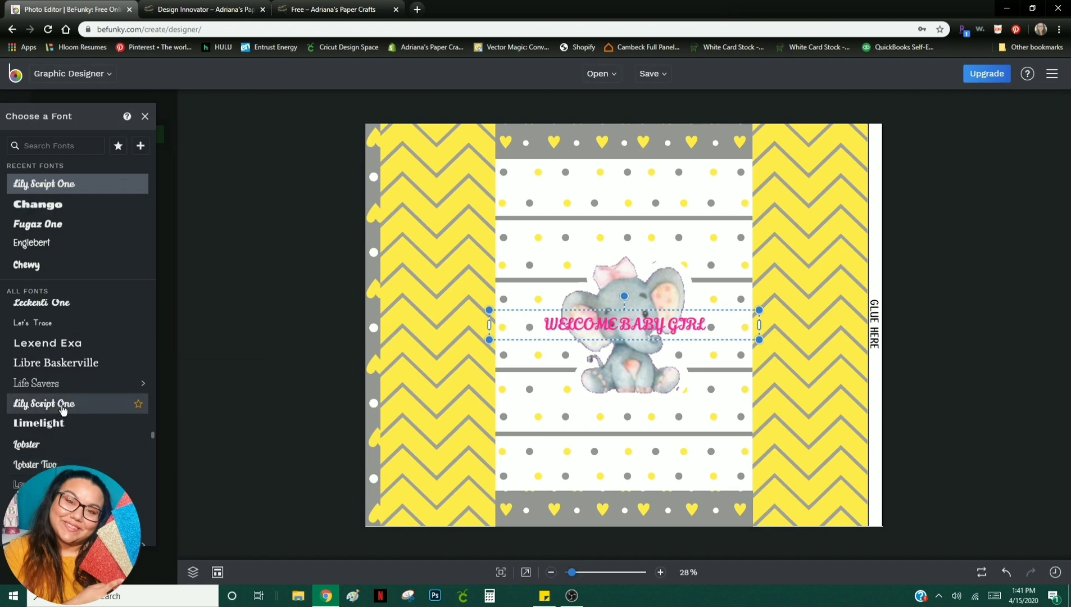
left_click(32, 465)
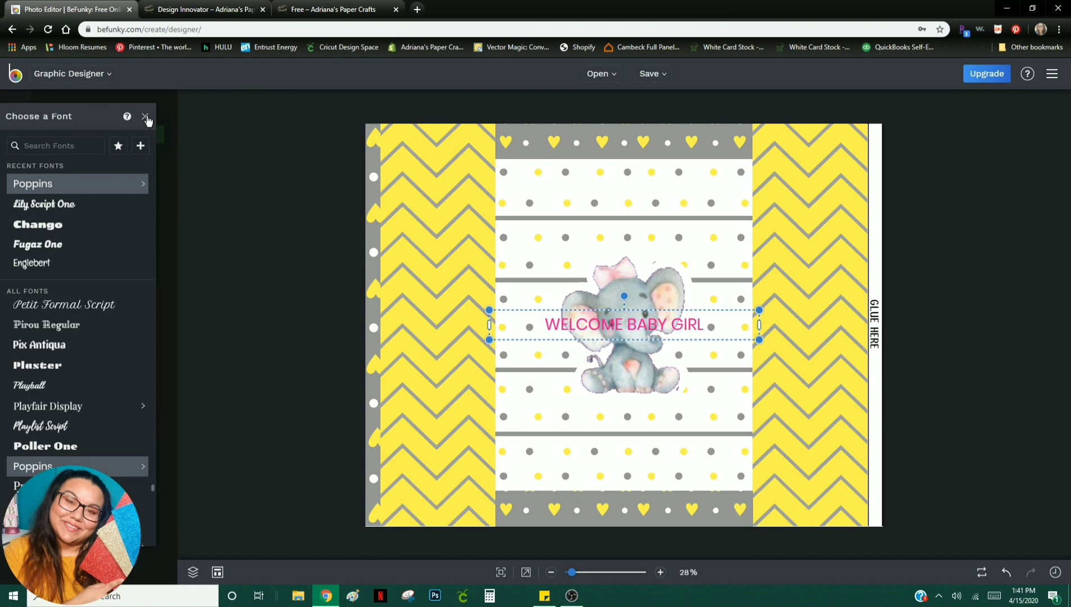
Step: Widen the caption's letter spacing and turn its text background off
left_click(146, 117)
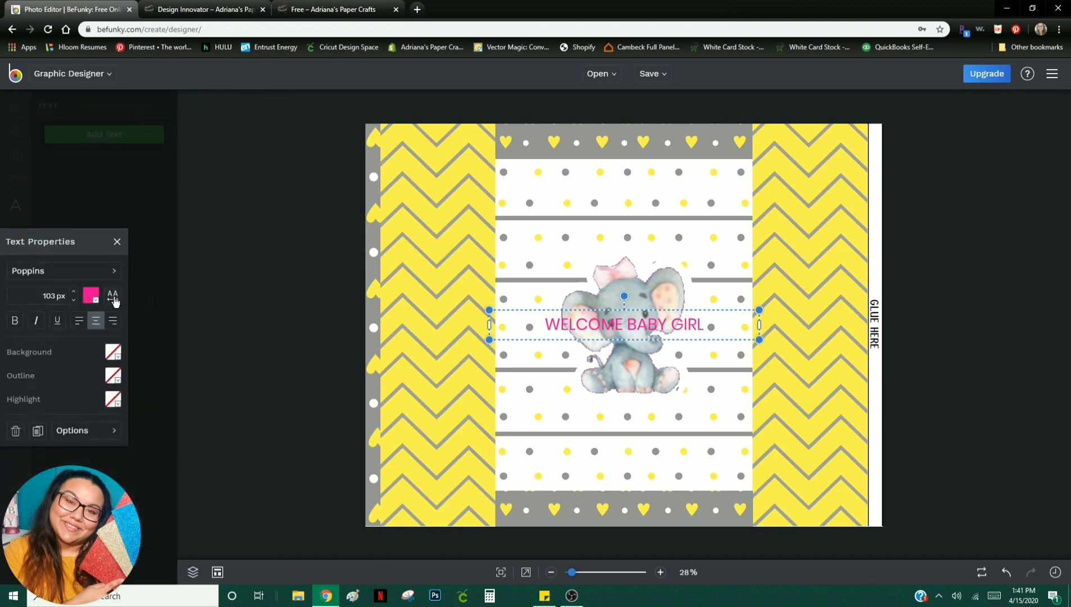
left_click(113, 295)
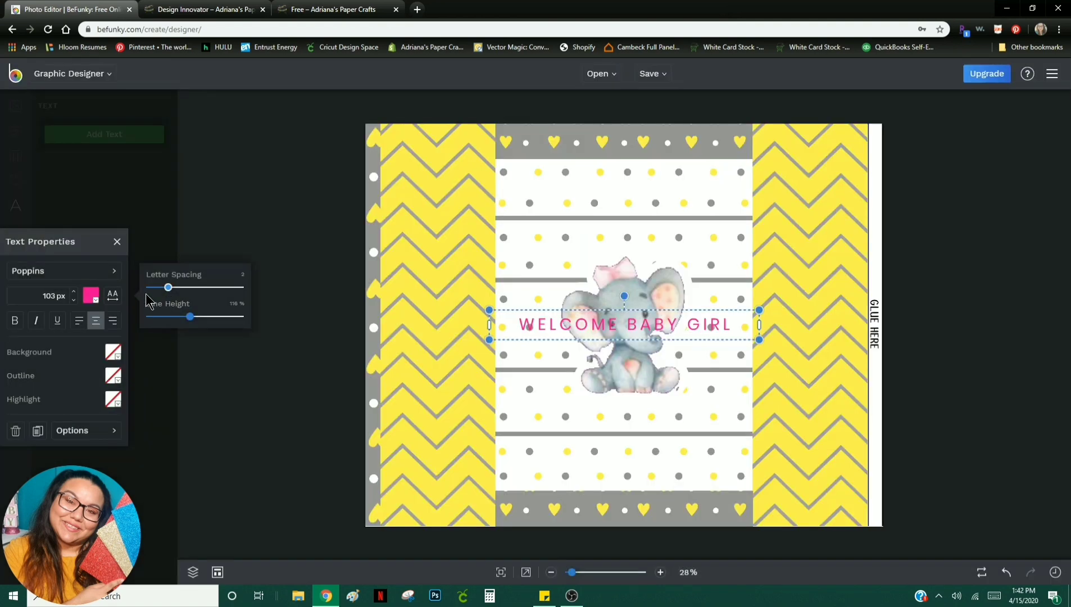
mouse_move(36, 320)
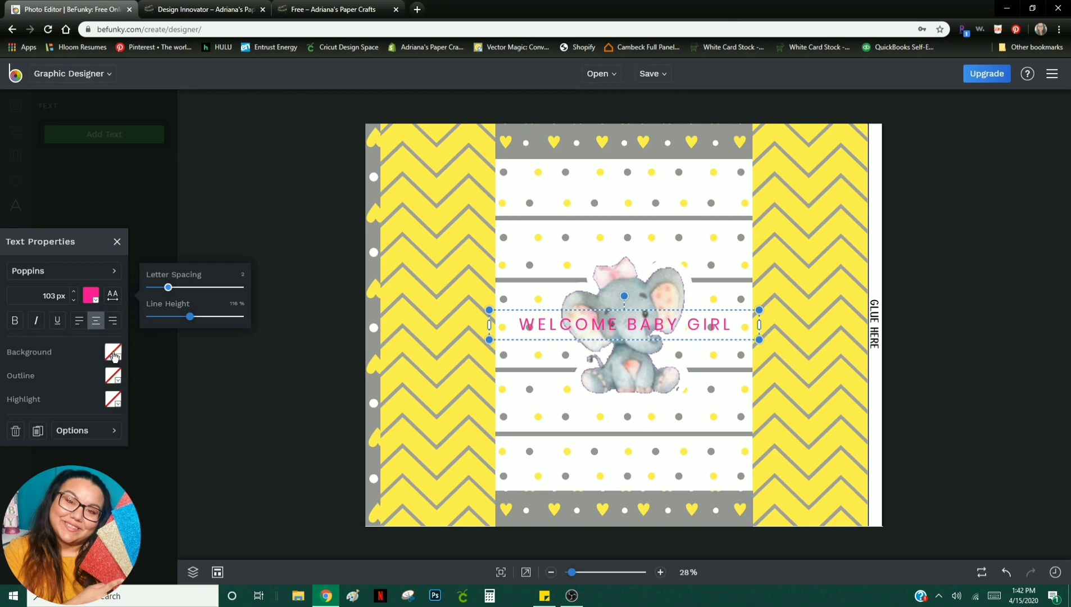
left_click(113, 351)
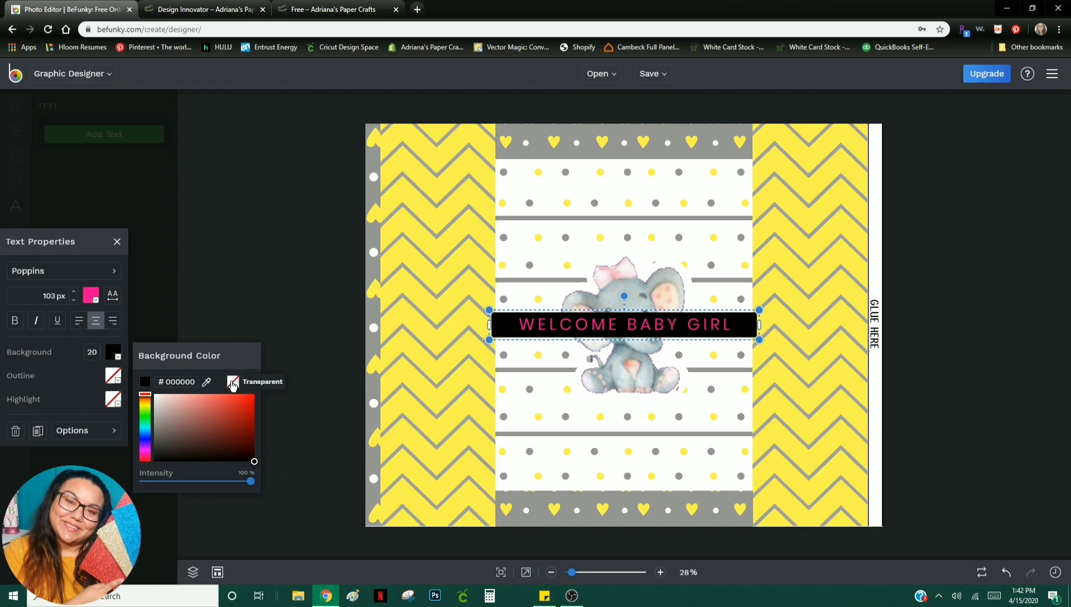
left_click(232, 382)
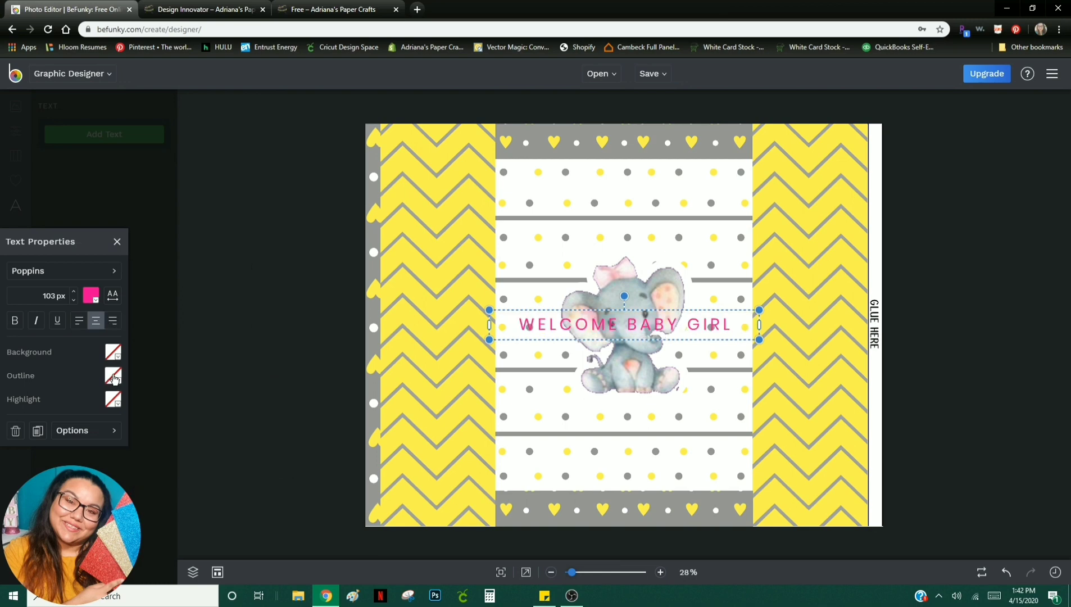
Step: Give the caption a thick blue outline and add an olive highlight band
left_click(113, 376)
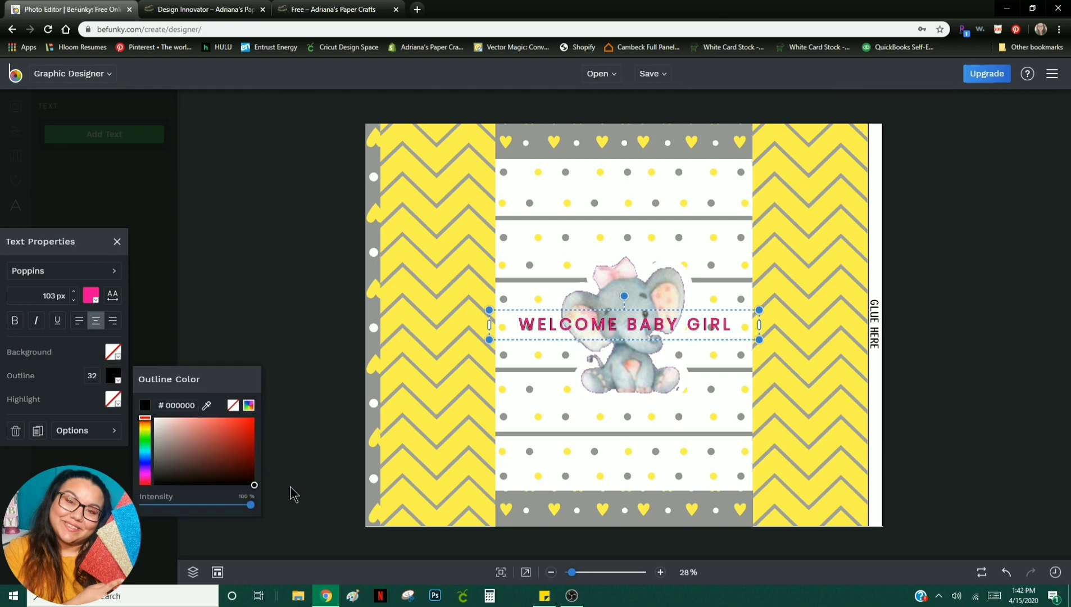
left_click(254, 436)
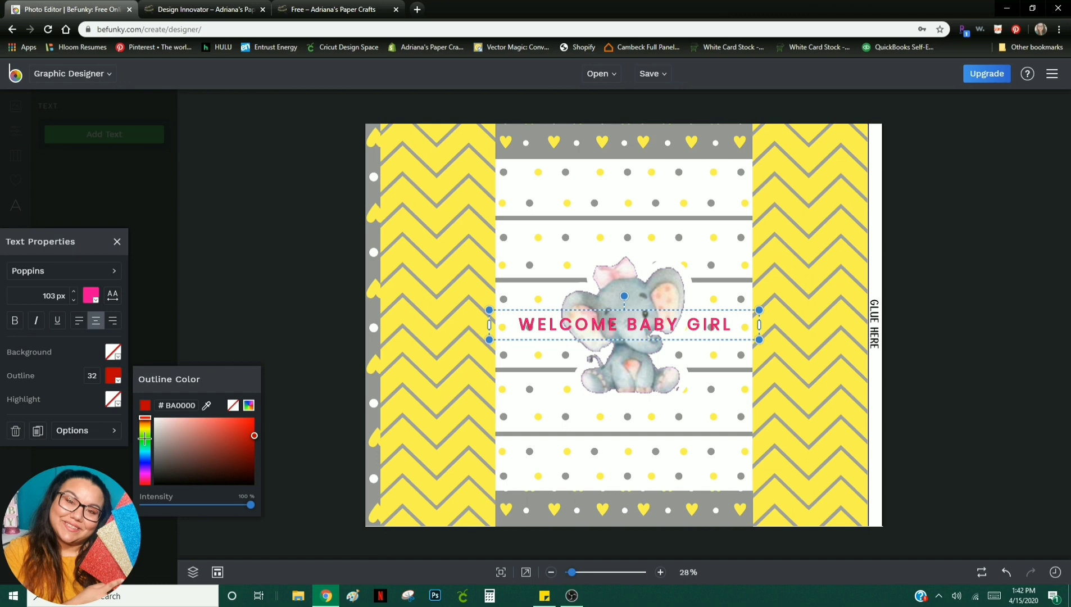
left_click(209, 454)
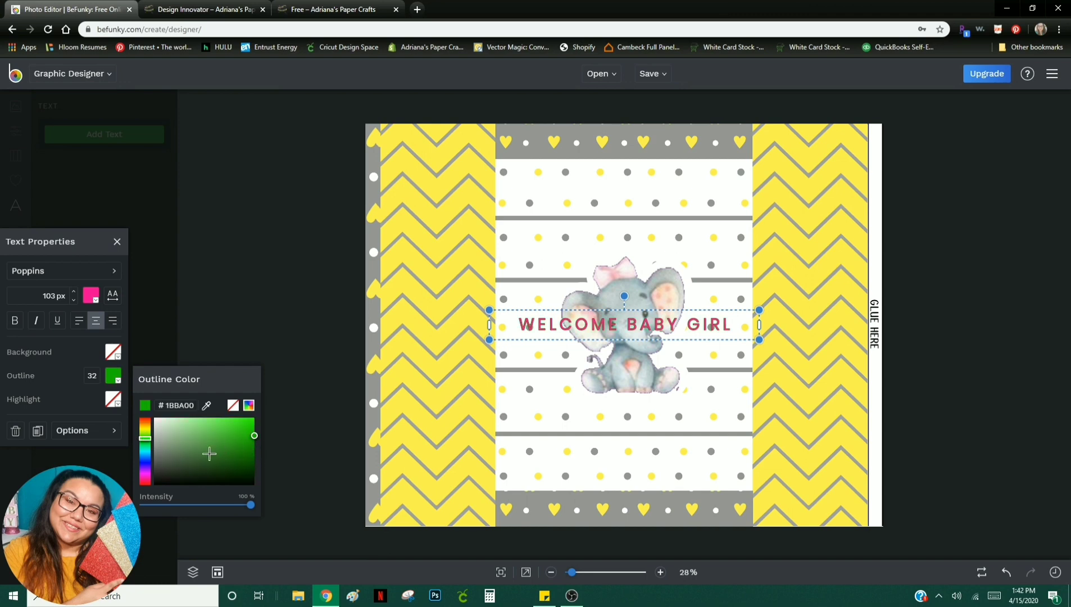
mouse_move(234, 427)
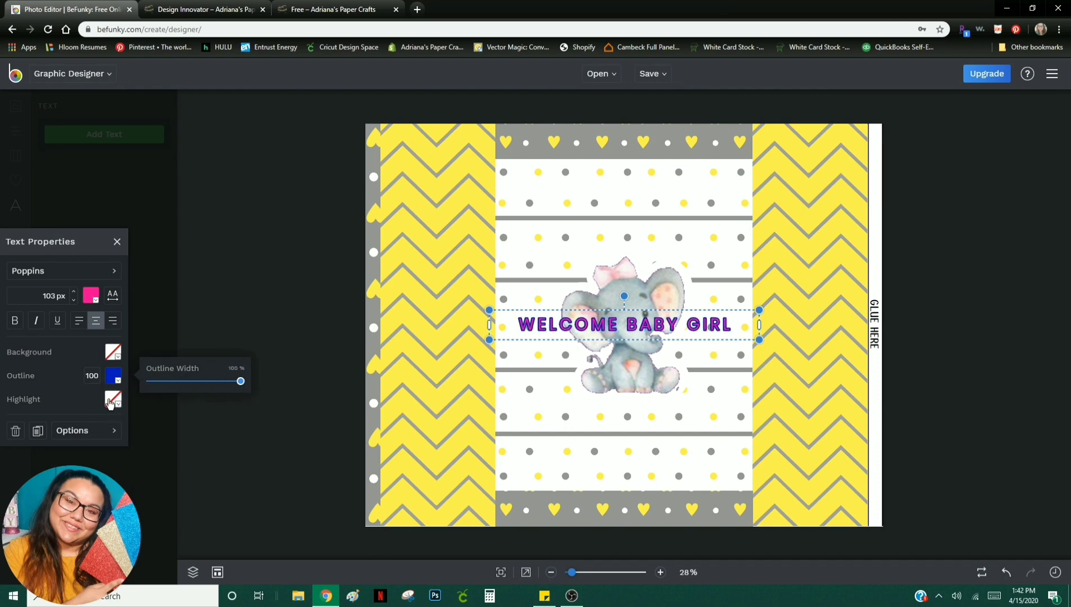
left_click(113, 403)
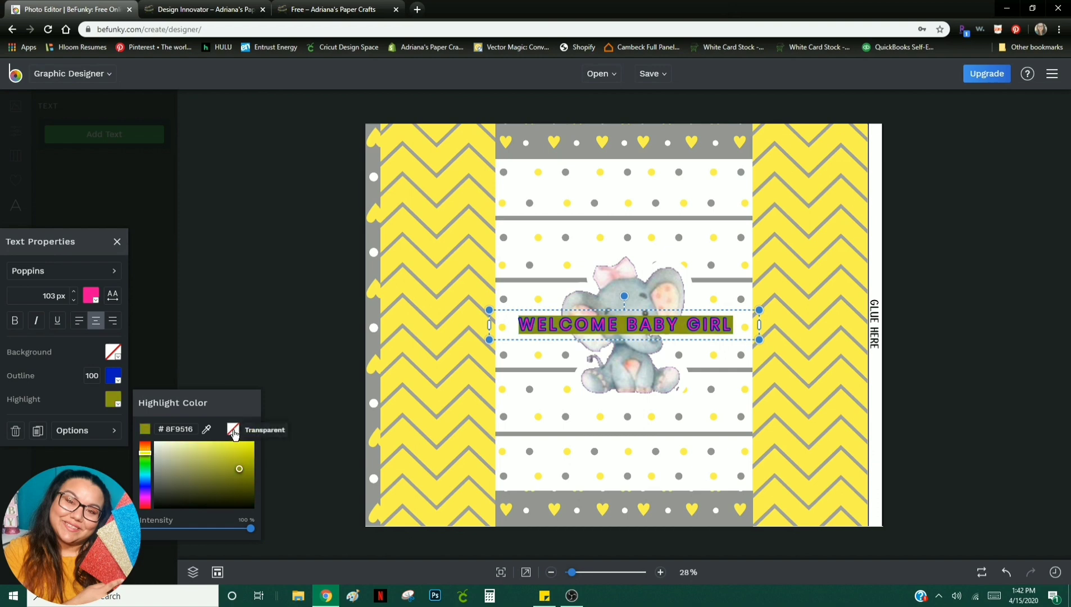
Step: Clear the highlight, switch blend mode from Overlay to Normal, and flip the caption horizontally
left_click(233, 430)
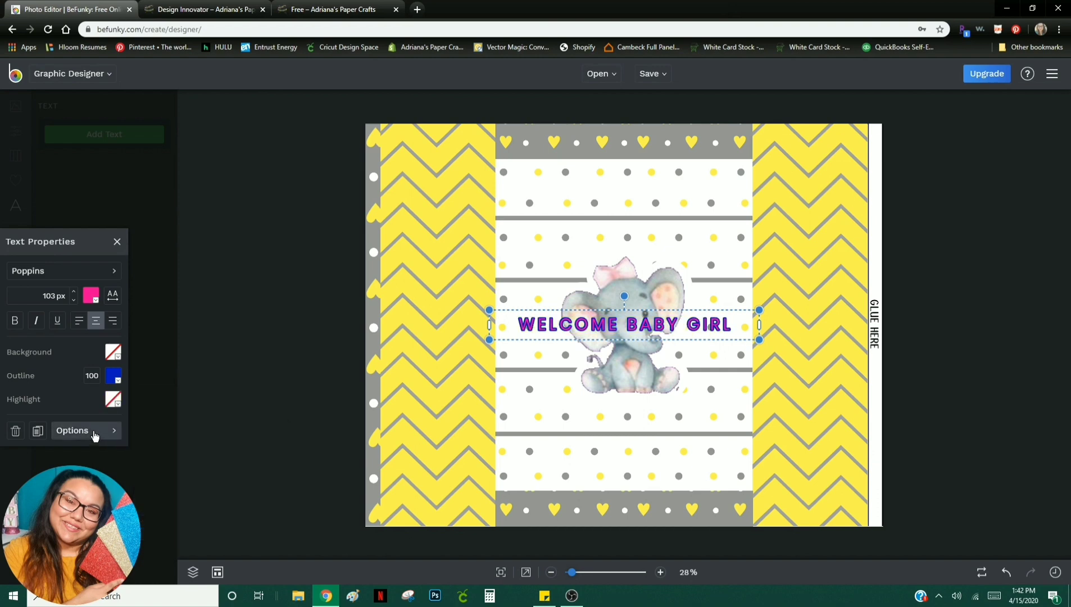
left_click(72, 429)
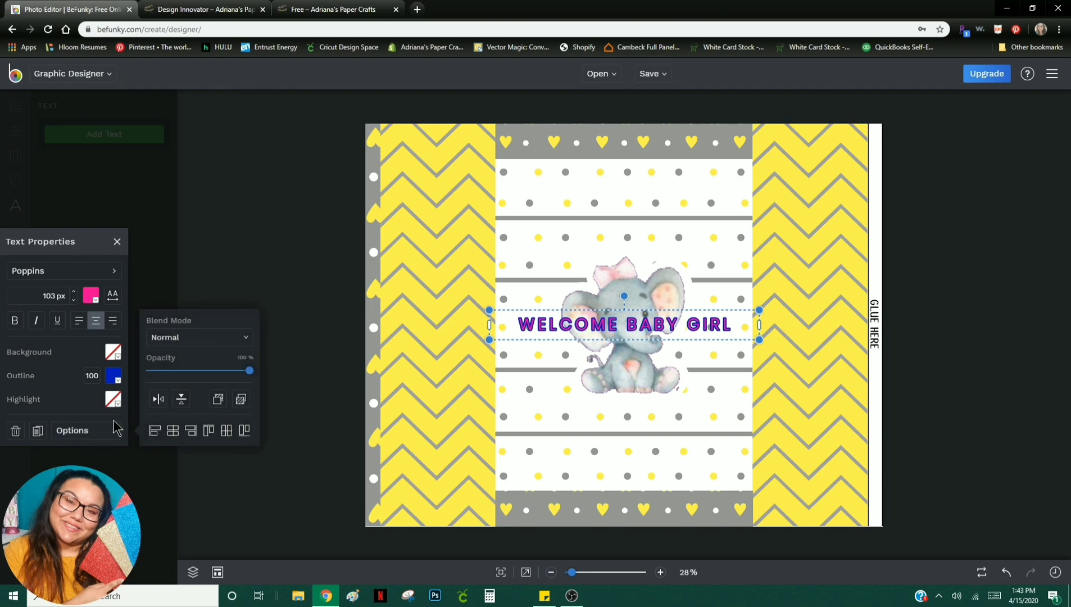
left_click(198, 337)
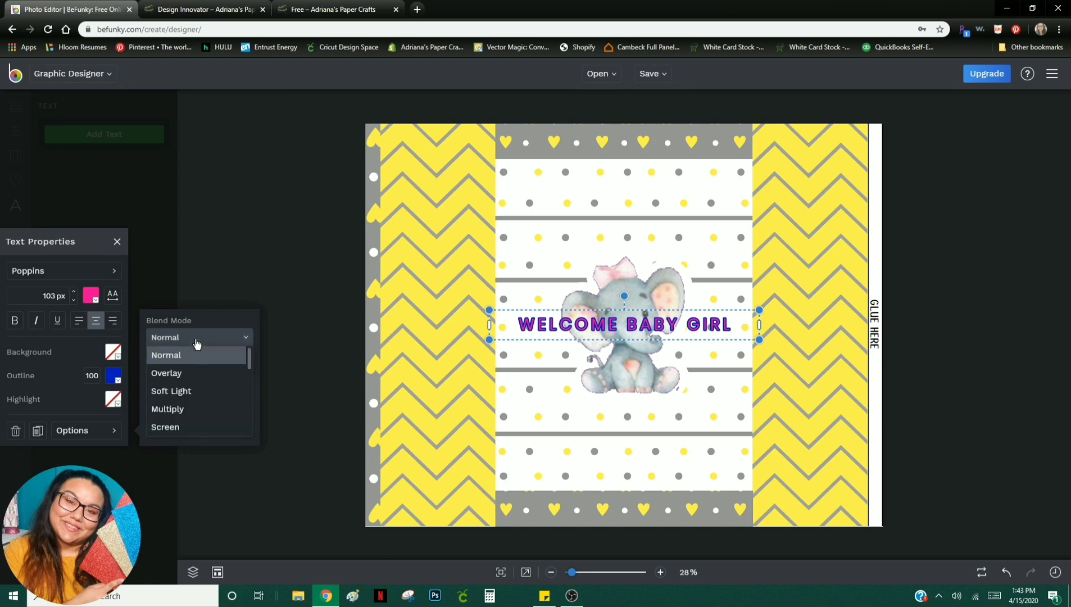
left_click(166, 373)
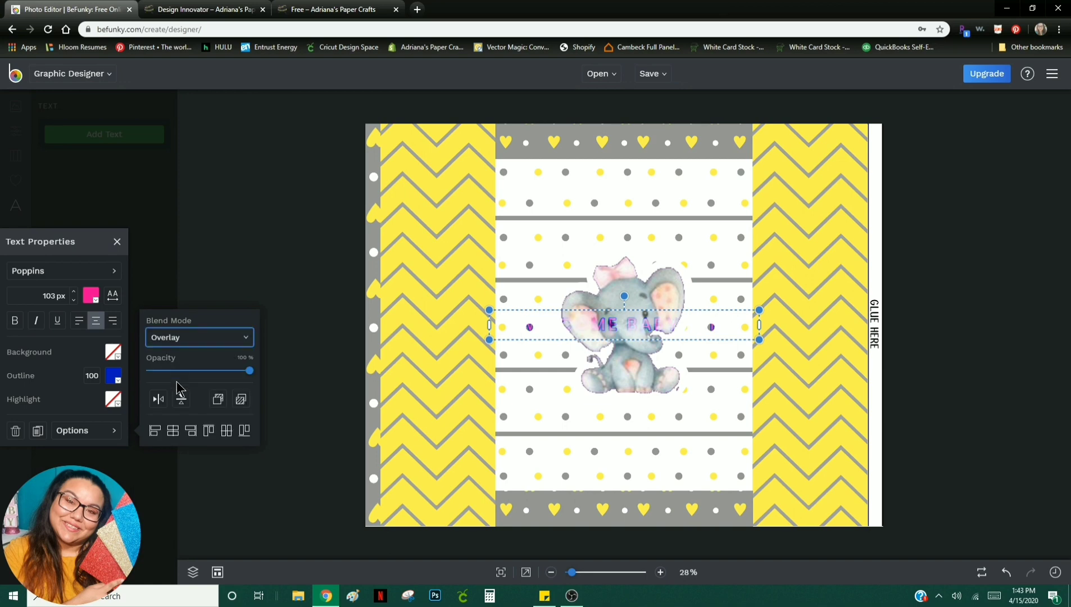
left_click(198, 337)
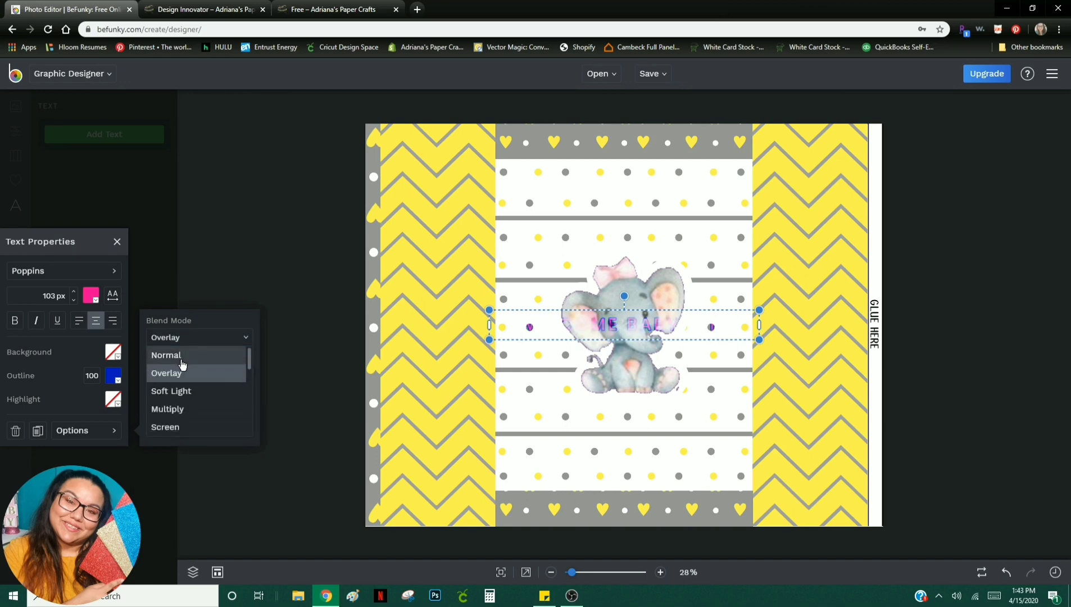
left_click(167, 355)
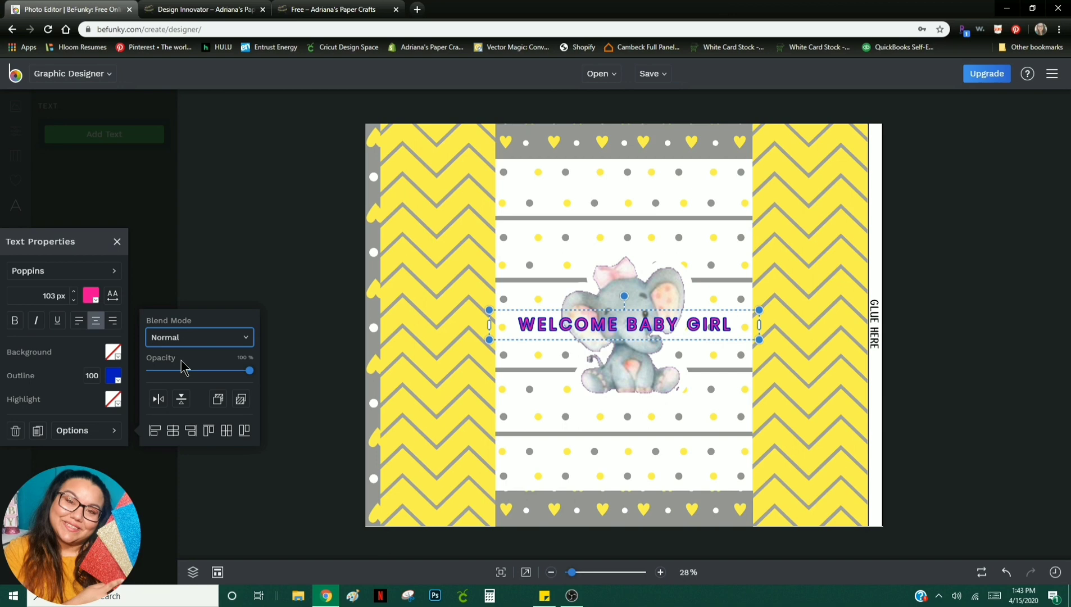
mouse_move(158, 399)
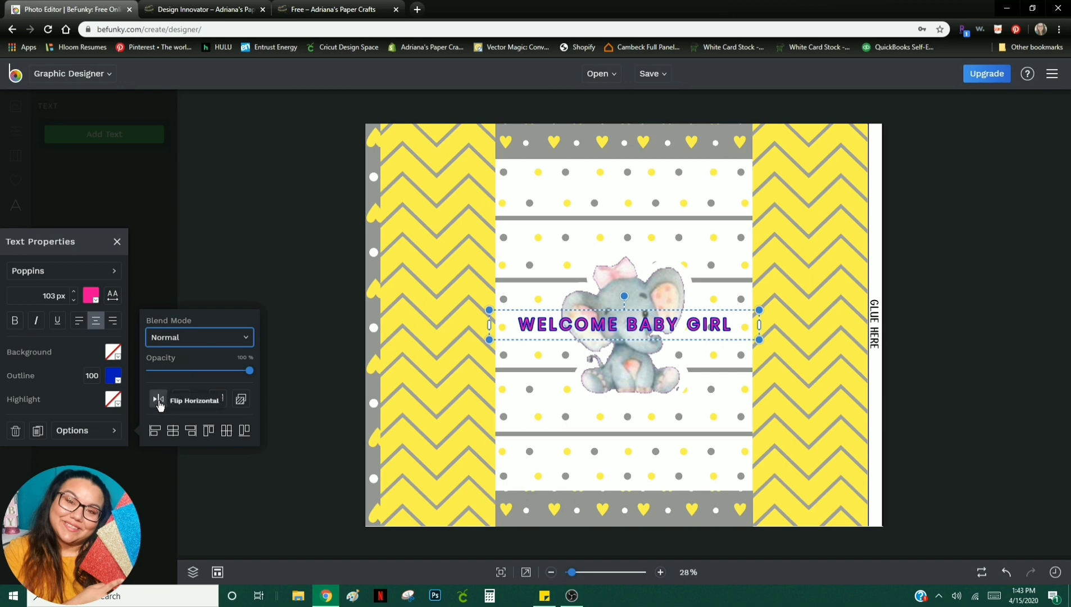
left_click(158, 399)
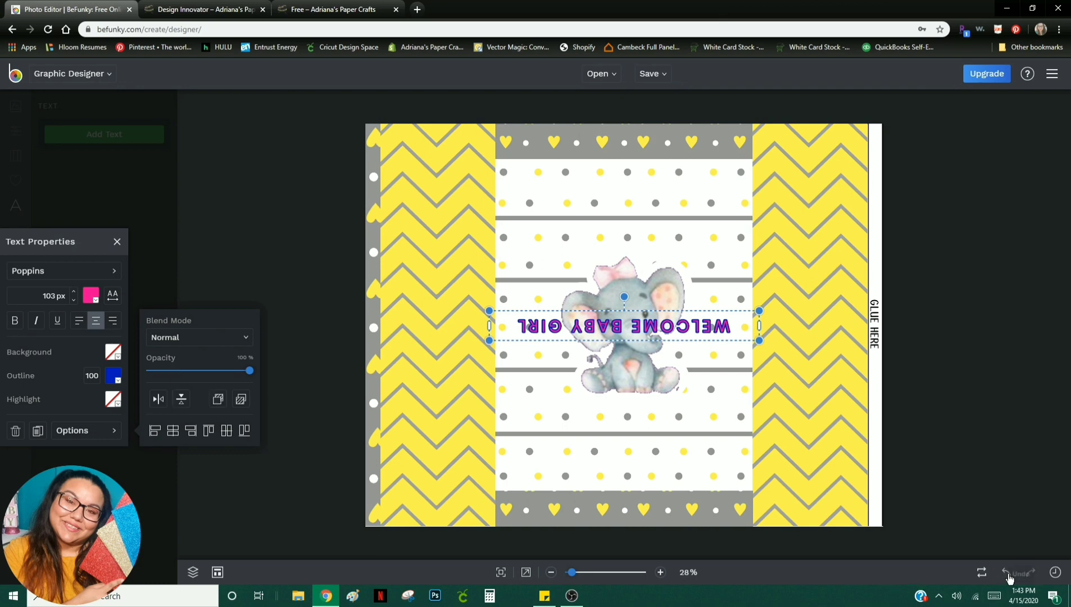
mouse_move(1004, 576)
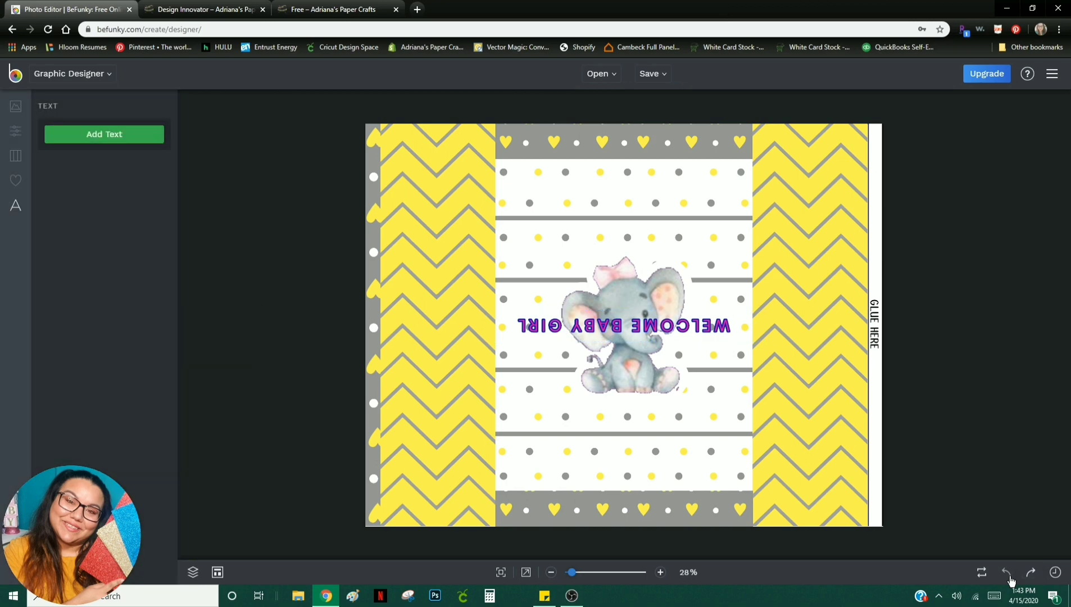
Step: Undo the flip and move 'WELCOME BABY GIRL' up above the elephant
left_click(1005, 572)
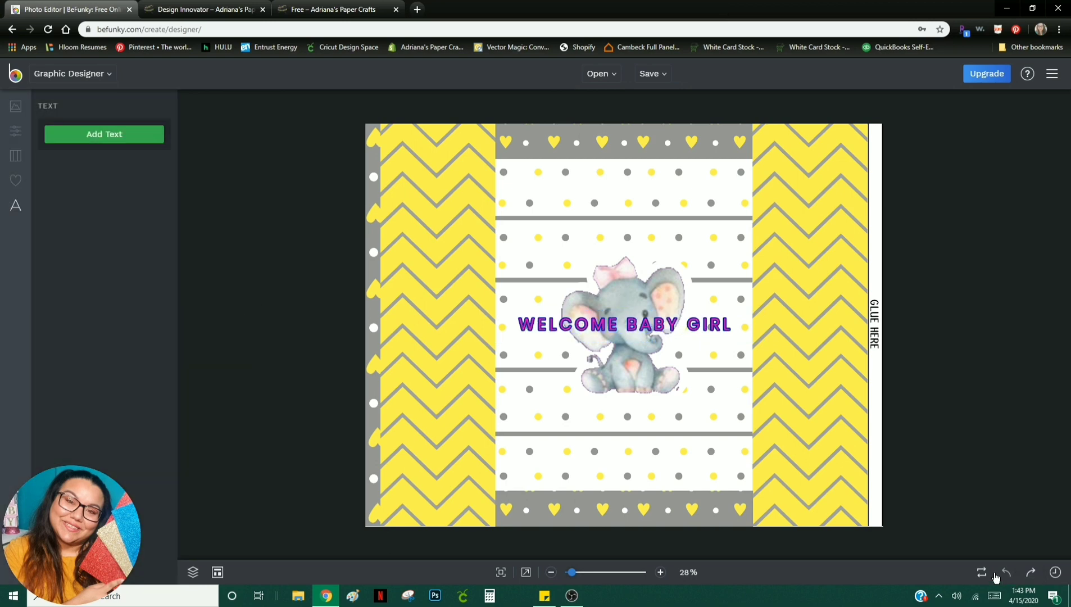
mouse_move(982, 572)
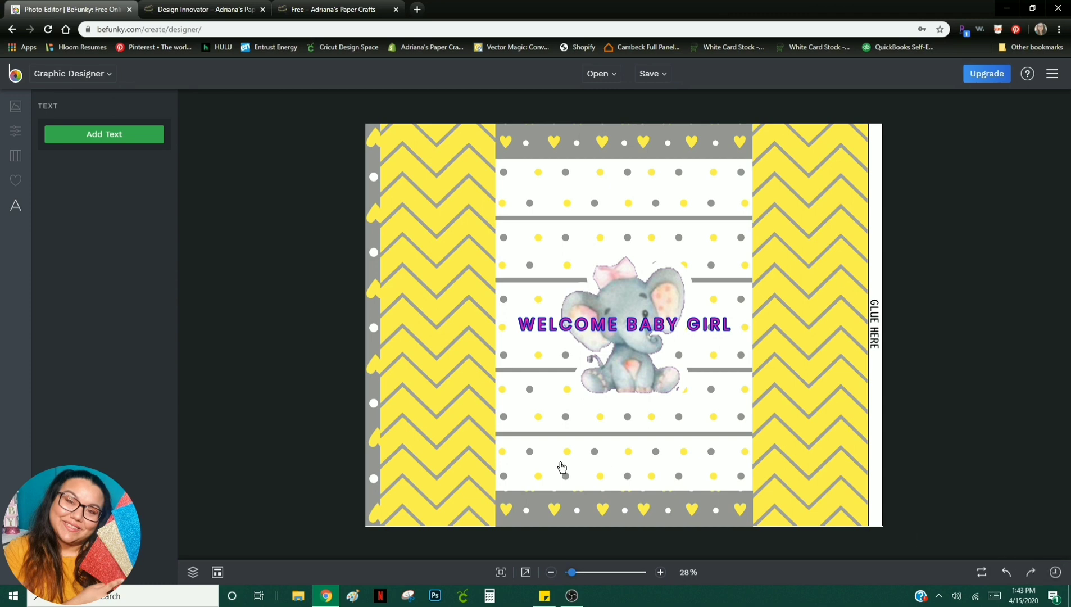
mouse_move(660, 256)
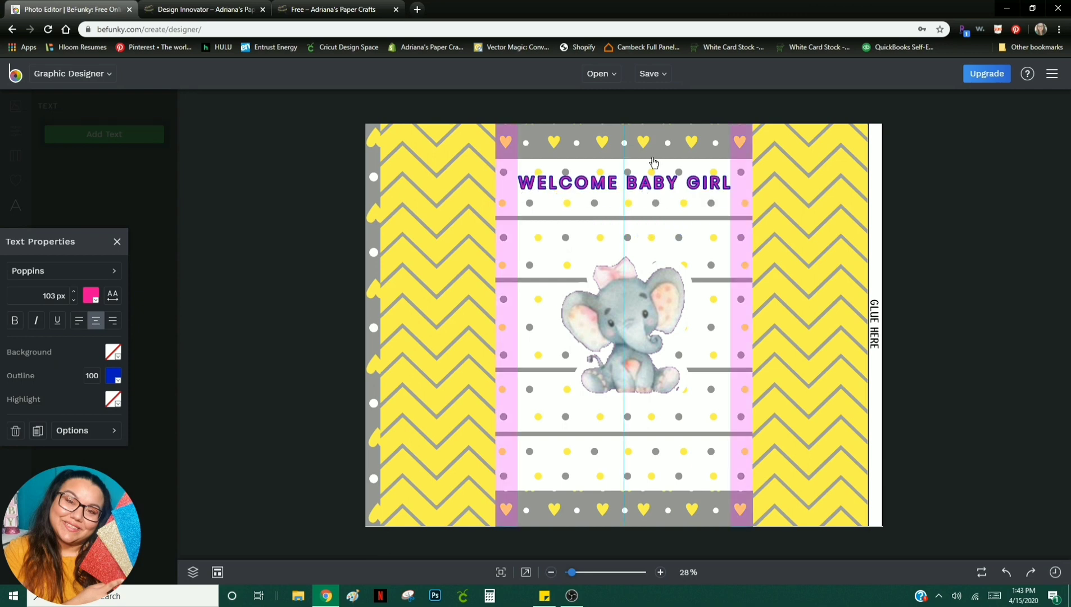
left_click(621, 183)
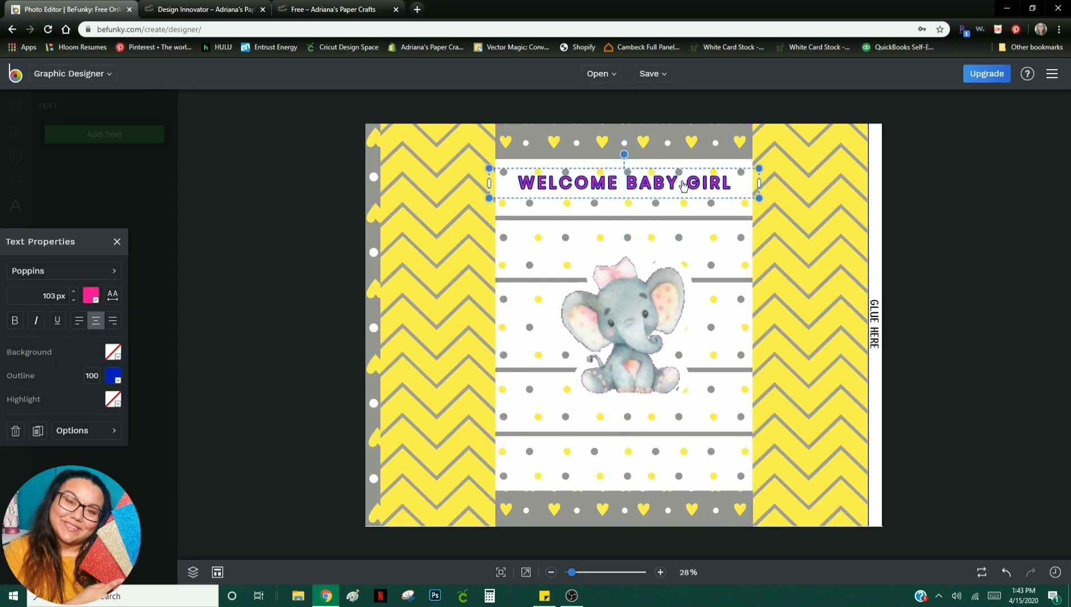
left_click(399, 279)
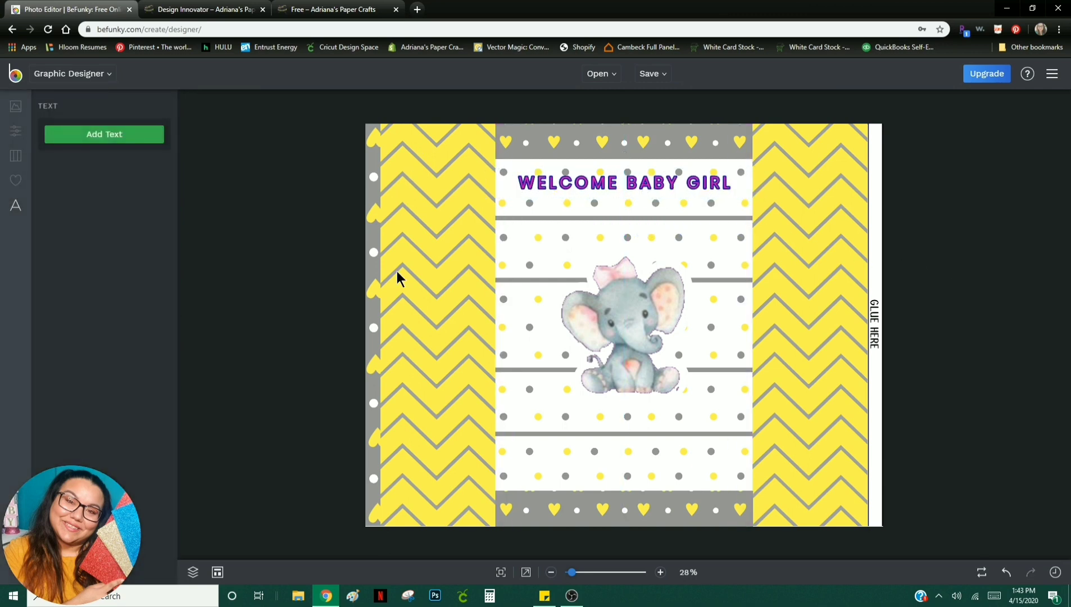
mouse_move(425, 192)
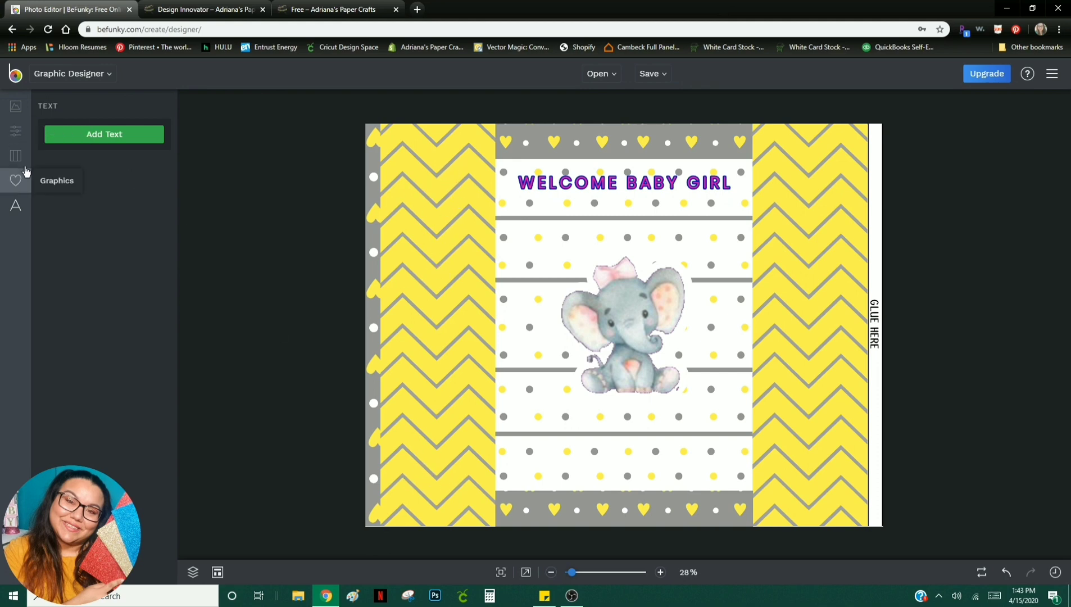
Step: Find the outlined car under the Travel graphics tag and save it to Your Graphics
left_click(16, 180)
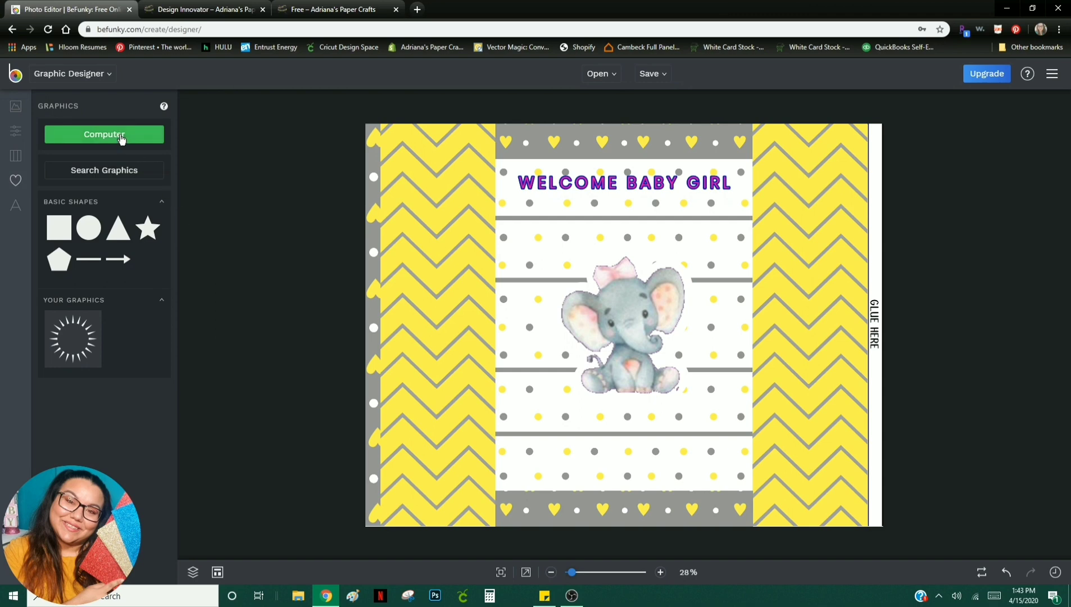
mouse_move(113, 132)
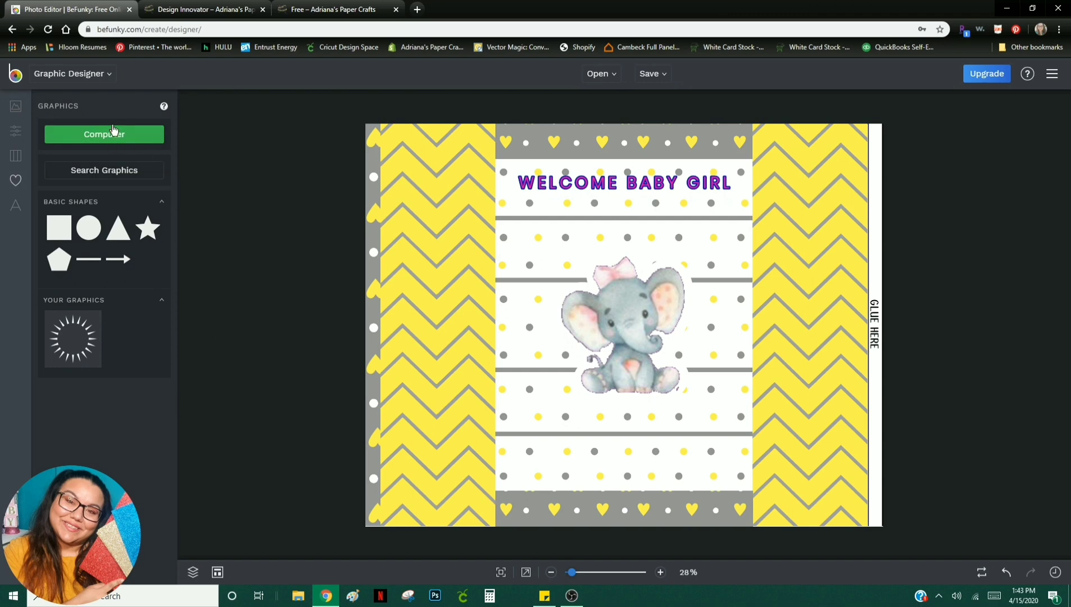
mouse_move(317, 380)
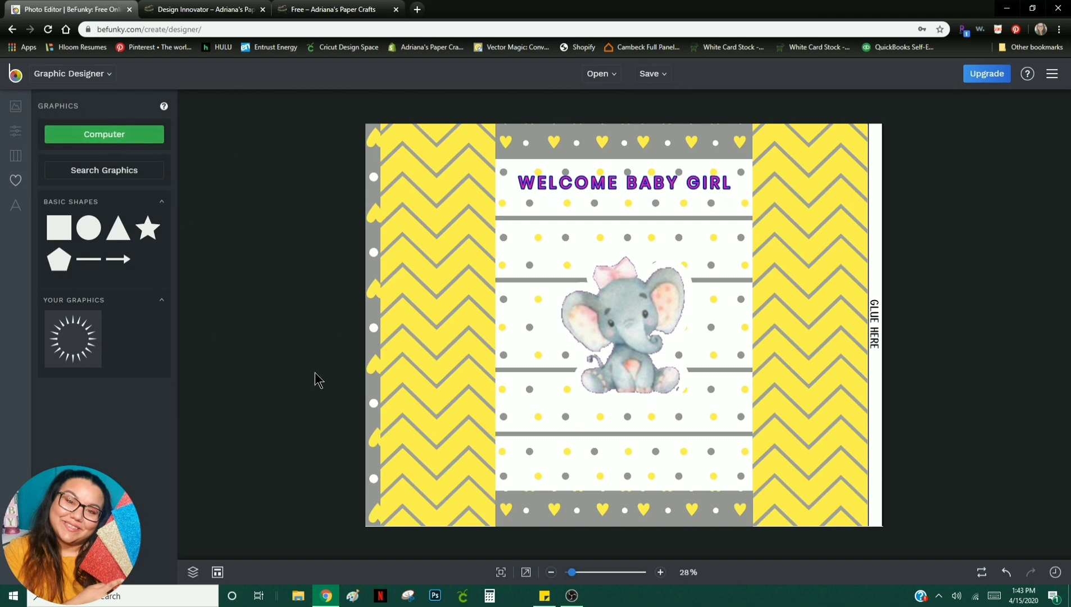
mouse_move(136, 177)
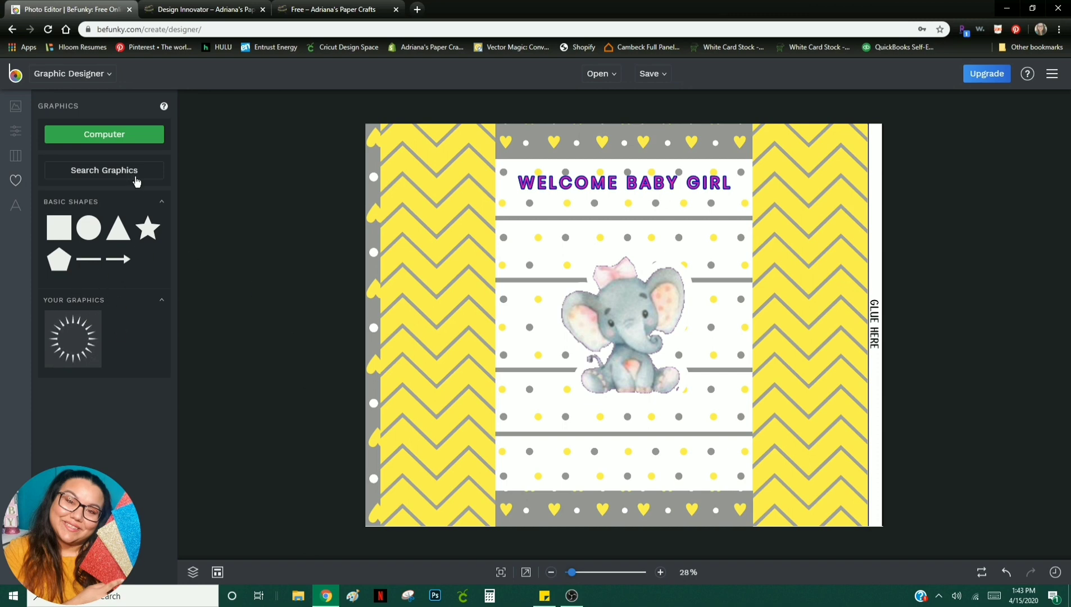
left_click(104, 170)
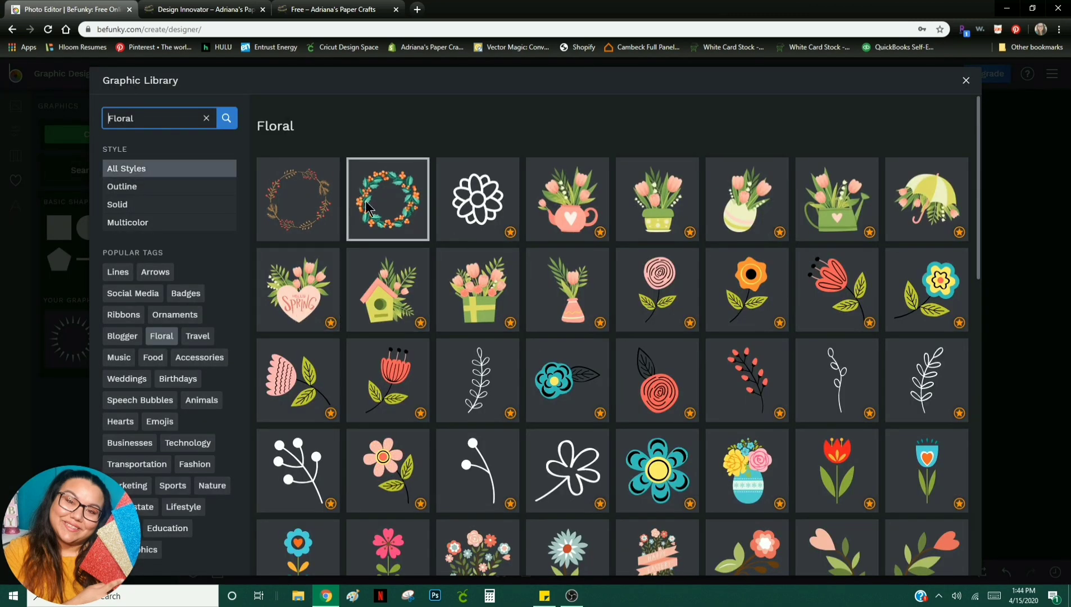
left_click(197, 336)
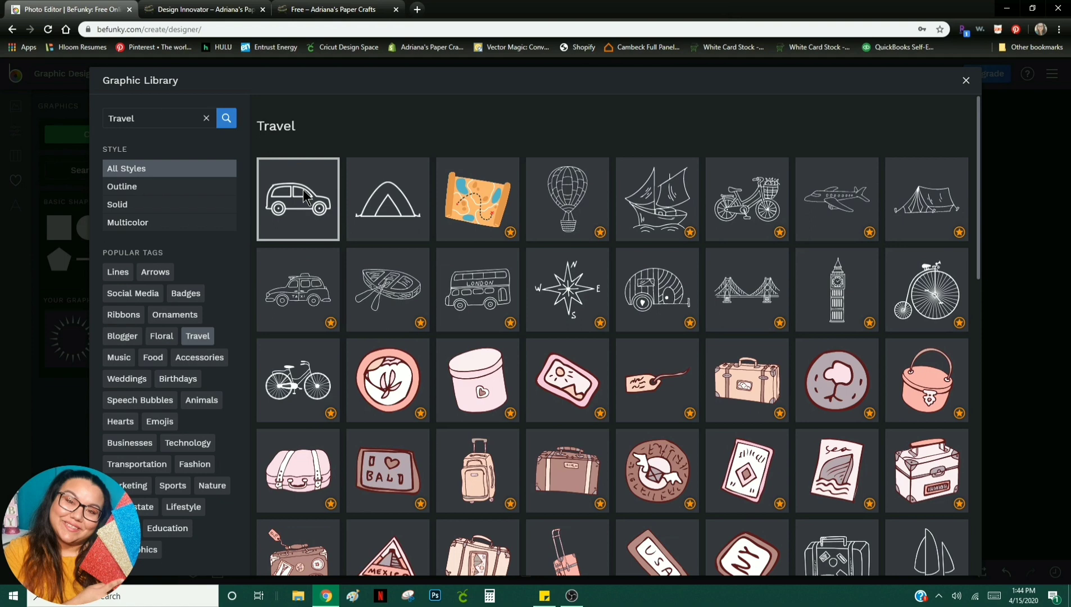
left_click(297, 198)
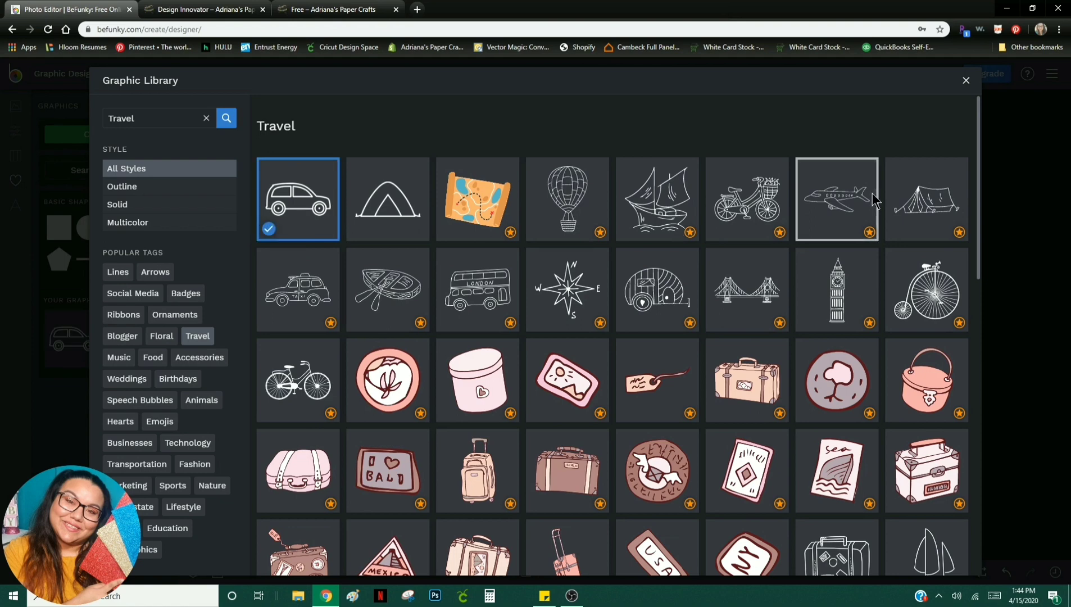
left_click(965, 80)
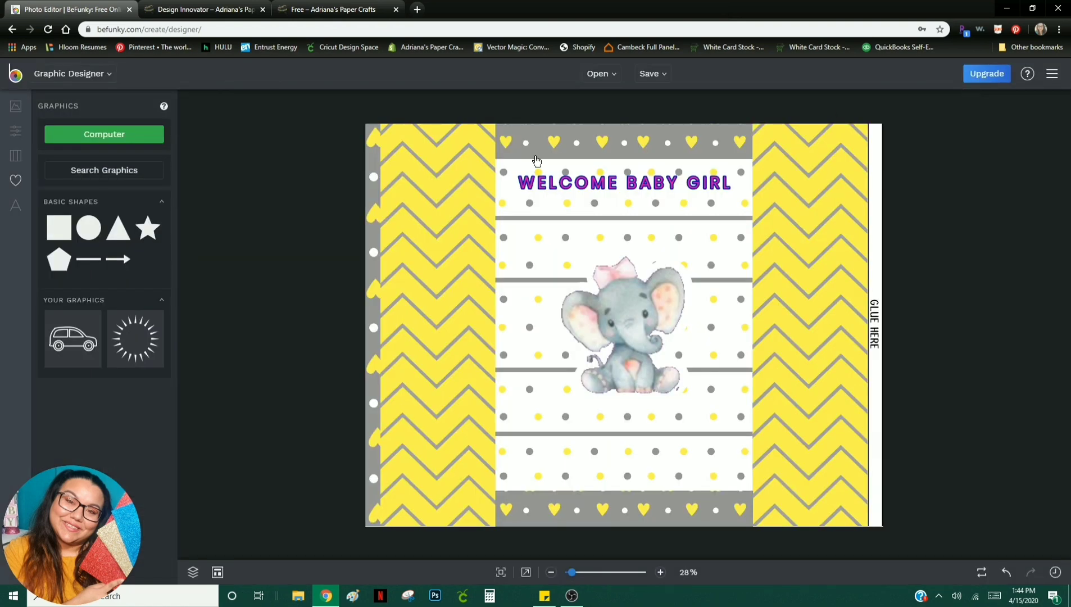
mouse_move(71, 340)
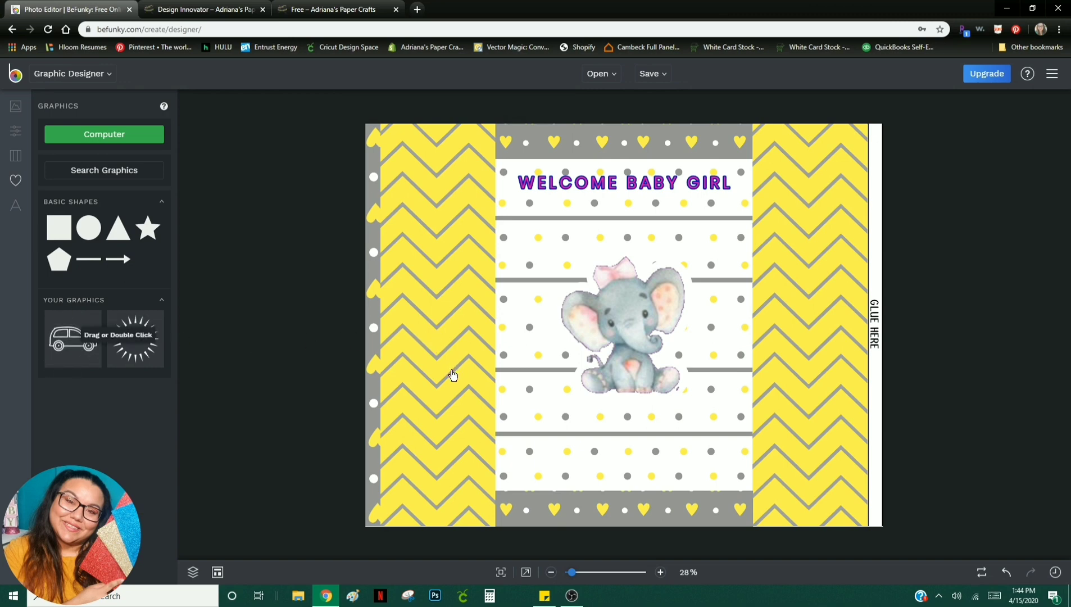
mouse_move(73, 340)
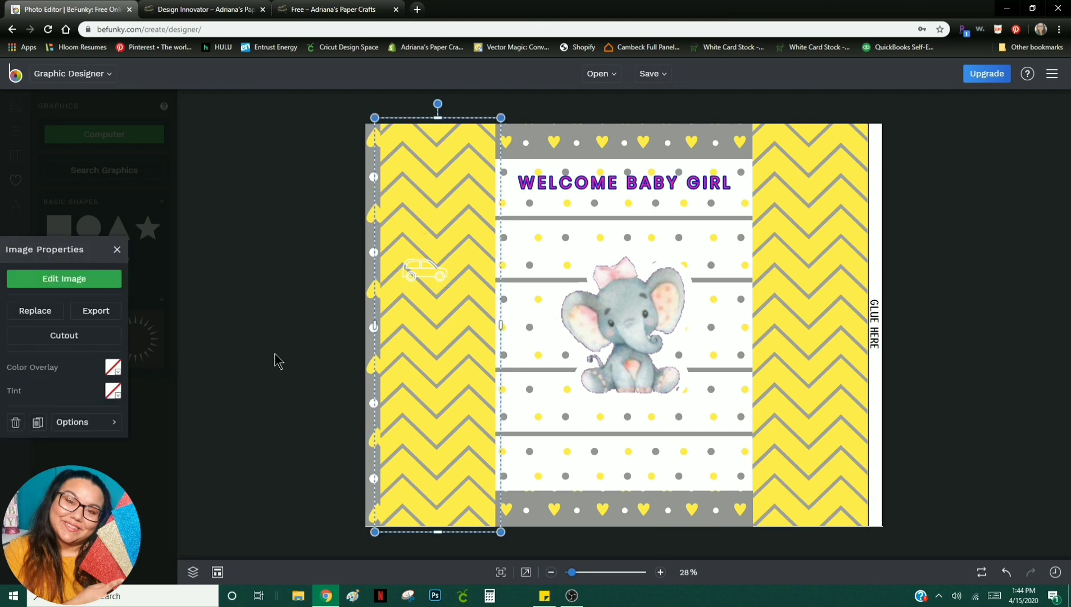
Step: Deselect the small white car outline placed on the left yellow chevron panel
left_click(287, 307)
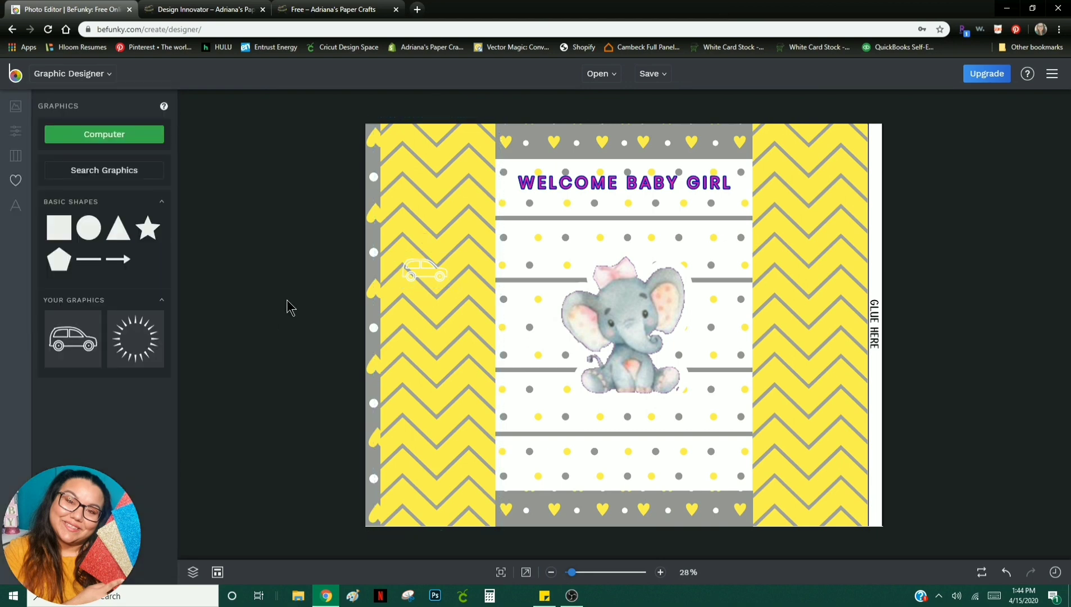
mouse_move(313, 316)
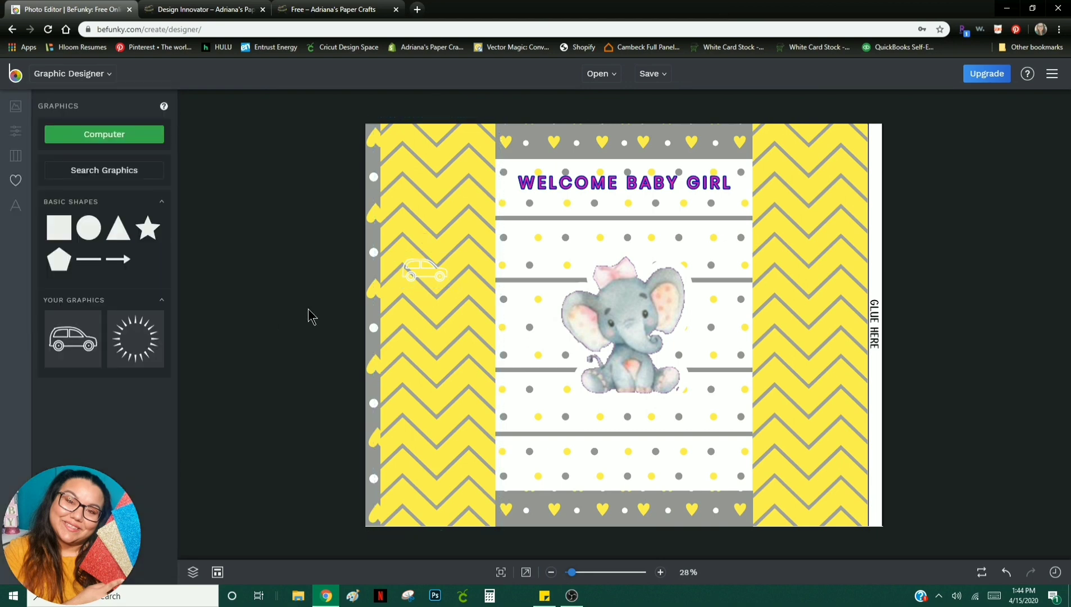
mouse_move(306, 313)
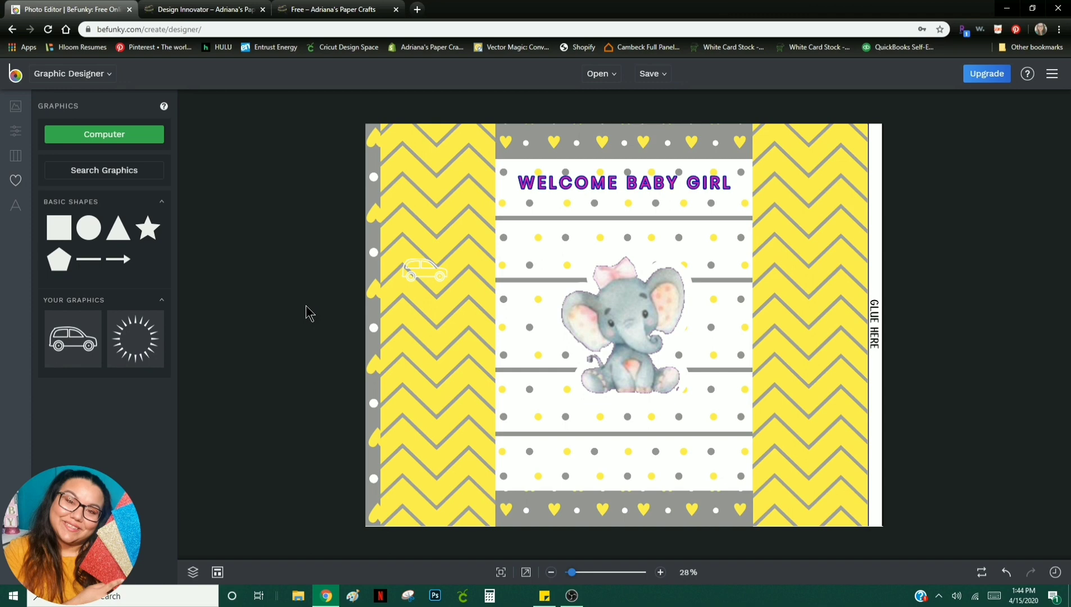
mouse_move(319, 321)
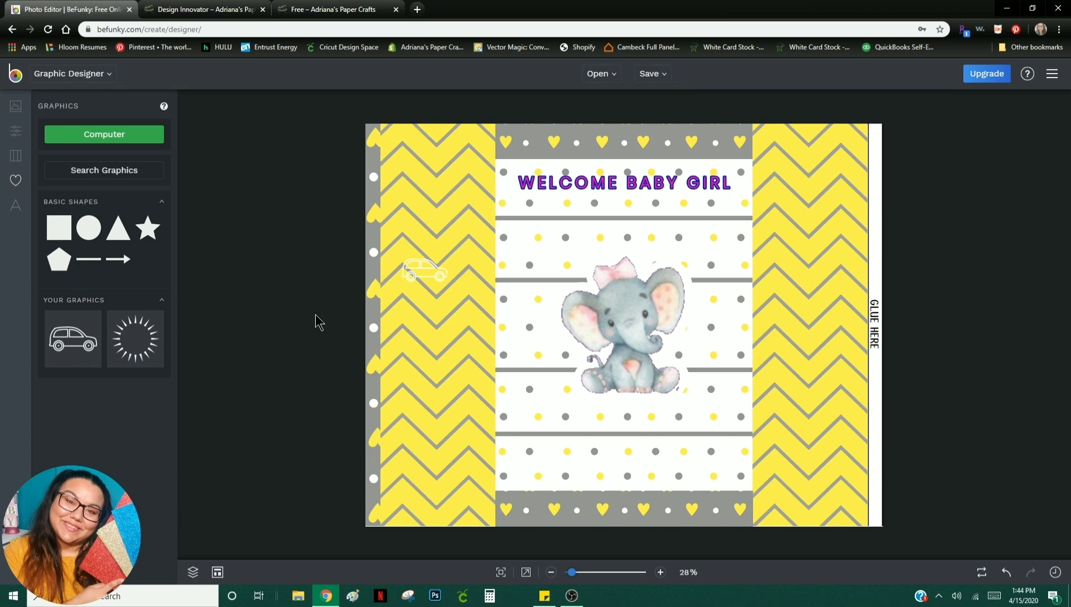